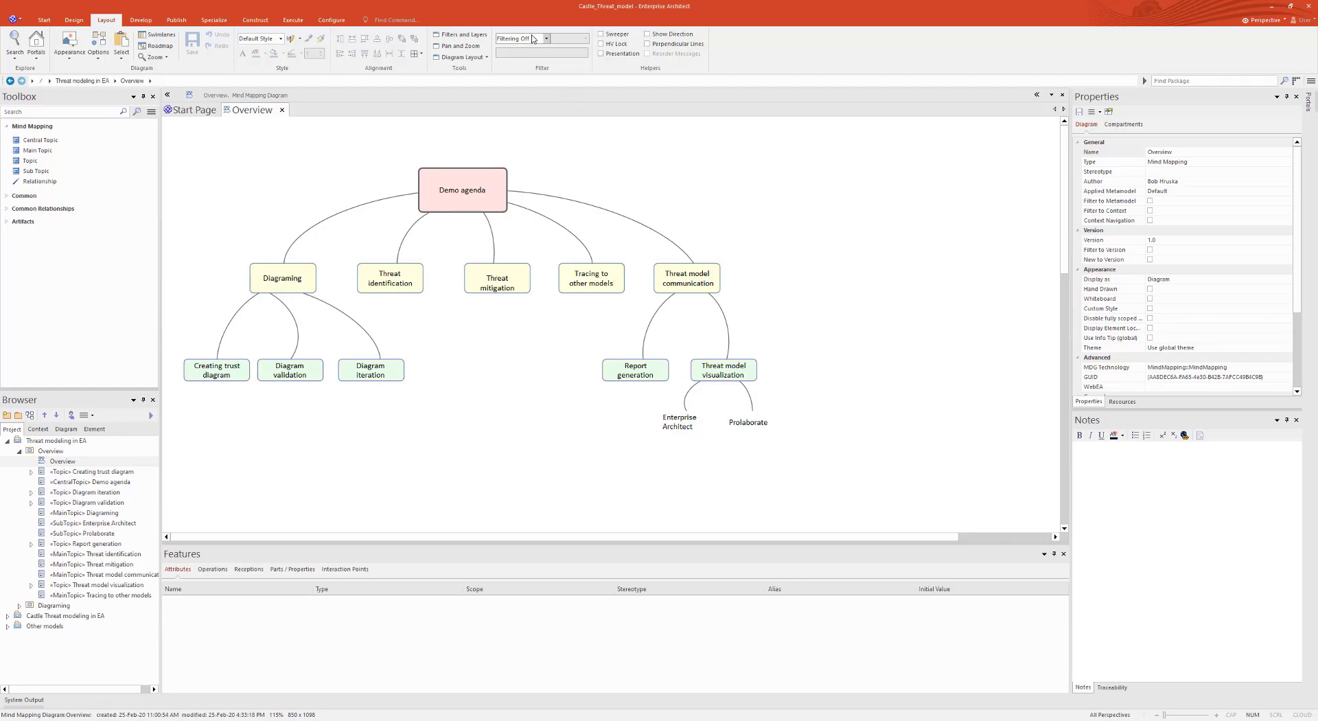
# - Filter to Relationships and walk through Demo agenda, Diagramming and its three subtopics
pyautogui.click(544, 39)
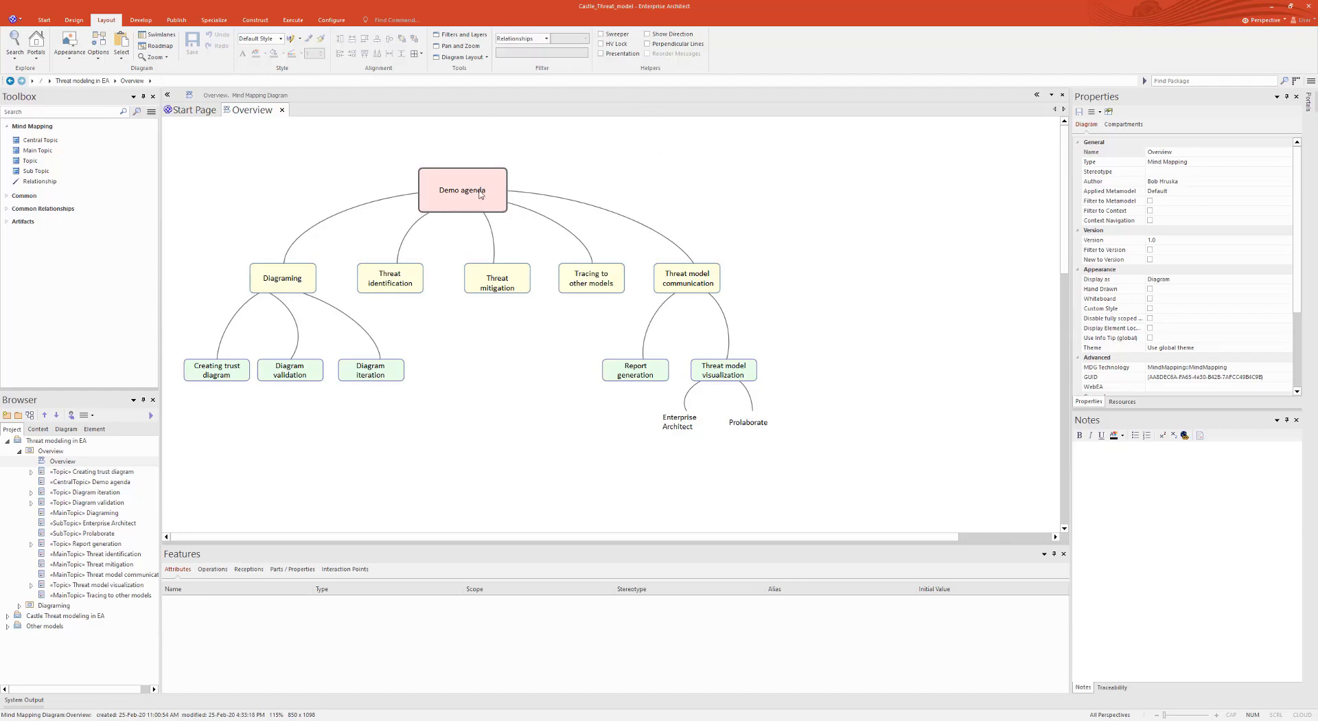
pyautogui.click(461, 191)
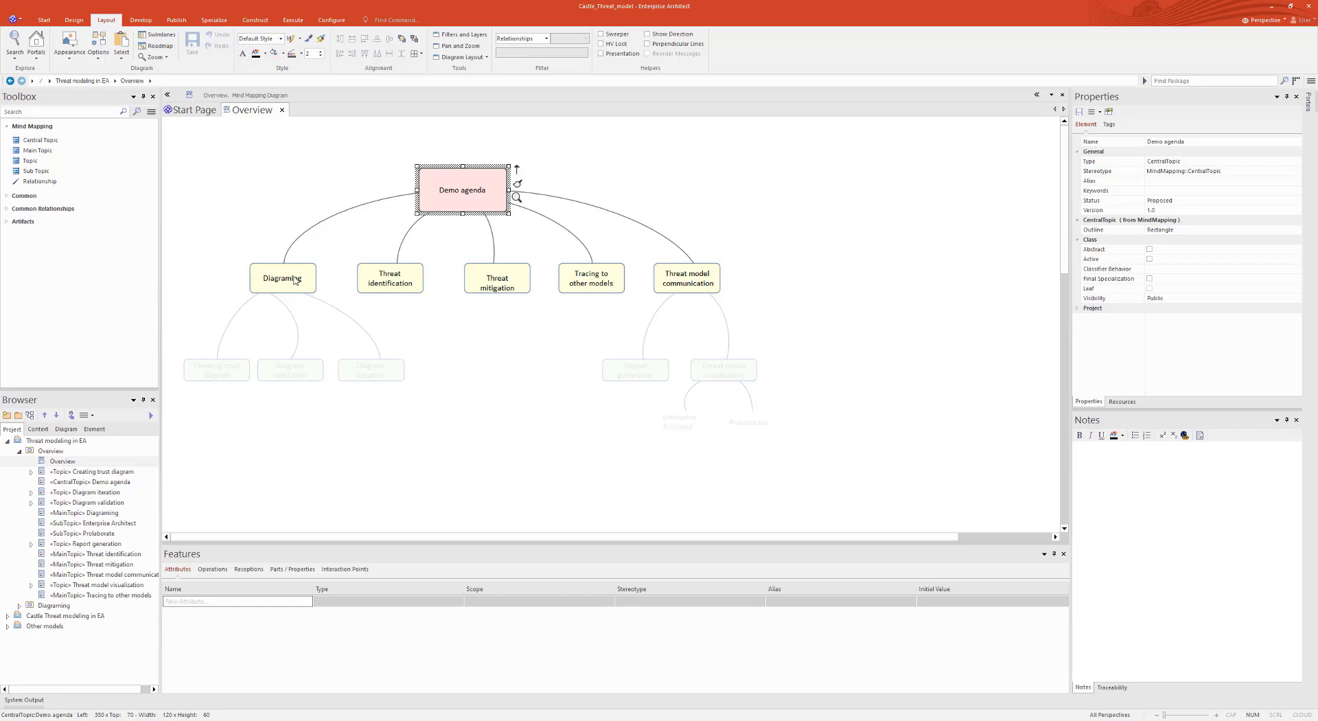
pyautogui.click(281, 277)
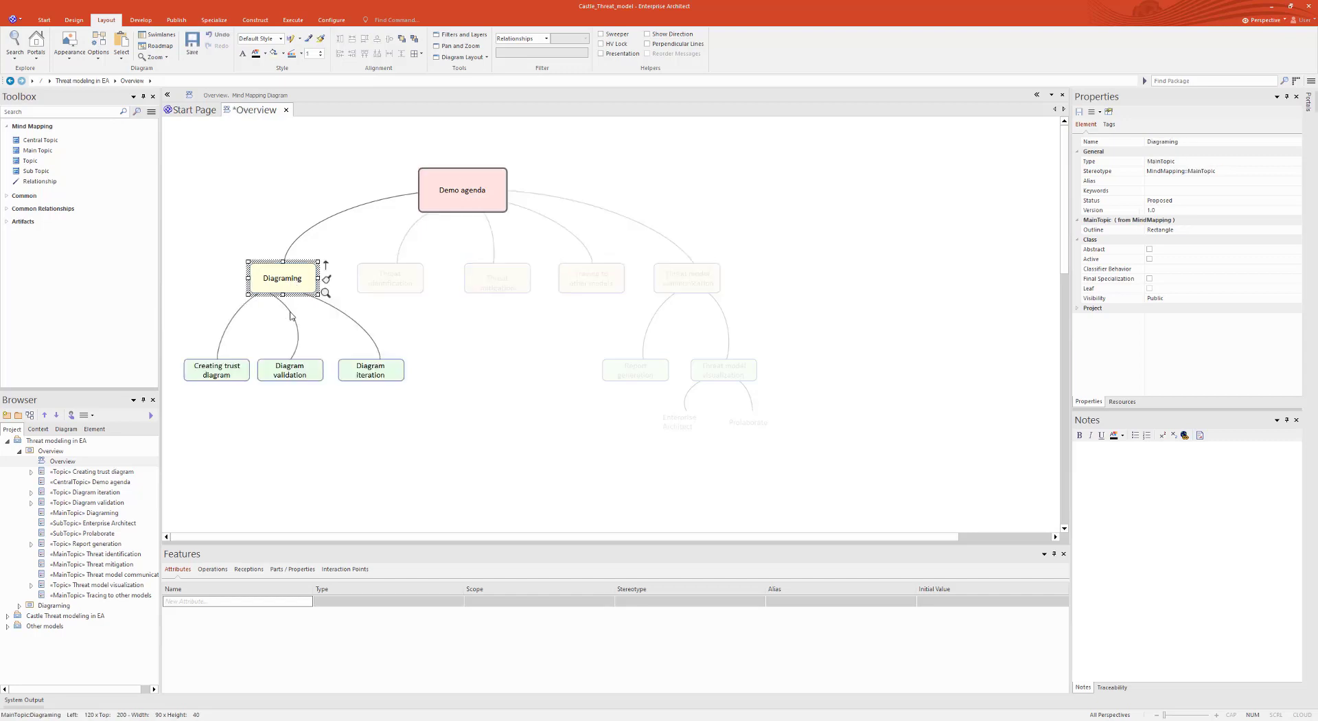
pyautogui.click(216, 369)
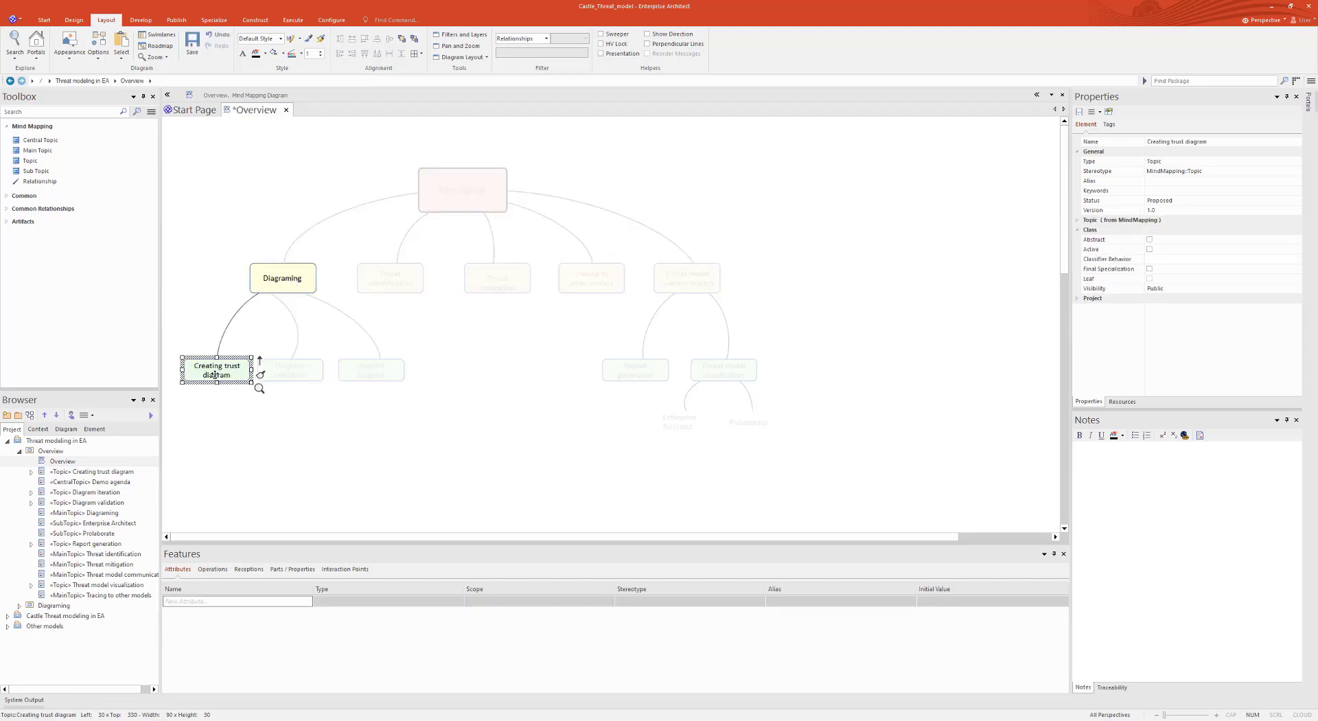
pyautogui.click(288, 369)
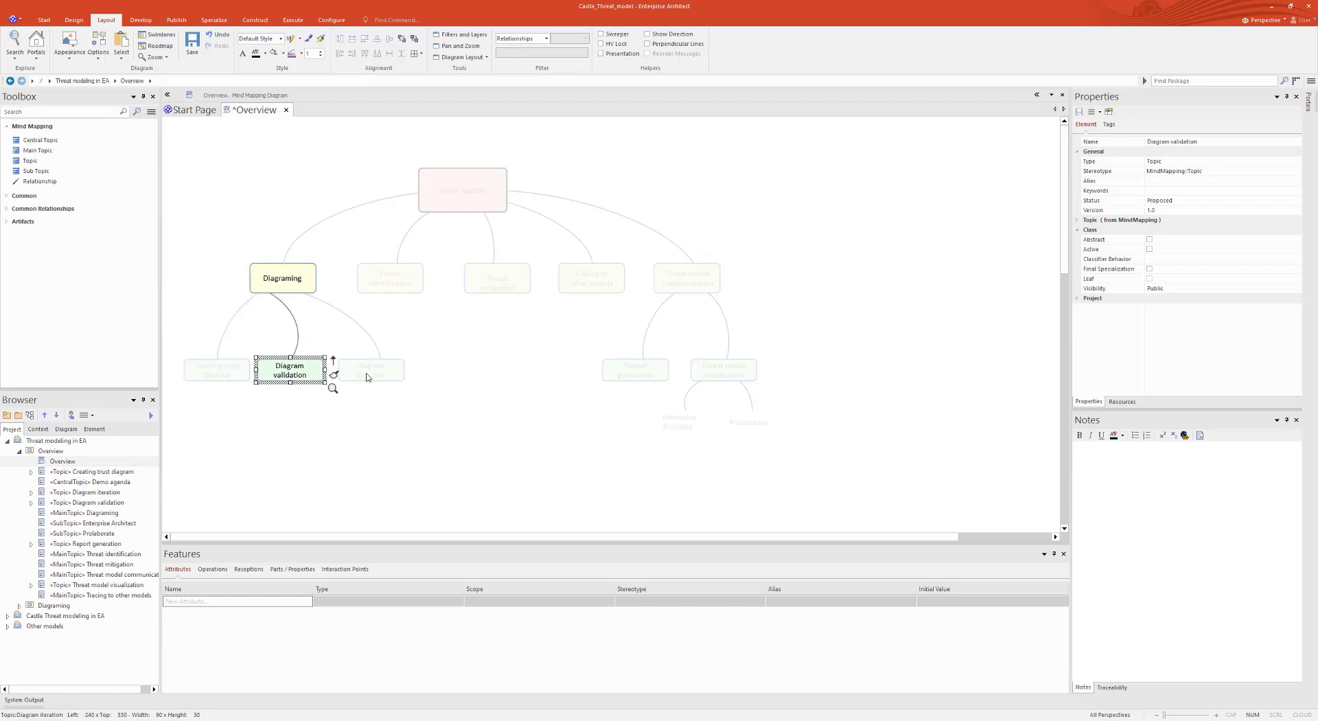
pyautogui.click(370, 371)
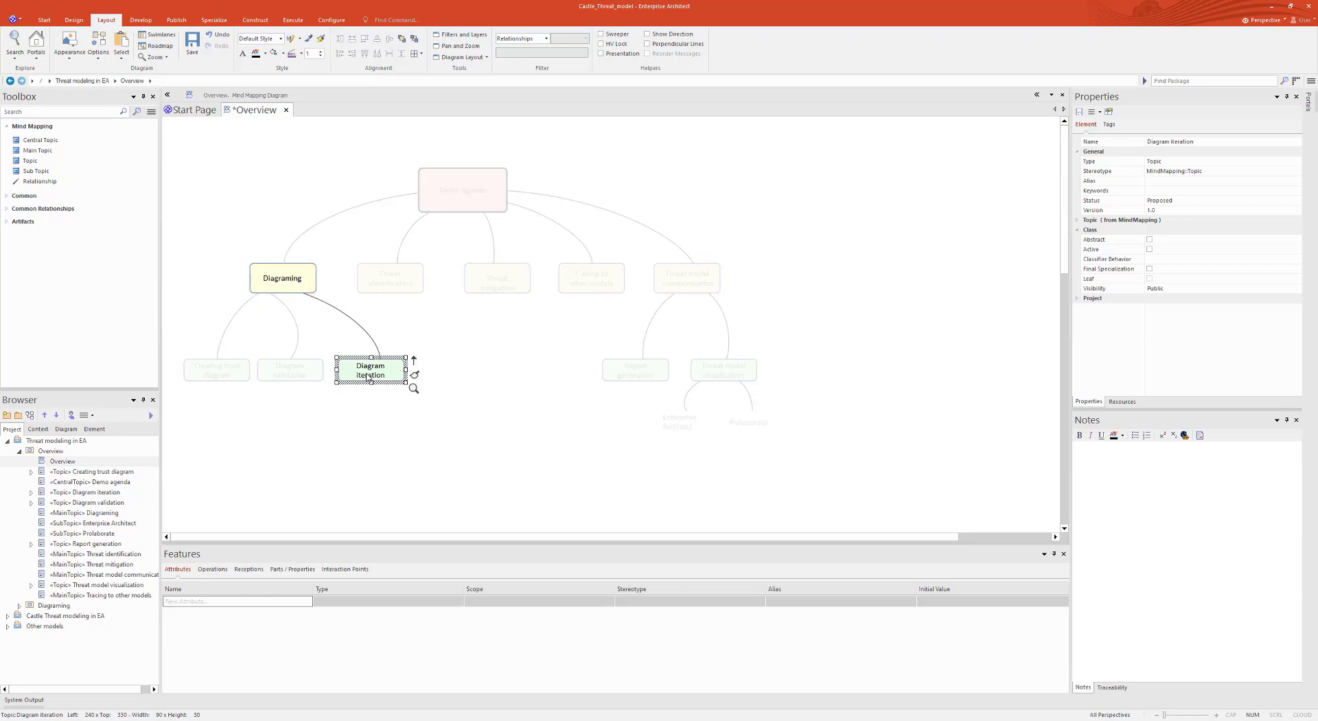
# - Walk through Threat identification, mitigation, tracing and communication topics, then revisit Creating trust diagram
pyautogui.click(389, 277)
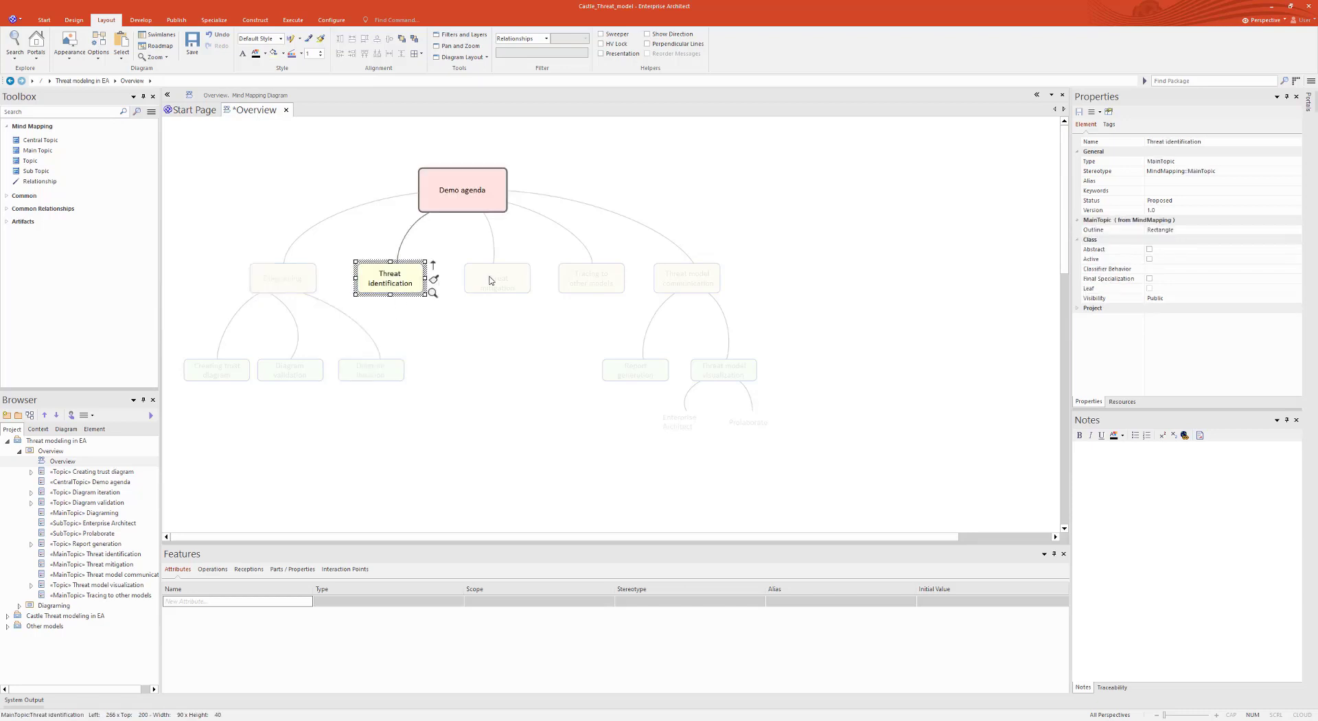
pyautogui.click(497, 282)
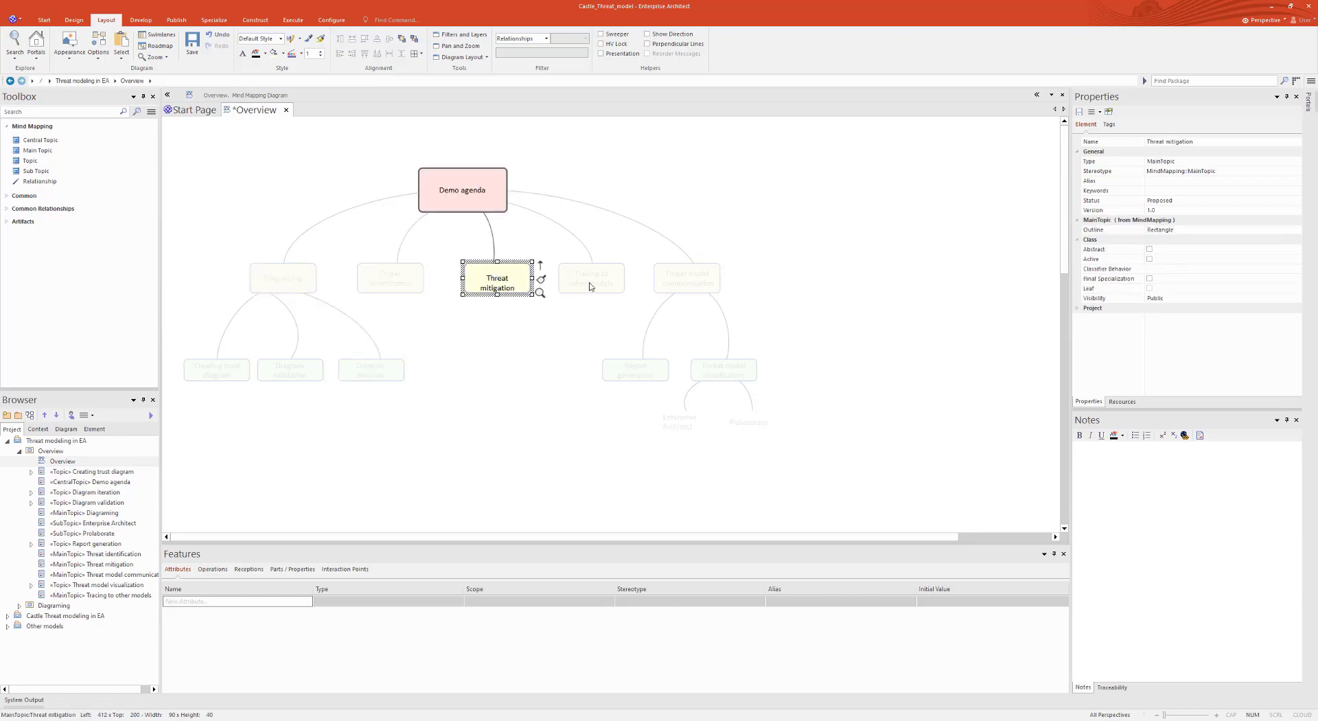
pyautogui.click(591, 278)
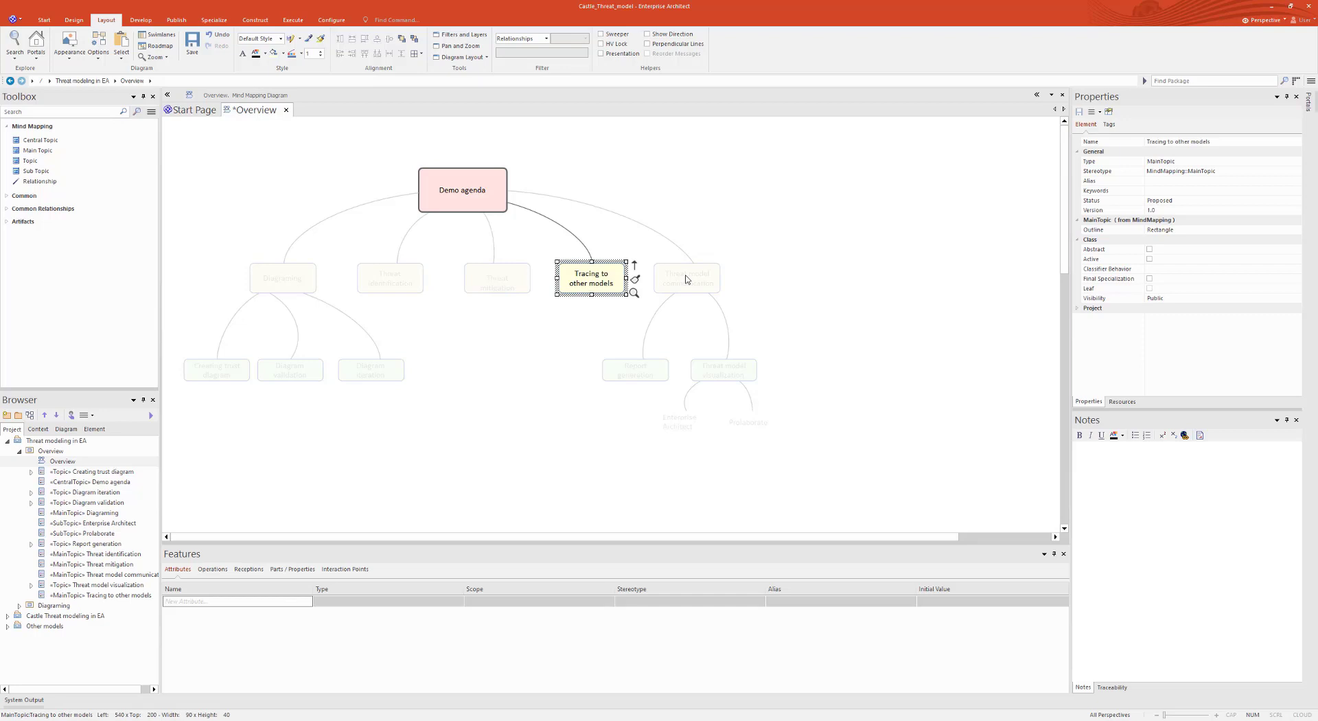
pyautogui.click(686, 278)
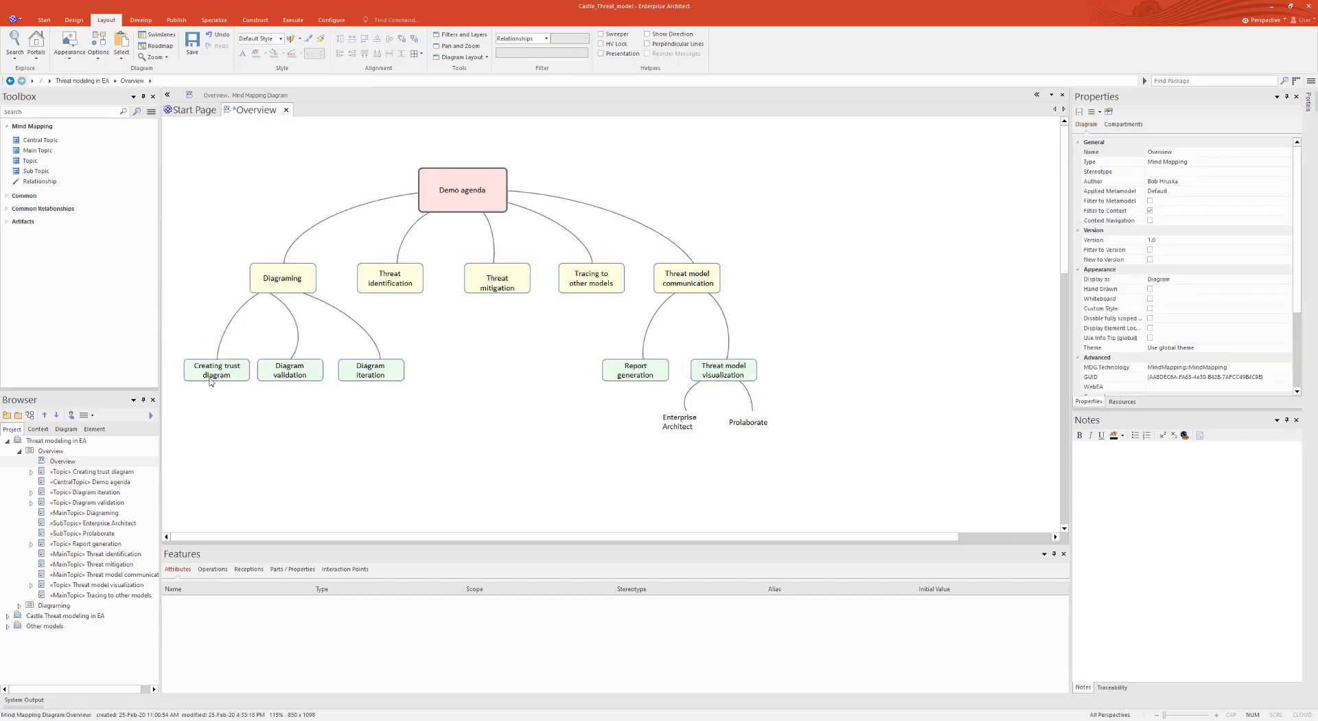
pyautogui.click(215, 369)
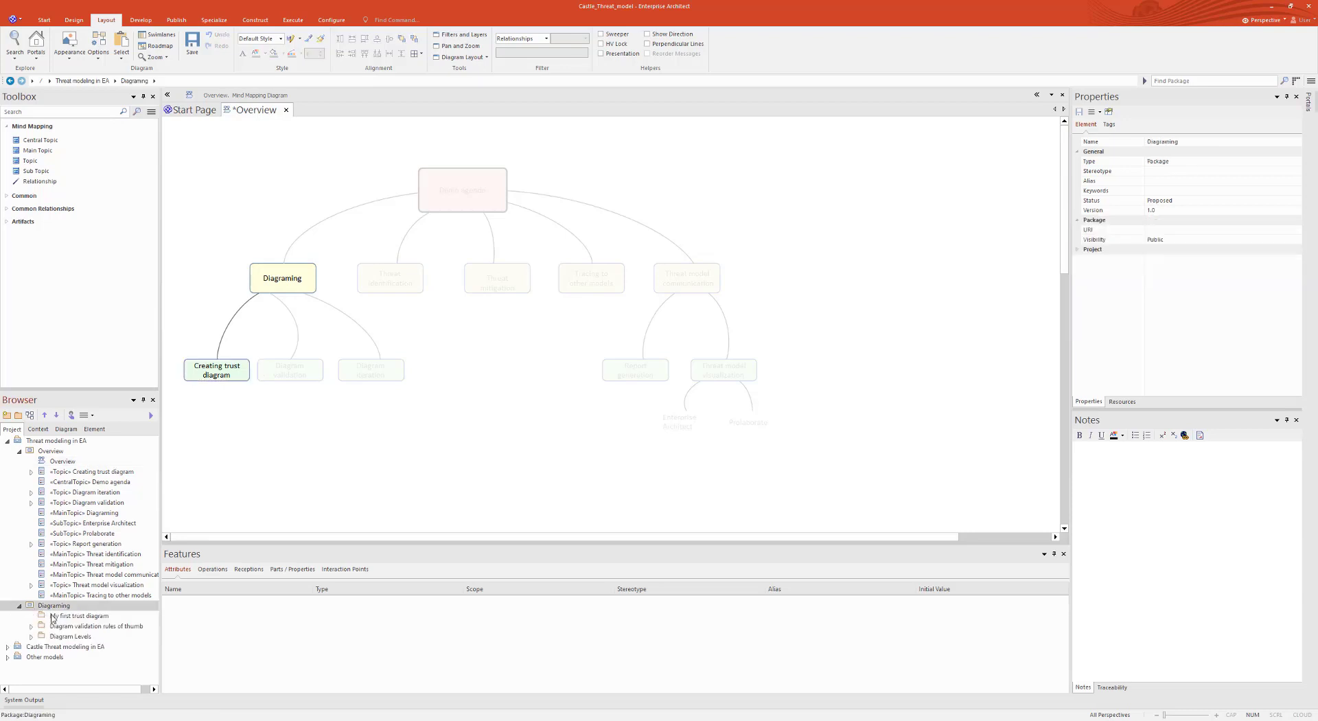
# - Create a Threat Modeling Trust diagram named My first trust diagram, filtering the types by 'threa'
pyautogui.click(80, 616)
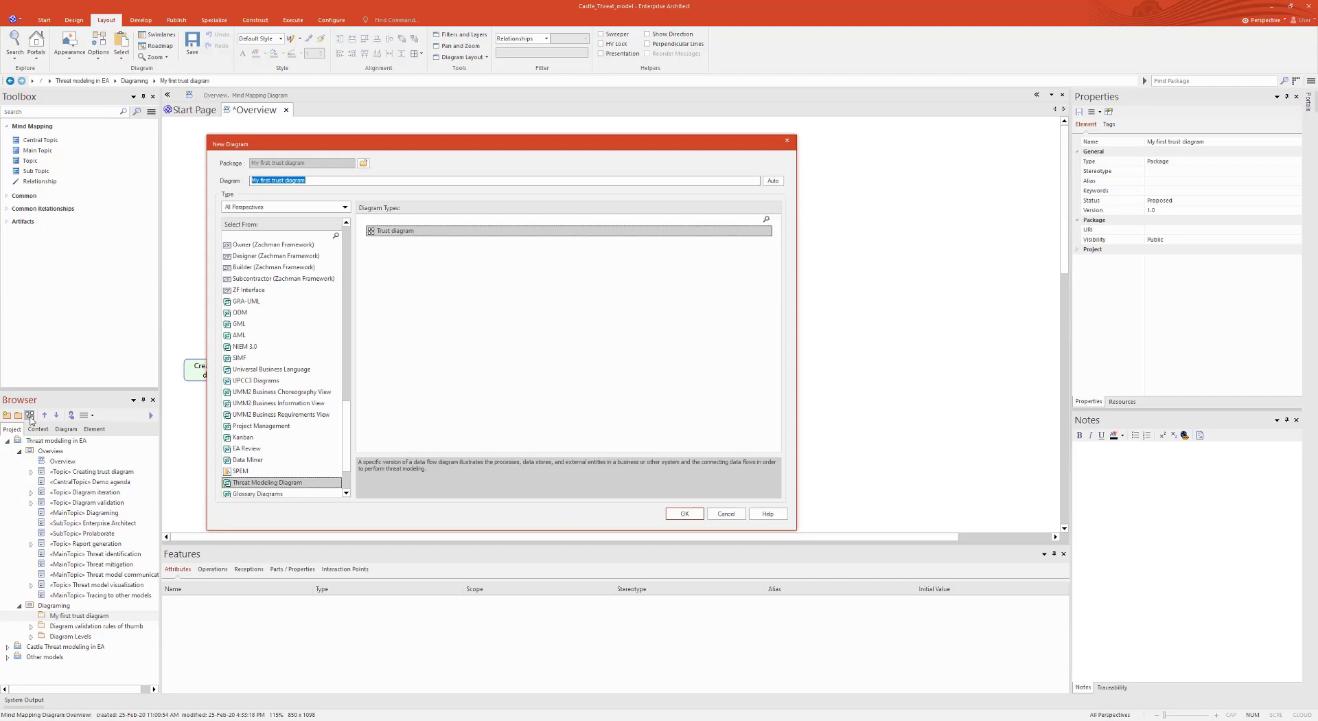
pyautogui.moveTo(249, 492)
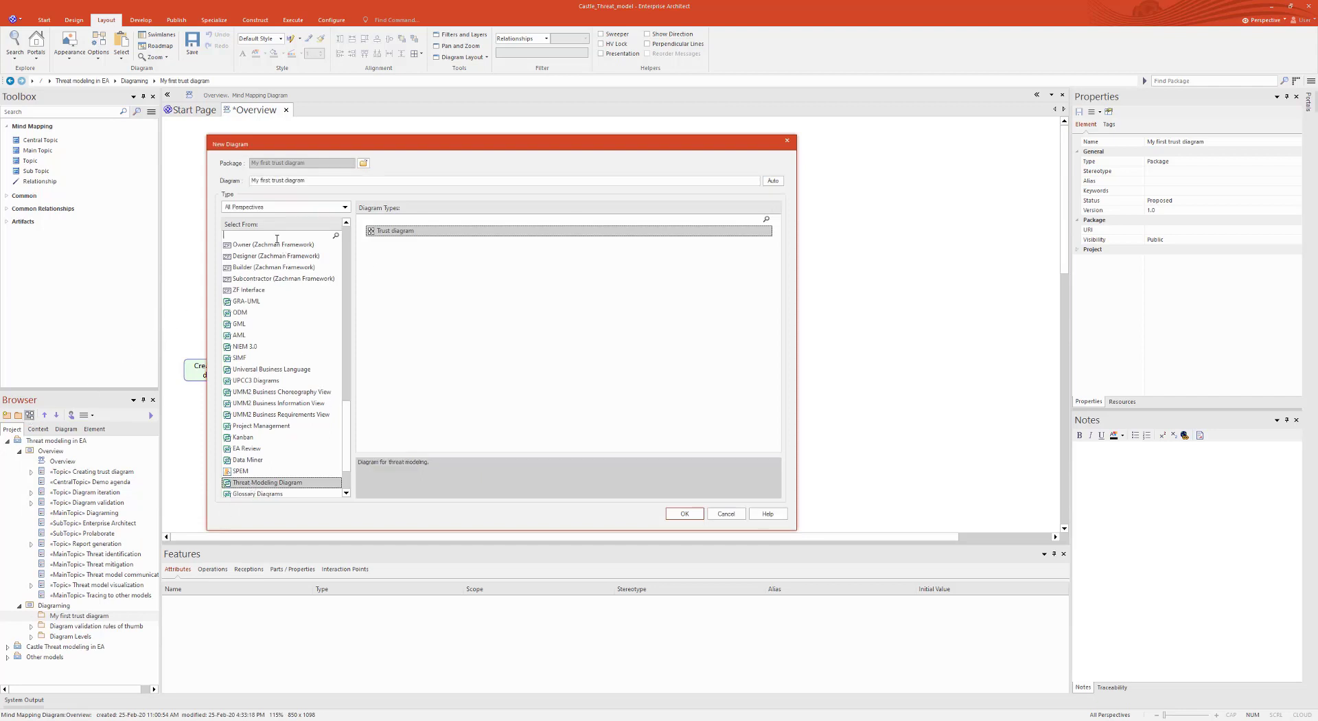
pyautogui.write('threat')
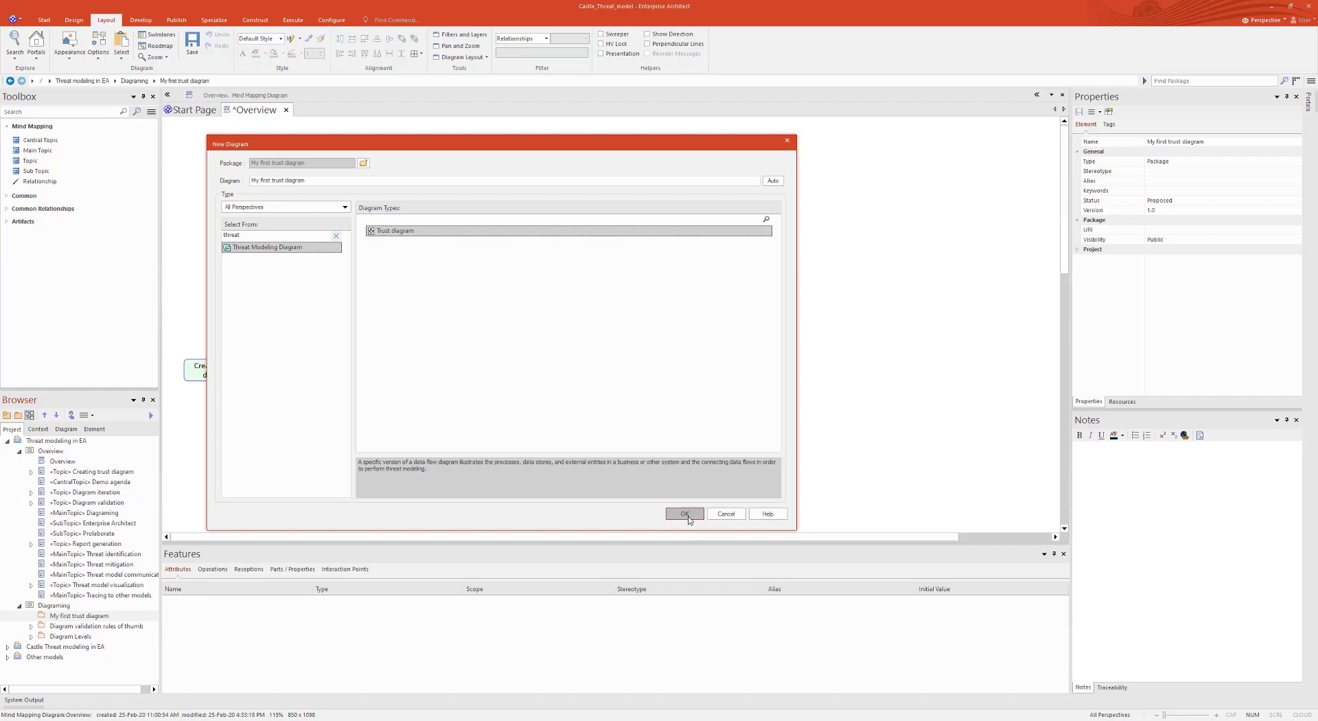
pyautogui.click(684, 514)
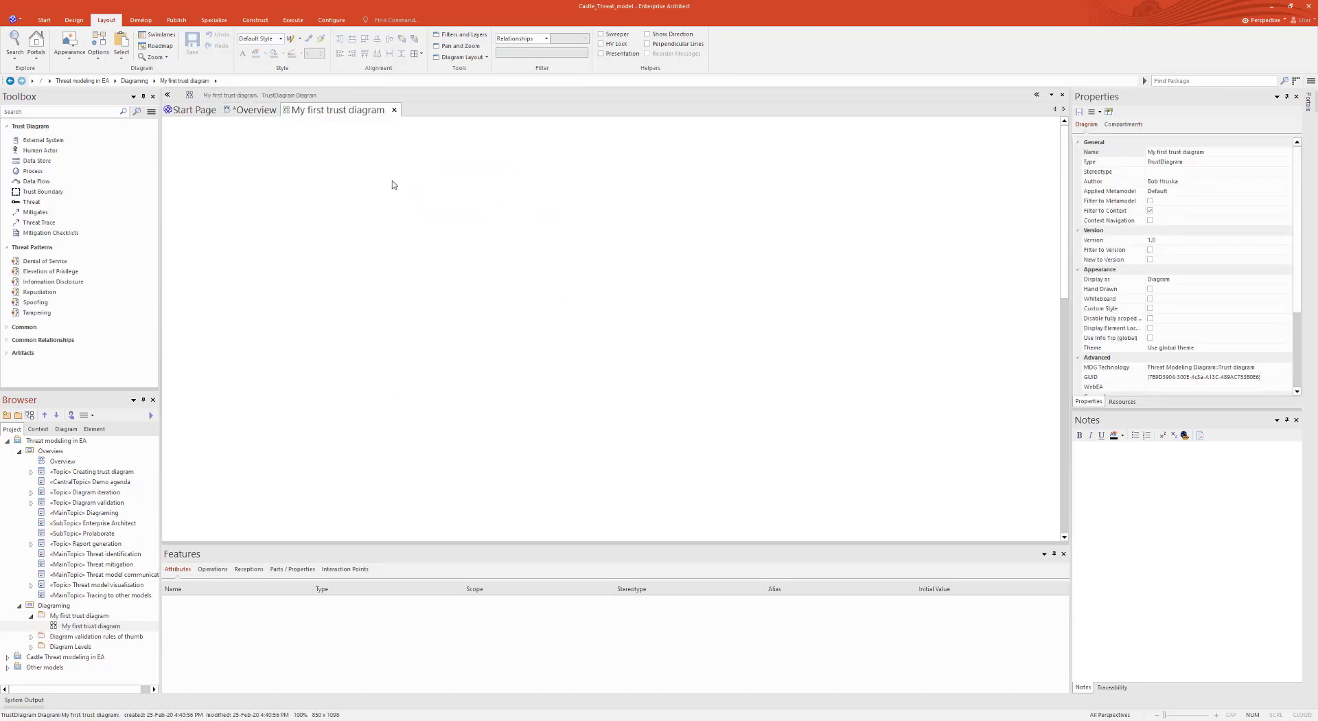
# - Place External System1, Human Actor1, Data Store1 and Process1, and set the process type to Service
pyautogui.moveTo(42, 139); pyautogui.dragTo(273, 180)
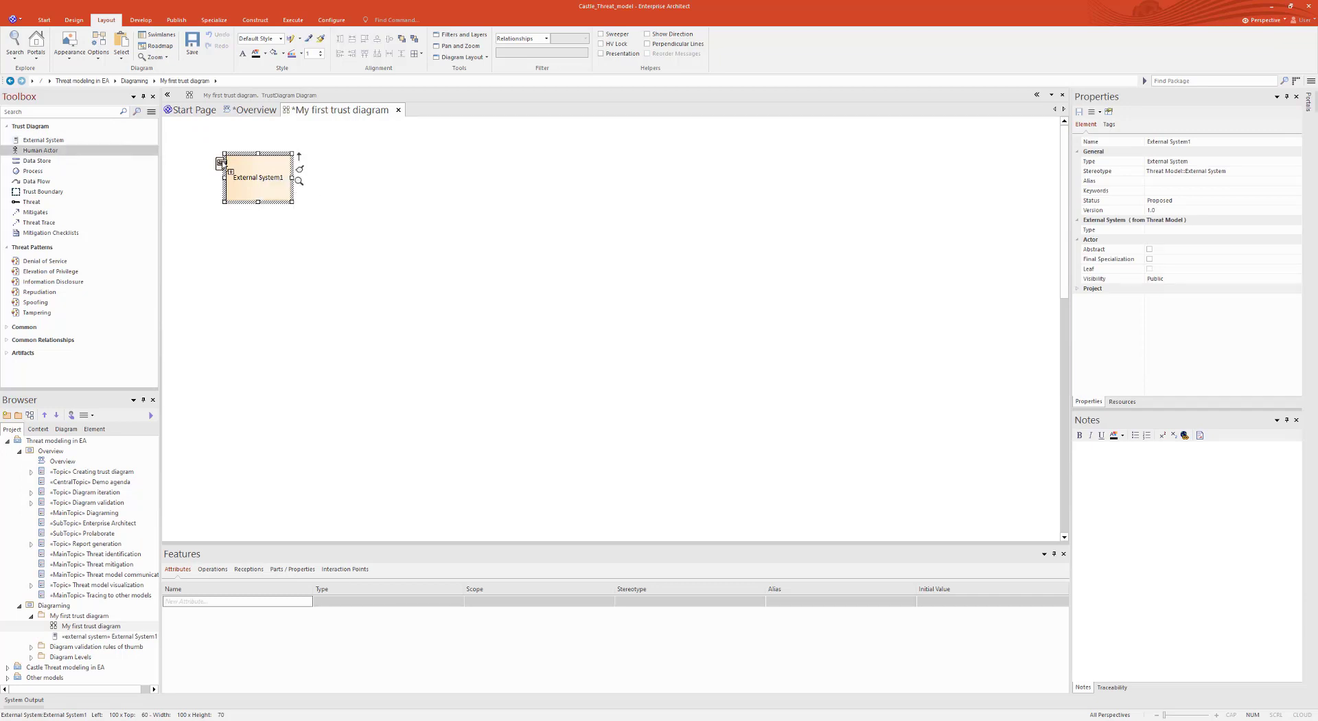
pyautogui.moveTo(40, 150); pyautogui.dragTo(349, 187)
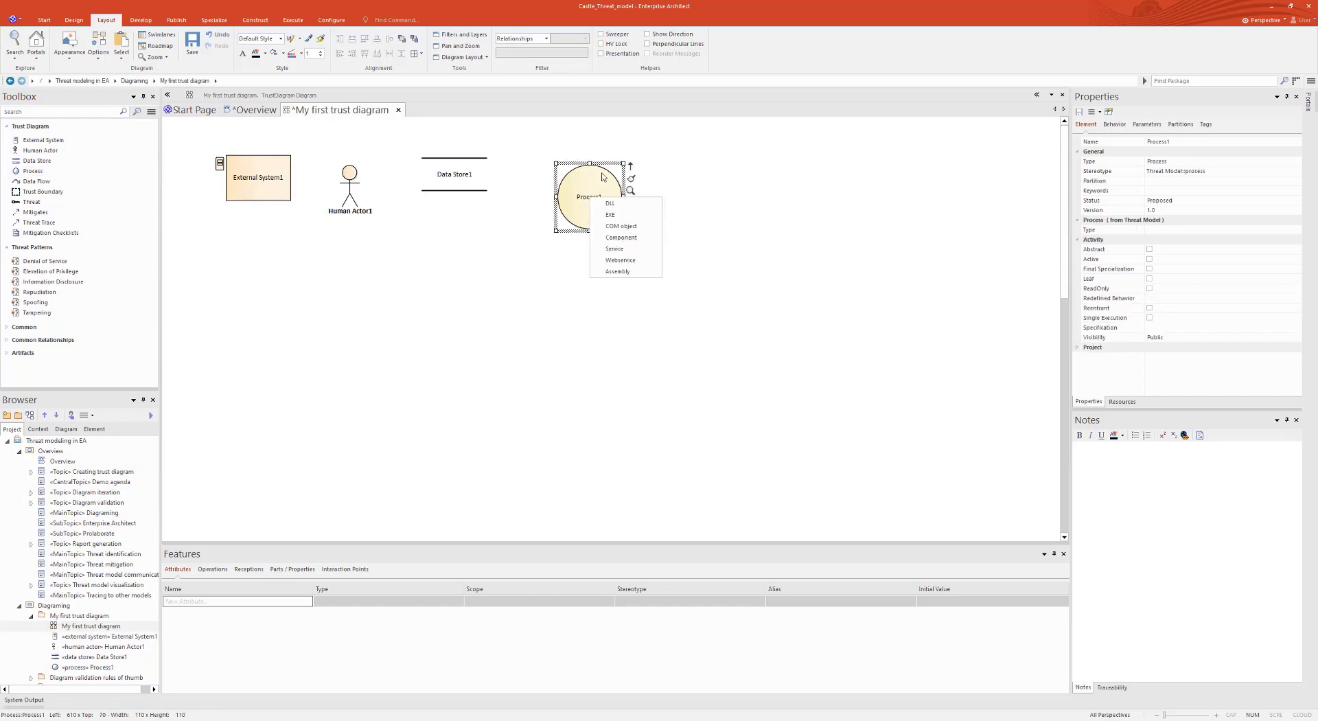
pyautogui.moveTo(641, 226)
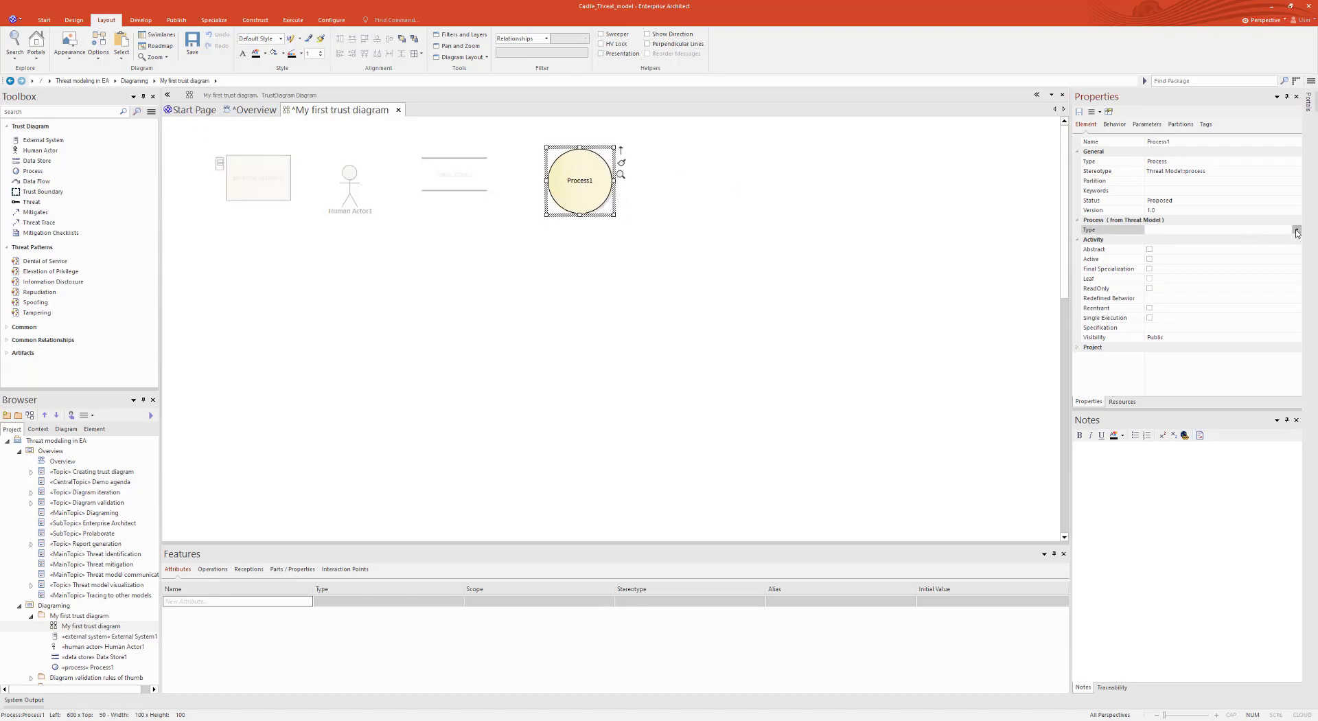
pyautogui.click(1296, 229)
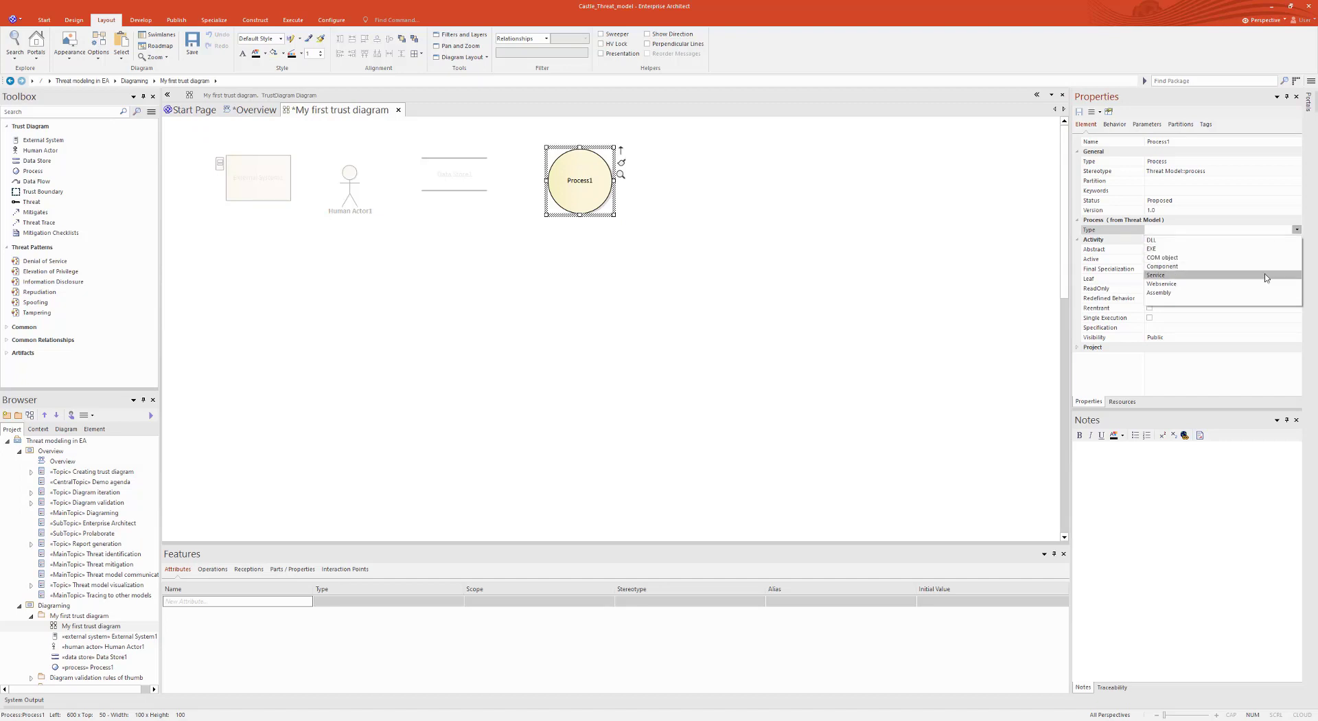
pyautogui.click(689, 181)
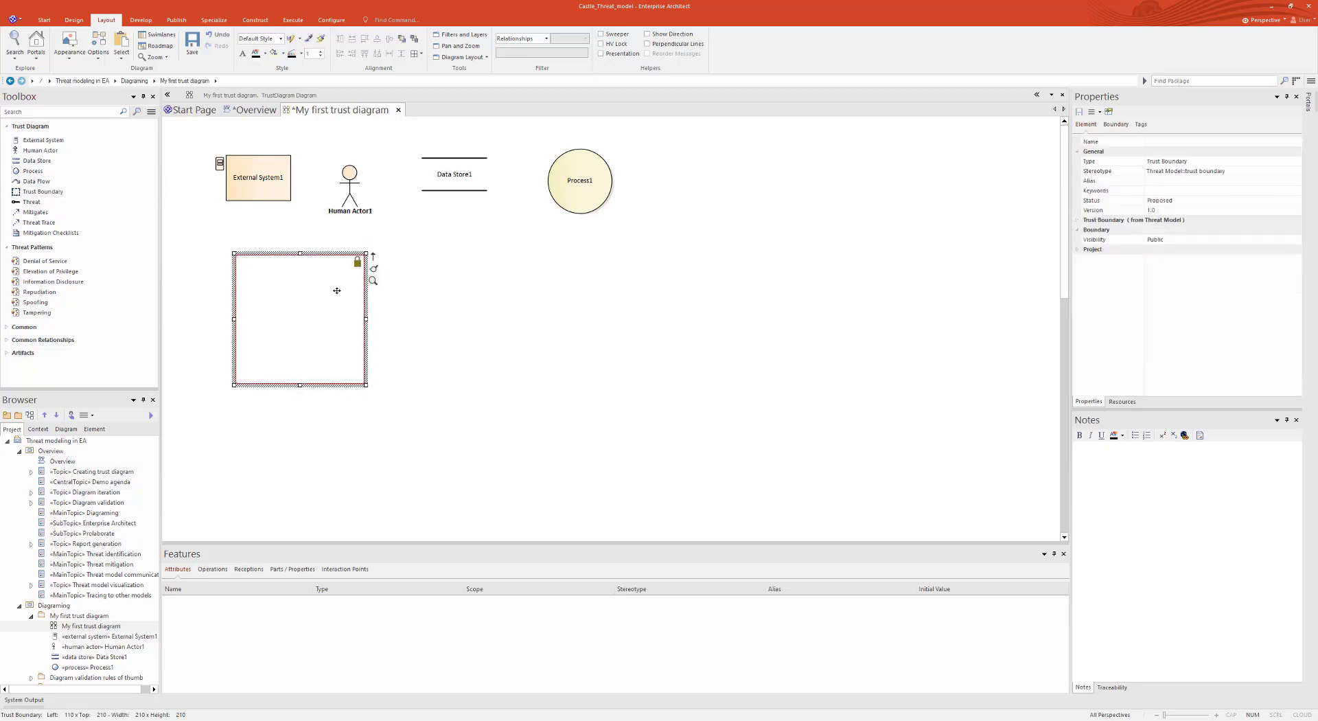
# - Name the trust boundary below the elements 'my system' in Boundary Properties
pyautogui.doubleClick(299, 318)
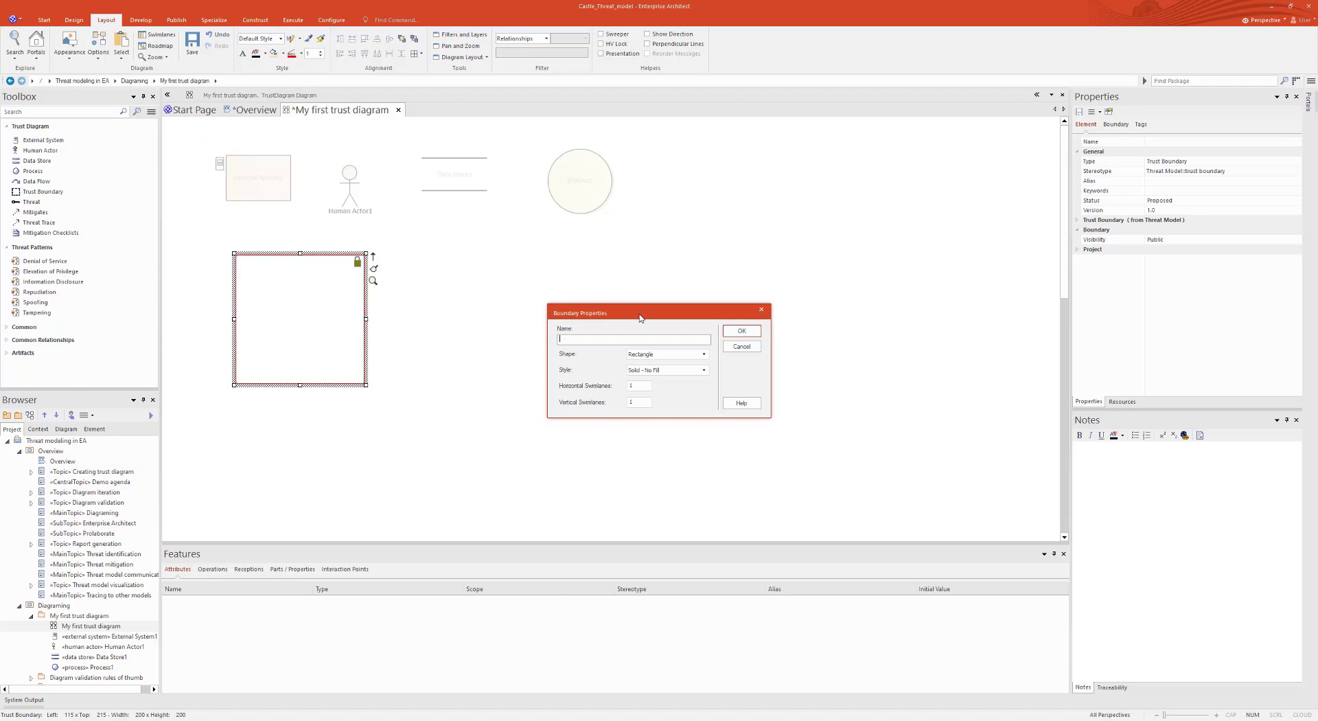
pyautogui.write('my system')
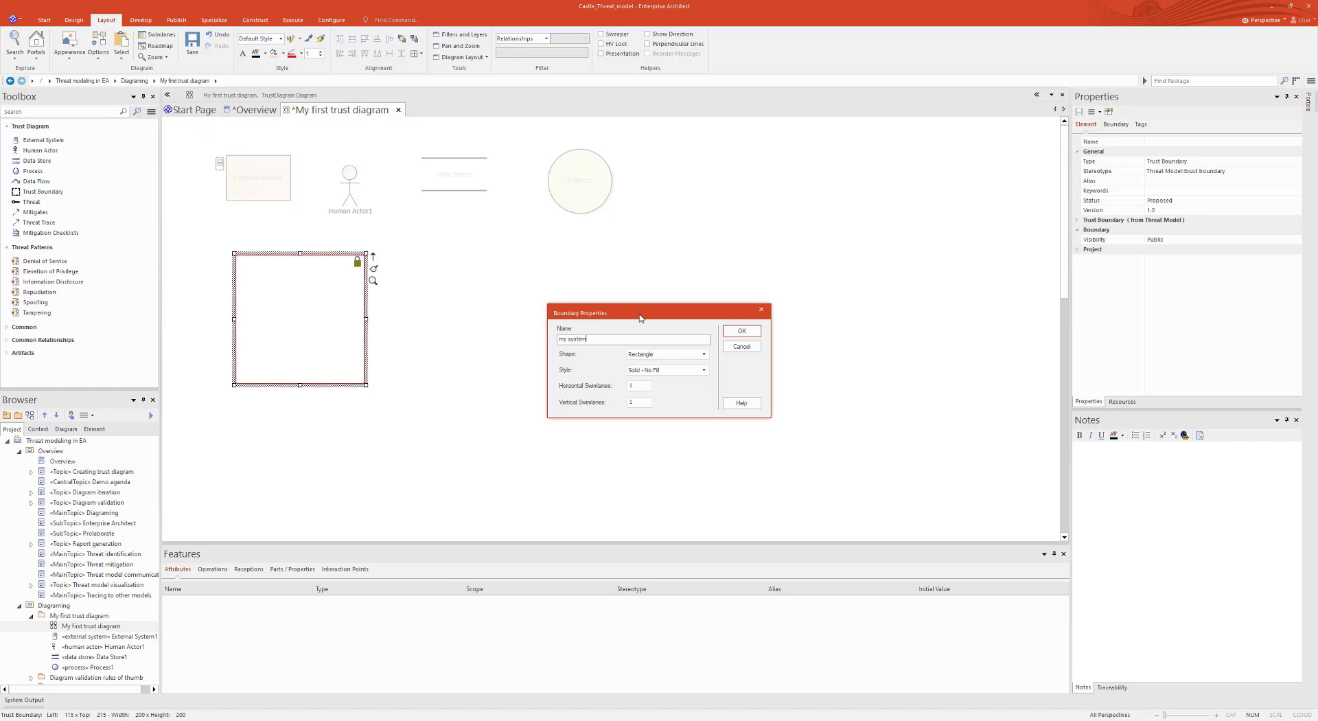
pyautogui.click(740, 330)
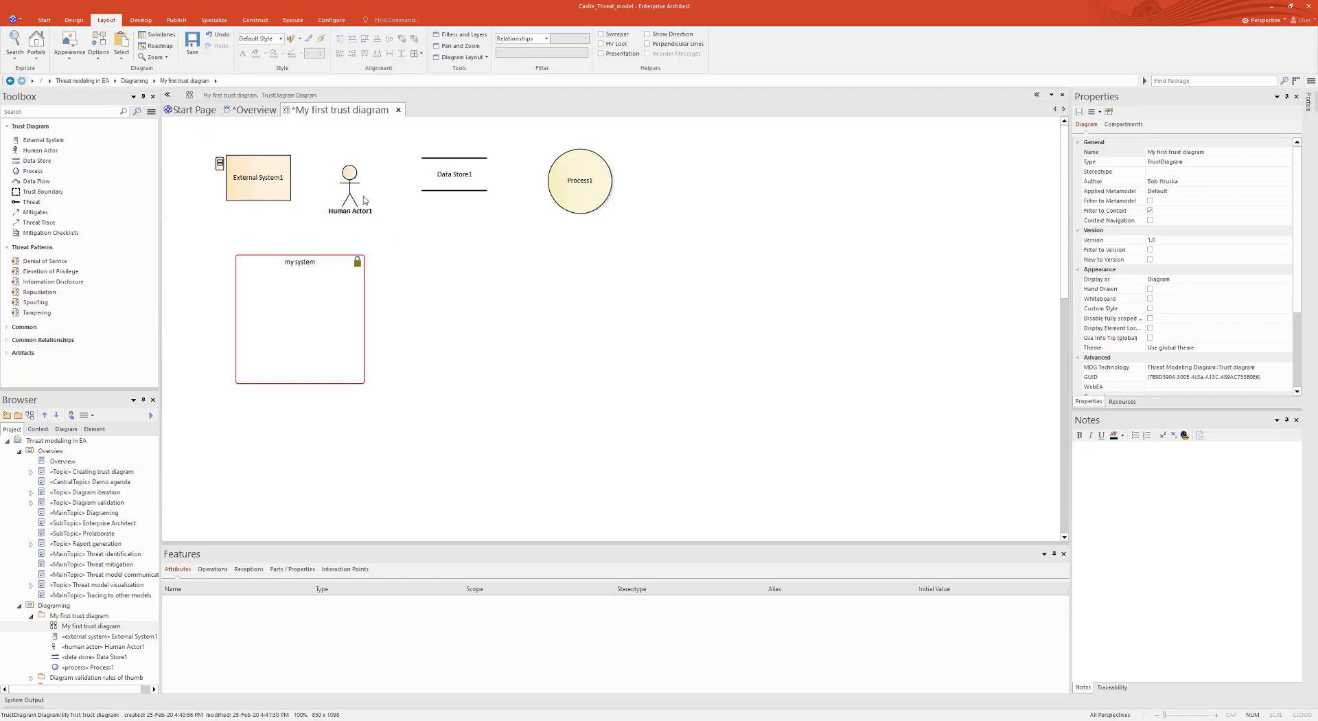
pyautogui.moveTo(366, 200)
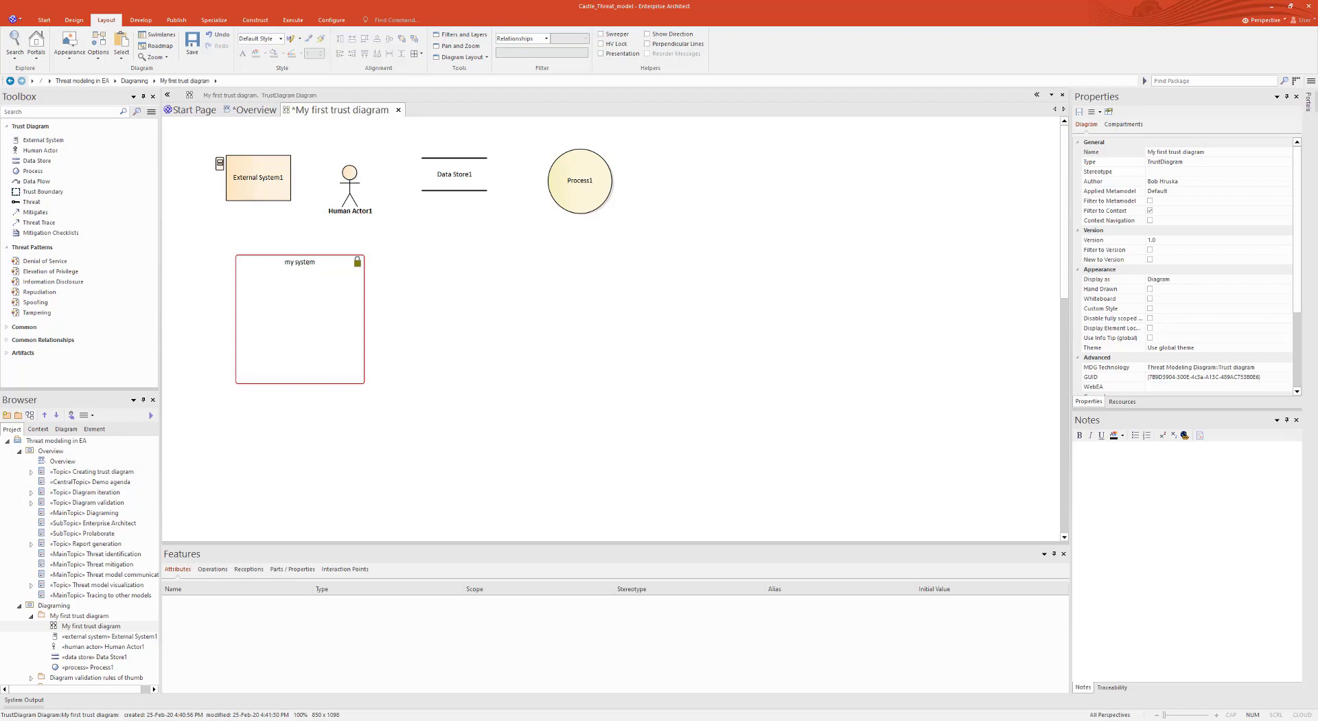
# - Connect Data Store1 and Process1 with a data flow named 'data'
pyautogui.click(580, 181)
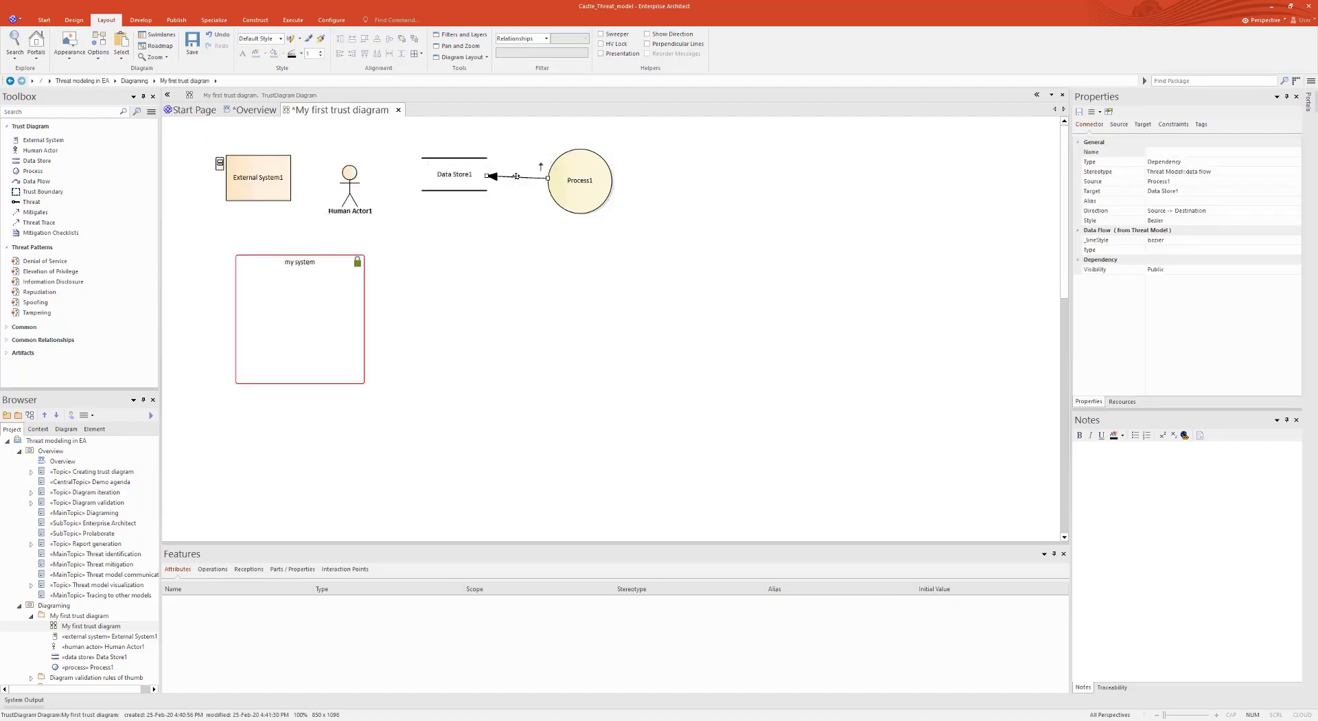
pyautogui.click(517, 170)
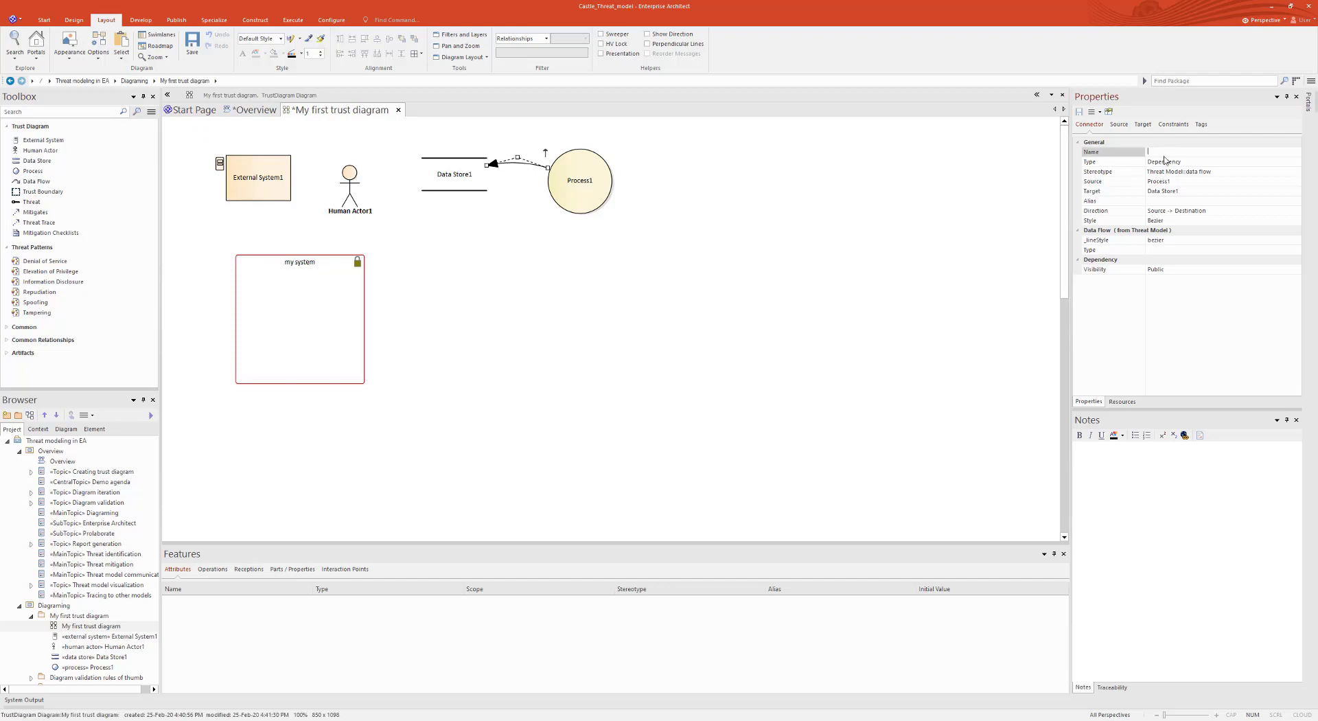
pyautogui.write('data')
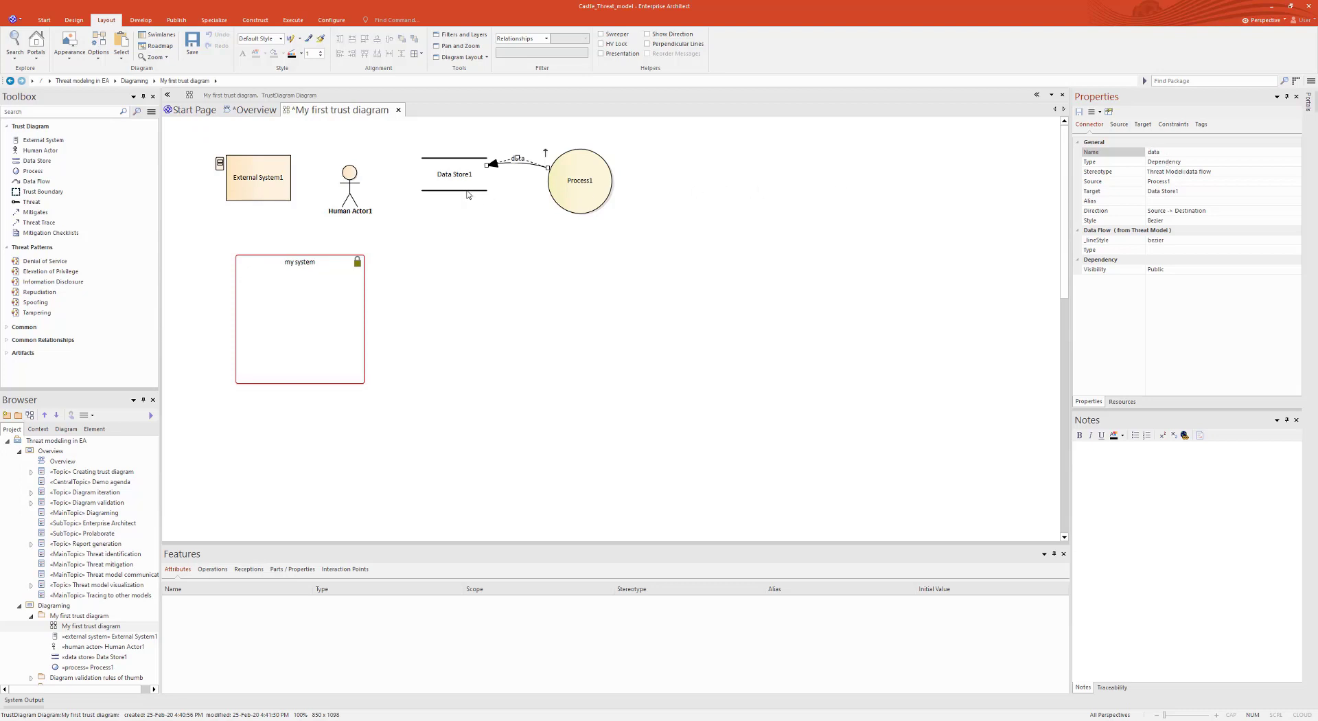
# - Add a second data flow from Data Store1 to Process1 named 'provide information'
pyautogui.click(453, 173)
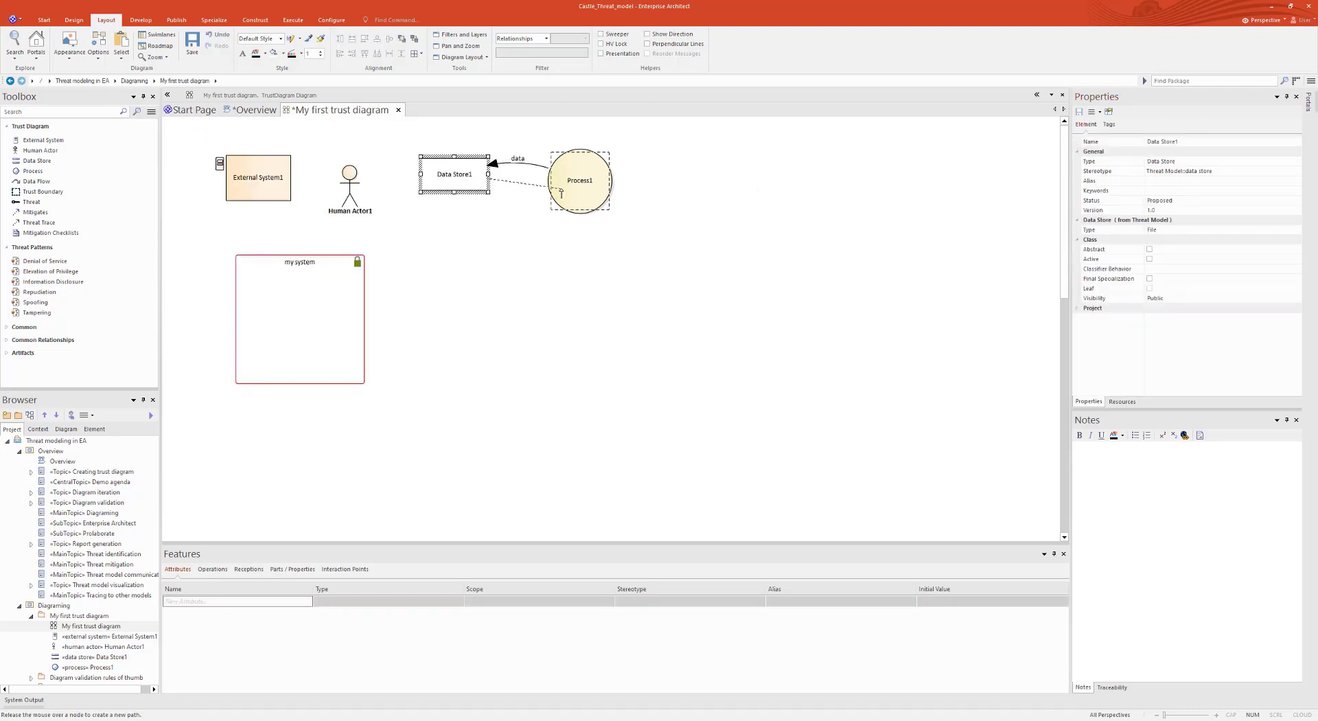
pyautogui.click(521, 177)
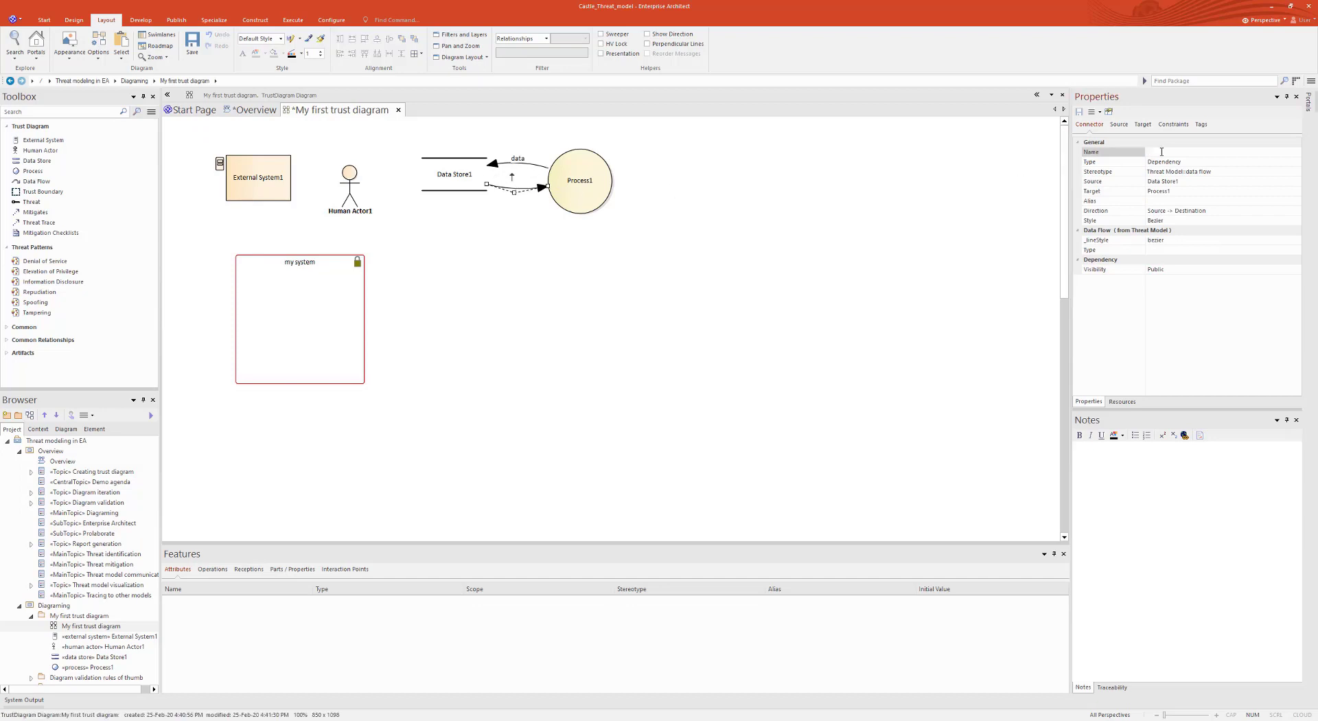
pyautogui.write('provide da')
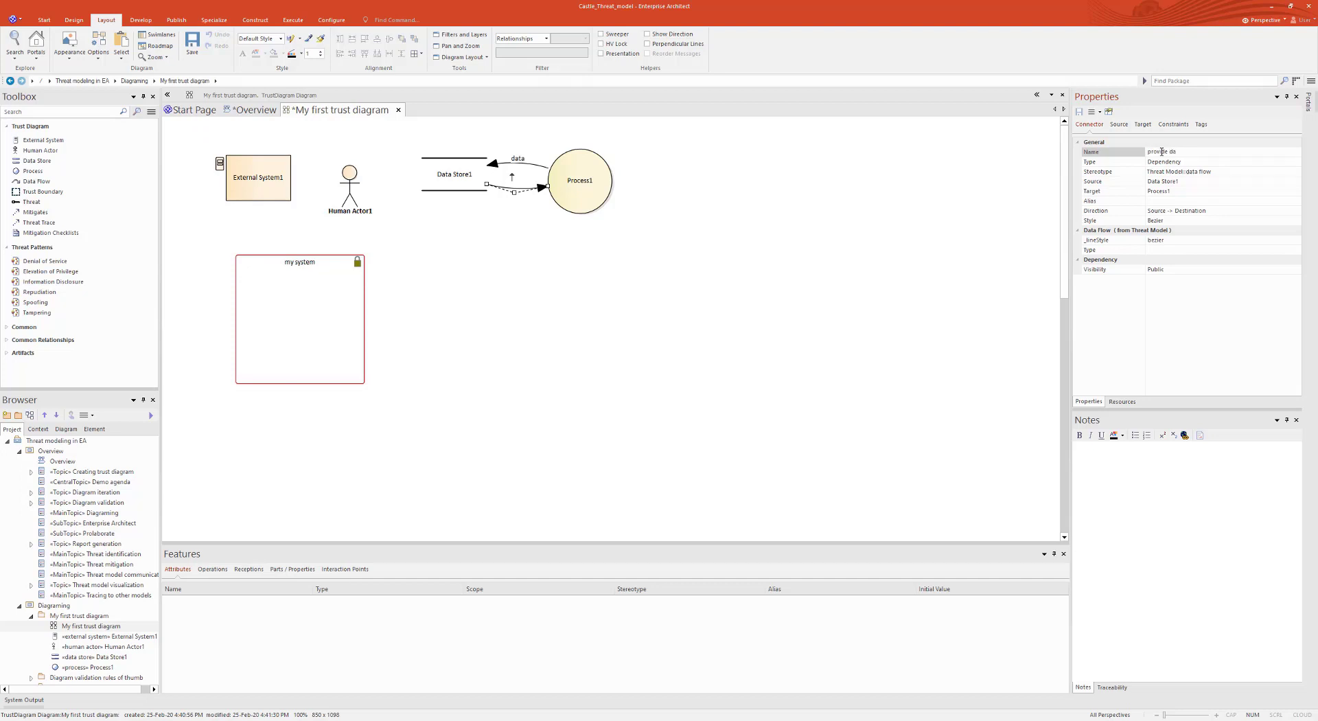
pyautogui.write('informs')
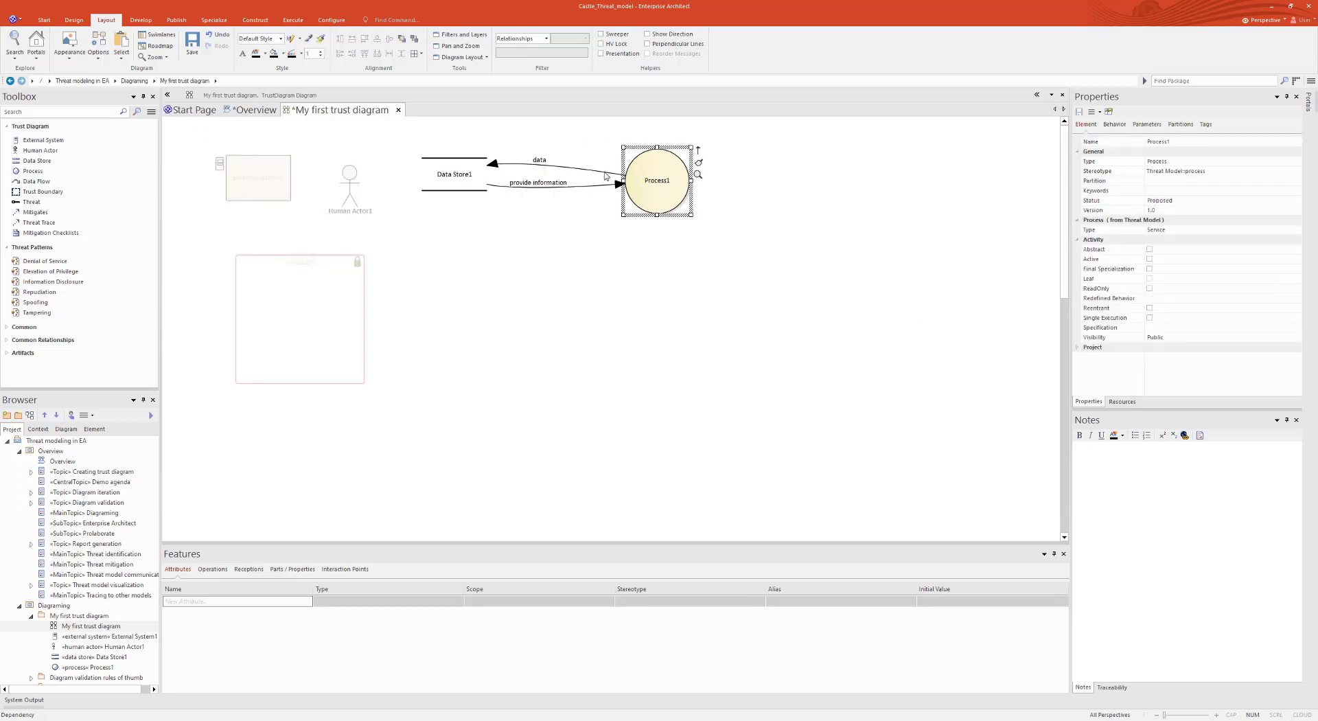
pyautogui.click(521, 161)
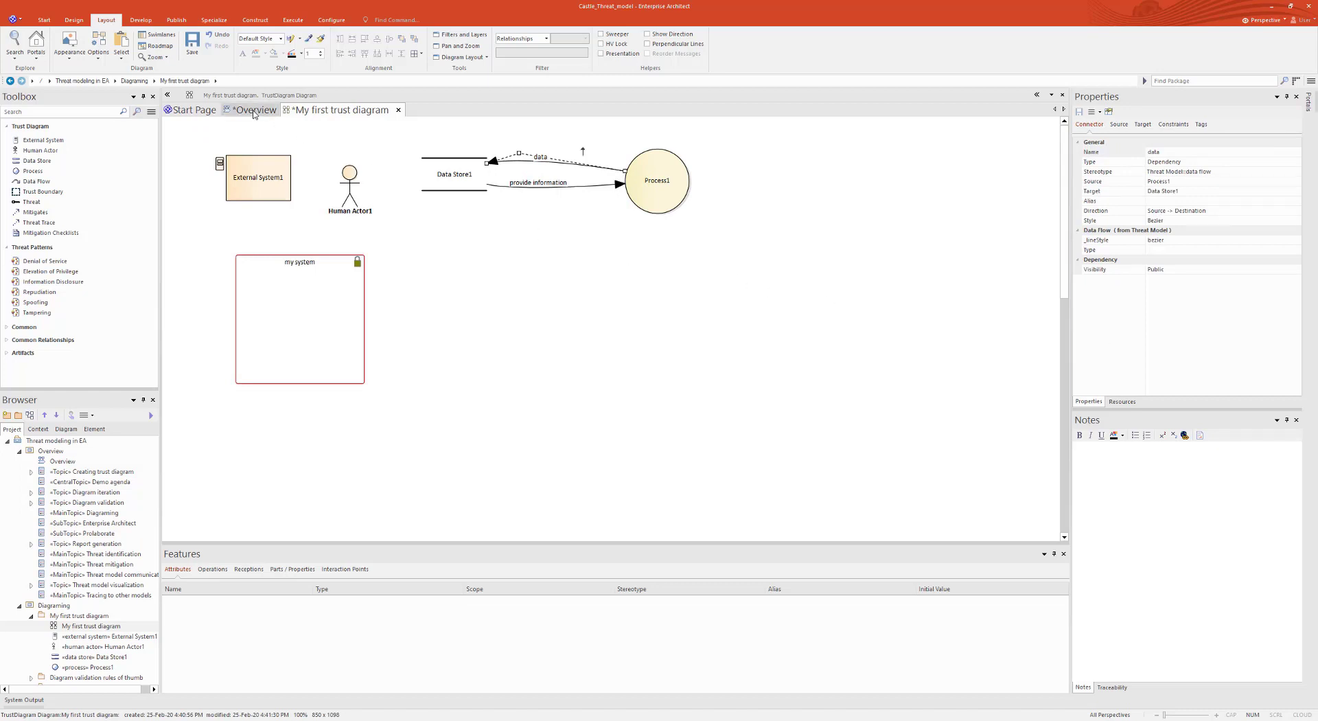
# - From the Overview mind map's Diagram validation topic, bring up the #1Rule trust diagram
pyautogui.click(256, 109)
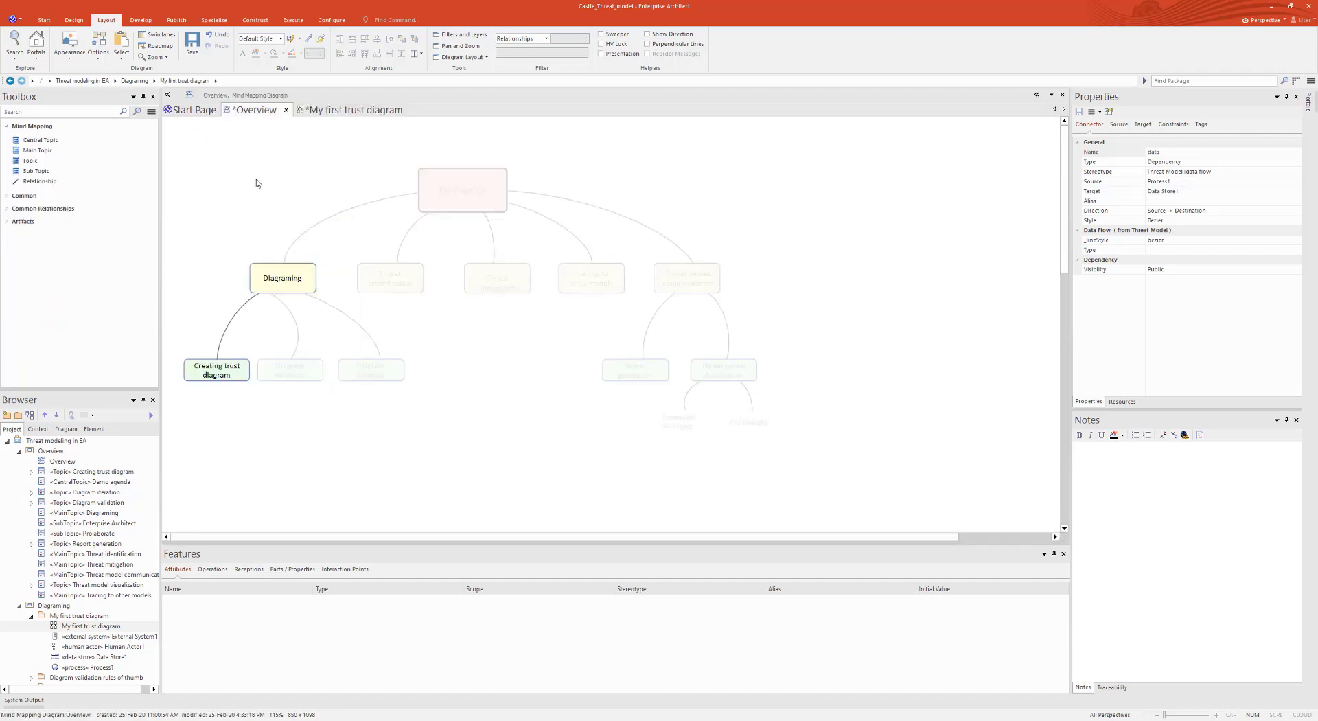
pyautogui.click(290, 371)
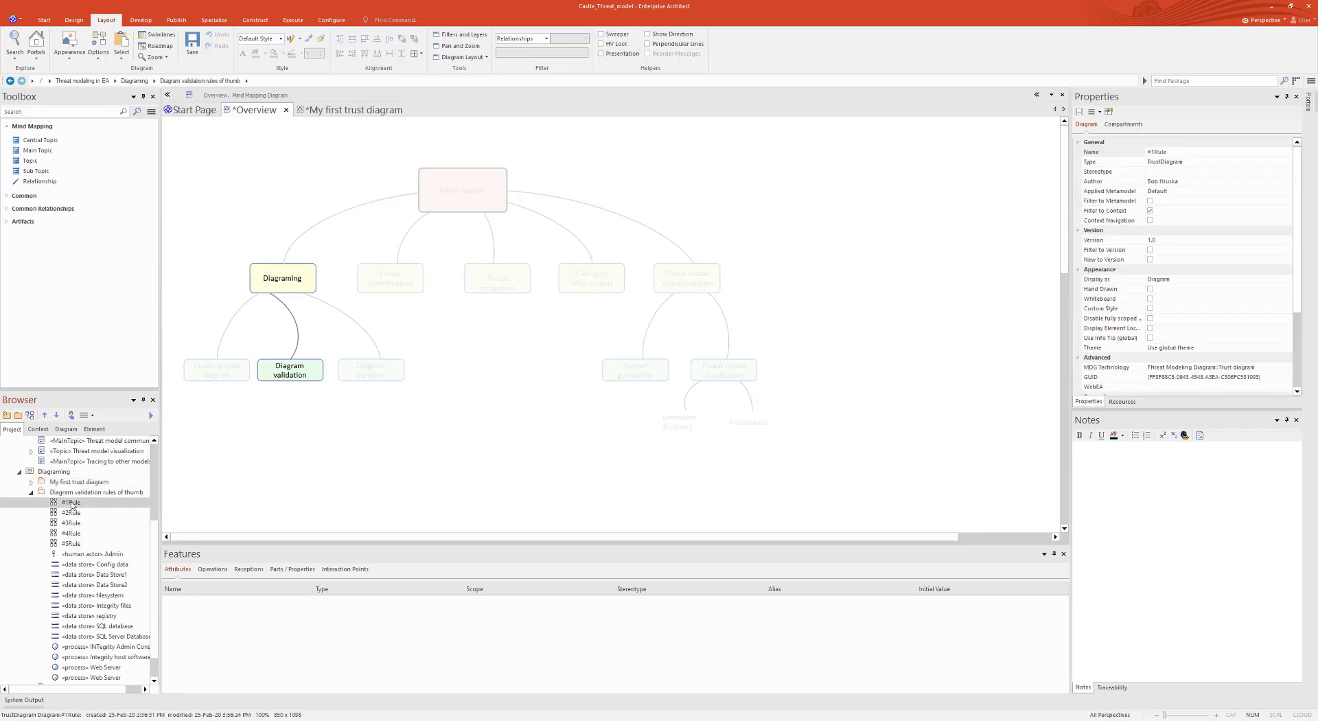
pyautogui.doubleClick(71, 502)
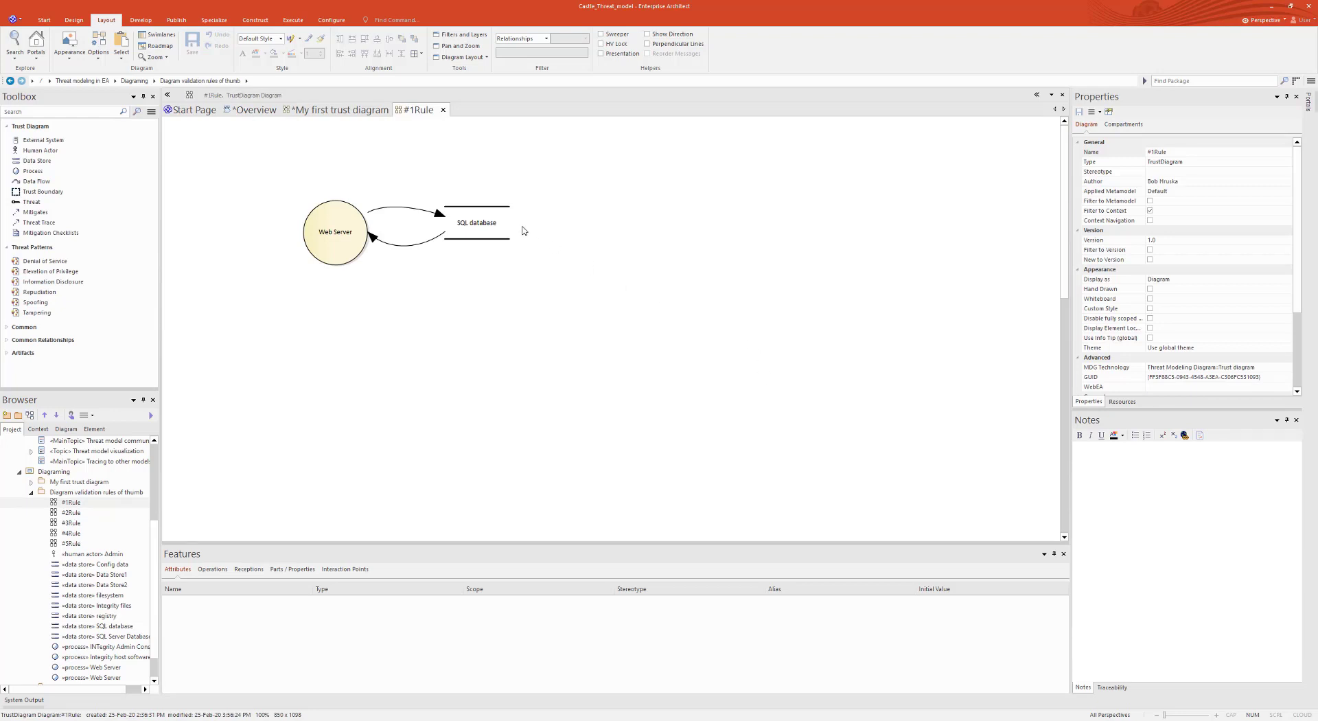
# - Add a Customer actor with an Order data flow into Web Server
pyautogui.click(476, 222)
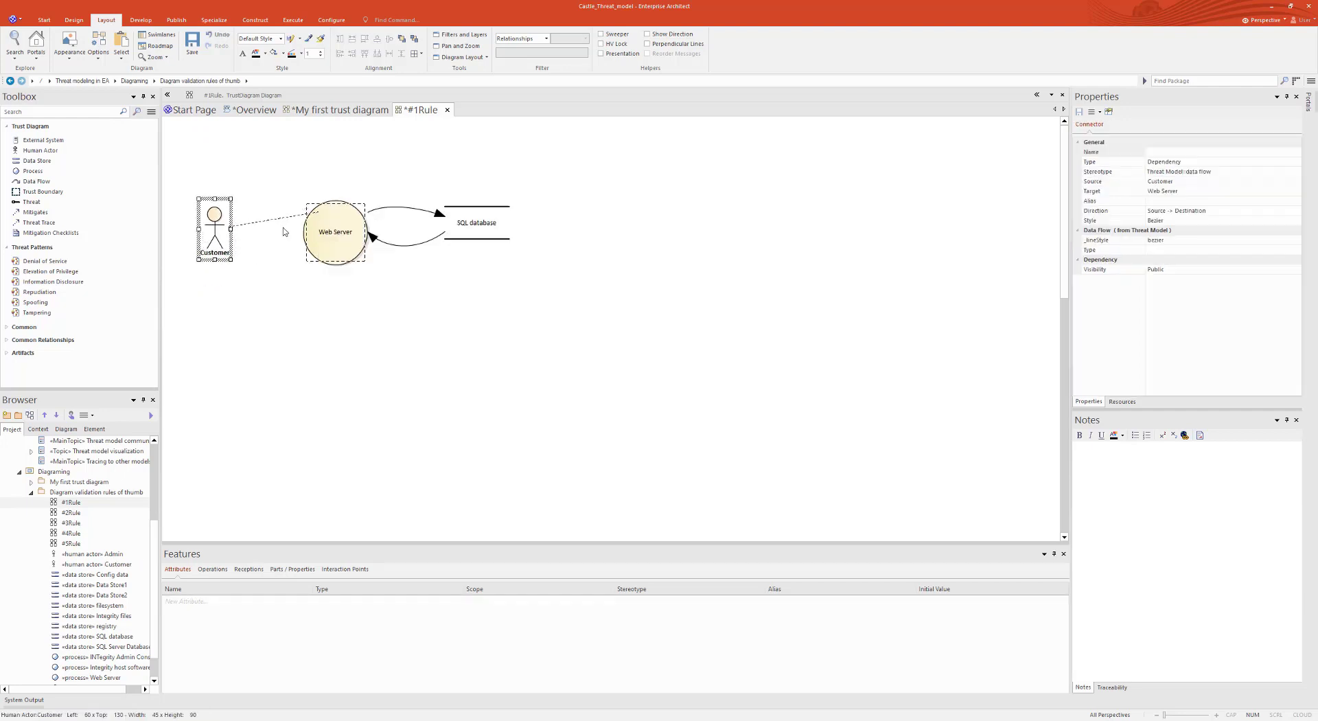
pyautogui.click(277, 211)
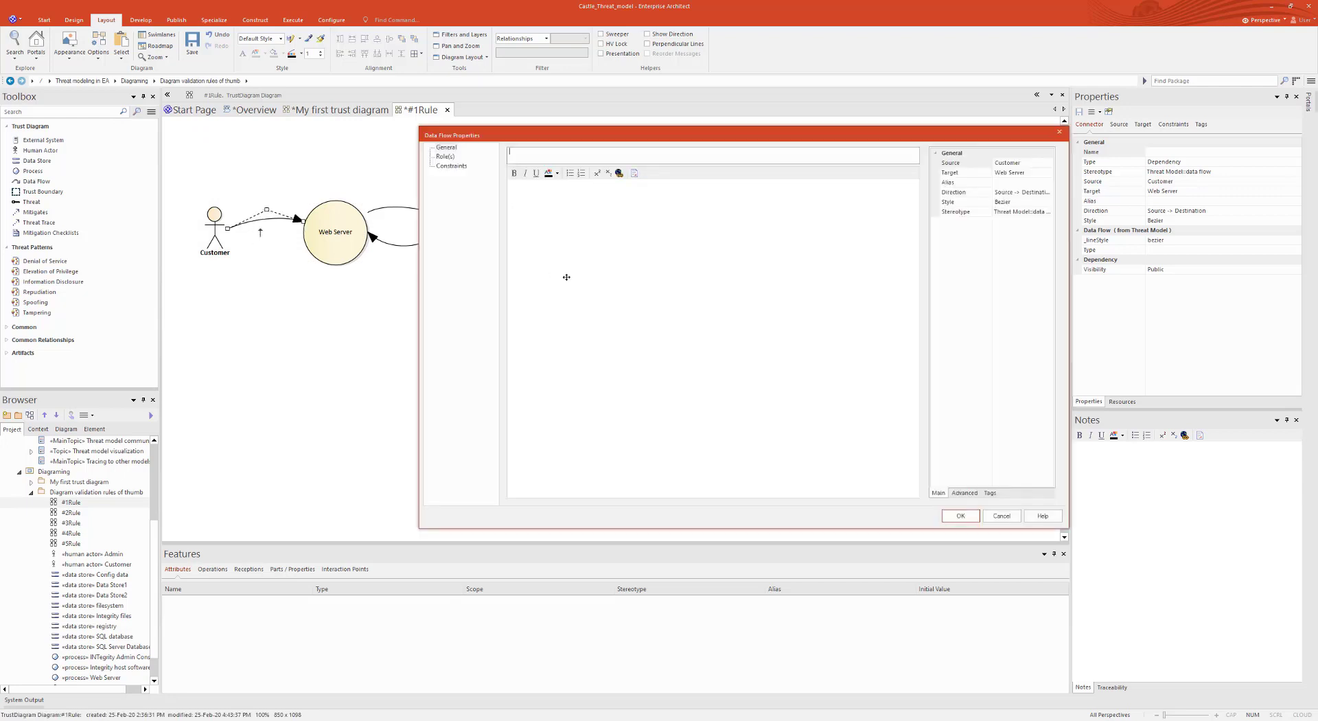
pyautogui.write('Ord')
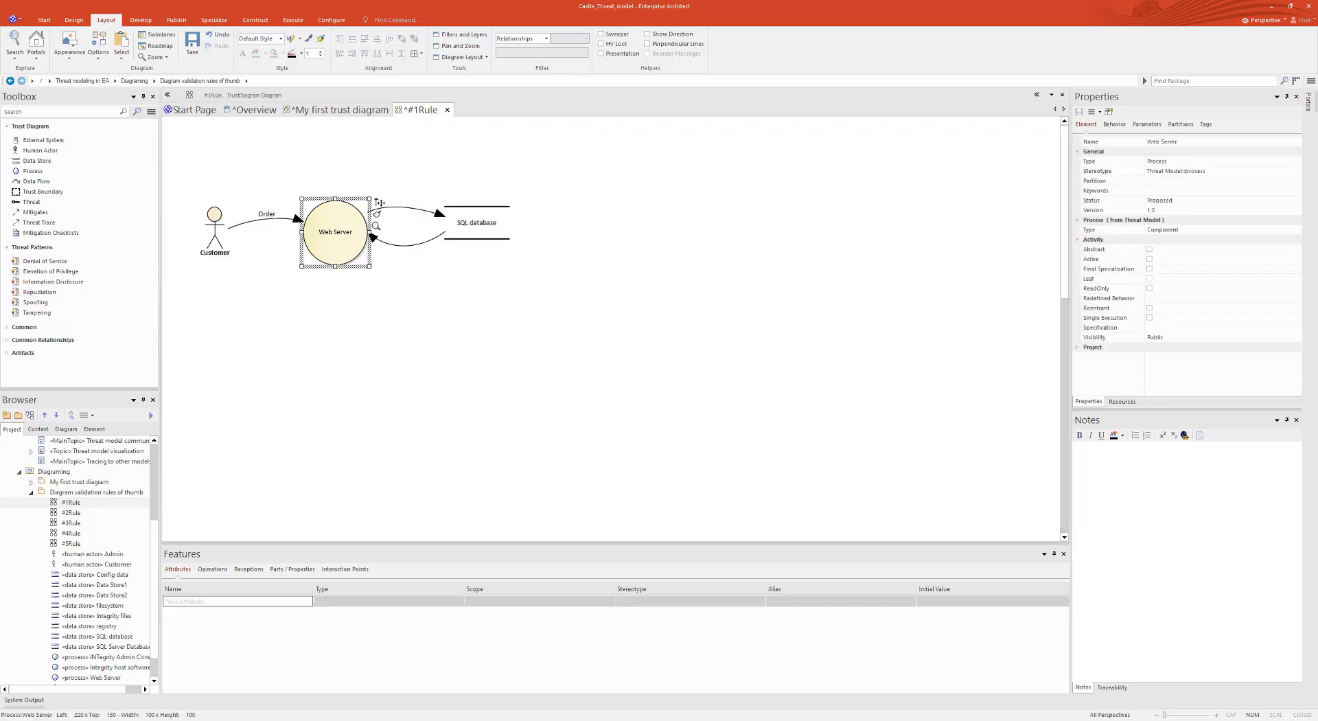
# - Draw a Confirmation data flow from Web Server back to Customer and save #1Rule
pyautogui.rightClick(227, 236)
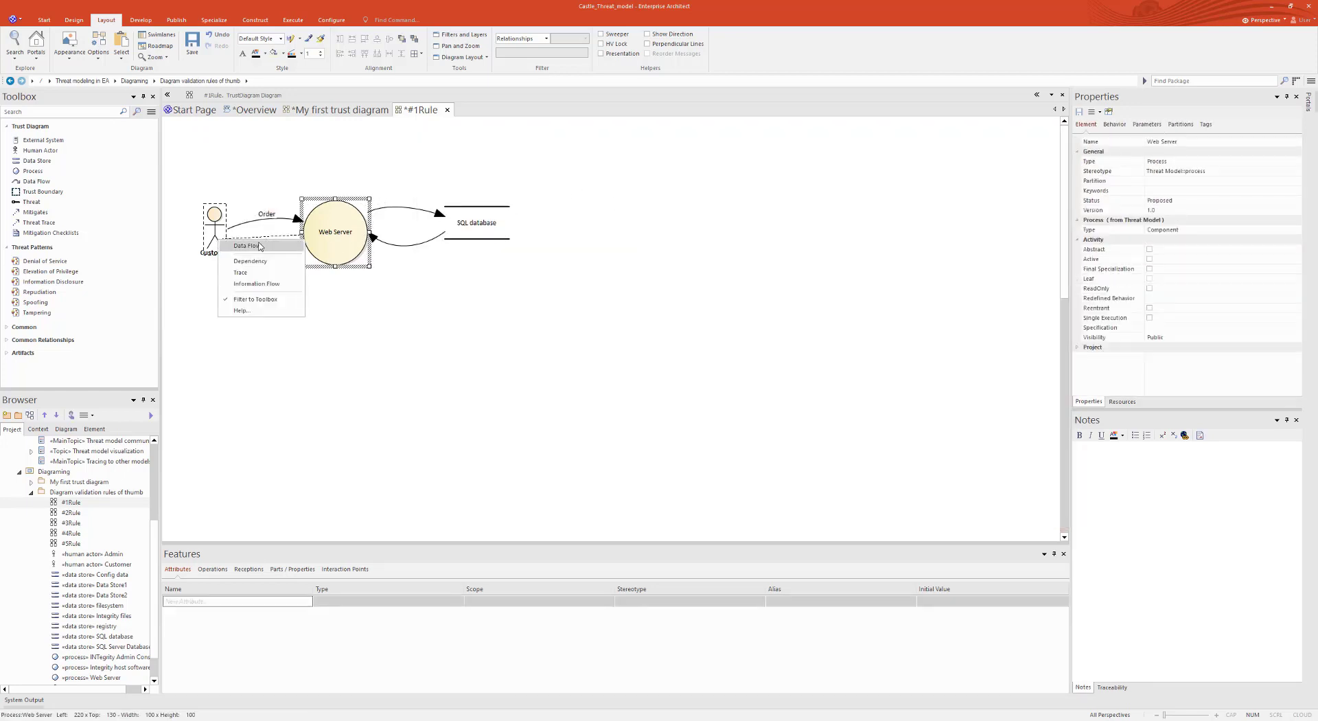
pyautogui.click(250, 260)
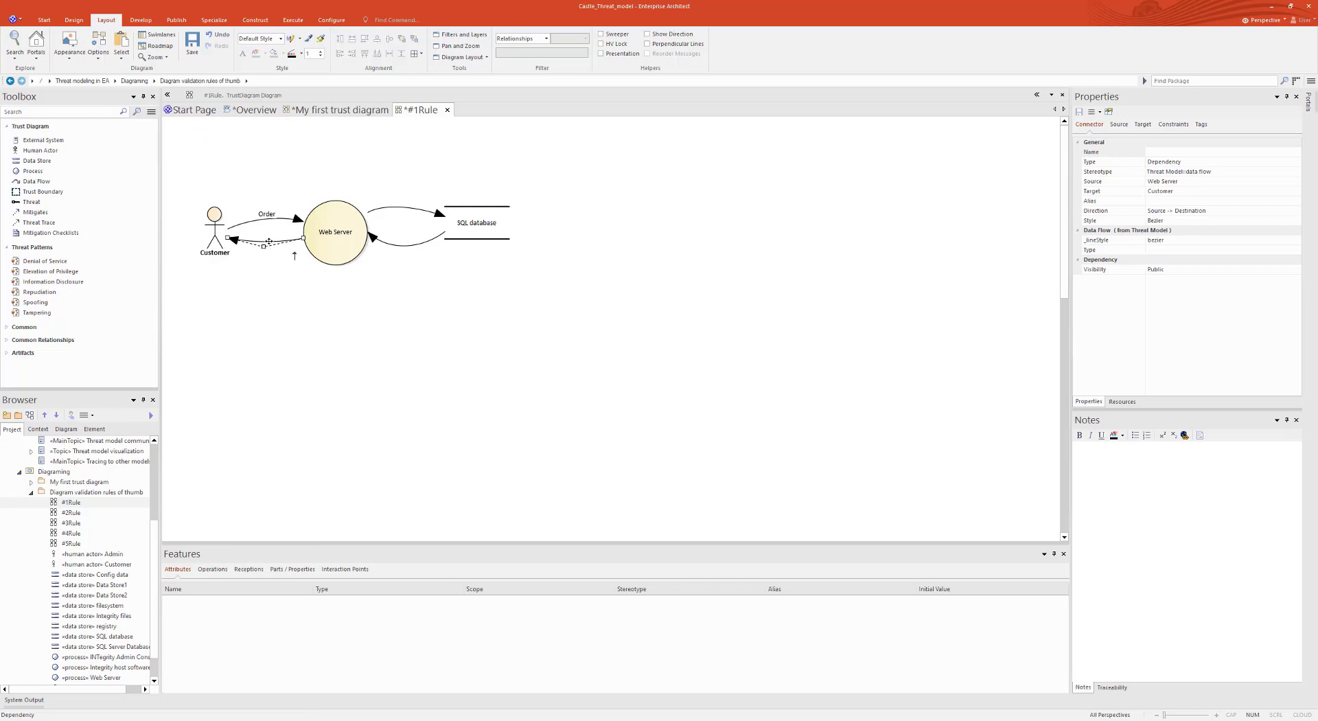
pyautogui.doubleClick(267, 241)
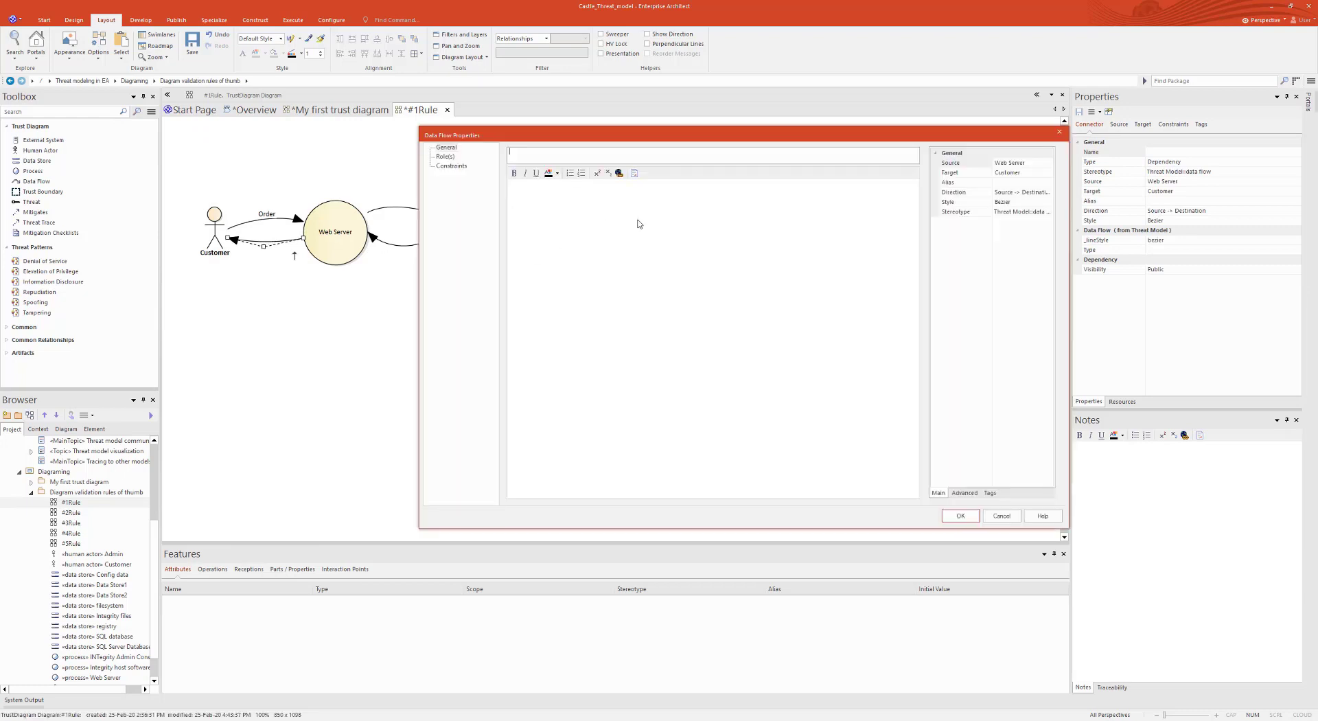
pyautogui.write('Confirmed')
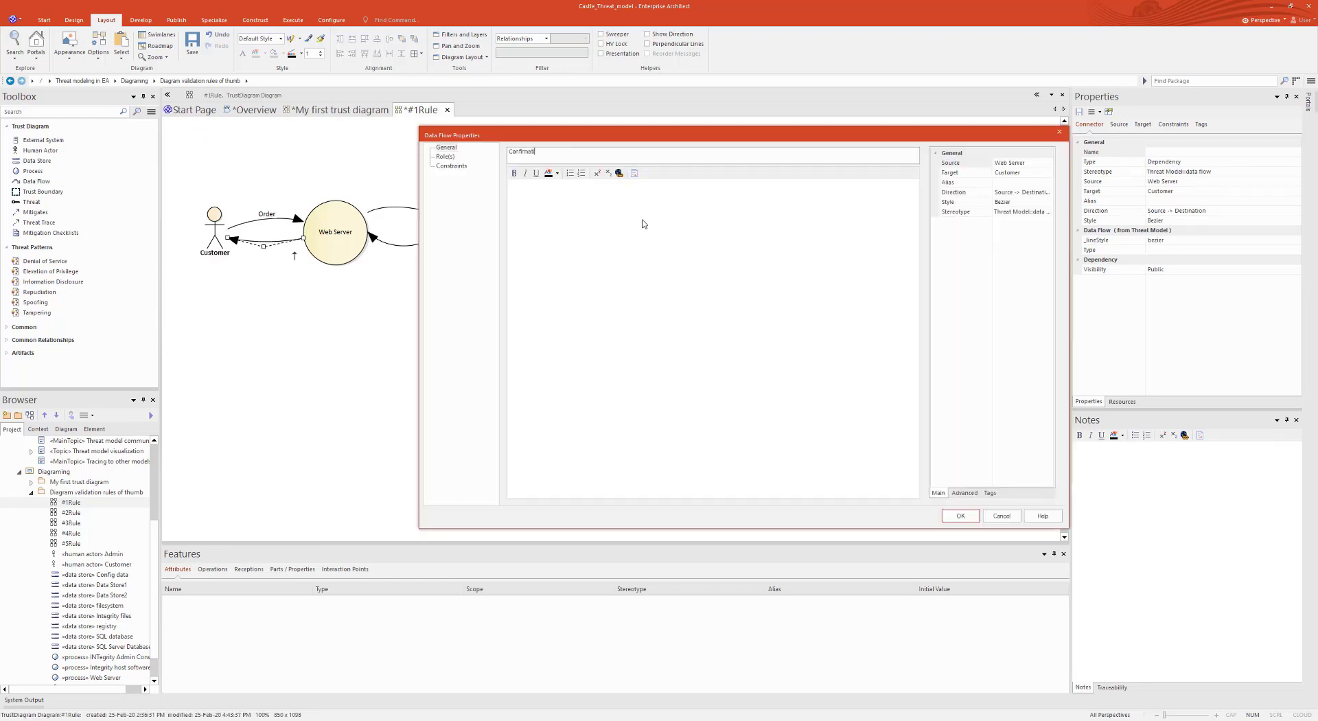
pyautogui.click(960, 516)
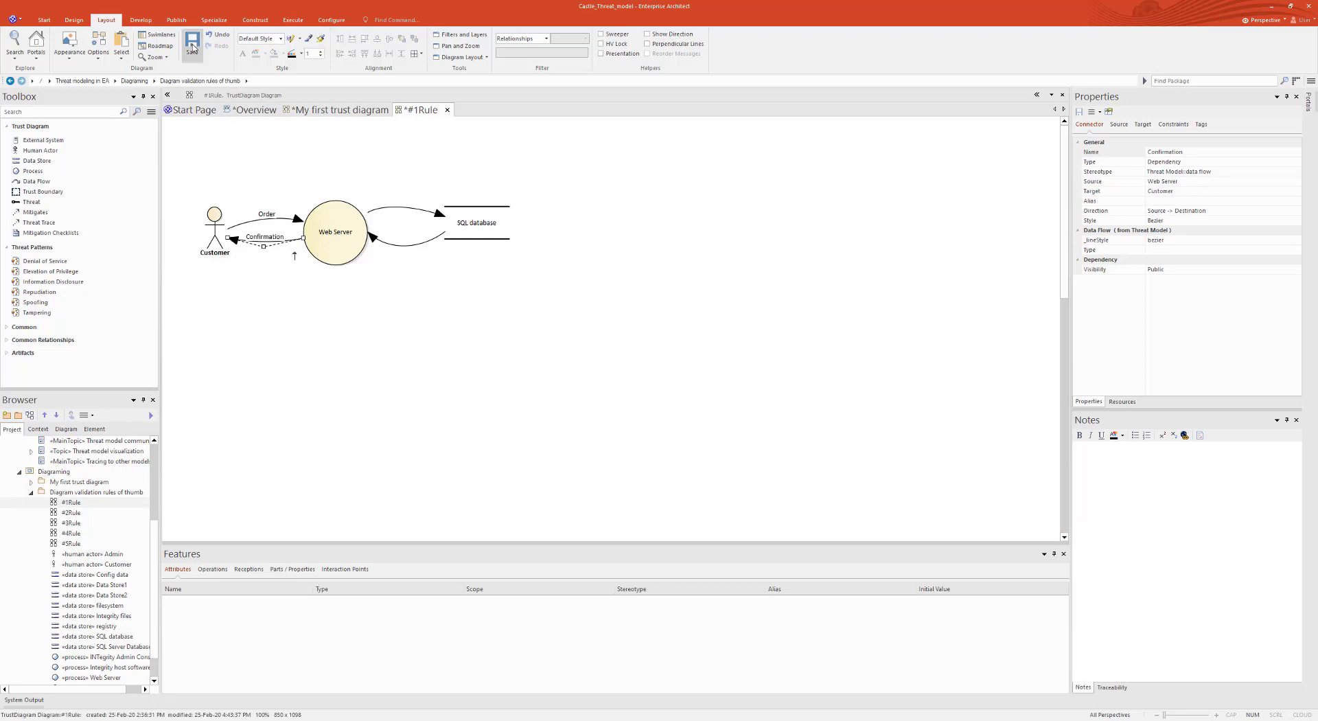
pyautogui.click(191, 42)
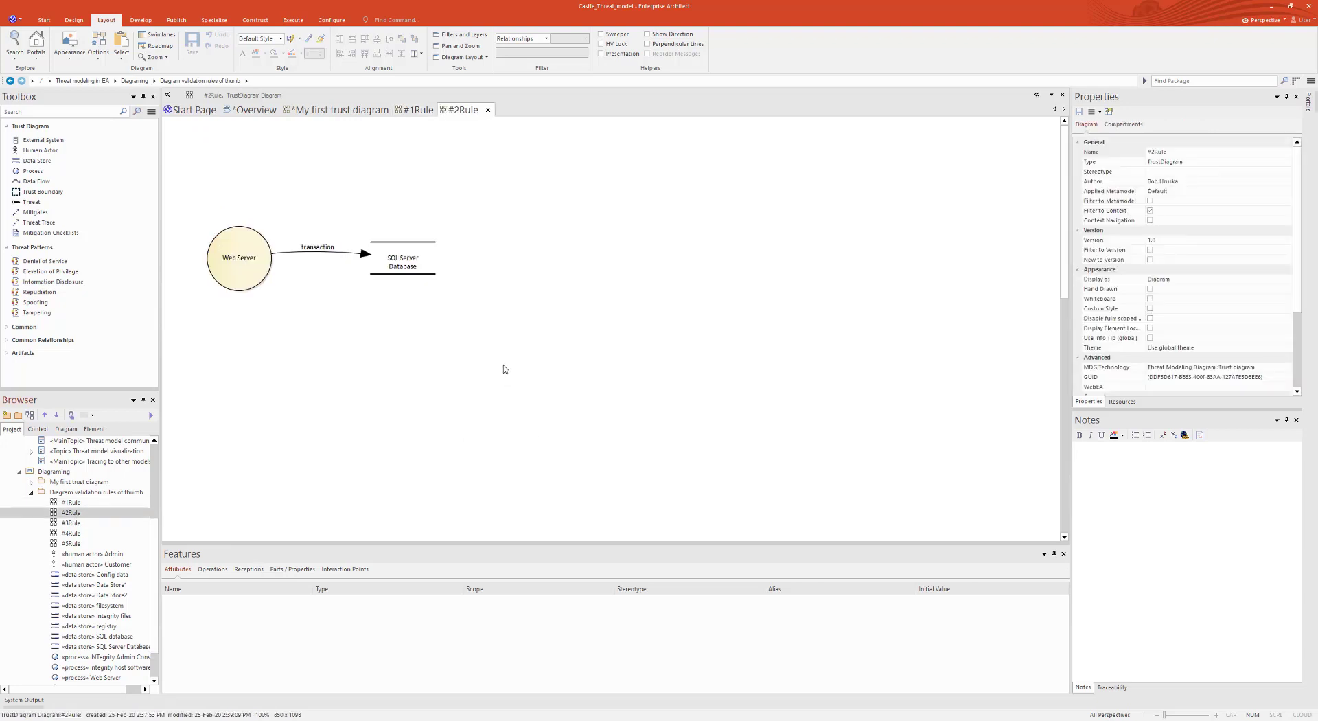
pyautogui.moveTo(505, 368)
pyautogui.write('Analytics')
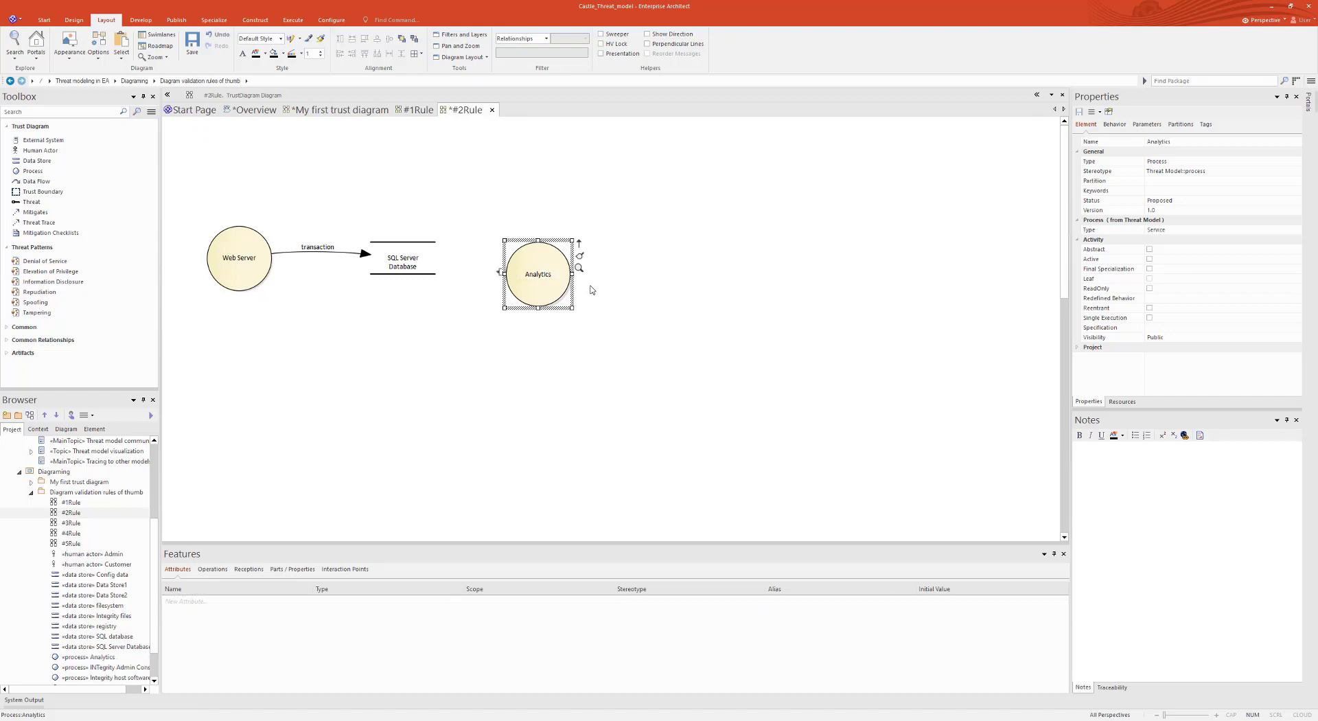
# - Save #2Rule with the new Analytics process beside Web Server and SQL Server Database
pyautogui.click(404, 262)
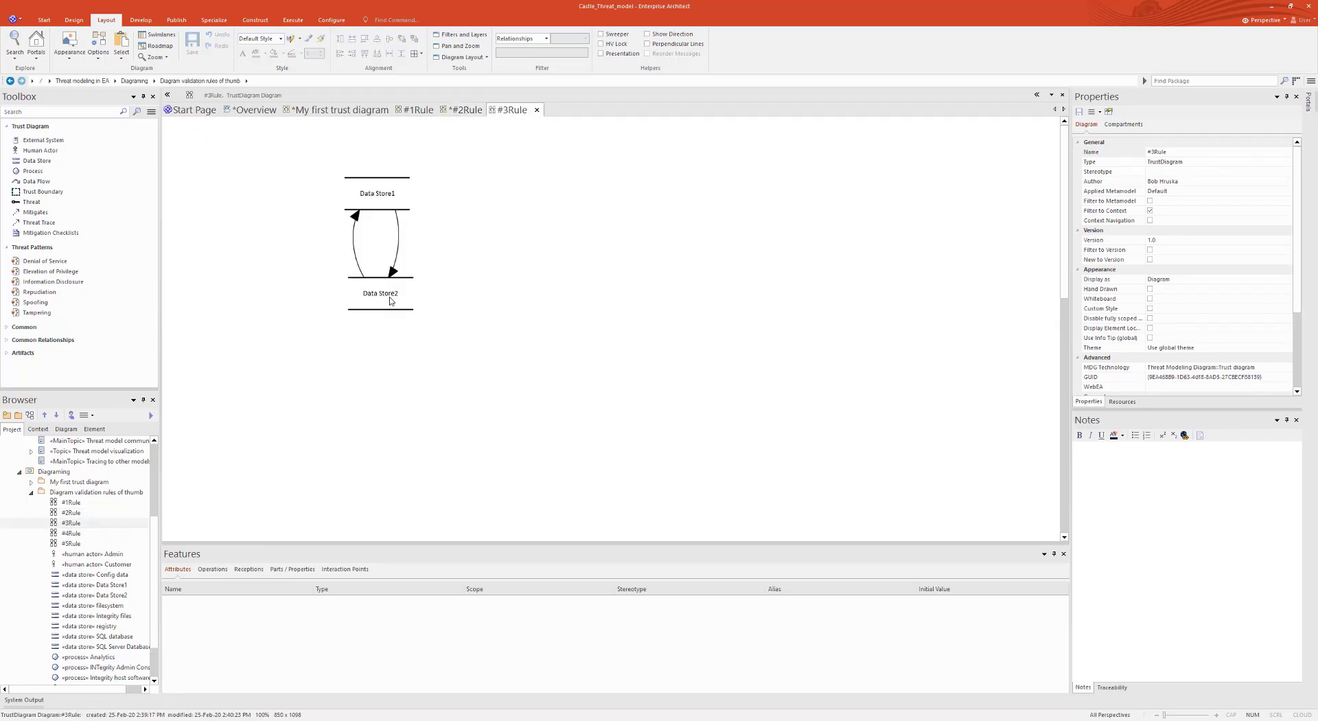
# - Place an RMA process between Data Store1 and Data Store2 and reattach the Data Store2 flow to it
pyautogui.click(380, 292)
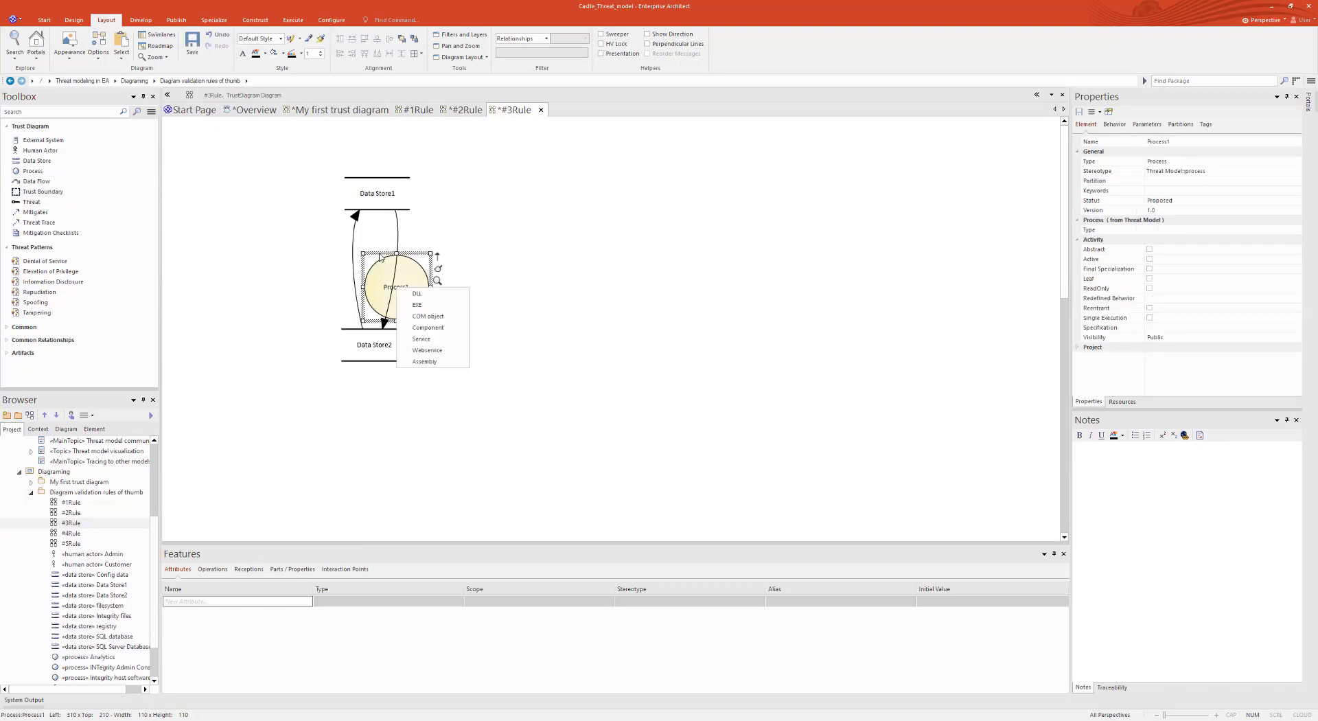
pyautogui.click(537, 294)
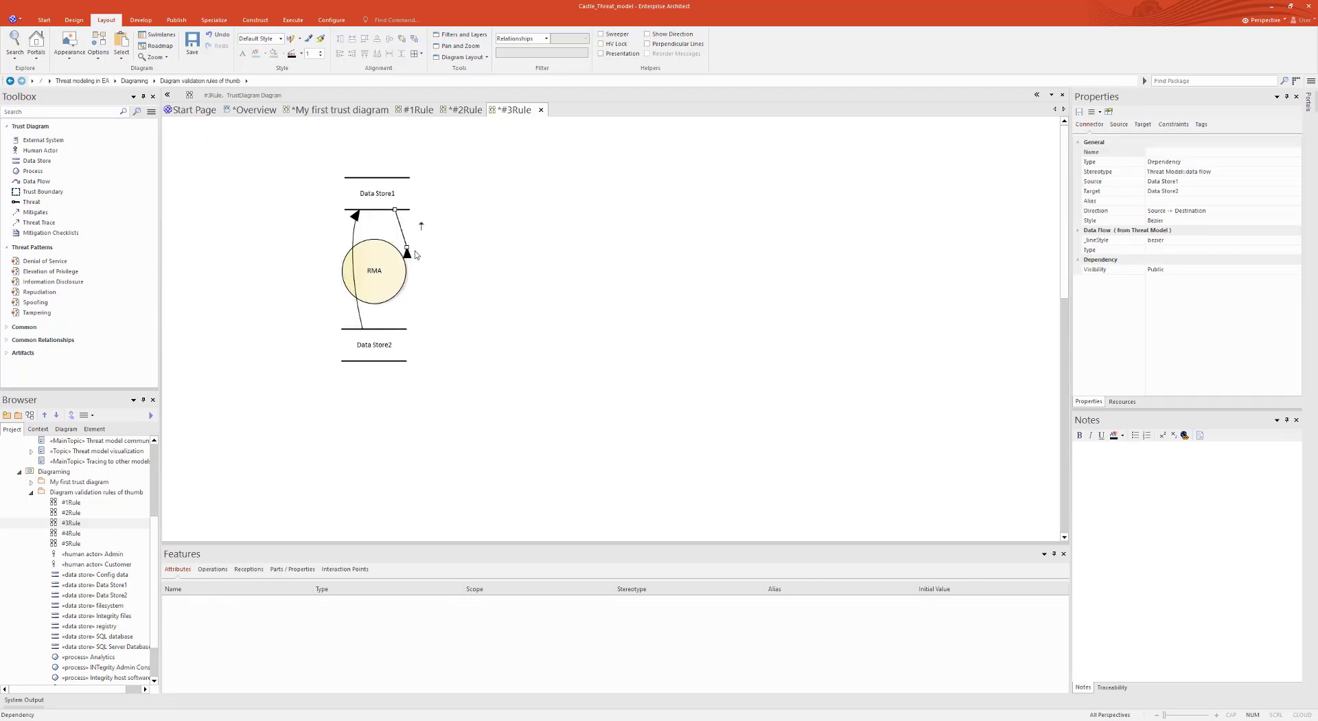
pyautogui.click(374, 270)
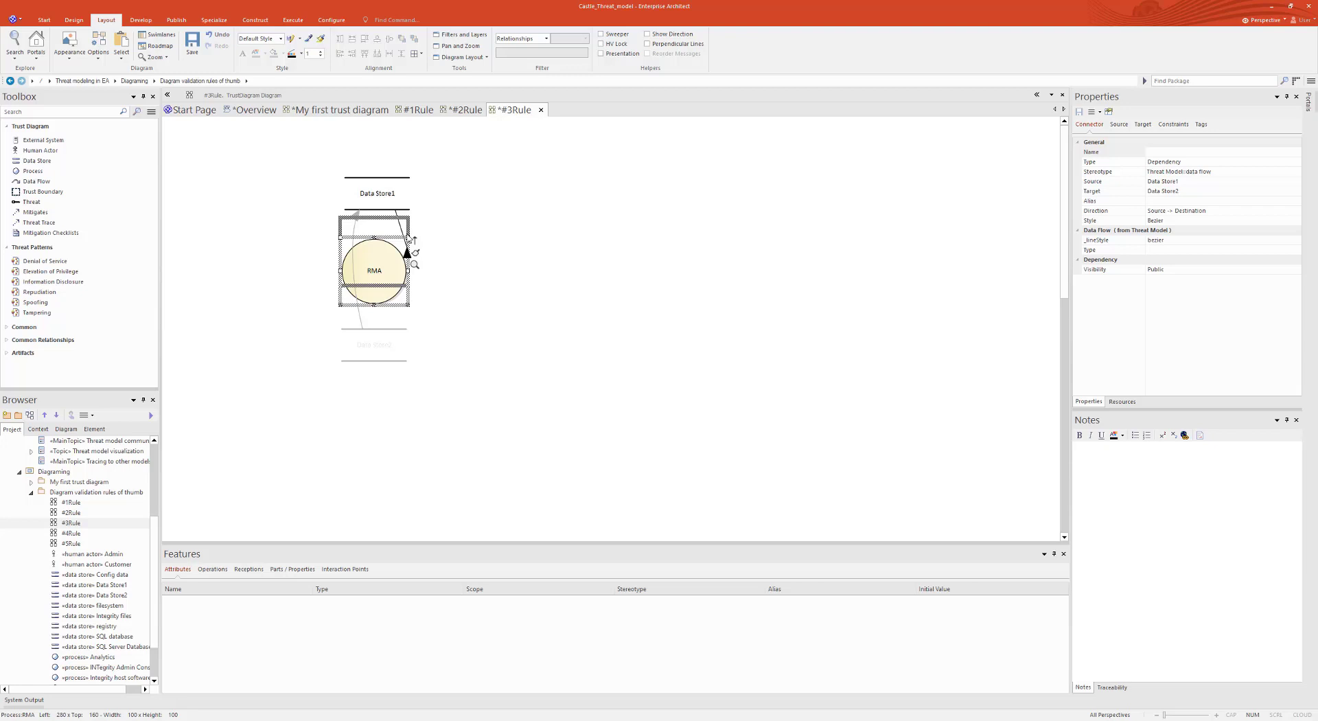
pyautogui.click(374, 364)
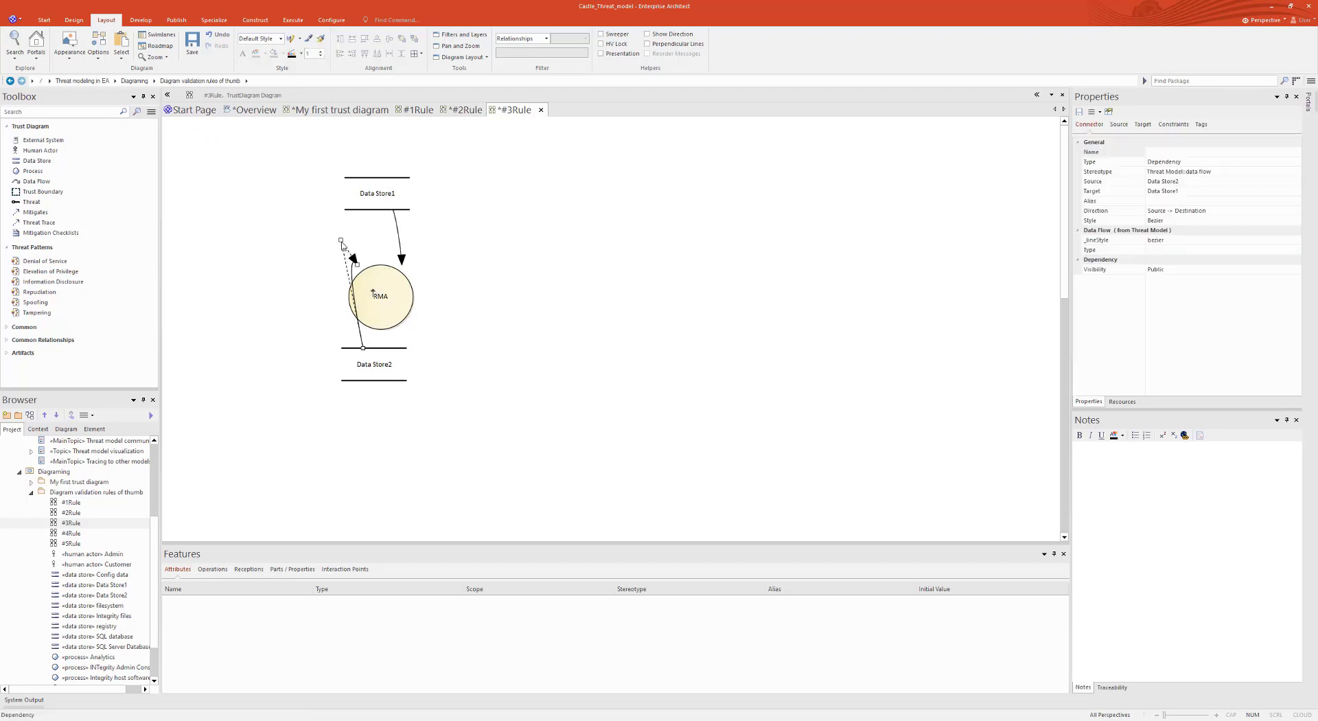
pyautogui.moveTo(340, 241); pyautogui.dragTo(357, 302)
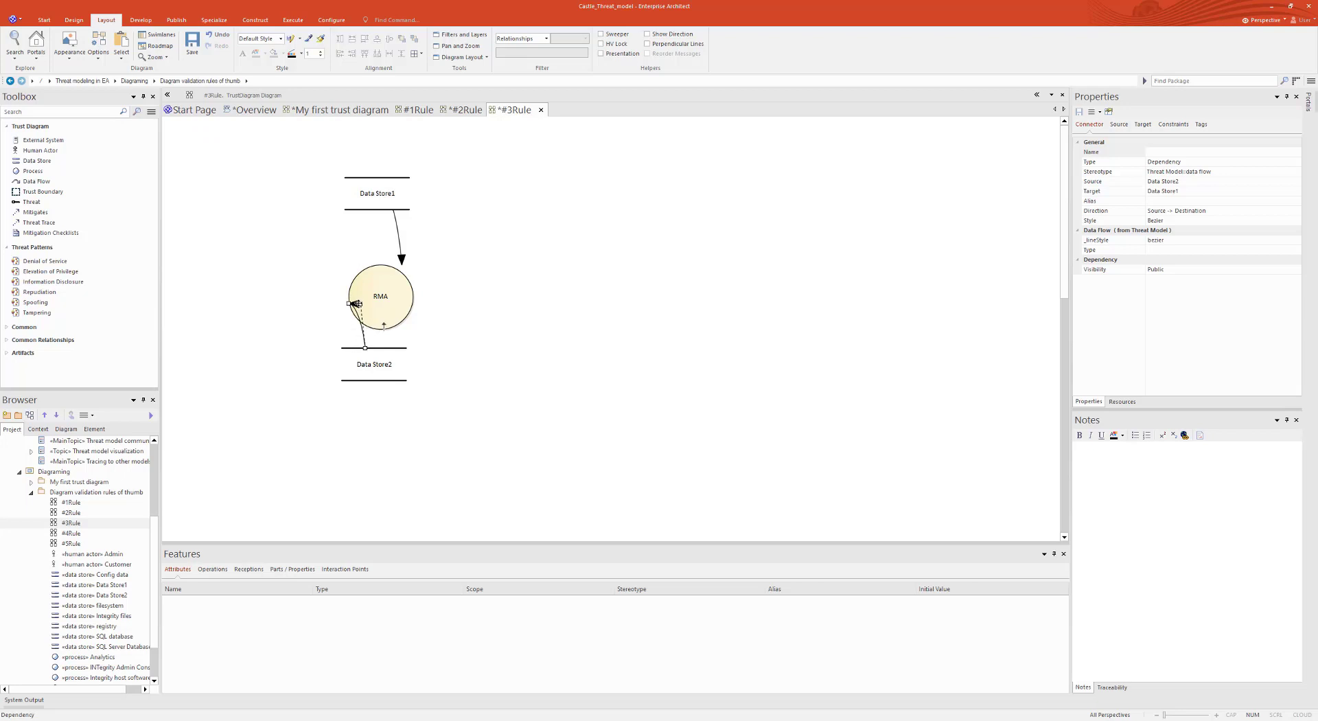
pyautogui.click(374, 383)
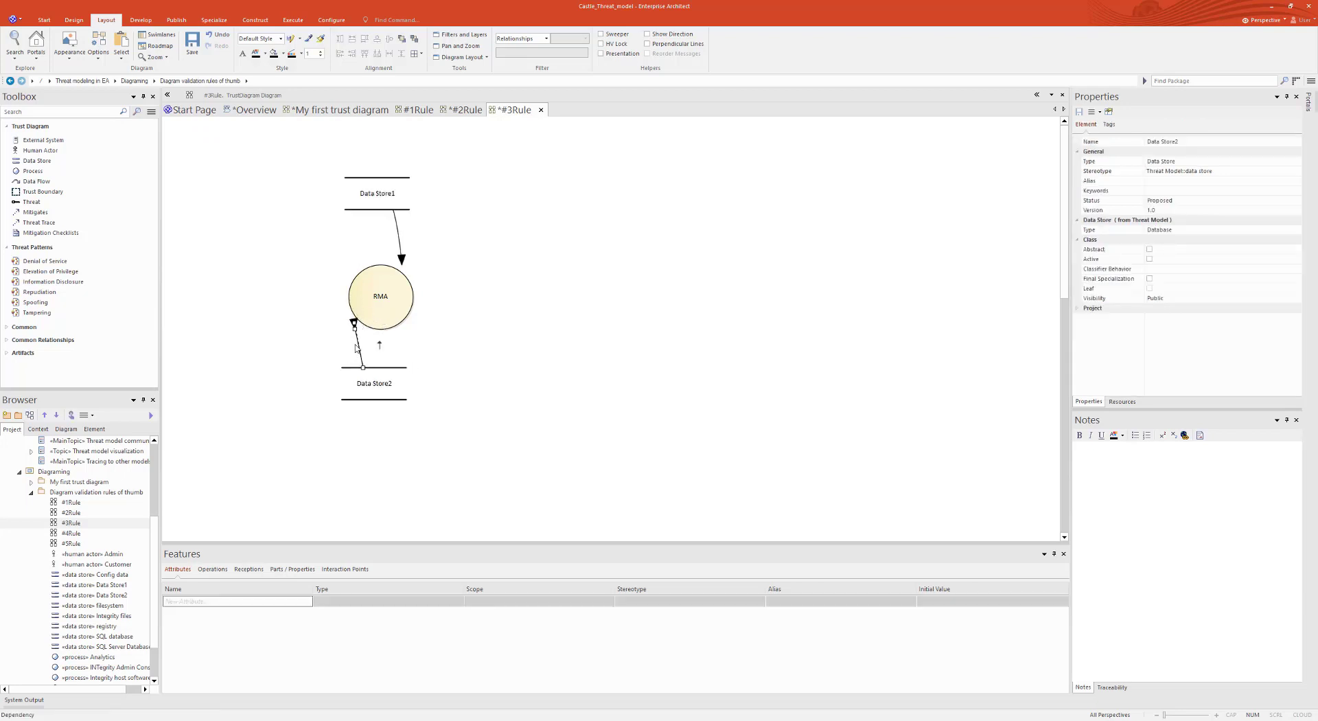
# - Draw a new data flow from RMA up to Data Store1
pyautogui.click(357, 344)
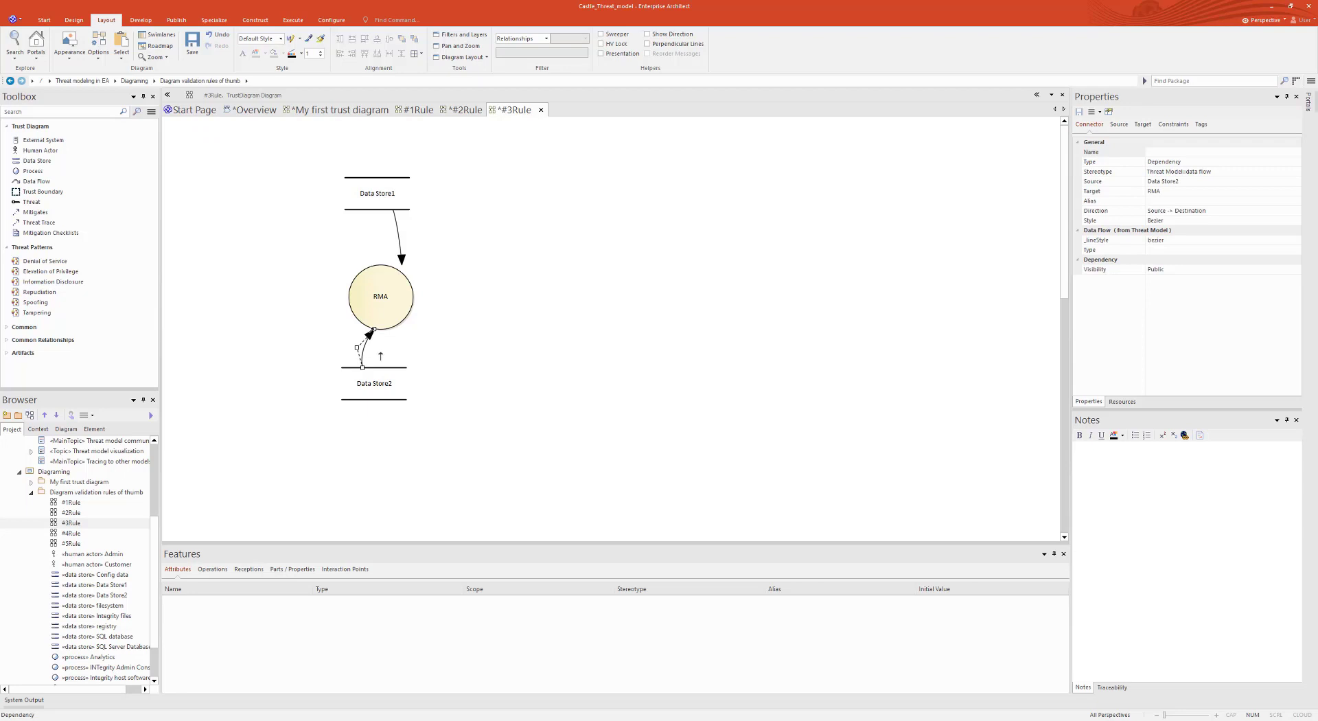
pyautogui.click(380, 296)
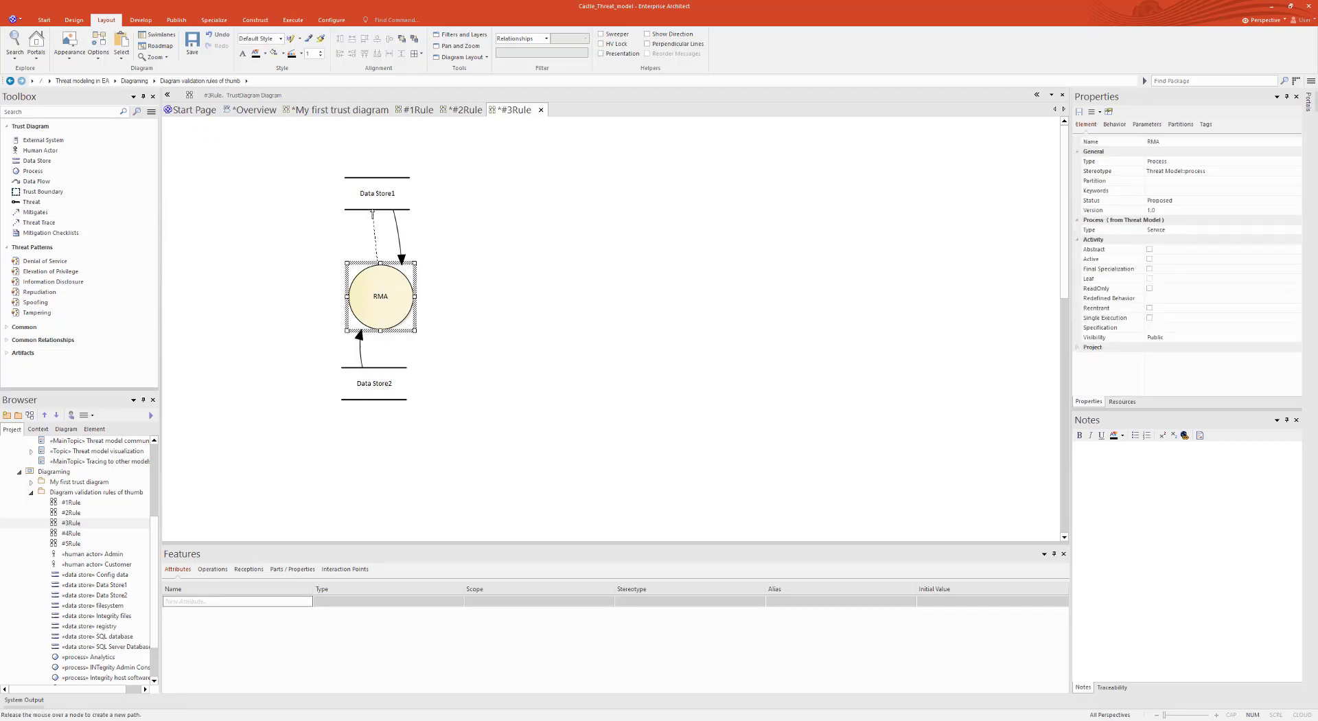
pyautogui.click(377, 192)
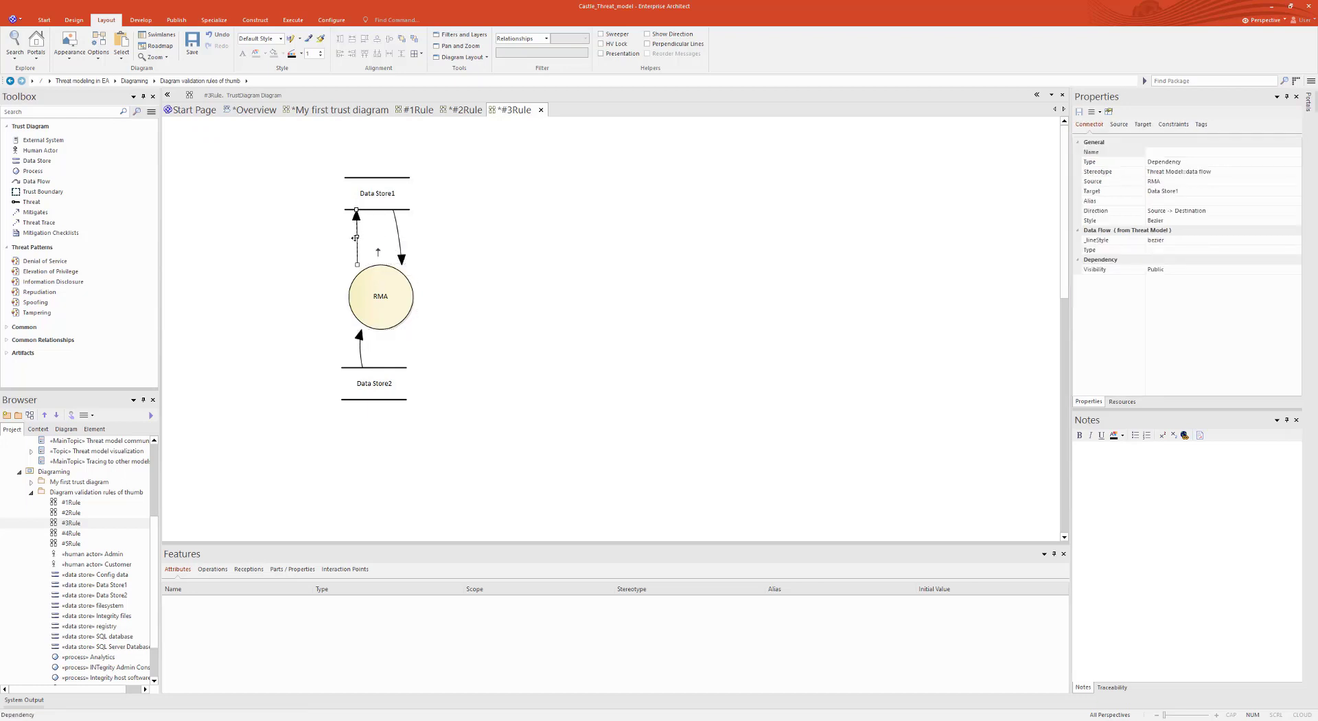
pyautogui.click(380, 295)
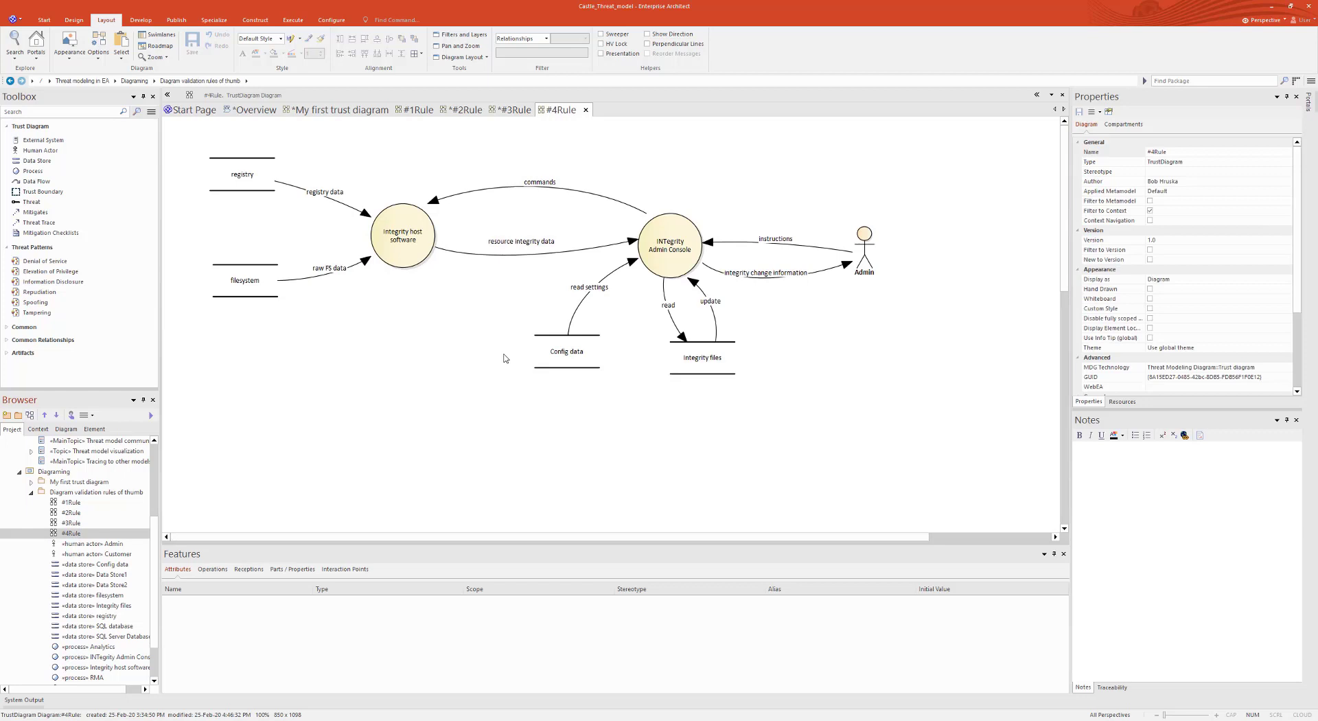
pyautogui.moveTo(502, 358)
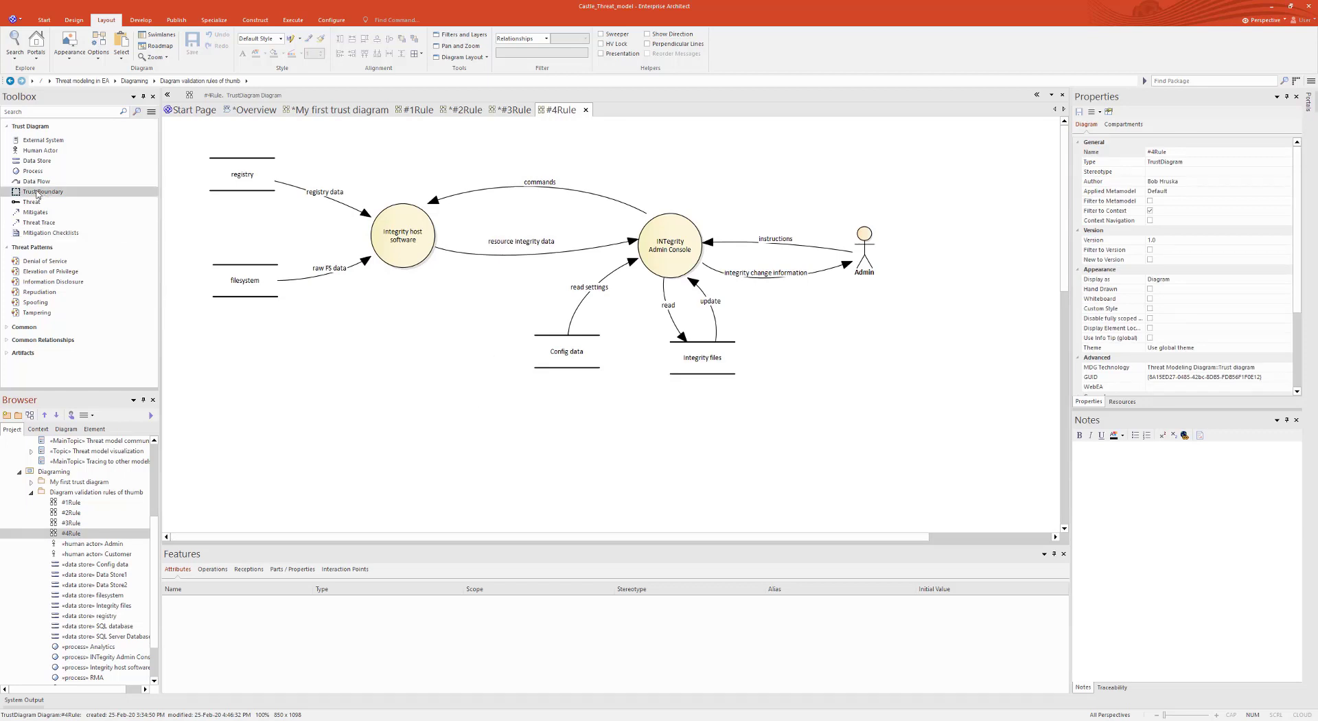
# - Draw a trust boundary named 'administrator' around the host software side elements
pyautogui.click(402, 236)
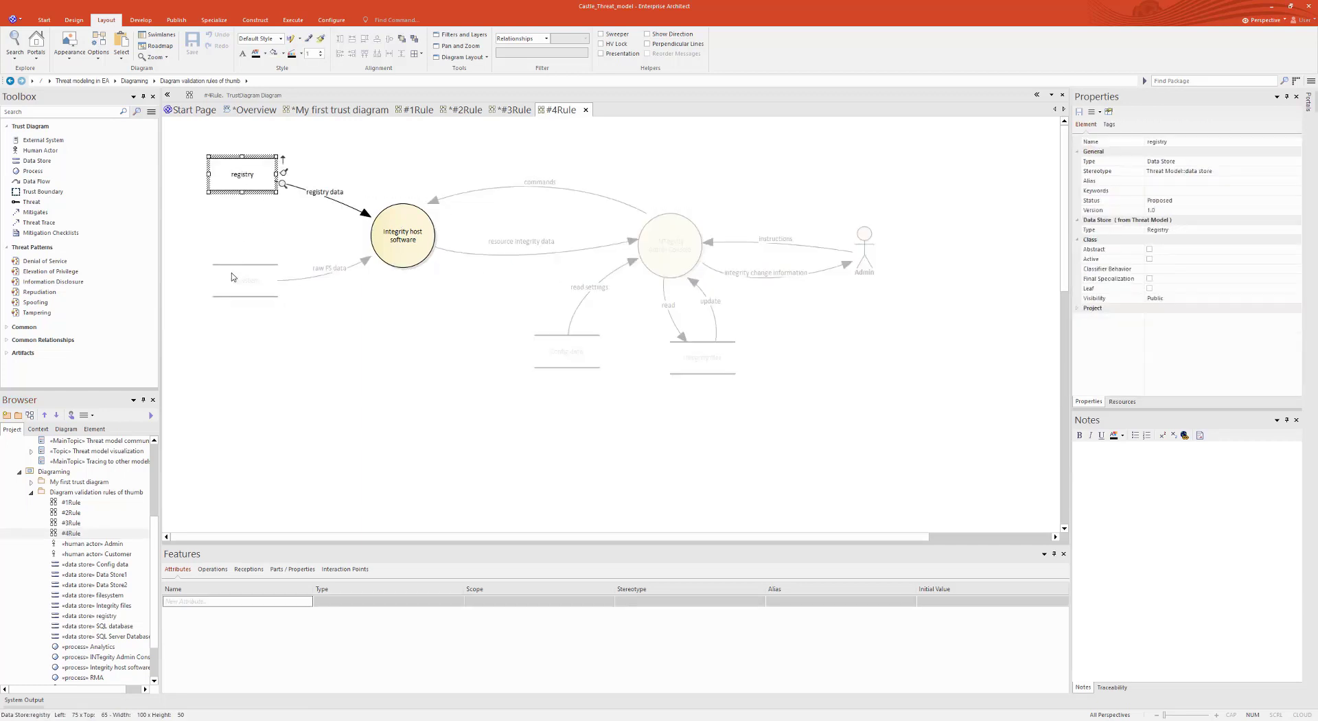
pyautogui.click(702, 357)
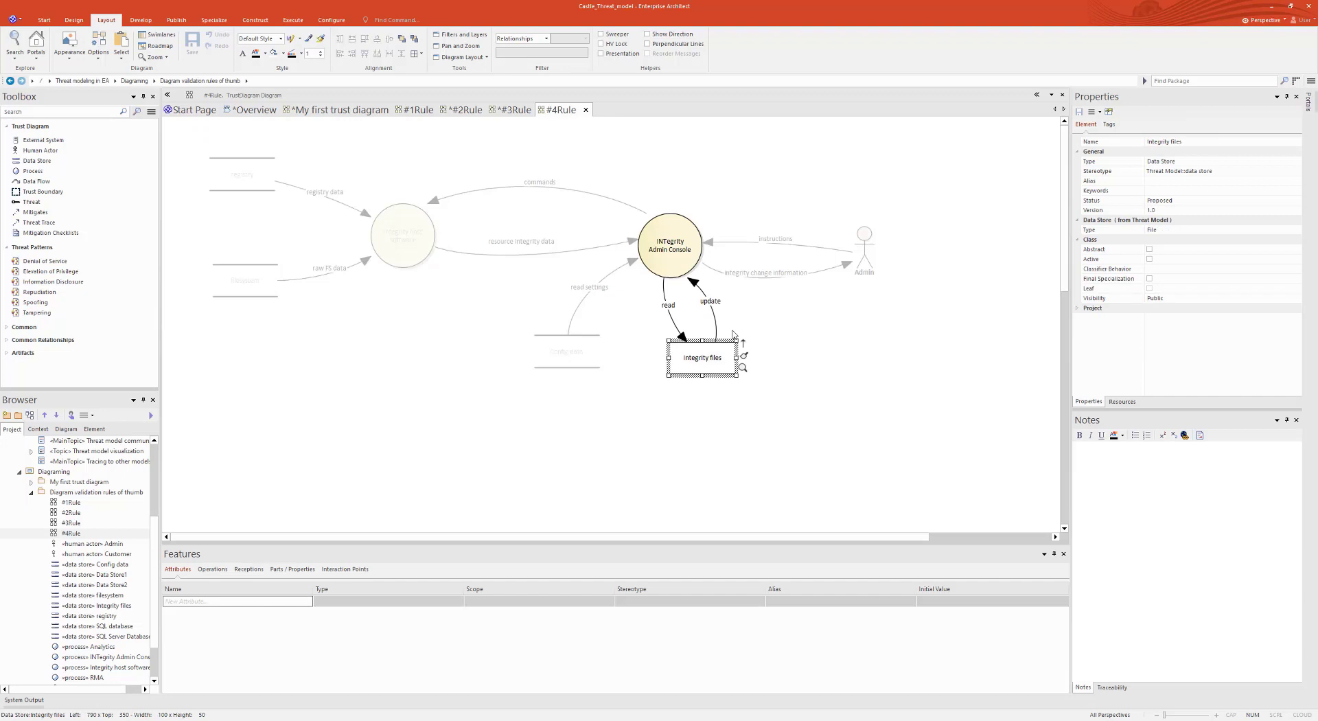
pyautogui.click(668, 245)
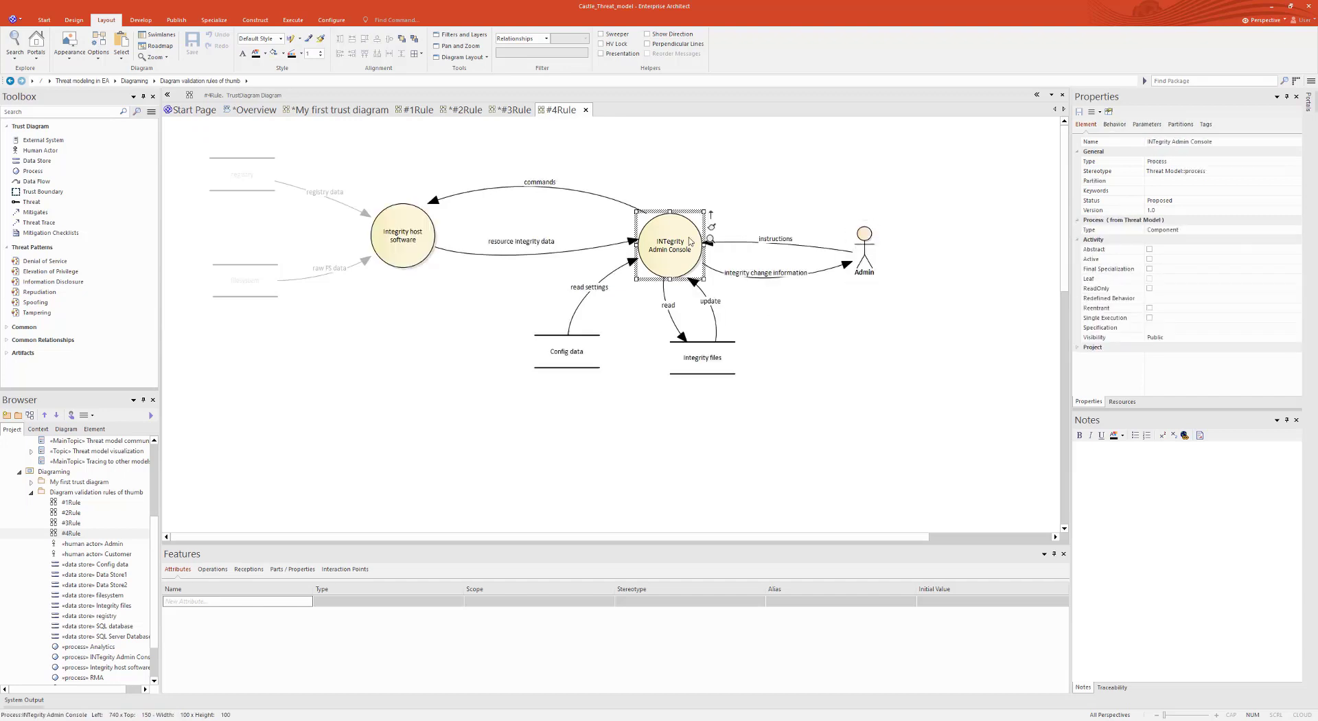
pyautogui.click(402, 235)
pyautogui.write('administrat')
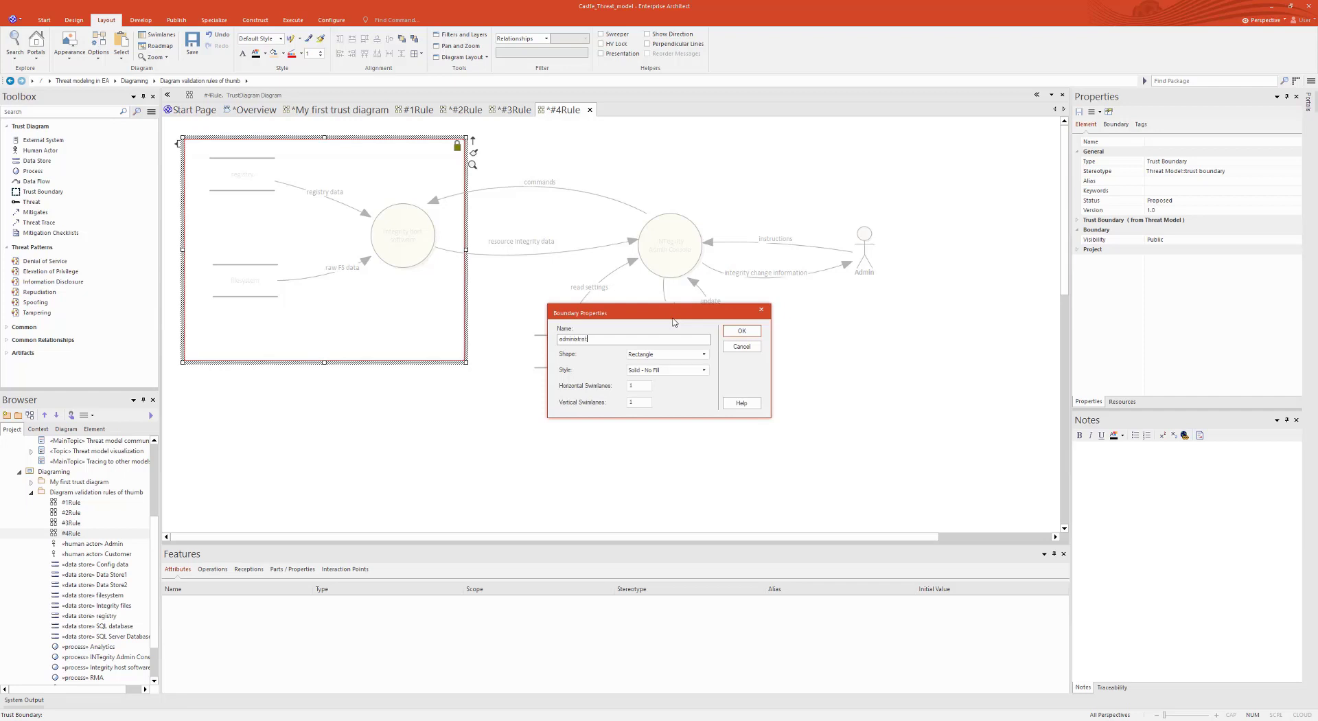
pyautogui.click(741, 331)
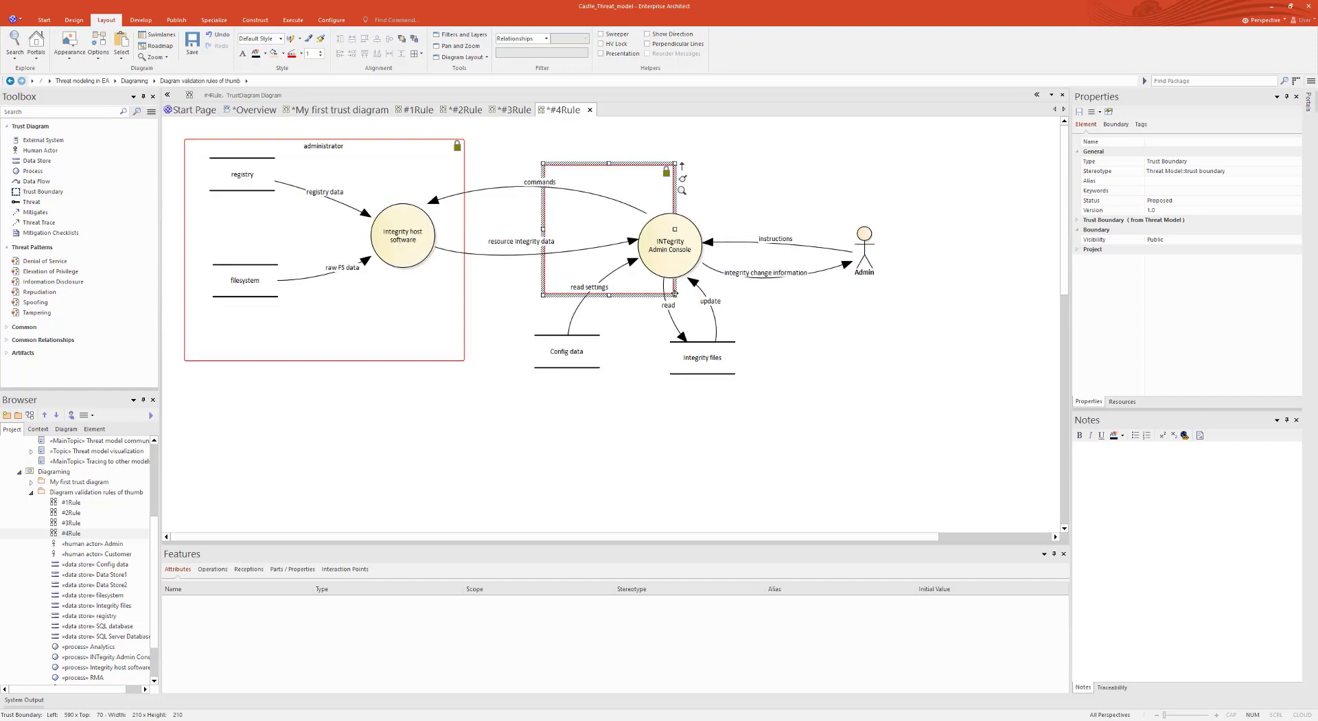
# - Enlarge the second boundary around INTegrity Admin Console and name it 'domain admin'
pyautogui.moveTo(675, 292); pyautogui.dragTo(780, 413)
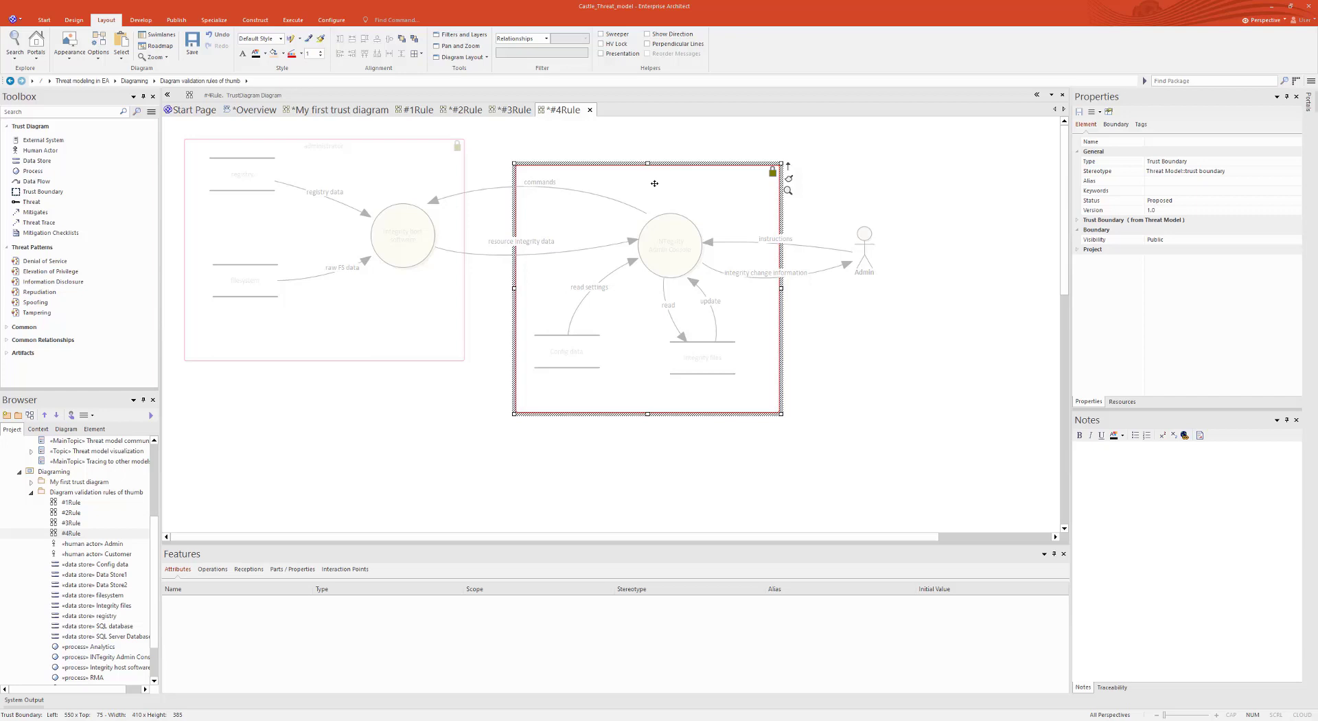
pyautogui.doubleClick(654, 184)
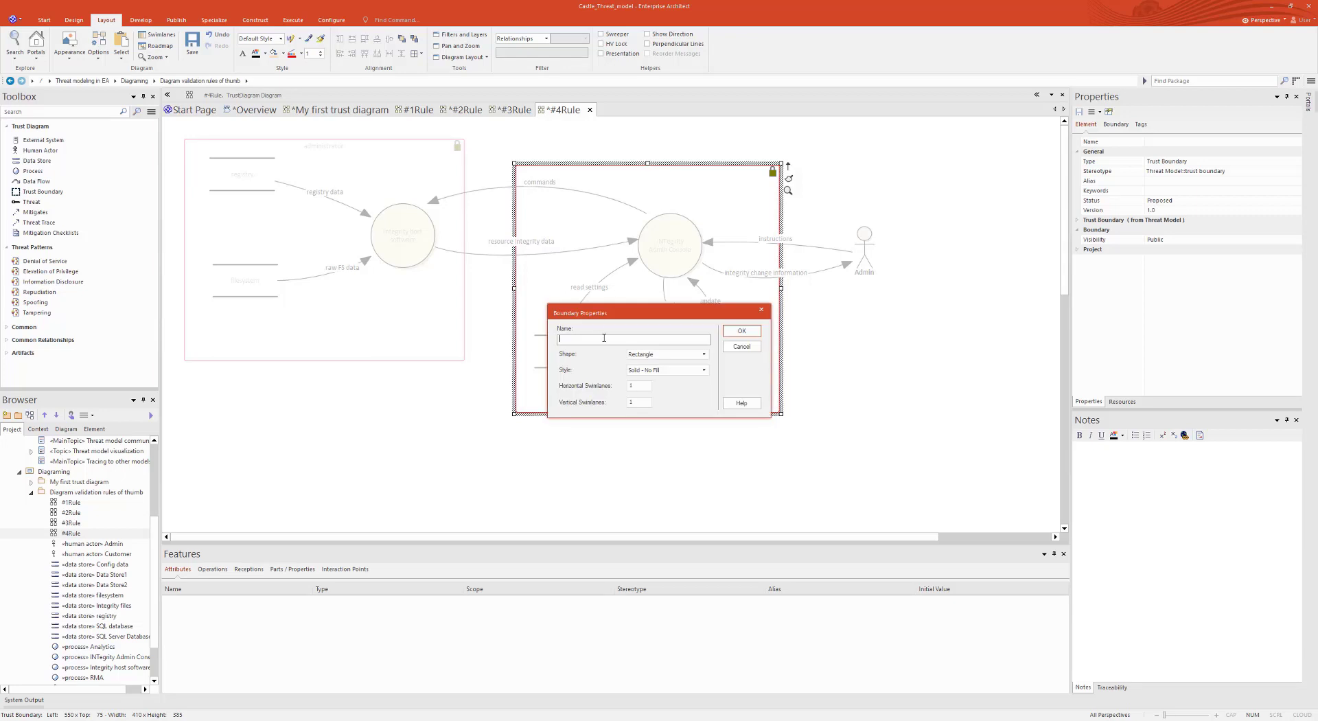
pyautogui.write('domain admin')
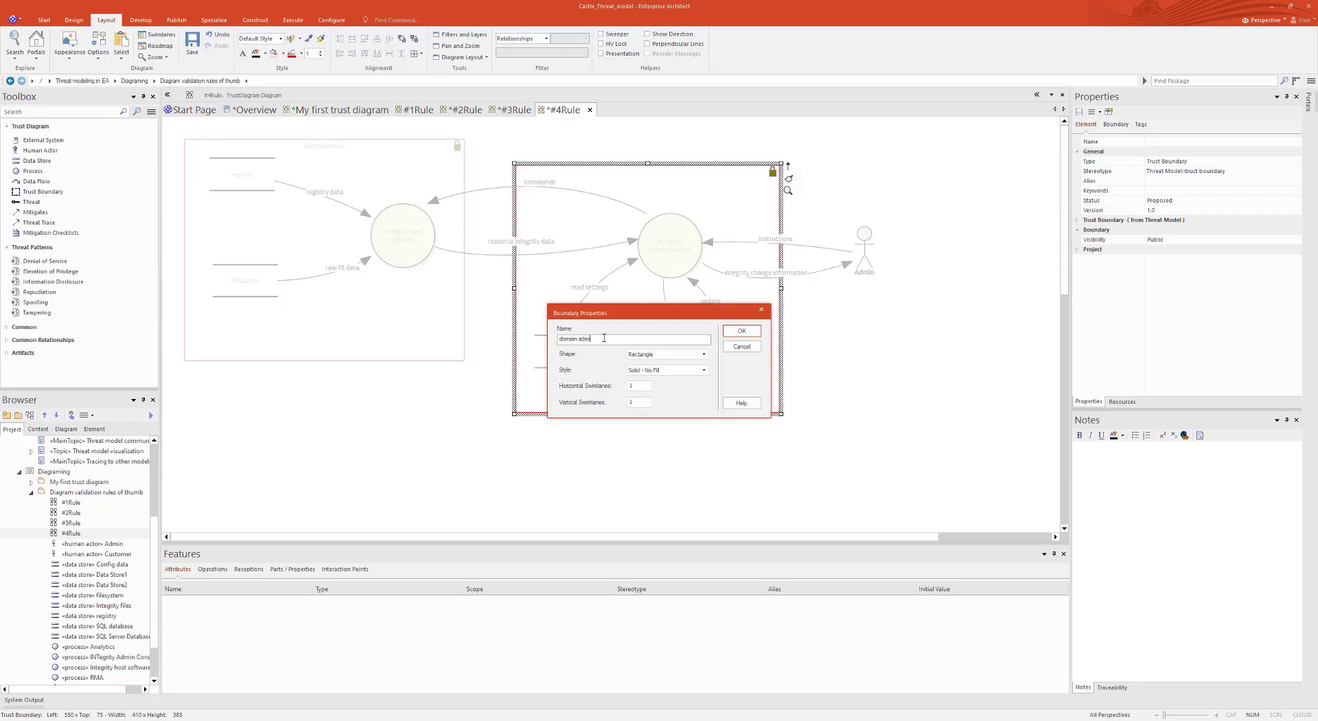
pyautogui.click(741, 331)
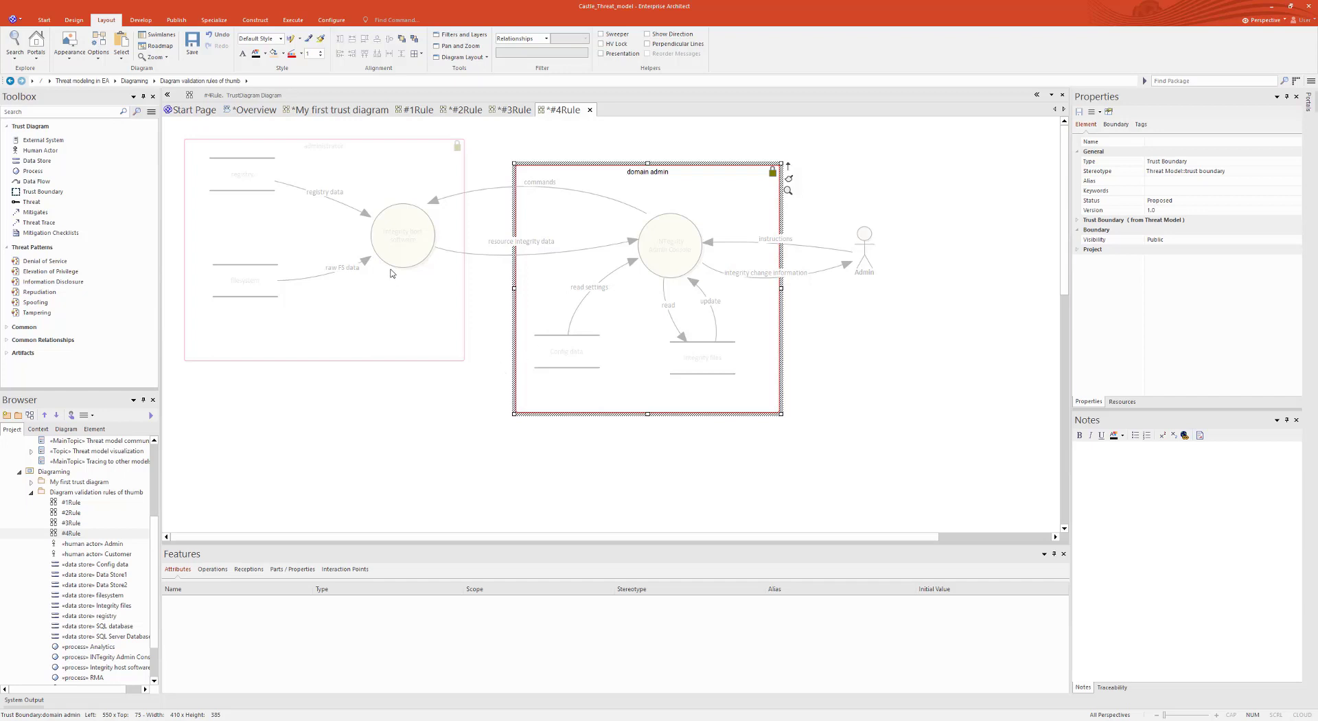
pyautogui.click(546, 38)
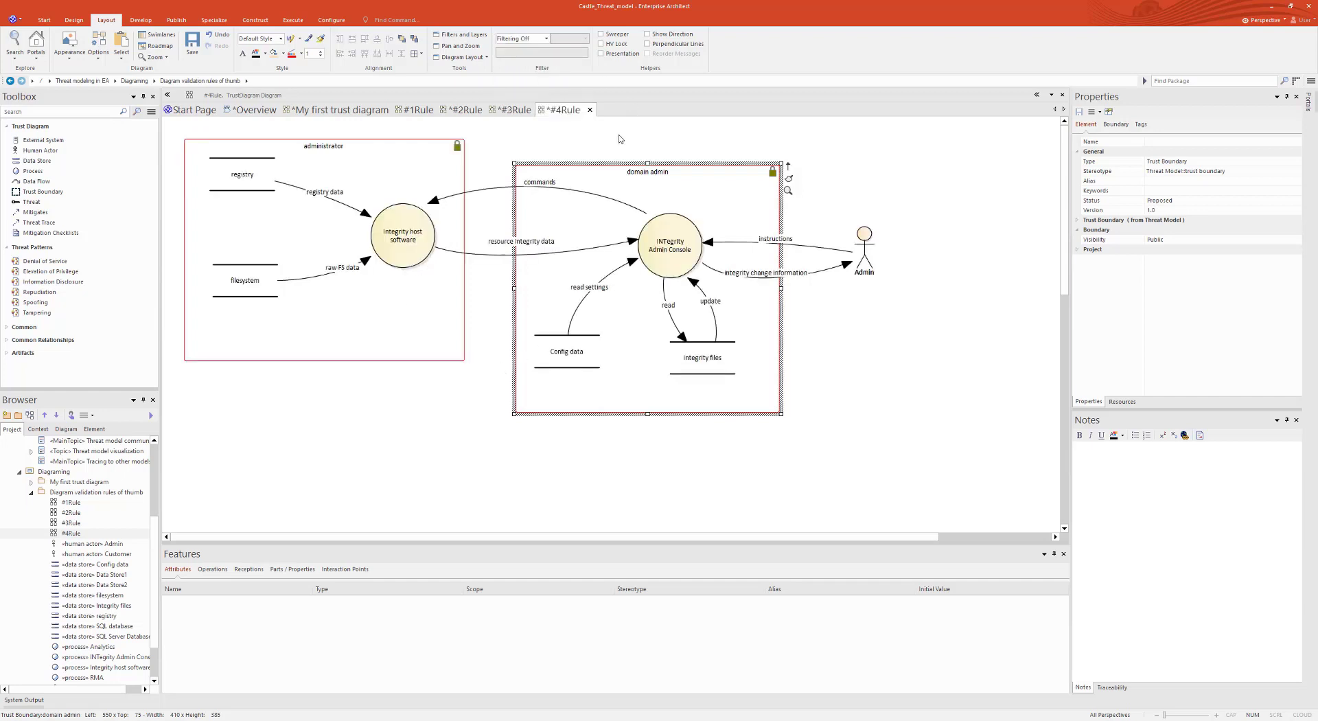
# - Close the #4Rule diagram, saving its changes, returning to the agenda mind map
pyautogui.click(622, 139)
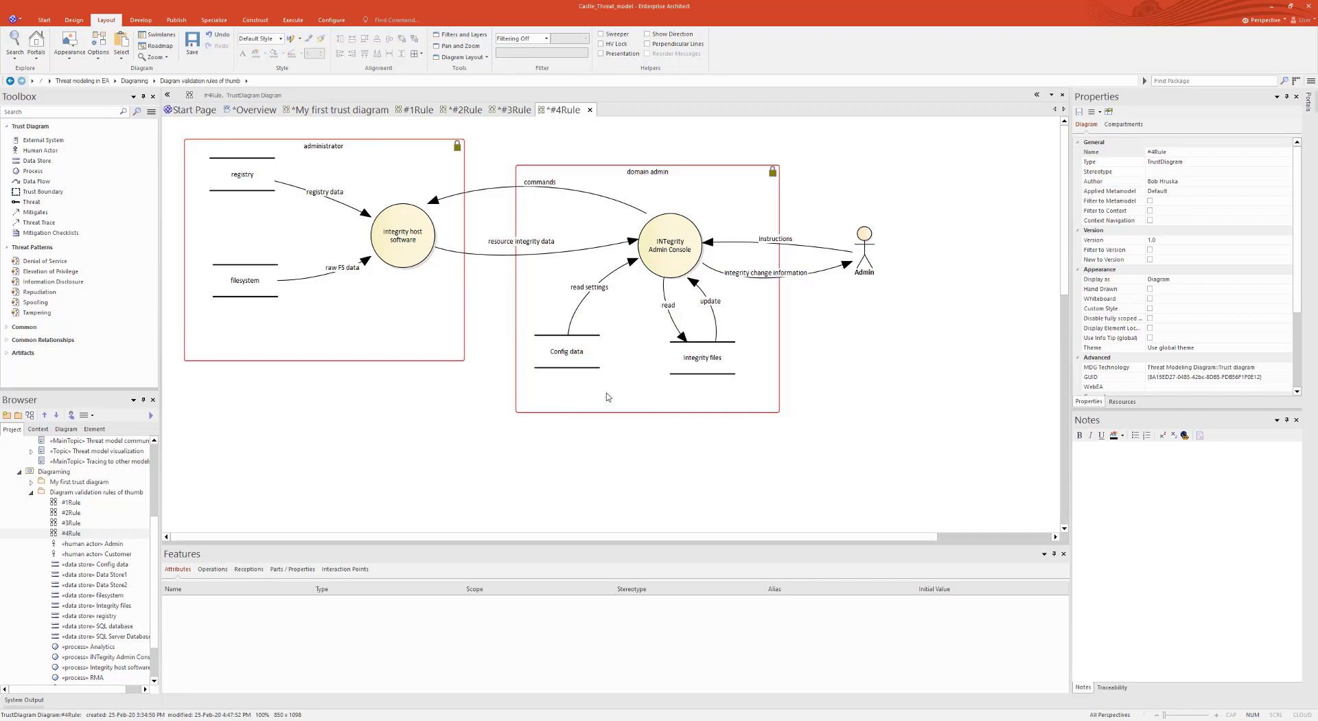
pyautogui.click(515, 109)
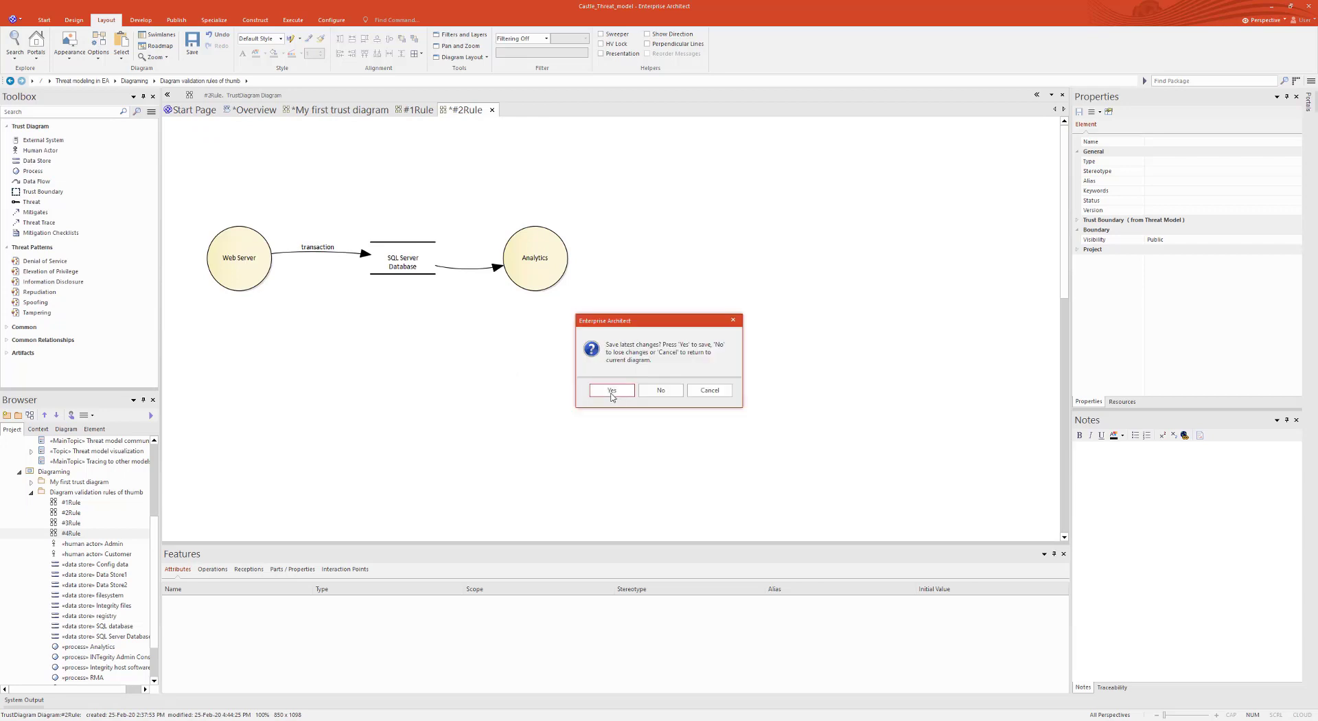
pyautogui.click(611, 390)
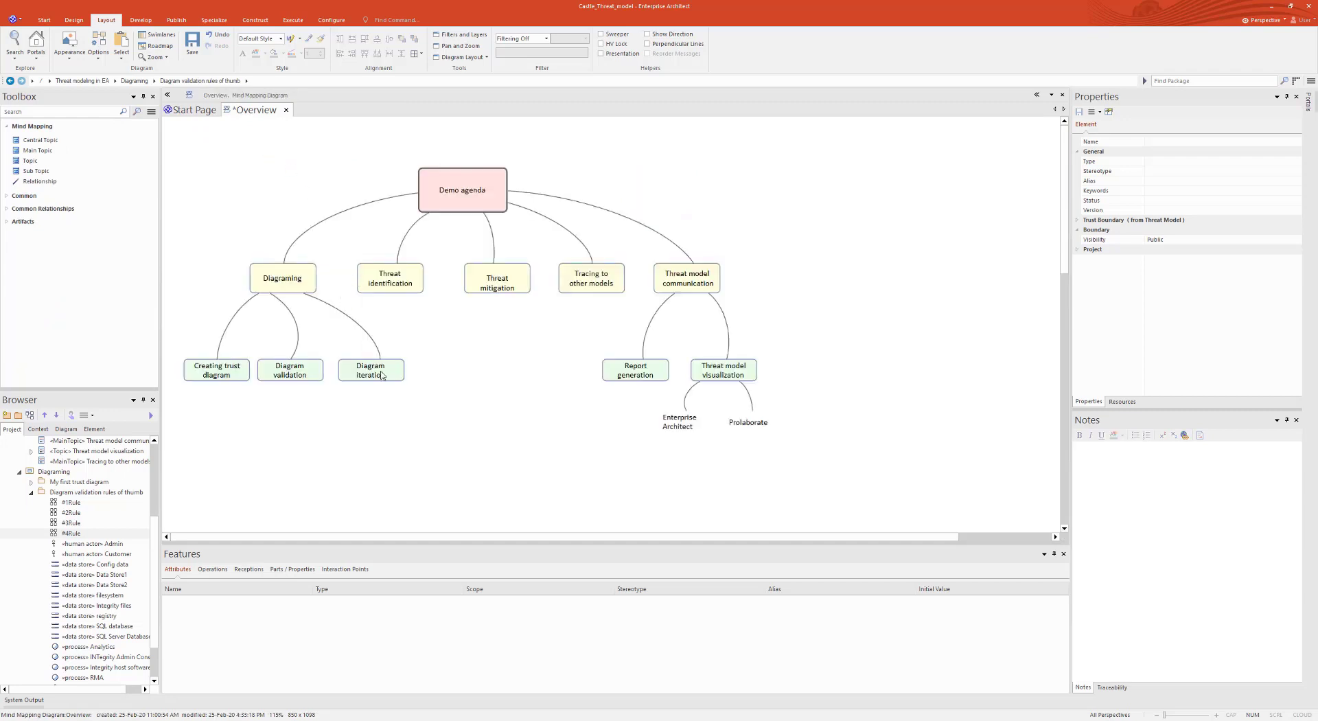
# - Highlight the Diagram iteration topic on the agenda mind map
pyautogui.click(370, 370)
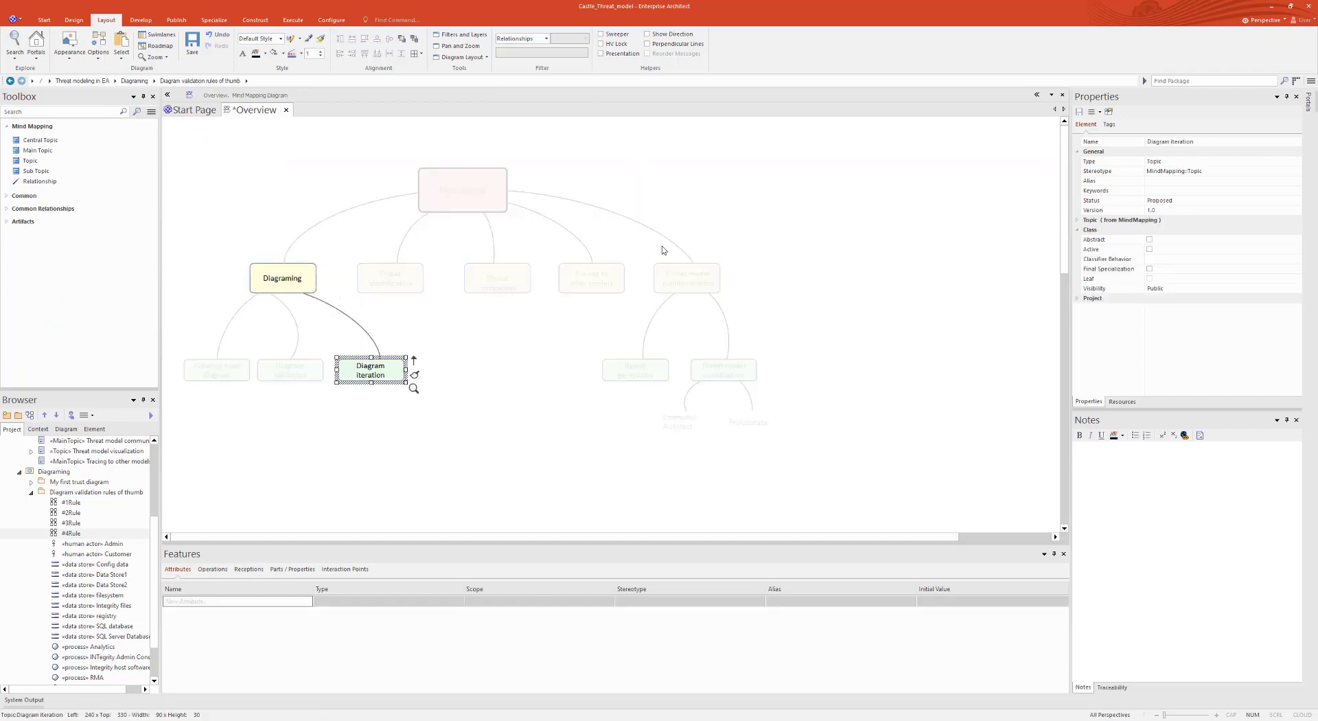
pyautogui.moveTo(509, 356)
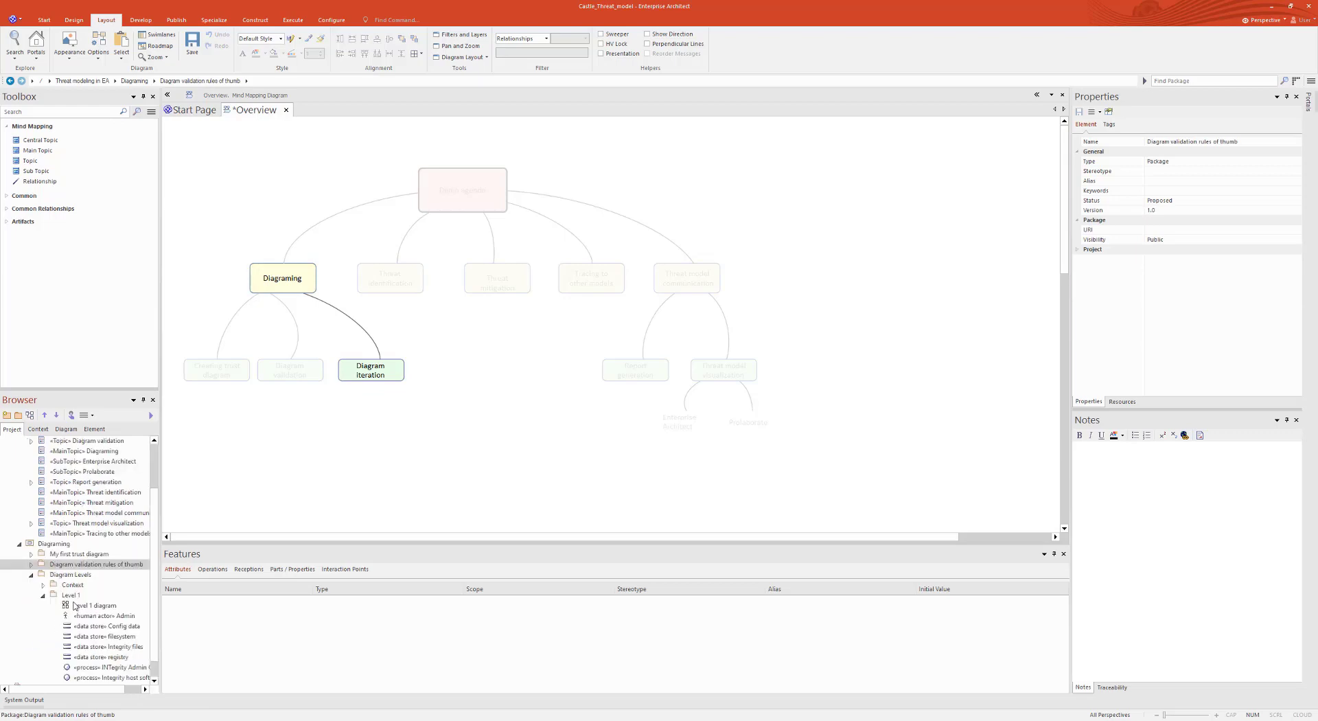
pyautogui.doubleClick(94, 605)
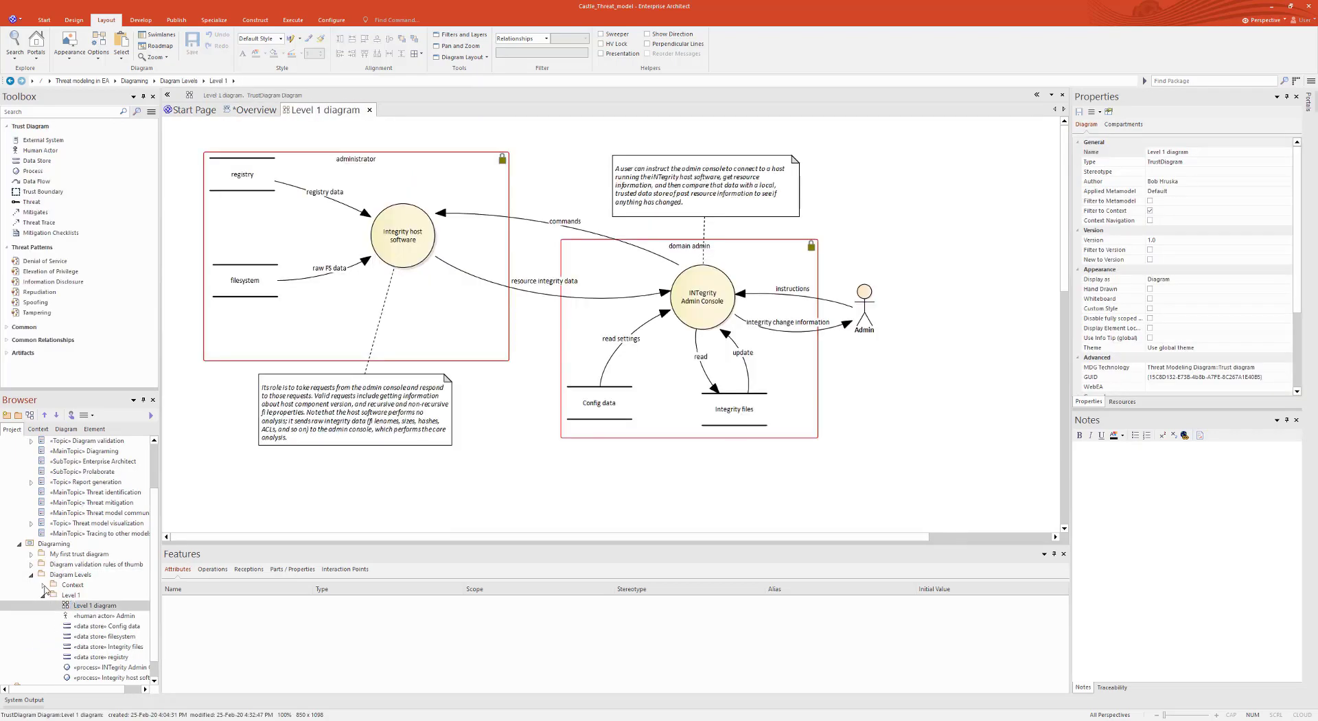
pyautogui.doubleClick(97, 595)
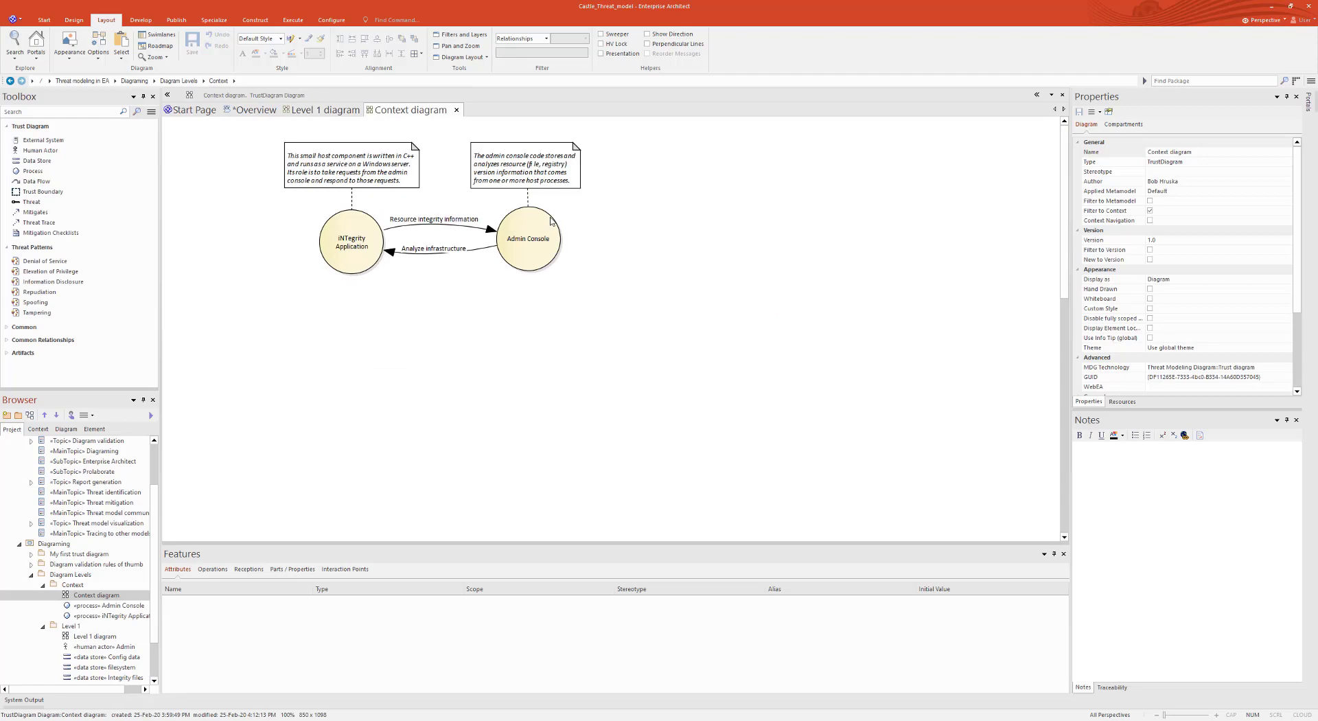
pyautogui.moveTo(526, 195)
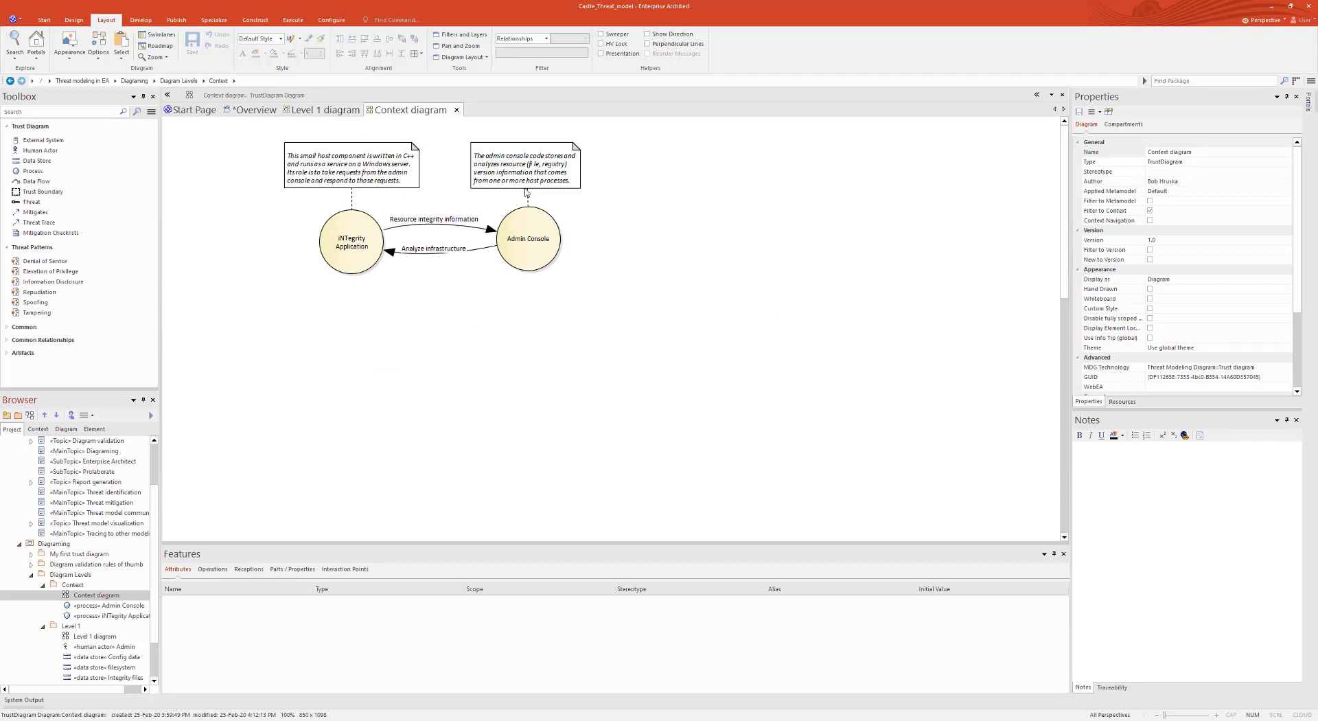
pyautogui.moveTo(66, 615)
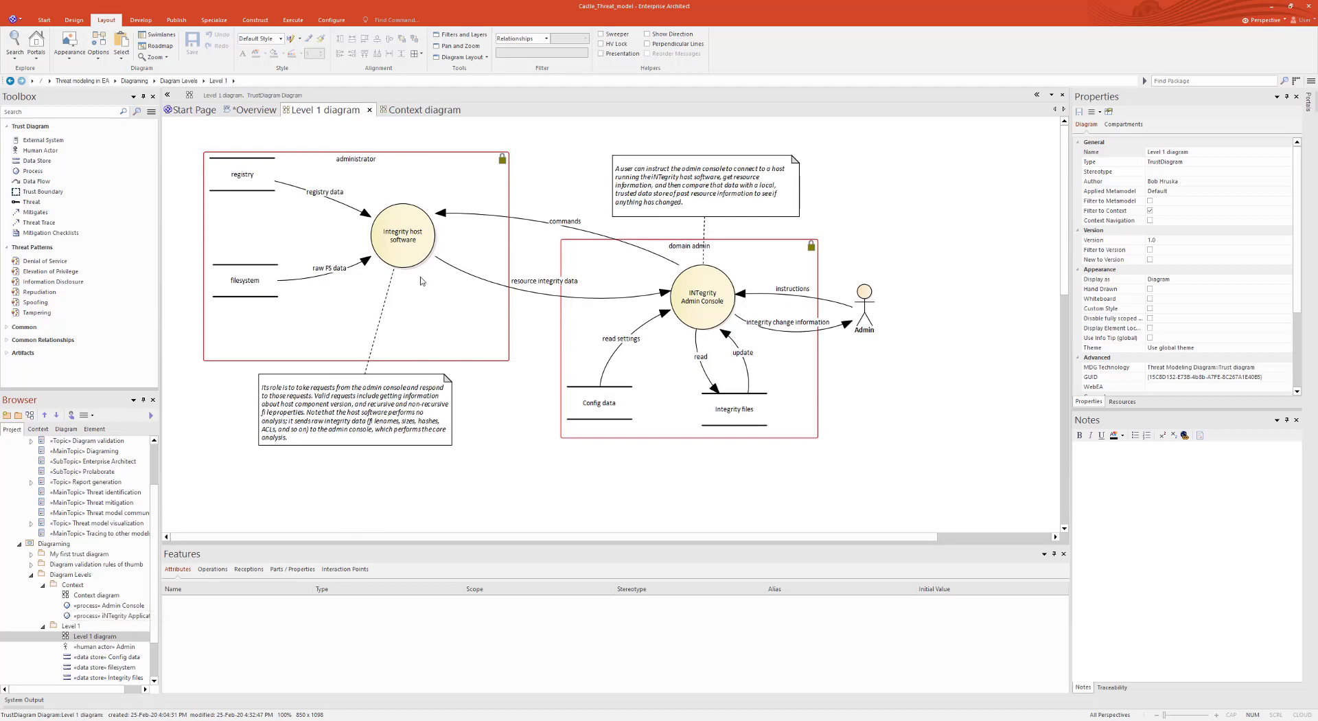
pyautogui.click(412, 110)
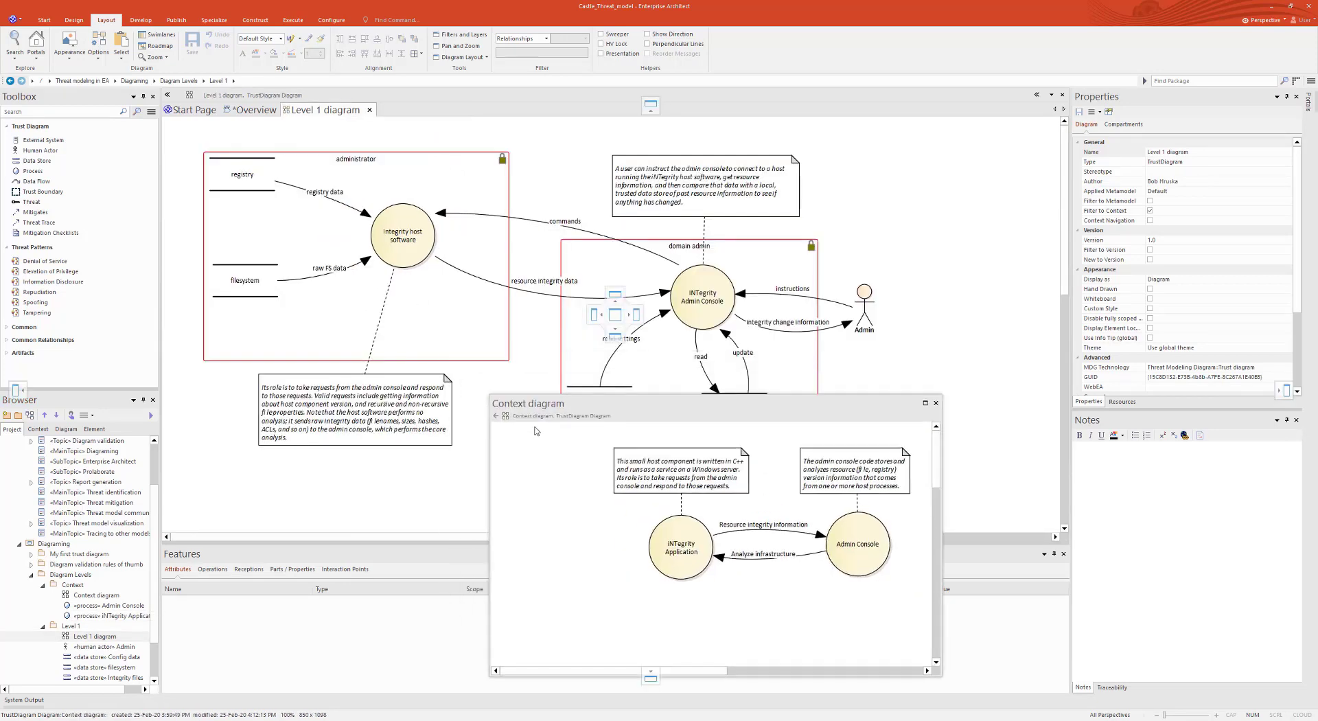
pyautogui.click(936, 403)
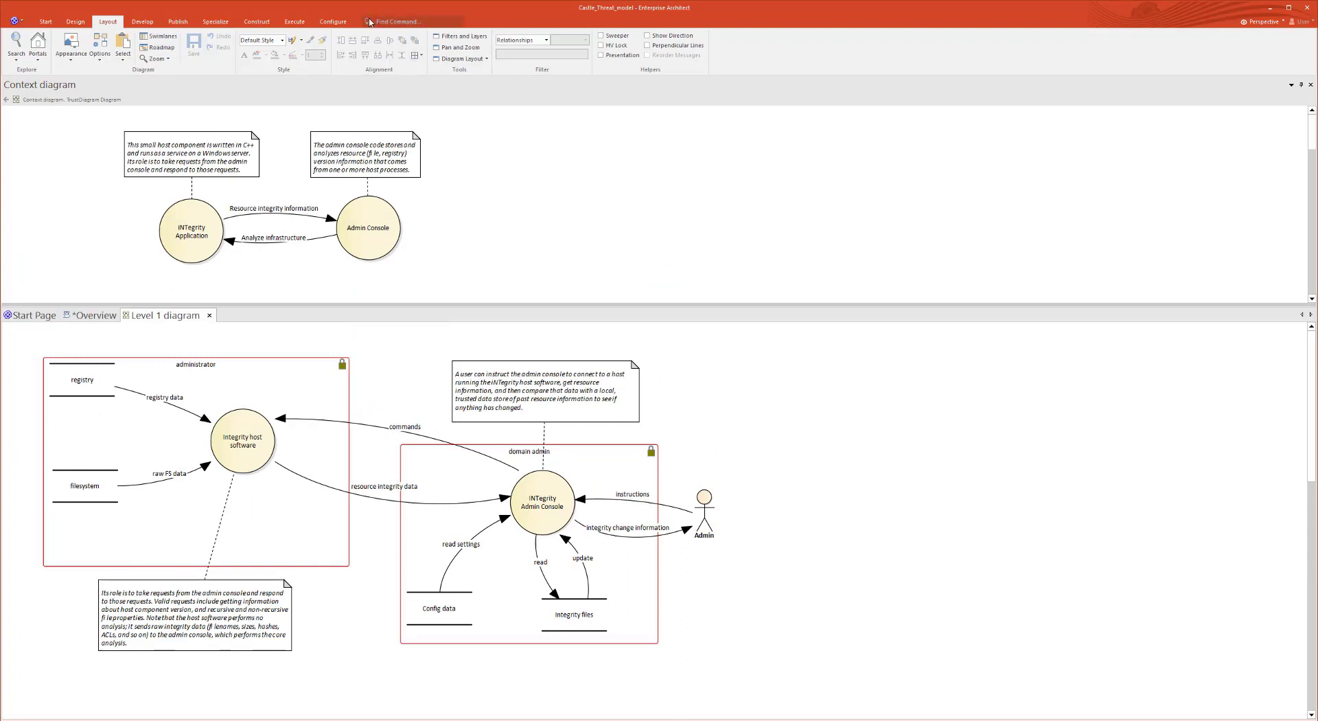
pyautogui.click(45, 21)
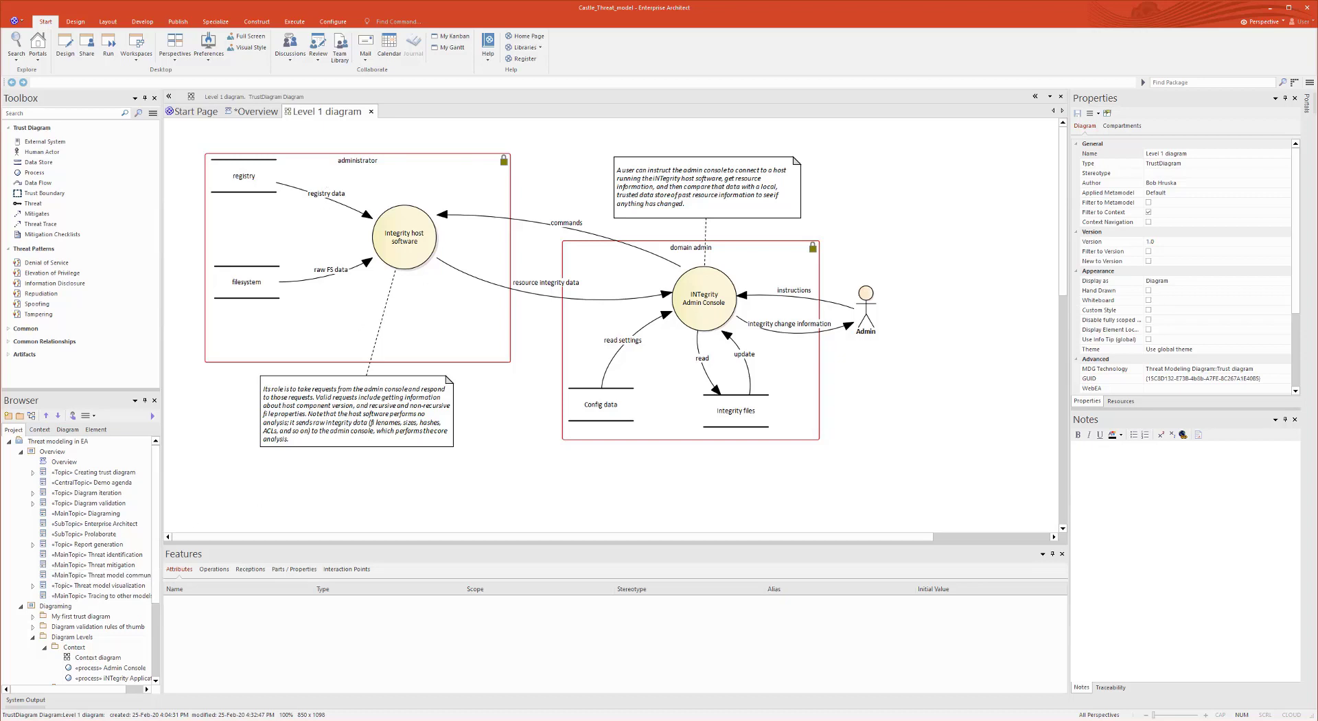
pyautogui.moveTo(335, 146)
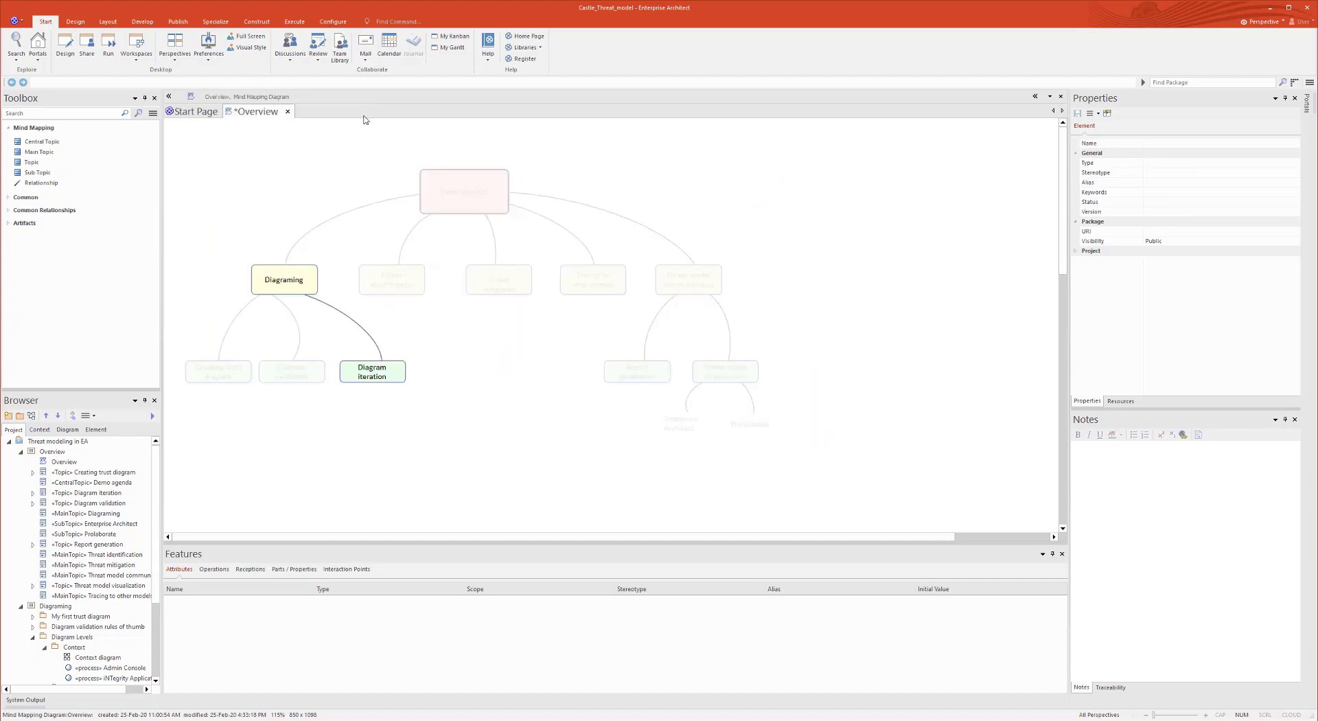
# - Highlight the Threat identification topic and return to the Level 1 diagram
pyautogui.click(390, 278)
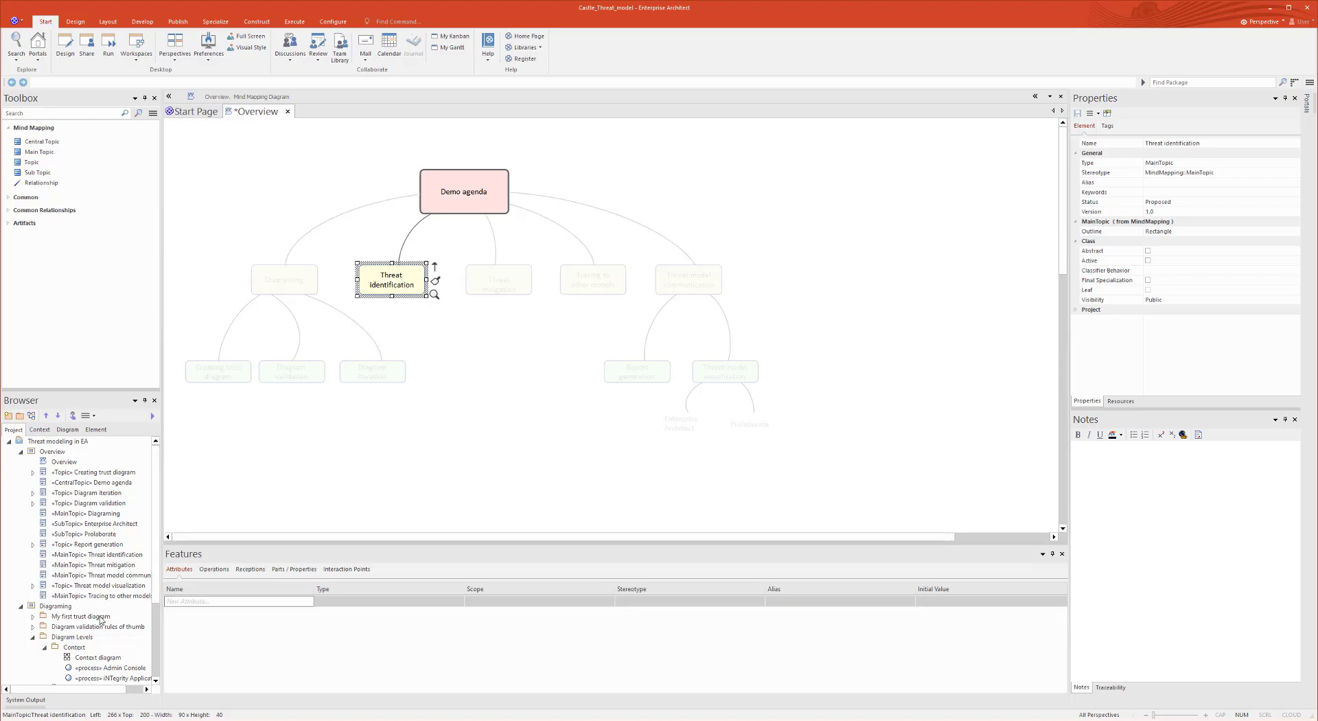
pyautogui.scroll(-3)
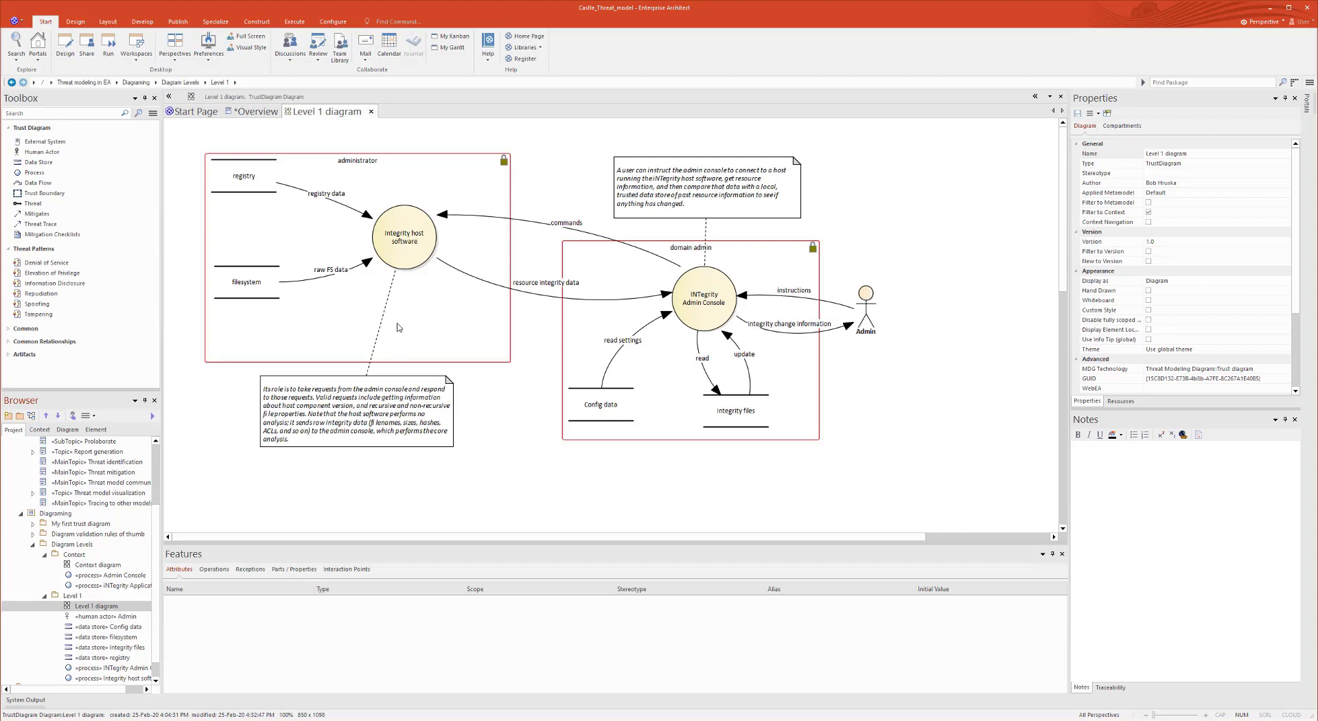
pyautogui.moveTo(398, 327)
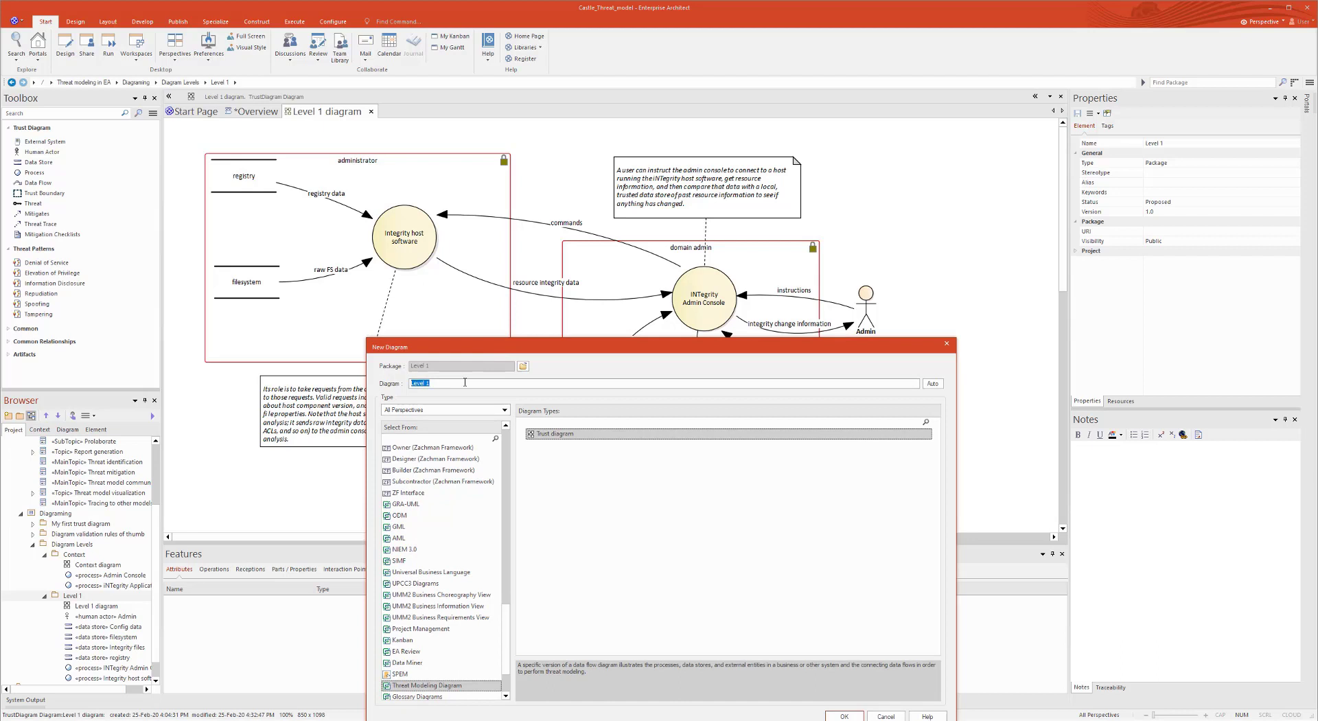
# - Name the new trust diagram 'Admin instruct the admin console' and create it
pyautogui.write('Admin instruc')
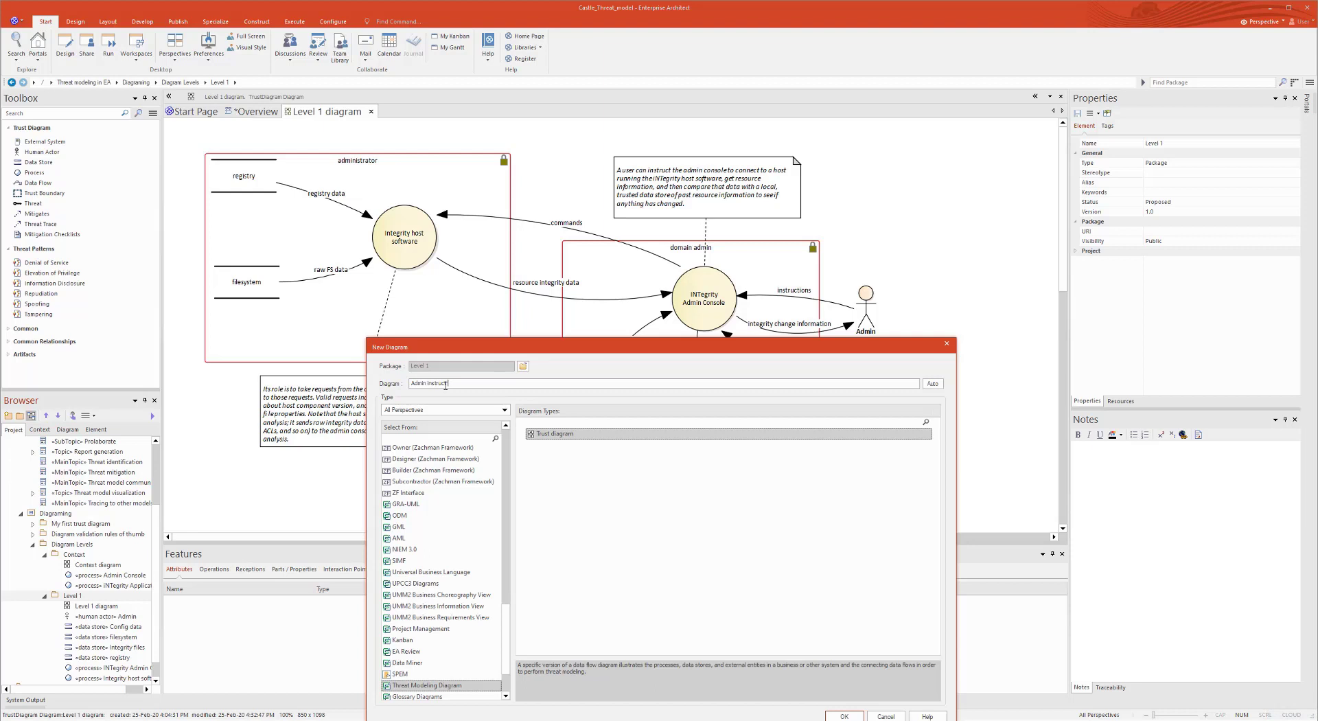
pyautogui.write('the admin console')
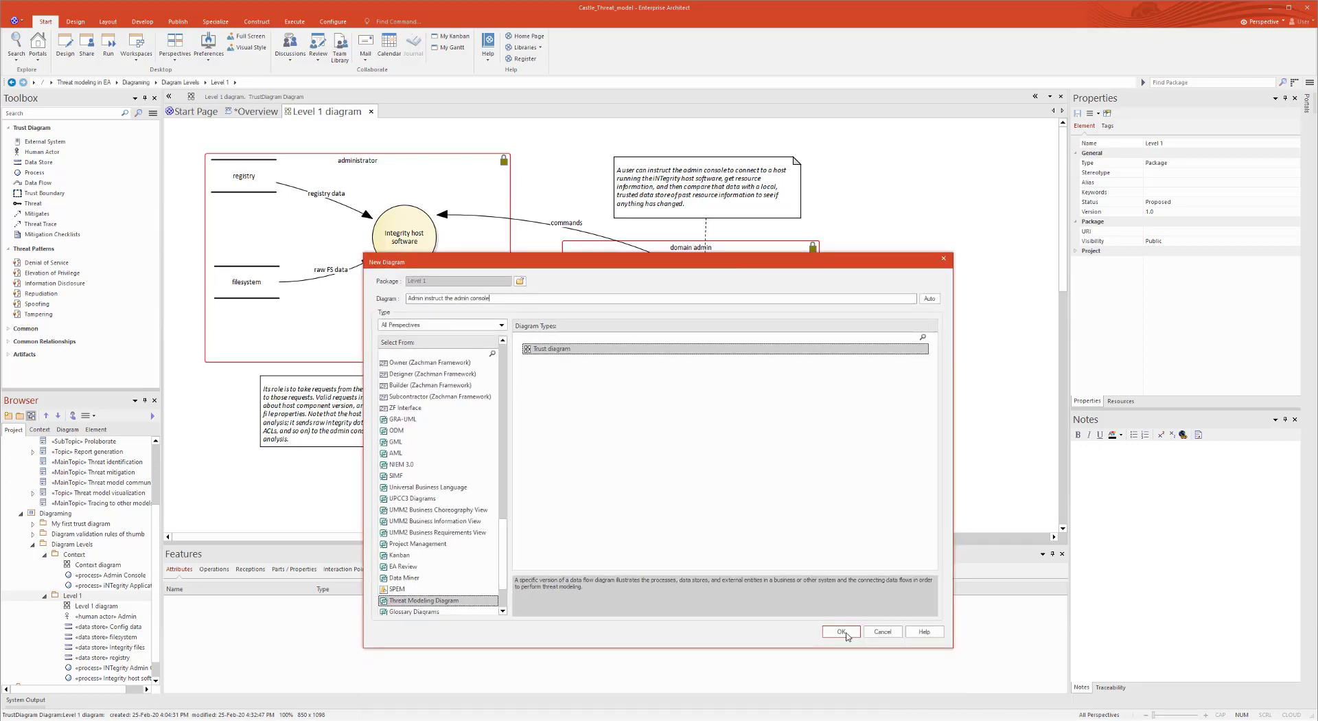
pyautogui.click(839, 631)
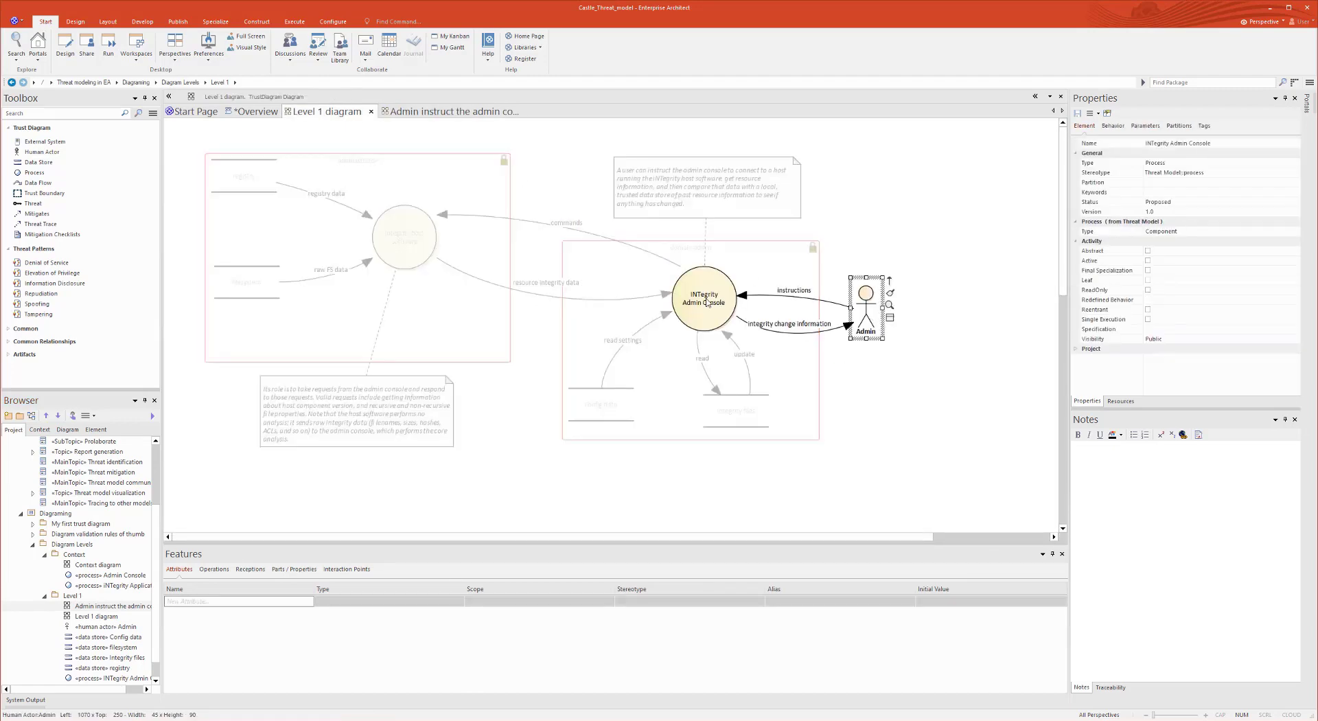
# - Copy the domain admin boundary and Integrity files store onto the new admin console diagram
pyautogui.click(735, 411)
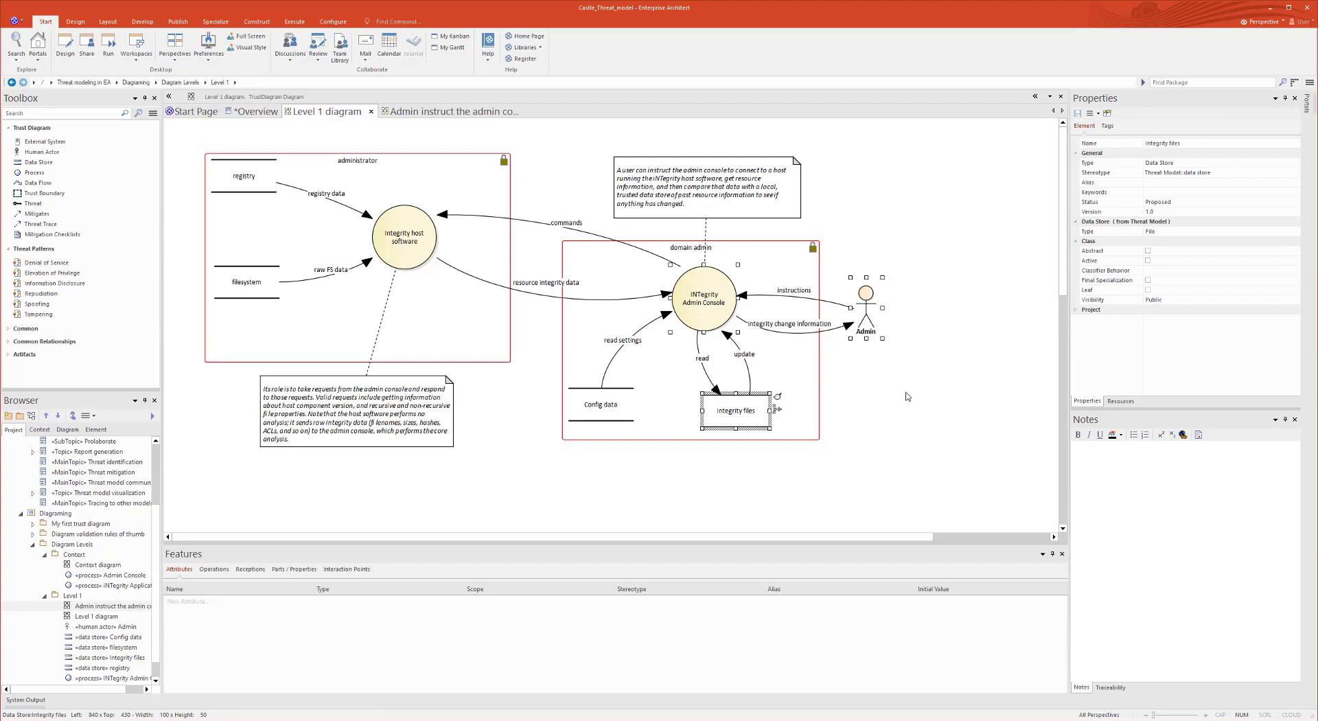
pyautogui.moveTo(765, 249)
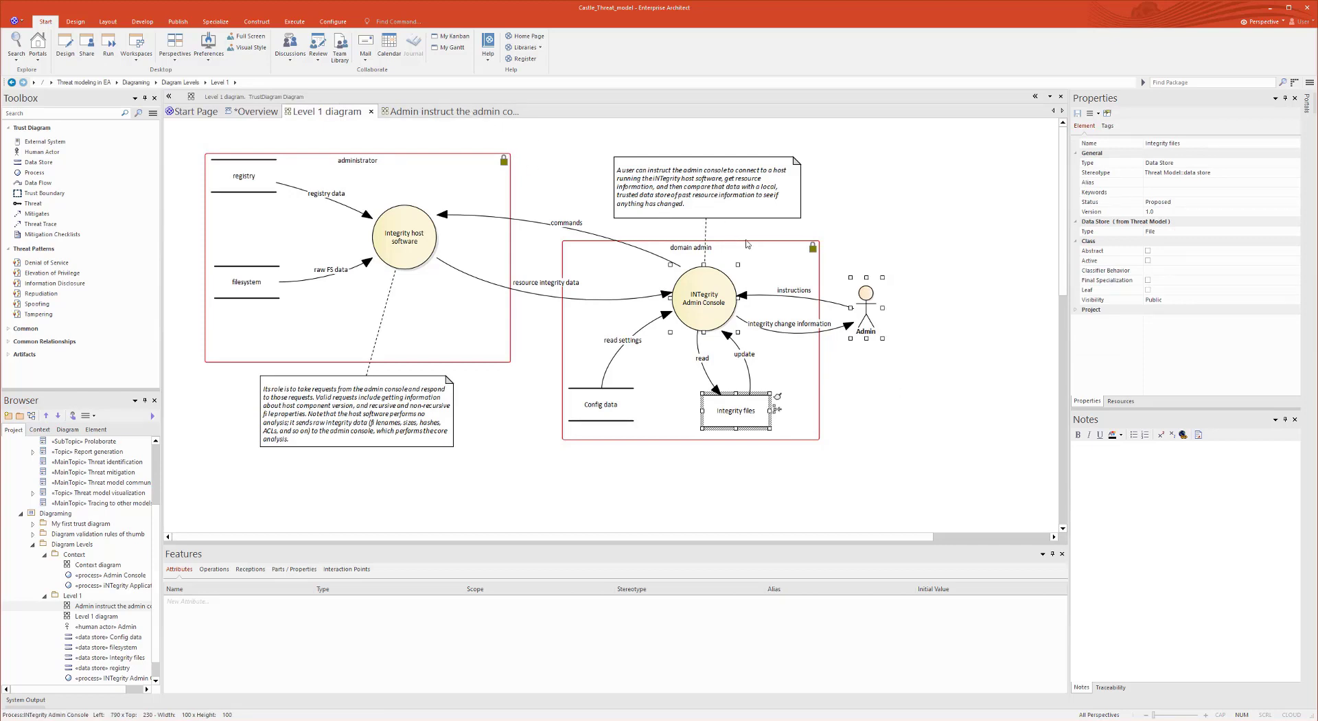
pyautogui.click(690, 244)
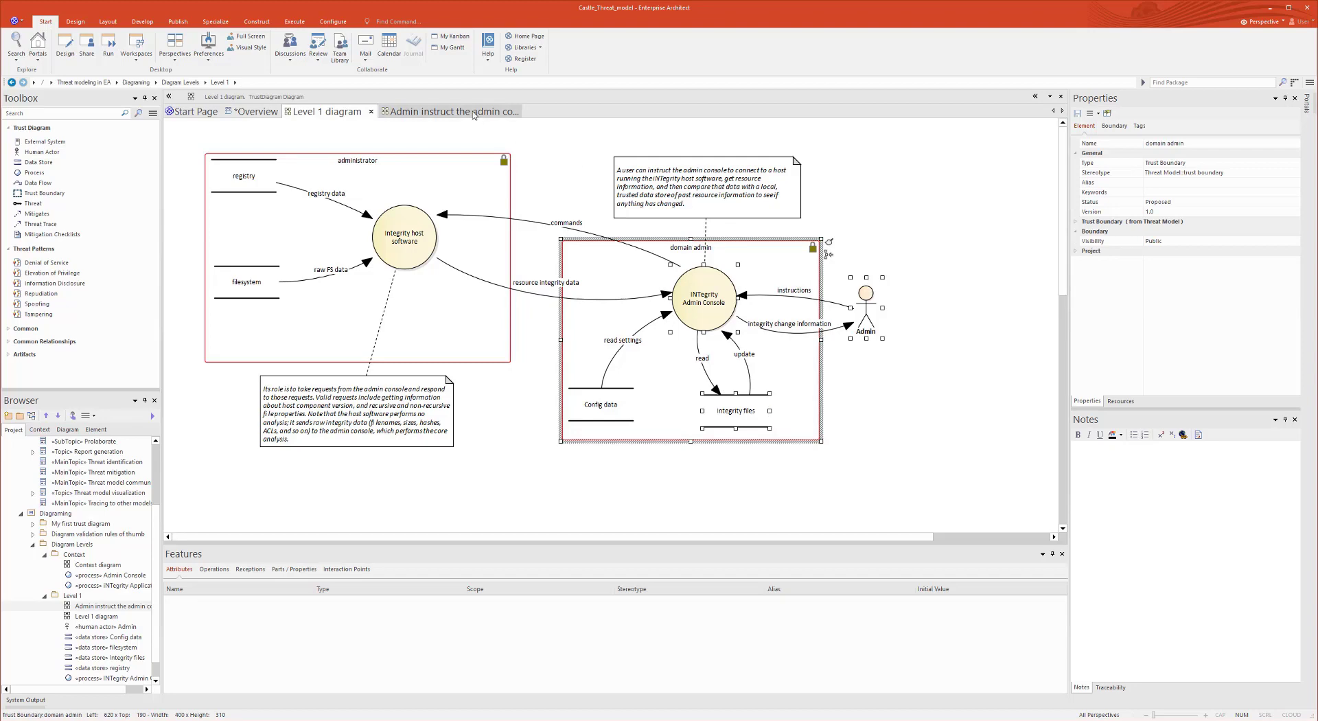
pyautogui.click(446, 111)
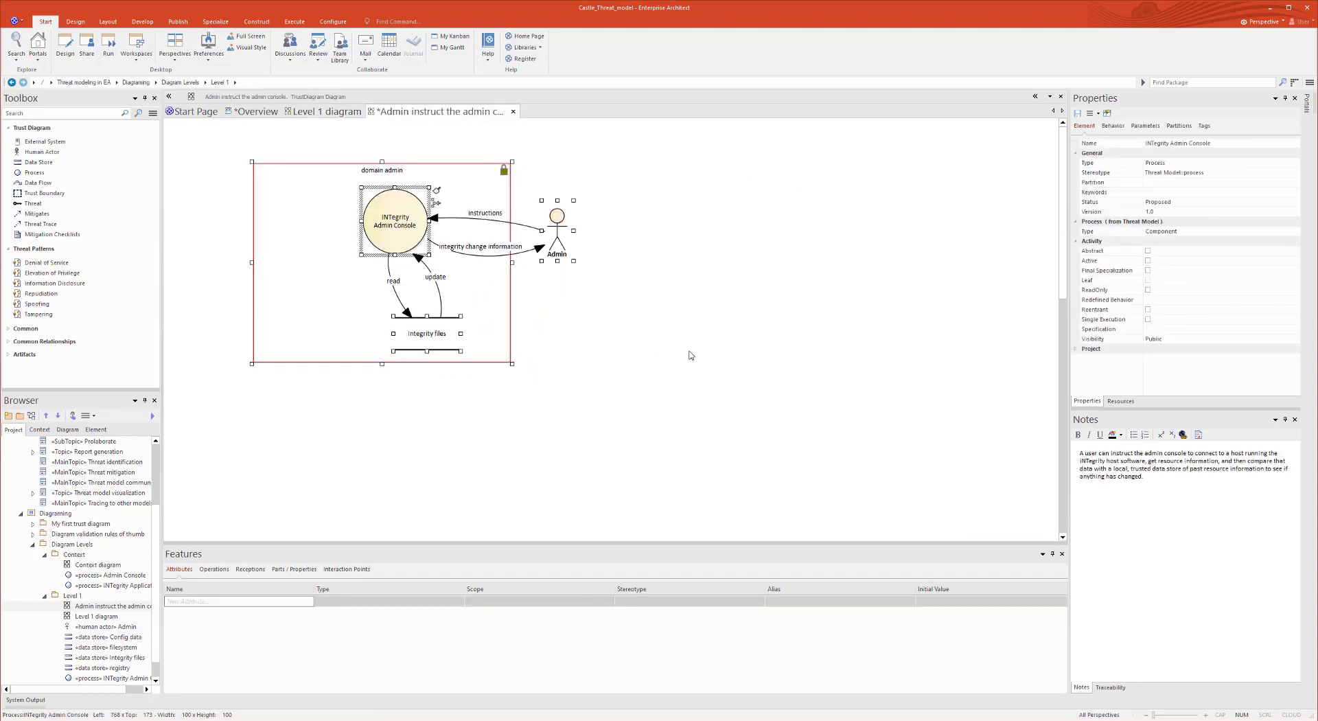
pyautogui.click(355, 334)
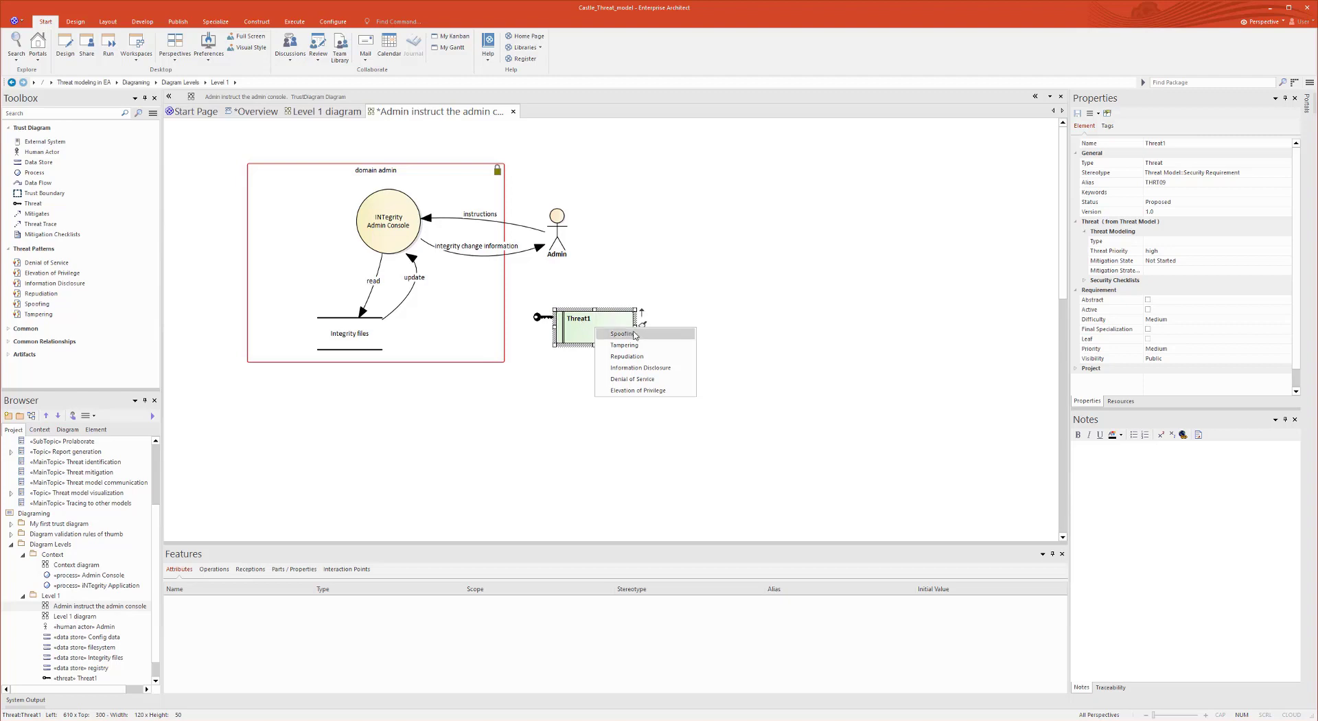
# - Make the new threat a Spoofing threat named 'Spoofing the Admin'
pyautogui.click(622, 334)
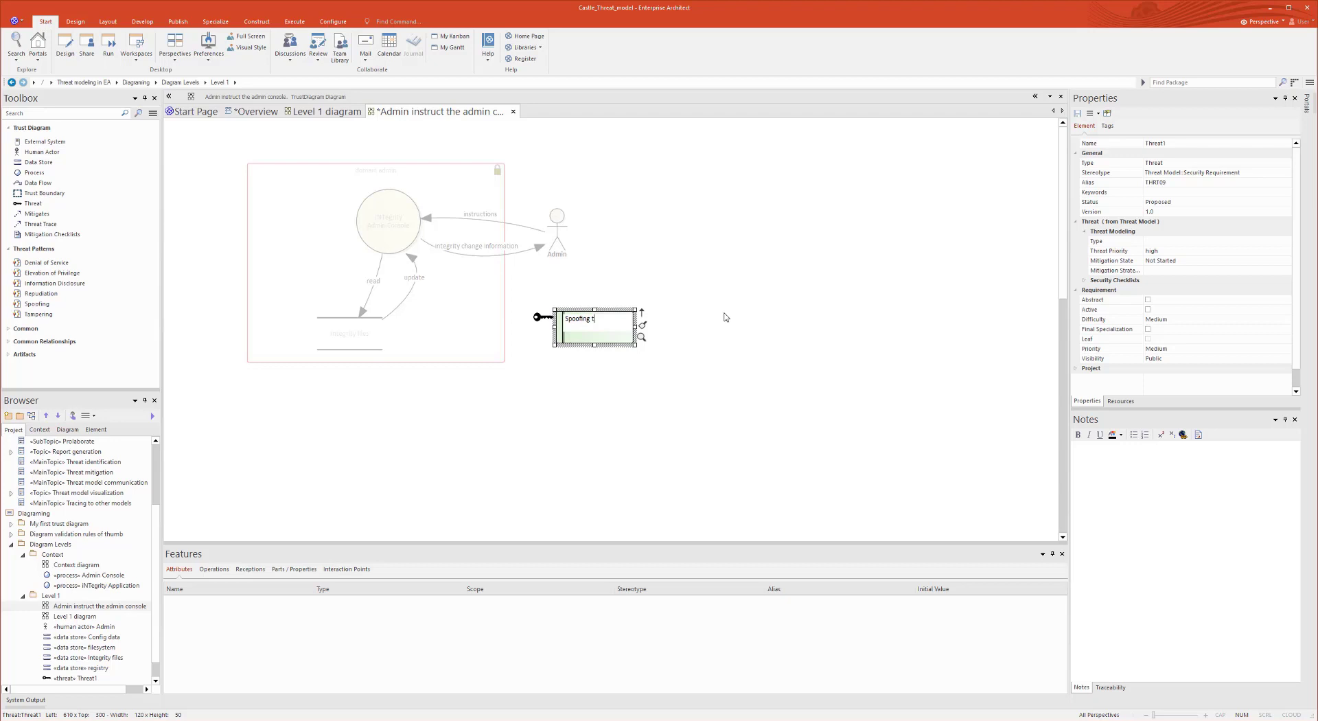
pyautogui.write('he')
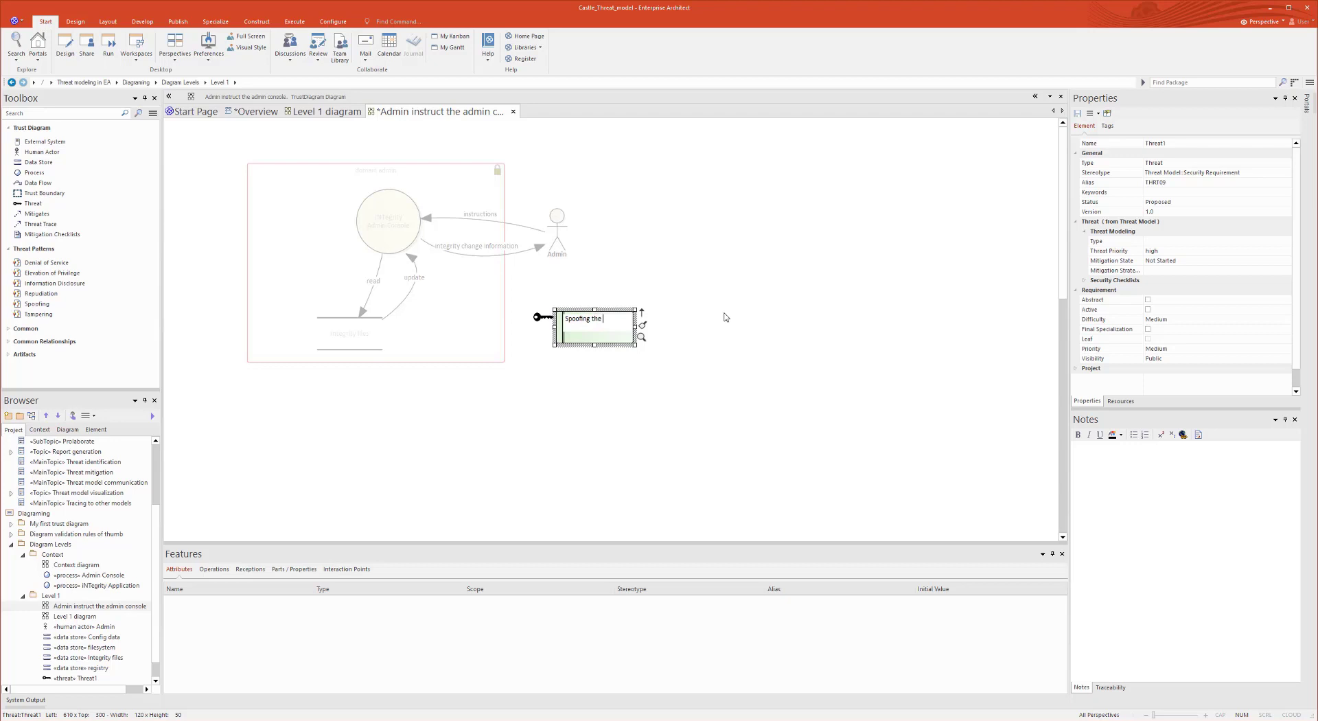
pyautogui.write('Admin')
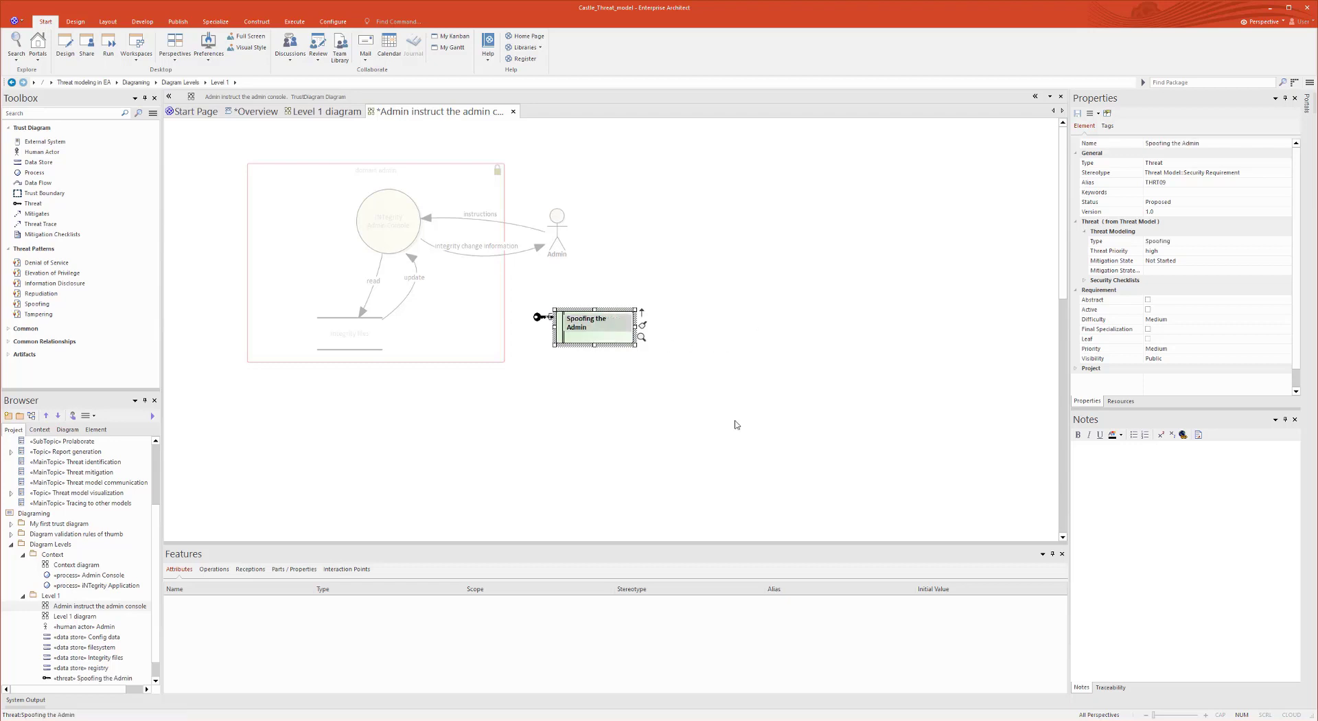
# - Write the threat note: admin user may be spoofed by an attacker, leading to unauthorized access to Admin Console
pyautogui.click(1101, 454)
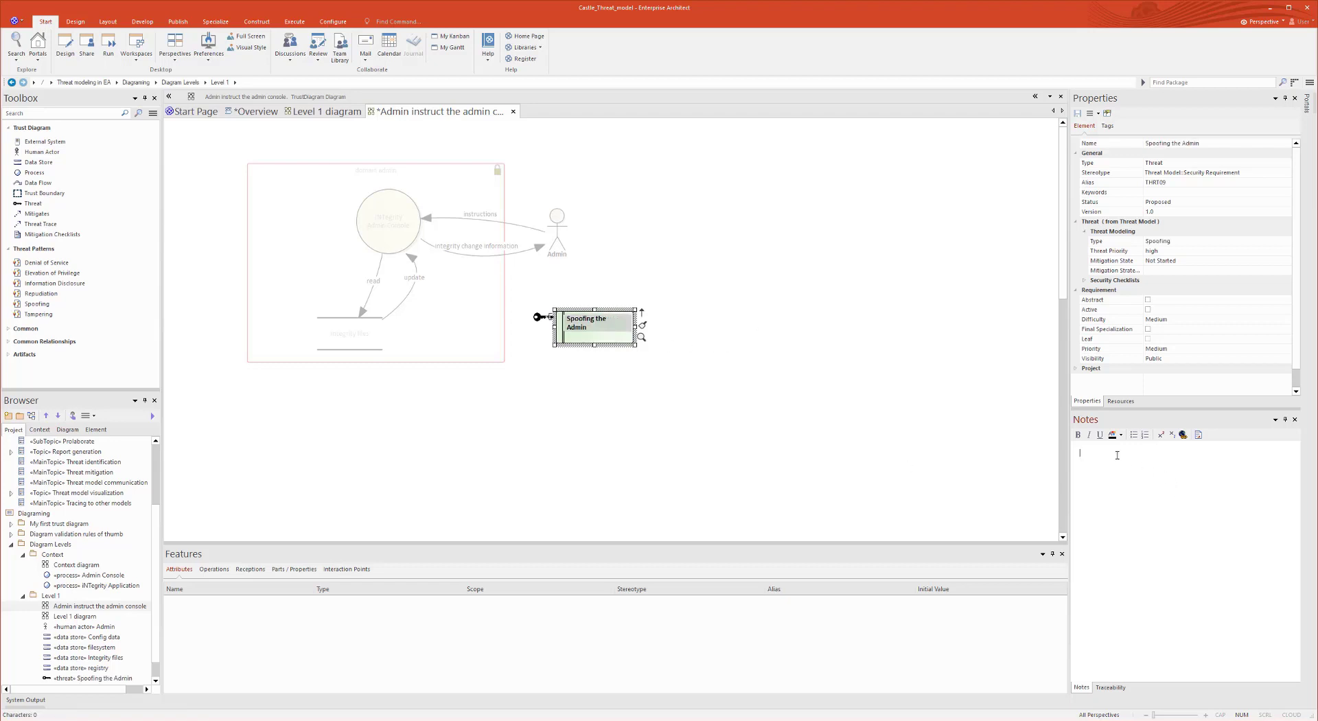
pyautogui.write('Admi')
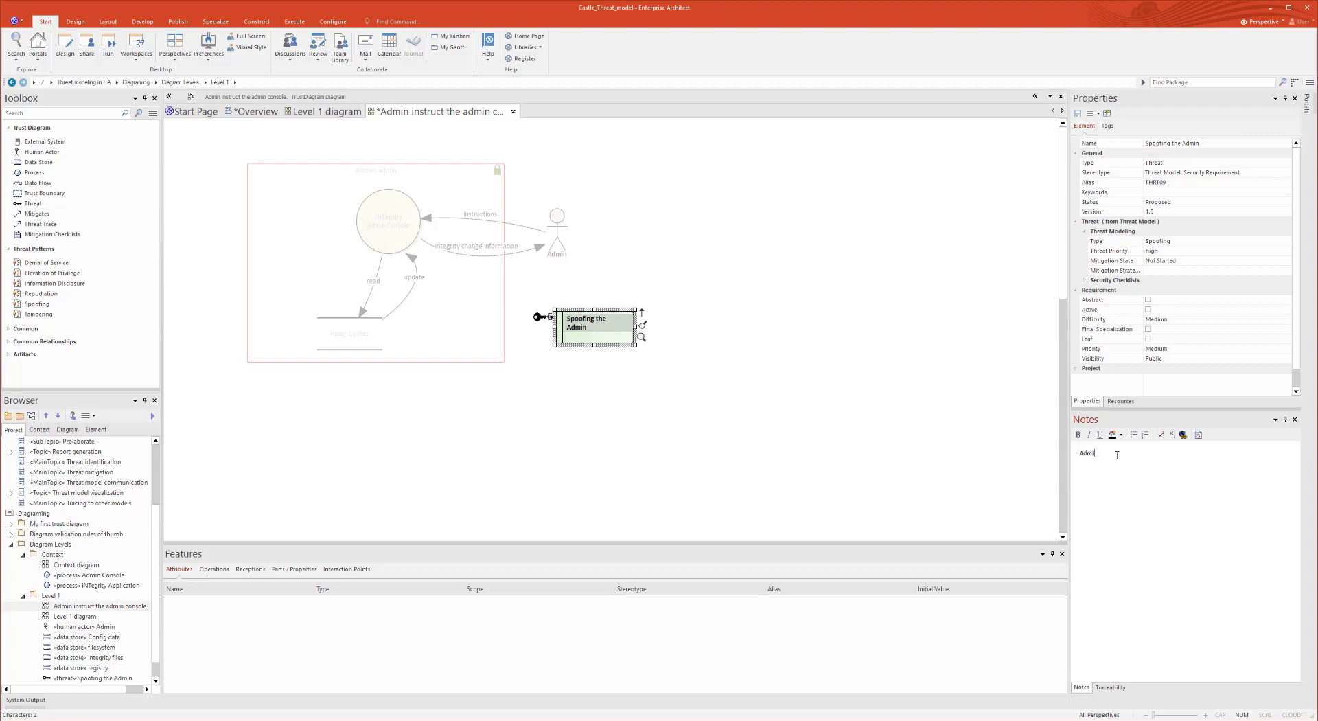
pyautogui.write('user')
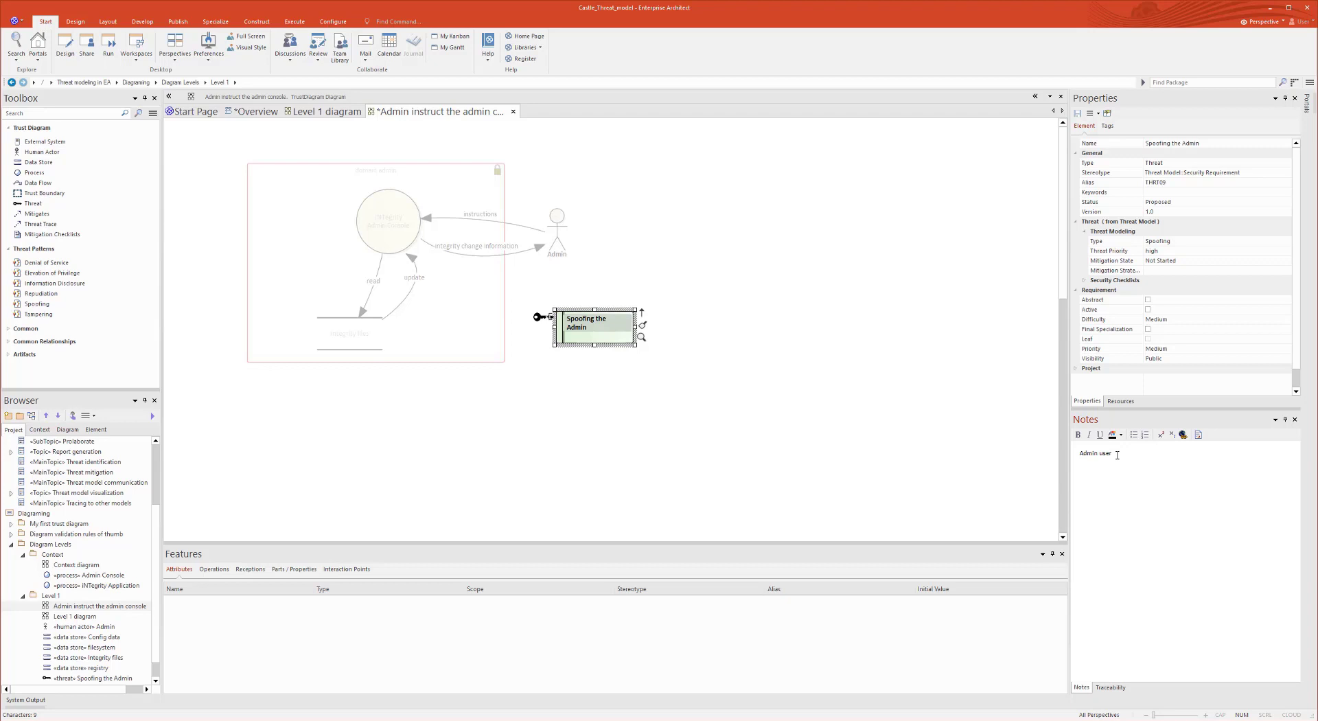
pyautogui.write('may be')
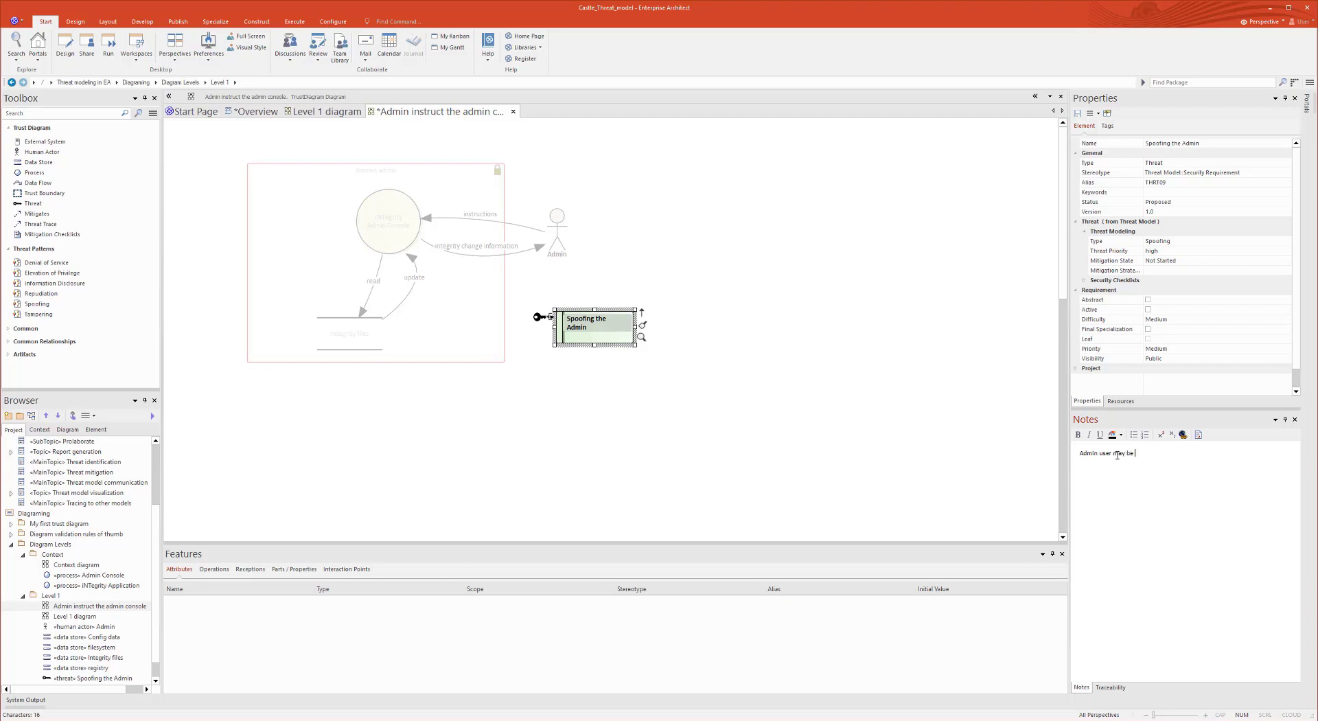
pyautogui.write('spoofed by an a')
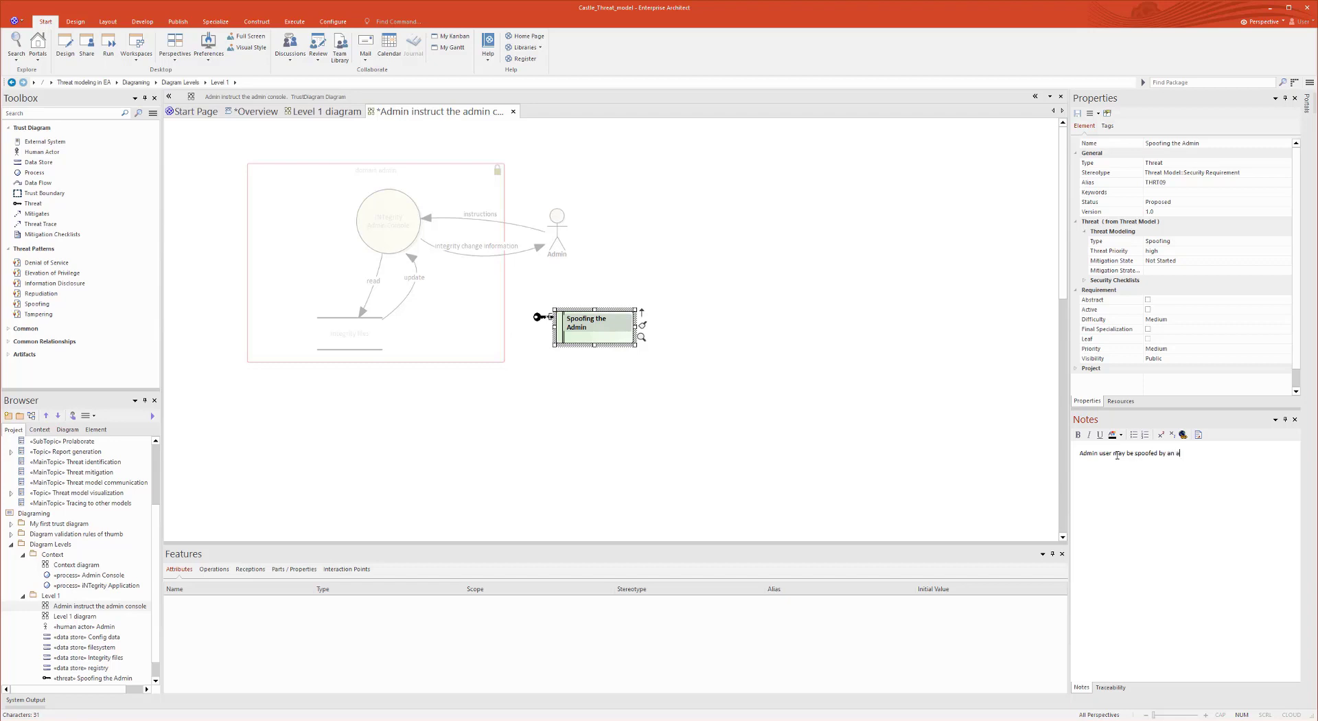
pyautogui.write('ttacker')
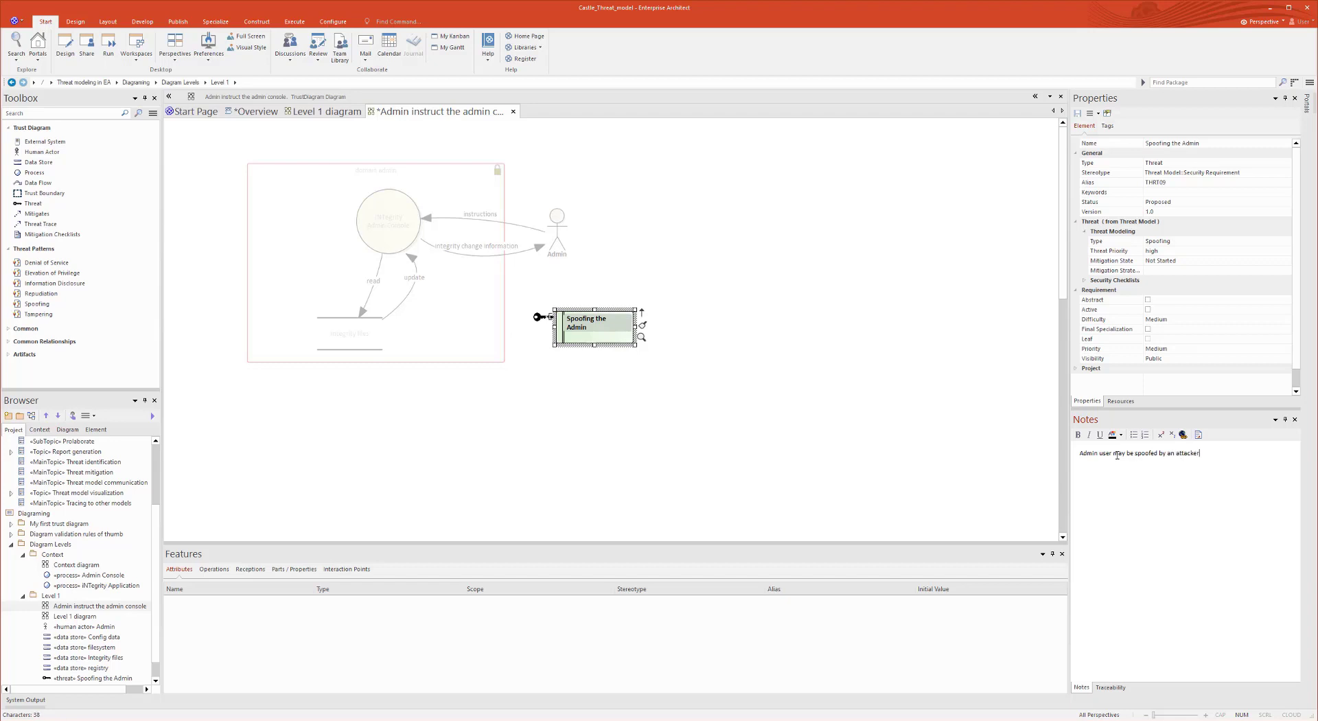
pyautogui.write('and this may lead')
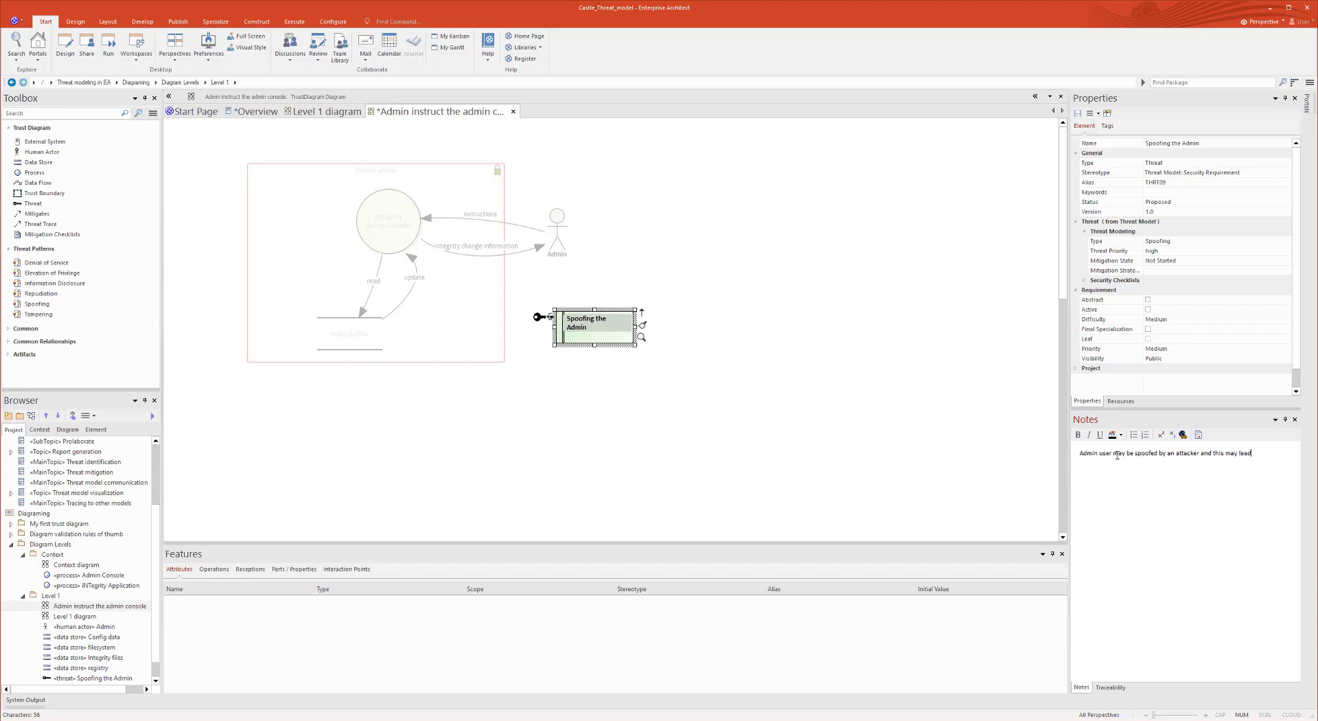
pyautogui.write('to unauthorized')
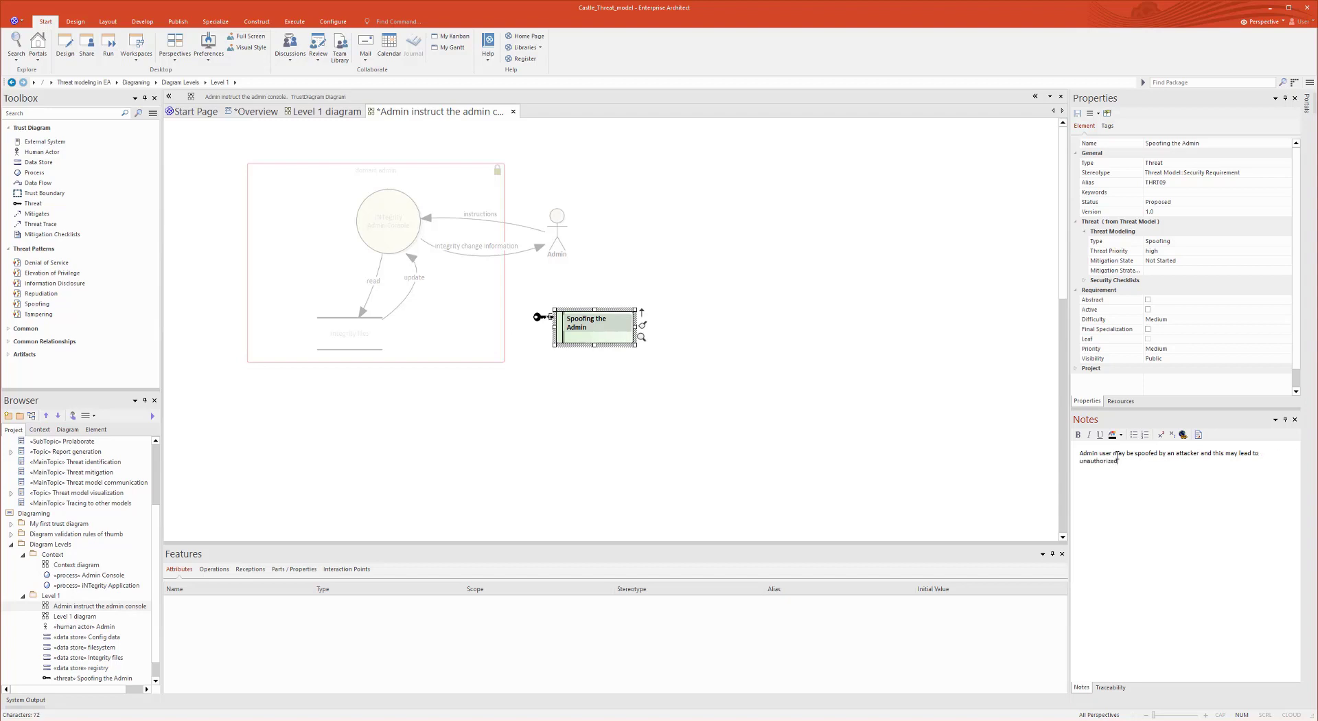
pyautogui.write('access')
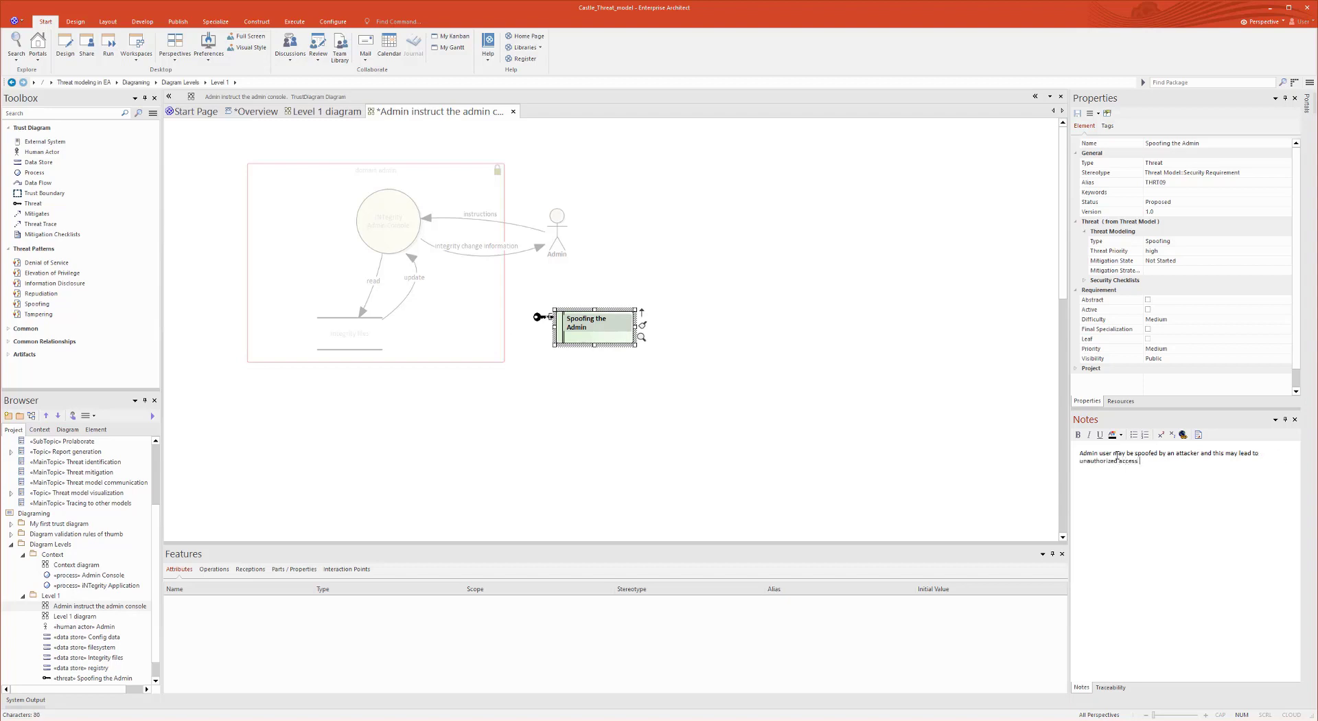
pyautogui.write('to')
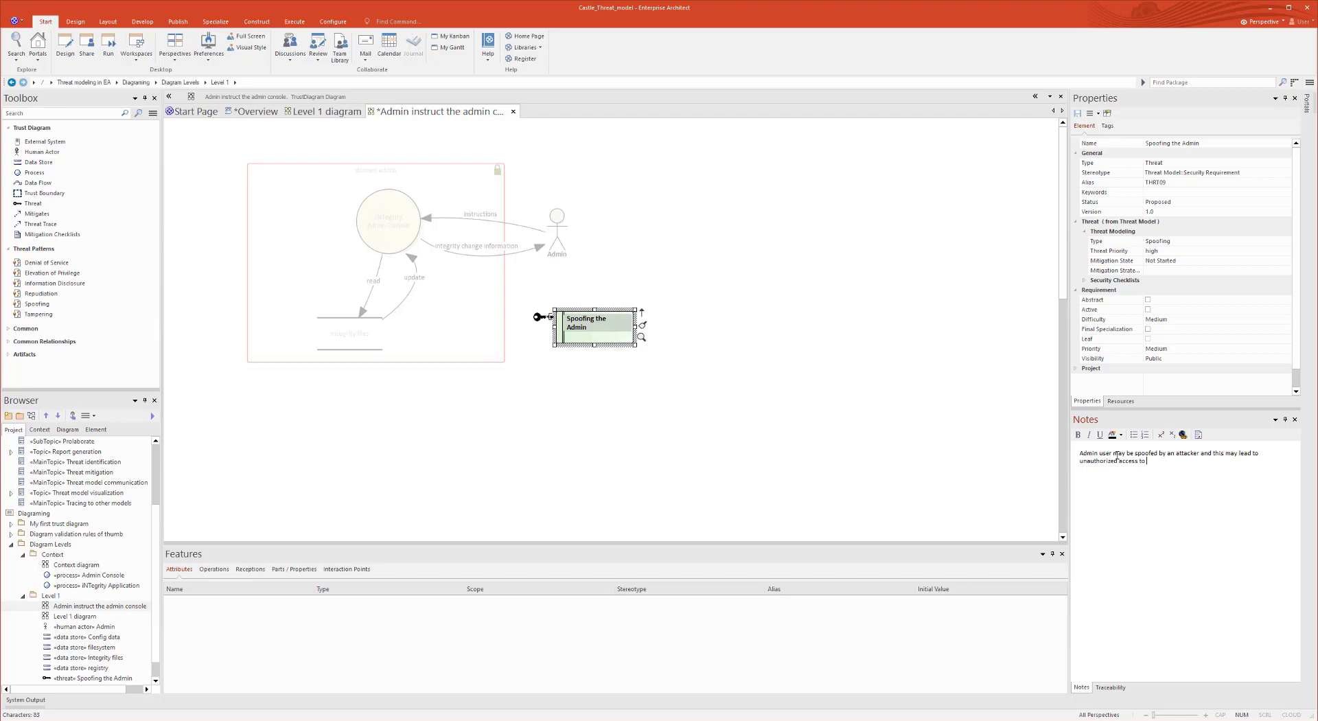
pyautogui.write('Admin')
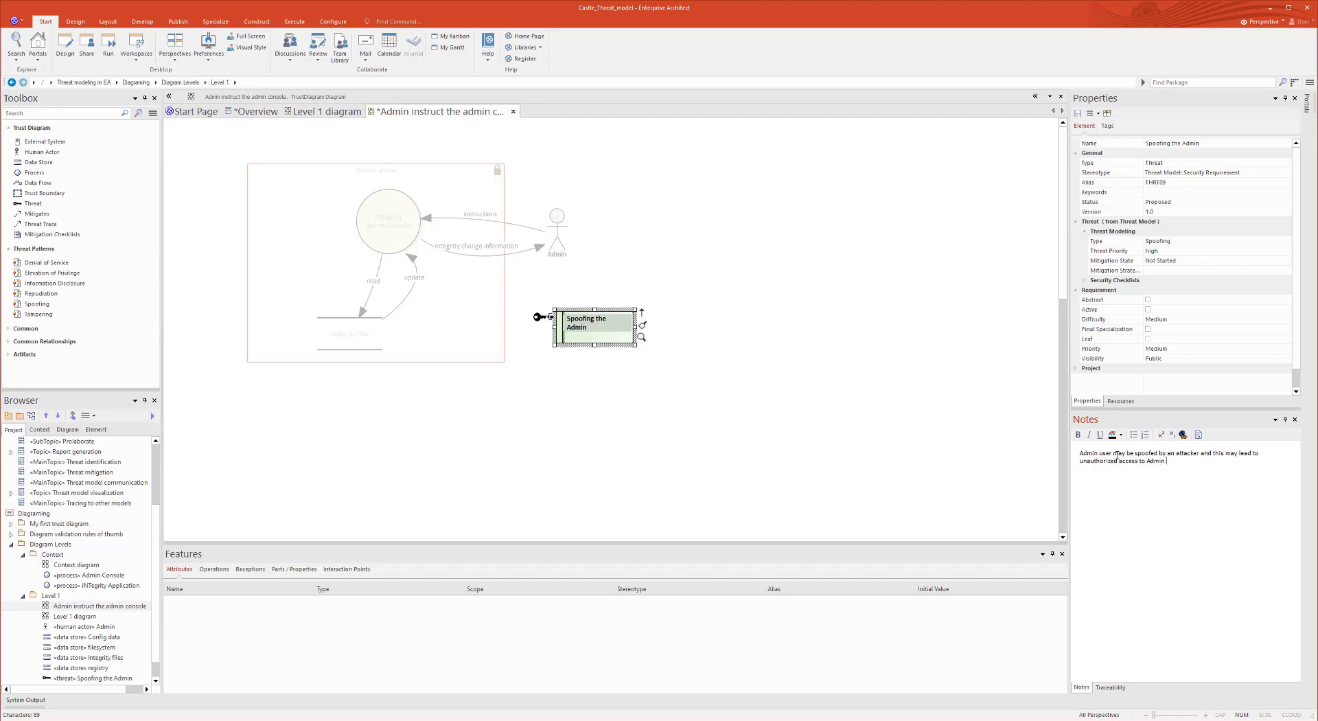
pyautogui.write('Consol')
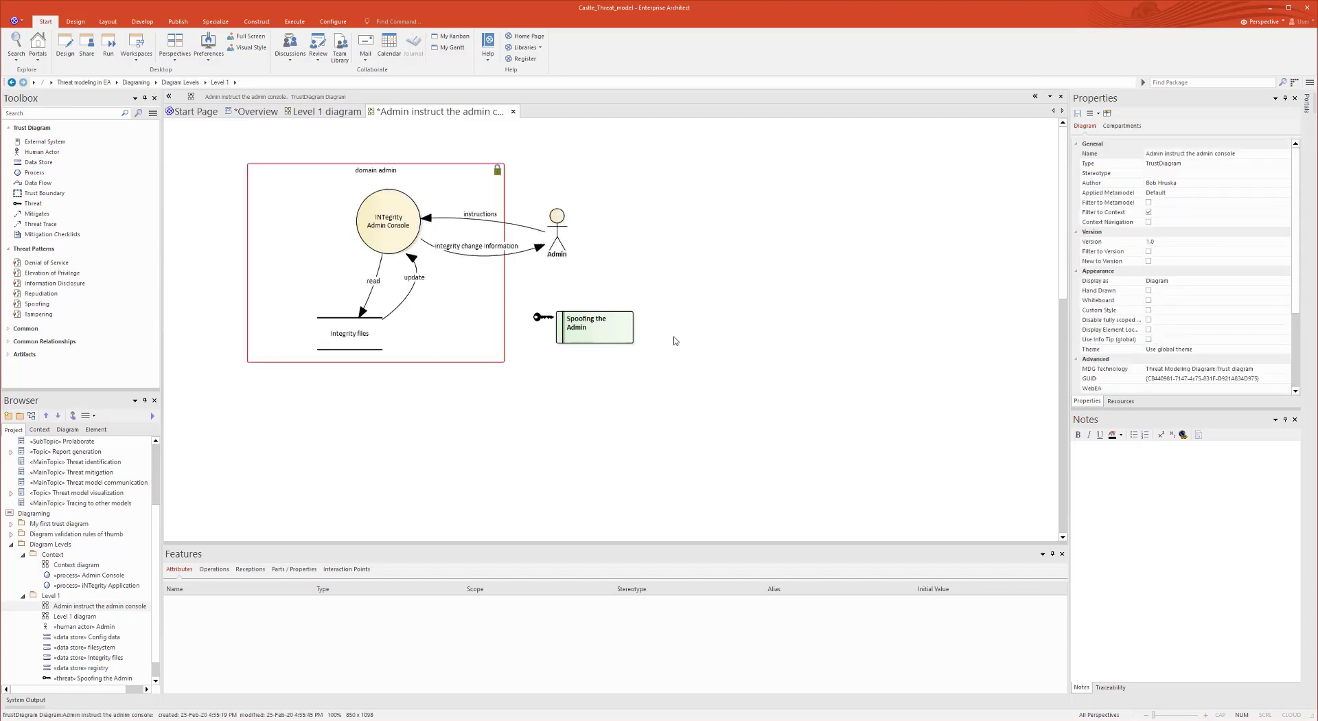
# - Show the Spoofing the Admin threat's tags and notes on the diagram
pyautogui.rightClick(595, 326)
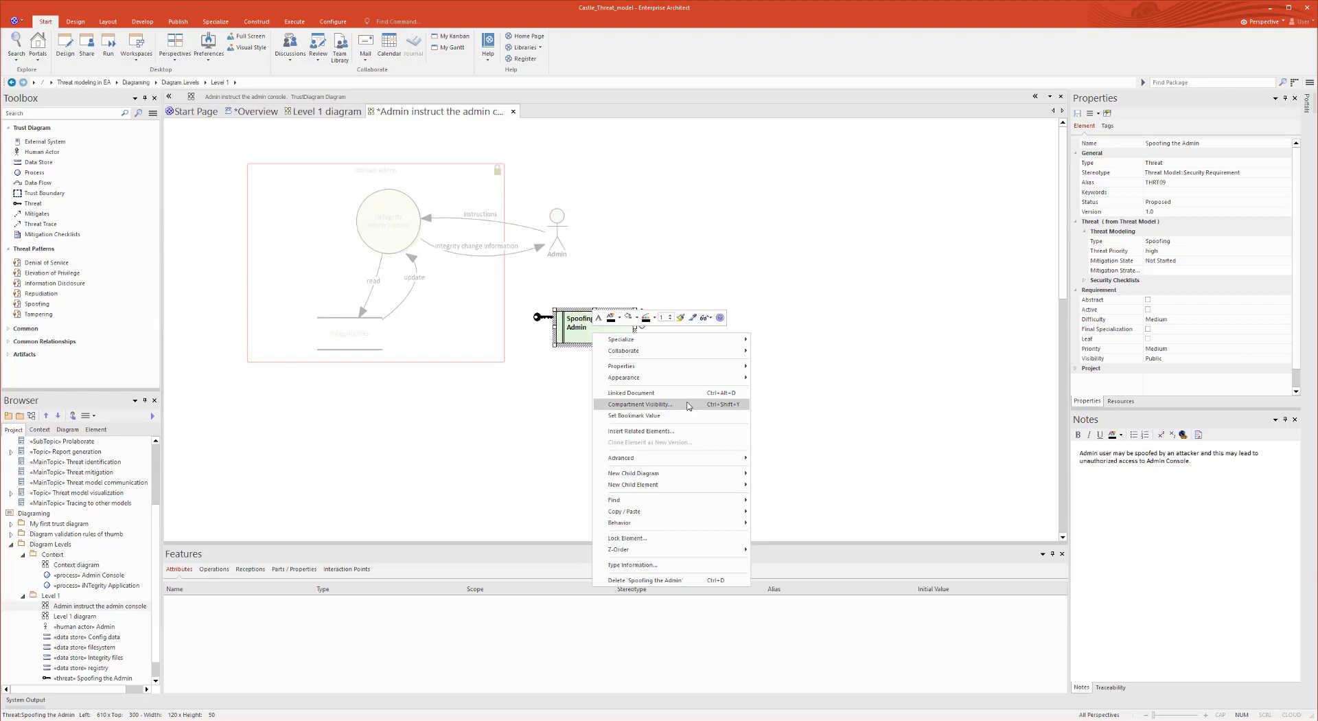
pyautogui.click(639, 404)
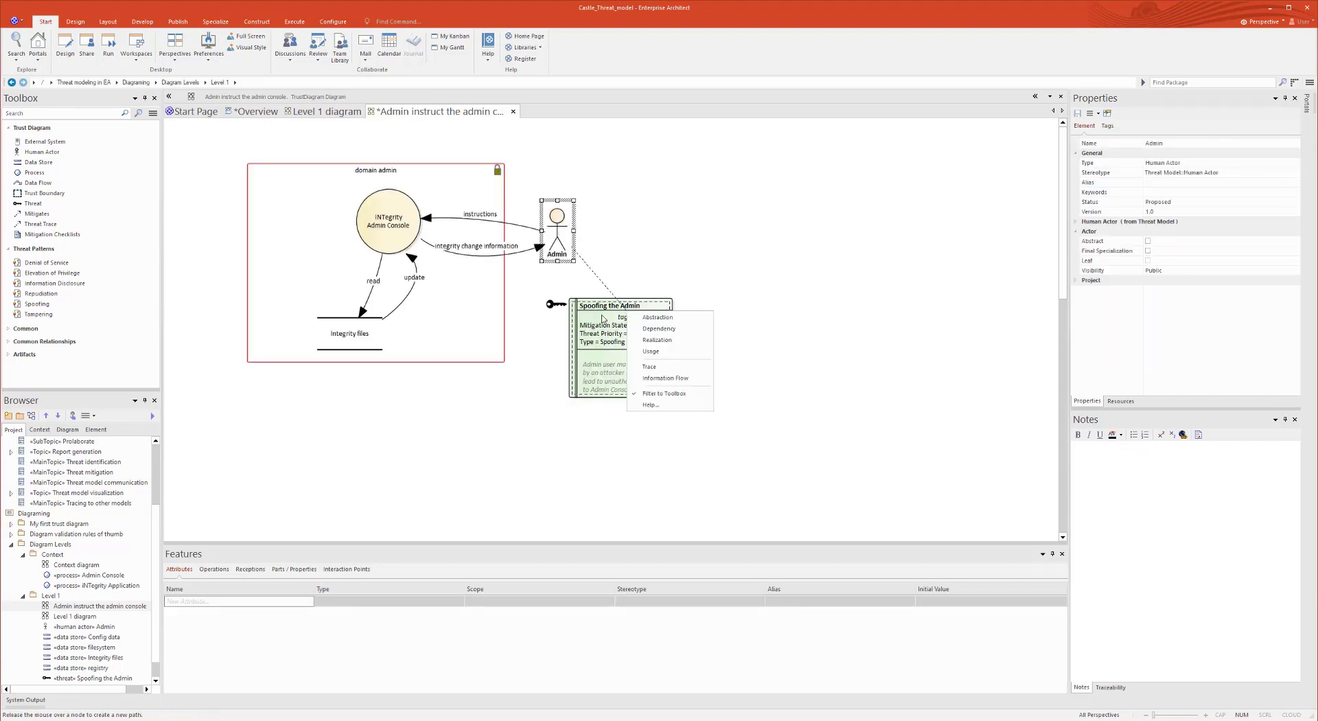
pyautogui.click(601, 305)
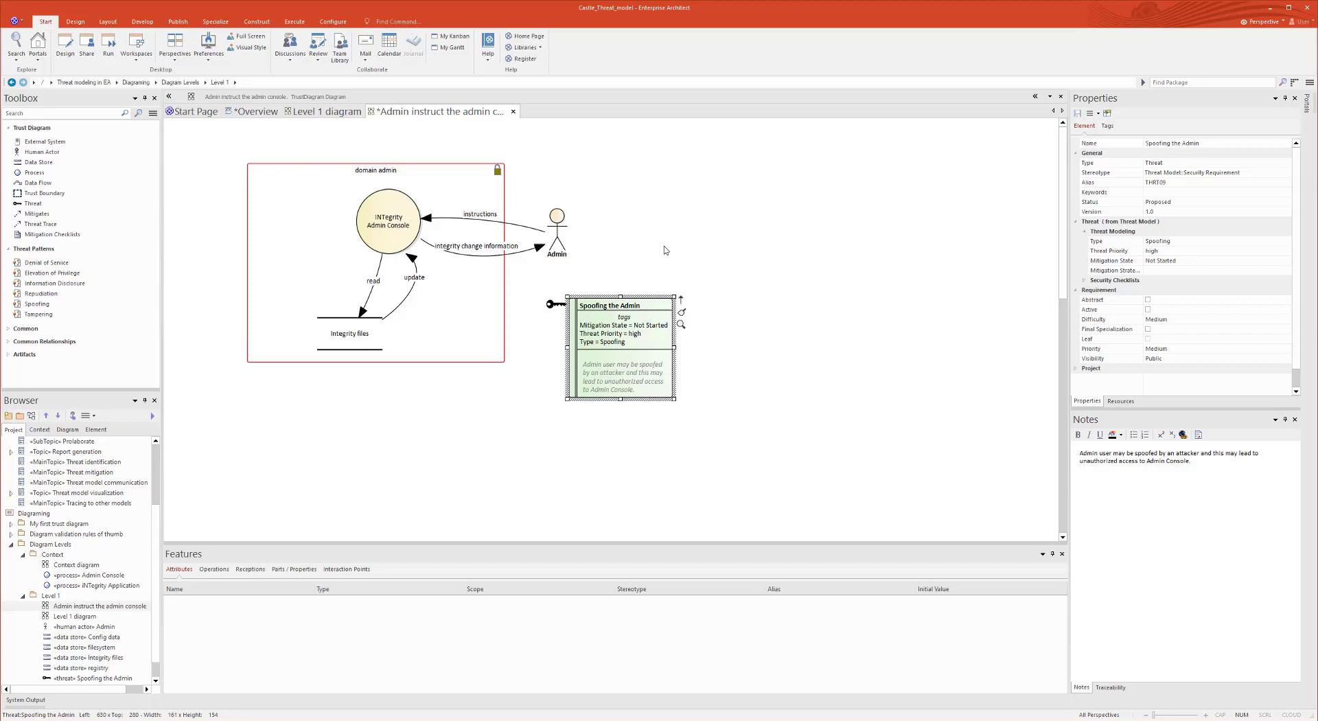
pyautogui.moveTo(558, 275)
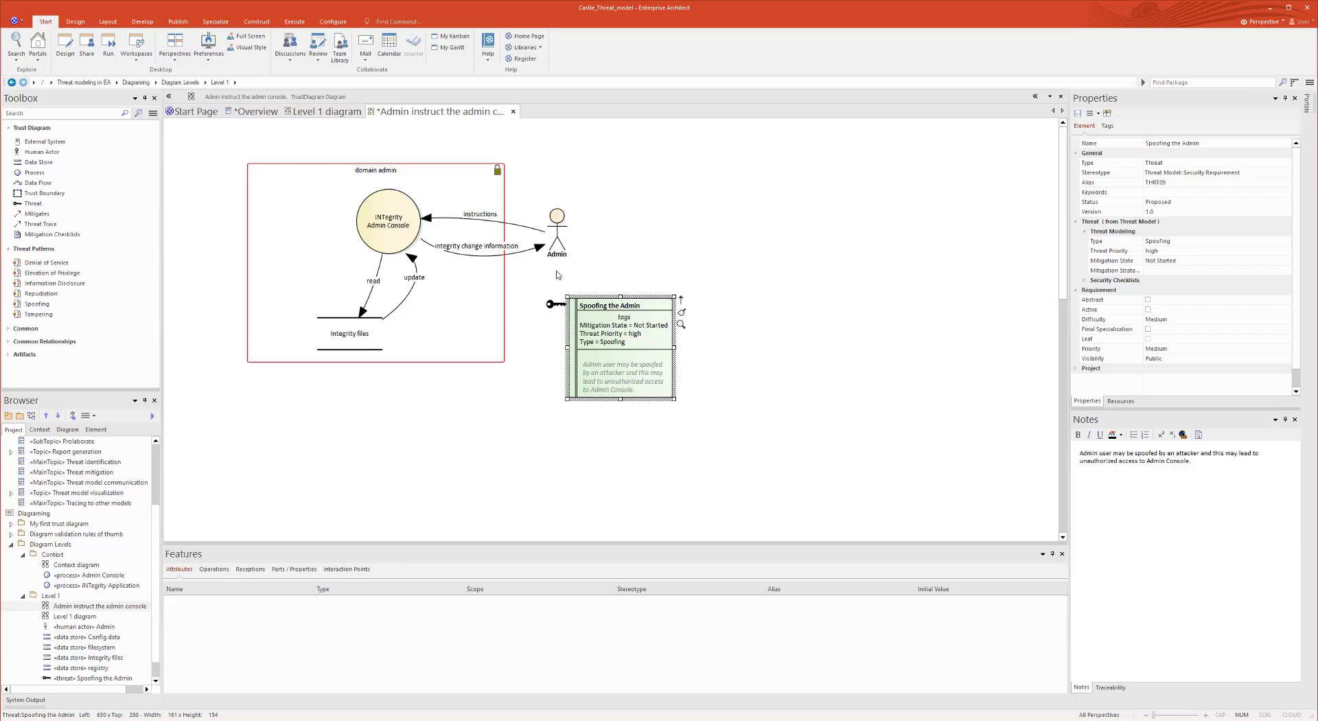
pyautogui.moveTo(528, 259)
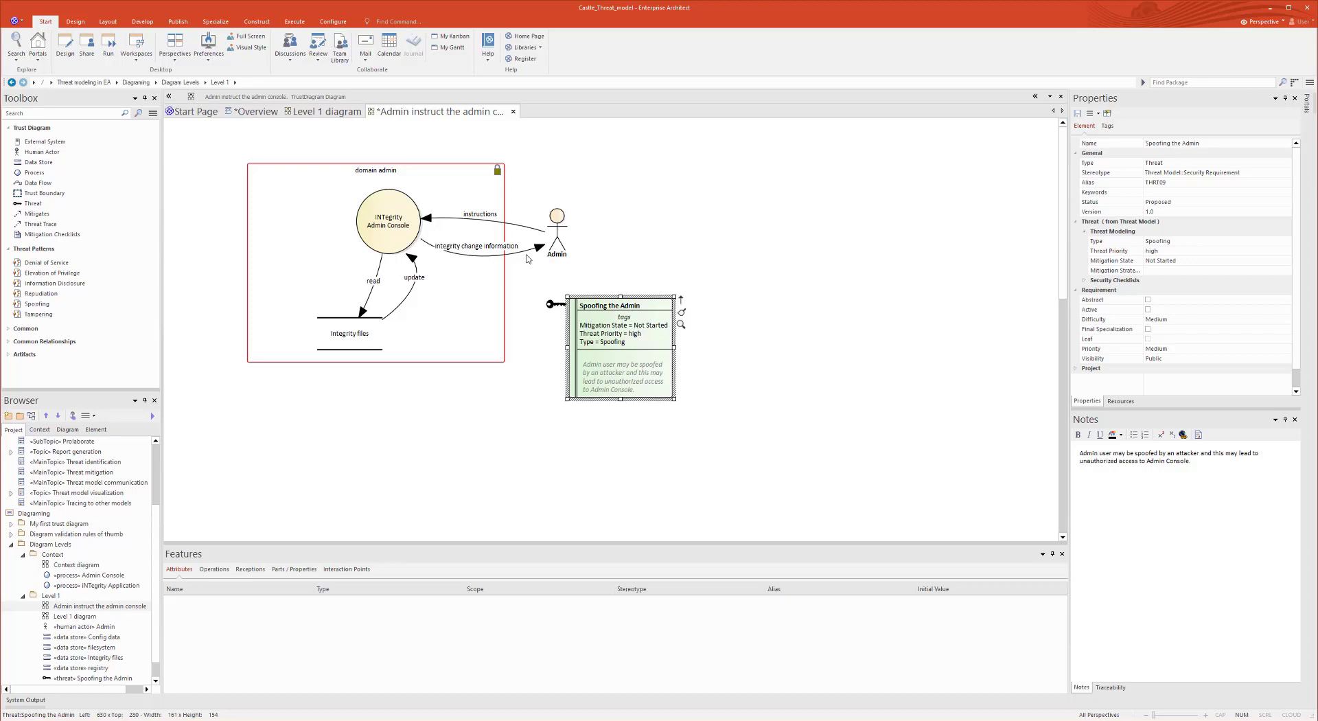
pyautogui.moveTo(584, 293)
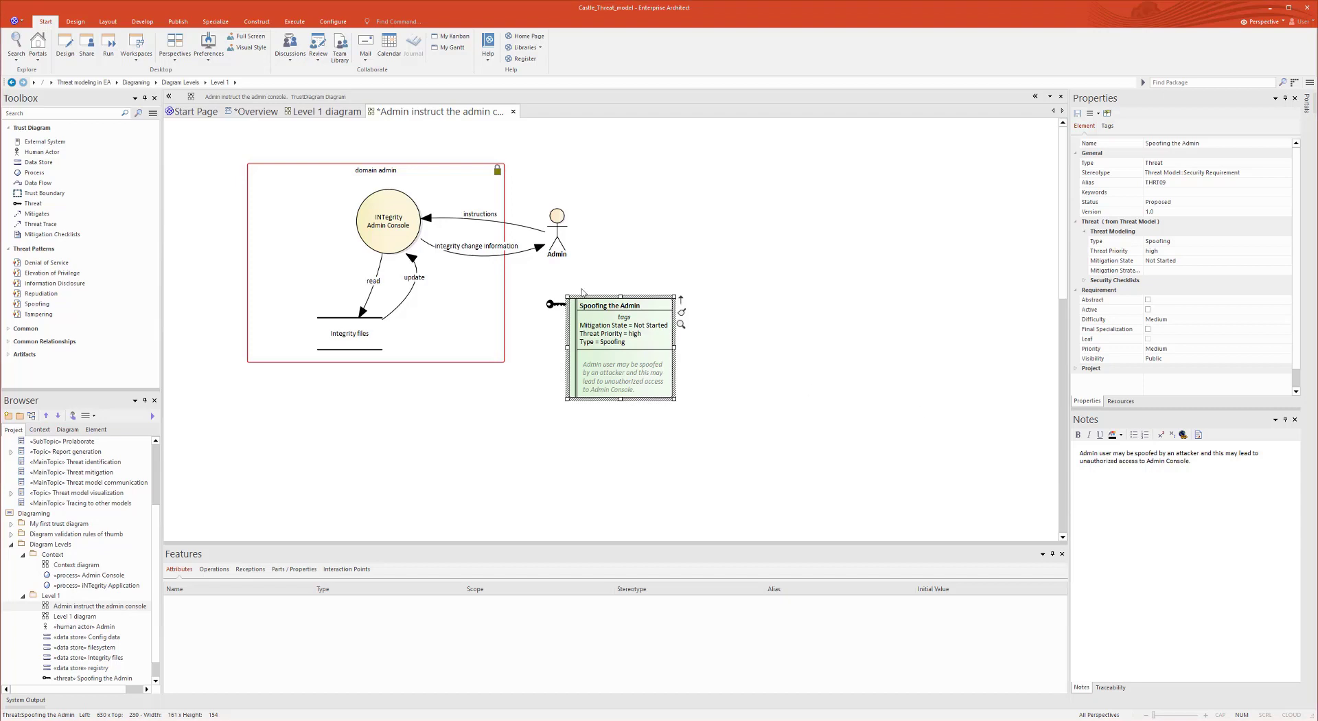
# - Trace the threat to Admin and the data flows, then return to the agenda overview
pyautogui.click(479, 214)
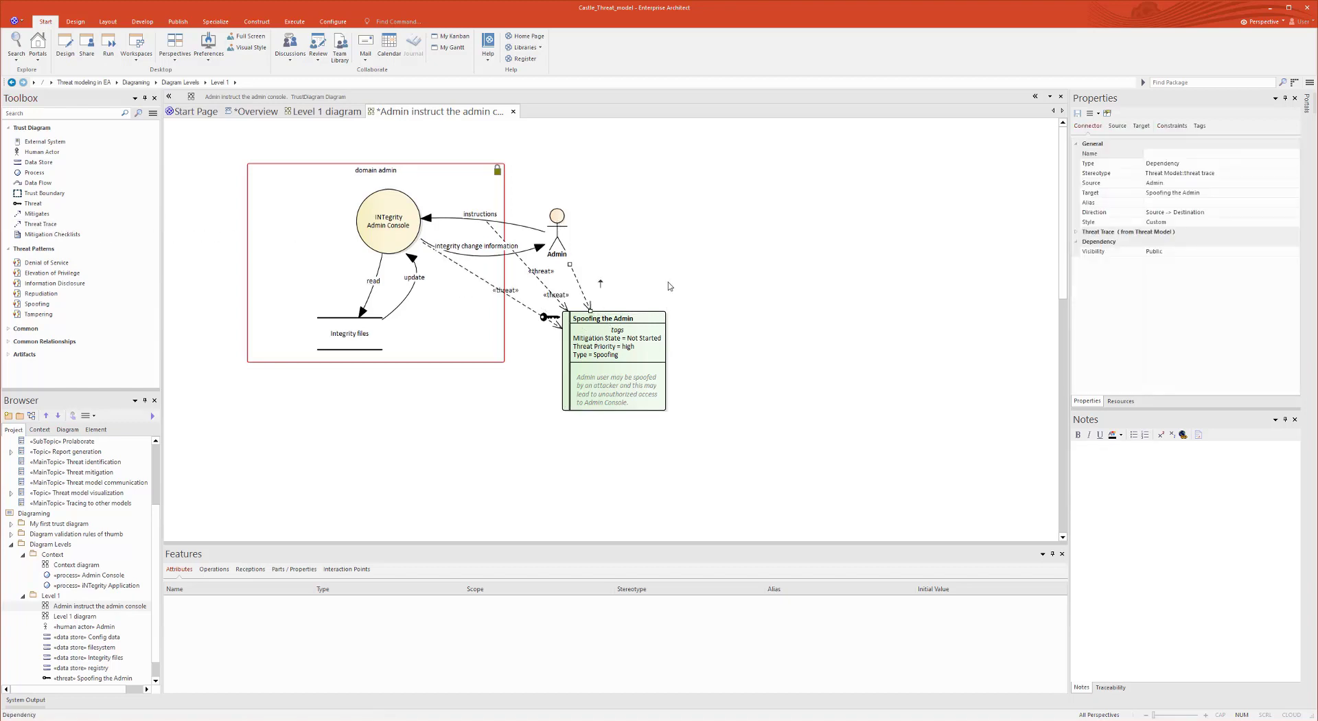
pyautogui.click(670, 286)
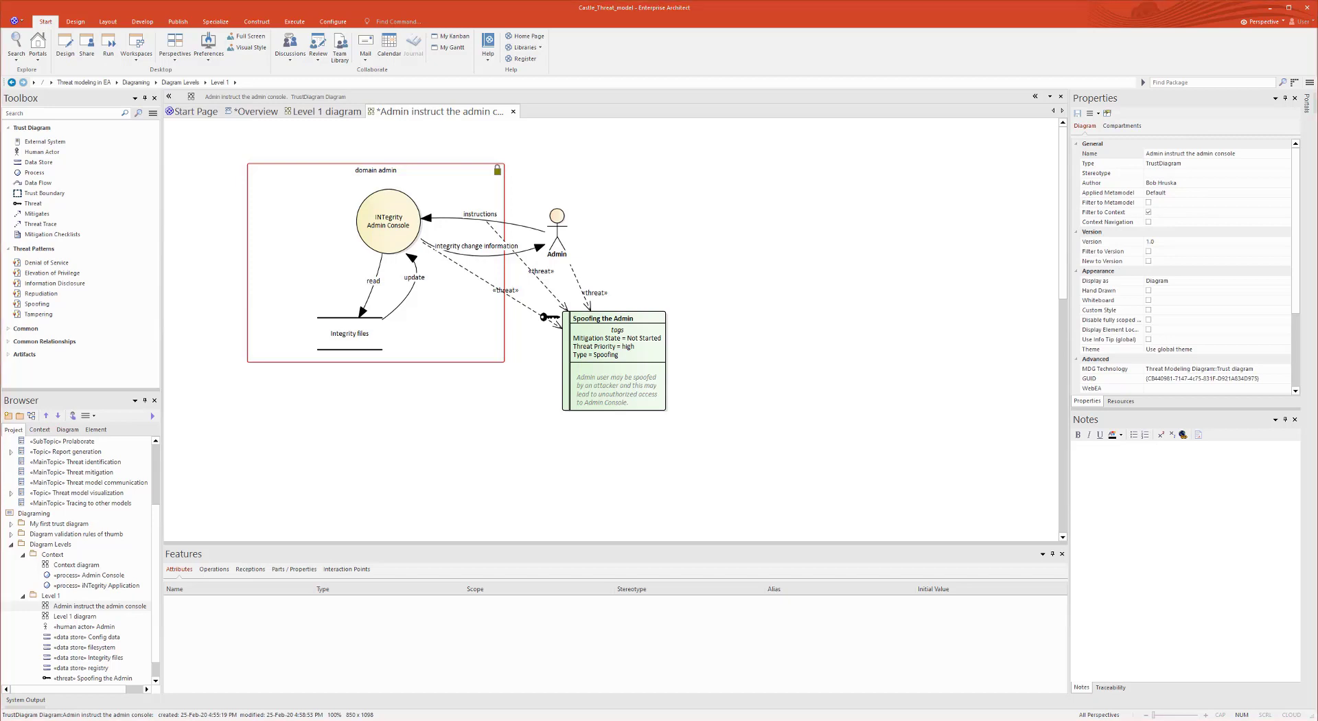
pyautogui.click(255, 111)
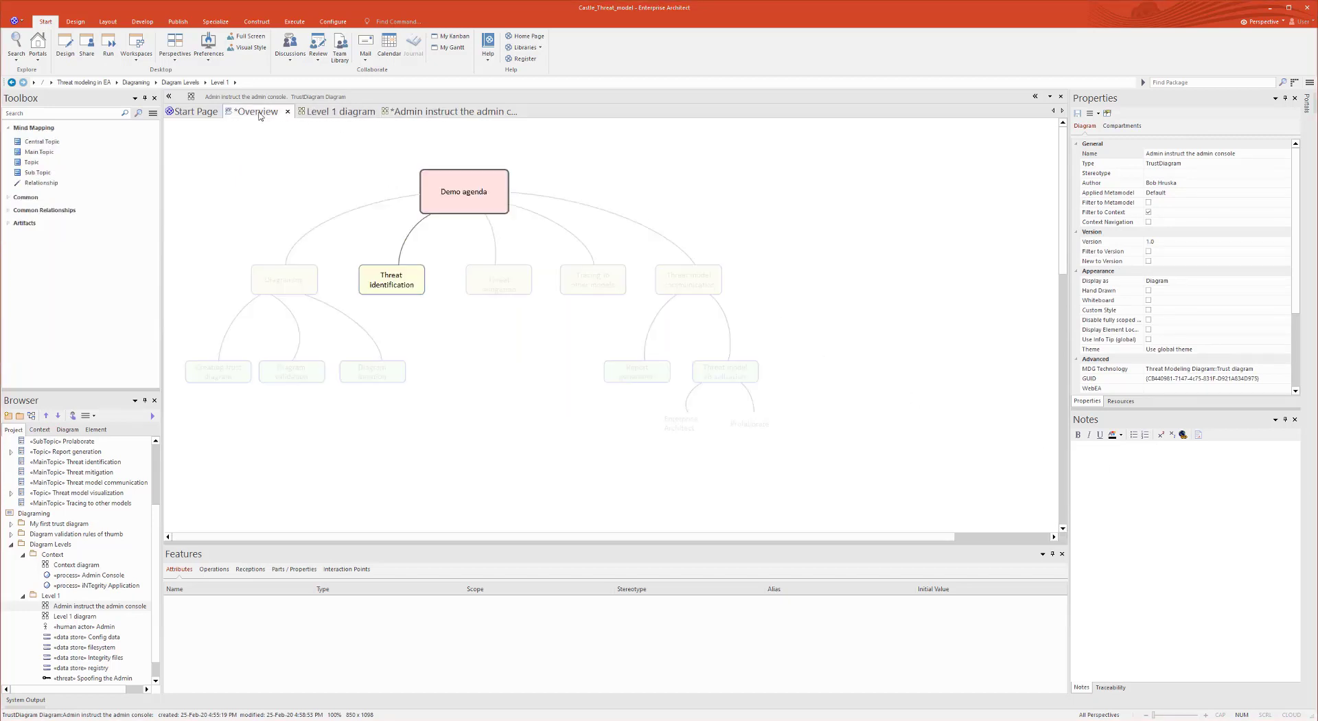
# - Highlight the Threat mitigation topic and return to the admin console diagram
pyautogui.click(499, 281)
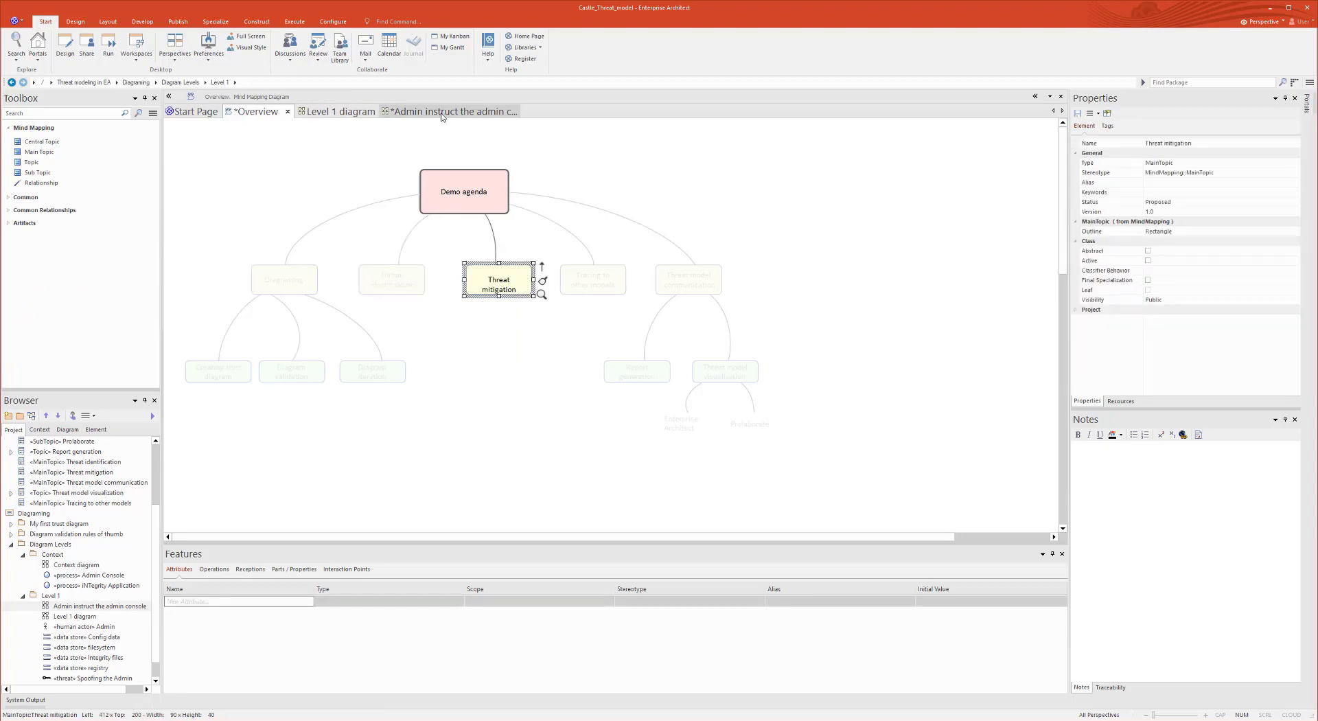
pyautogui.click(450, 112)
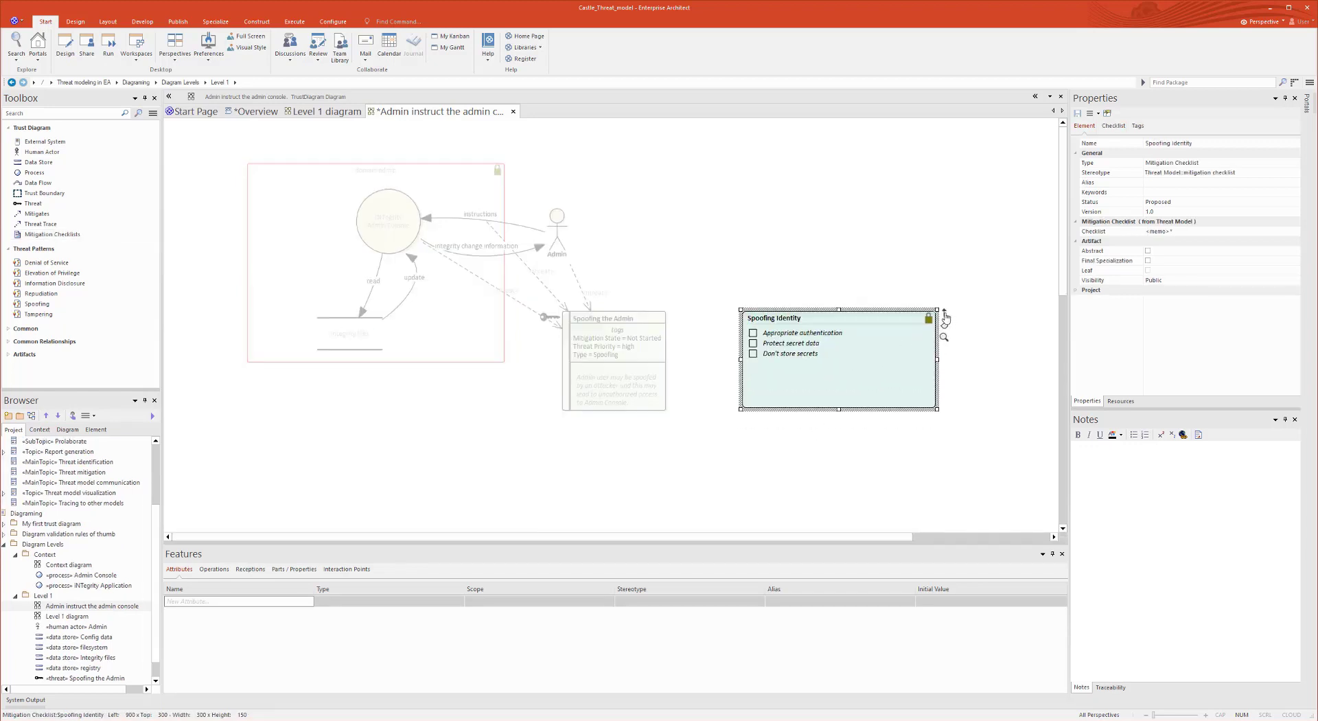
# - Link the Spoofing Identity checklist to the Spoofing the Admin threat with a Mitigates relationship
pyautogui.rightClick(614, 353)
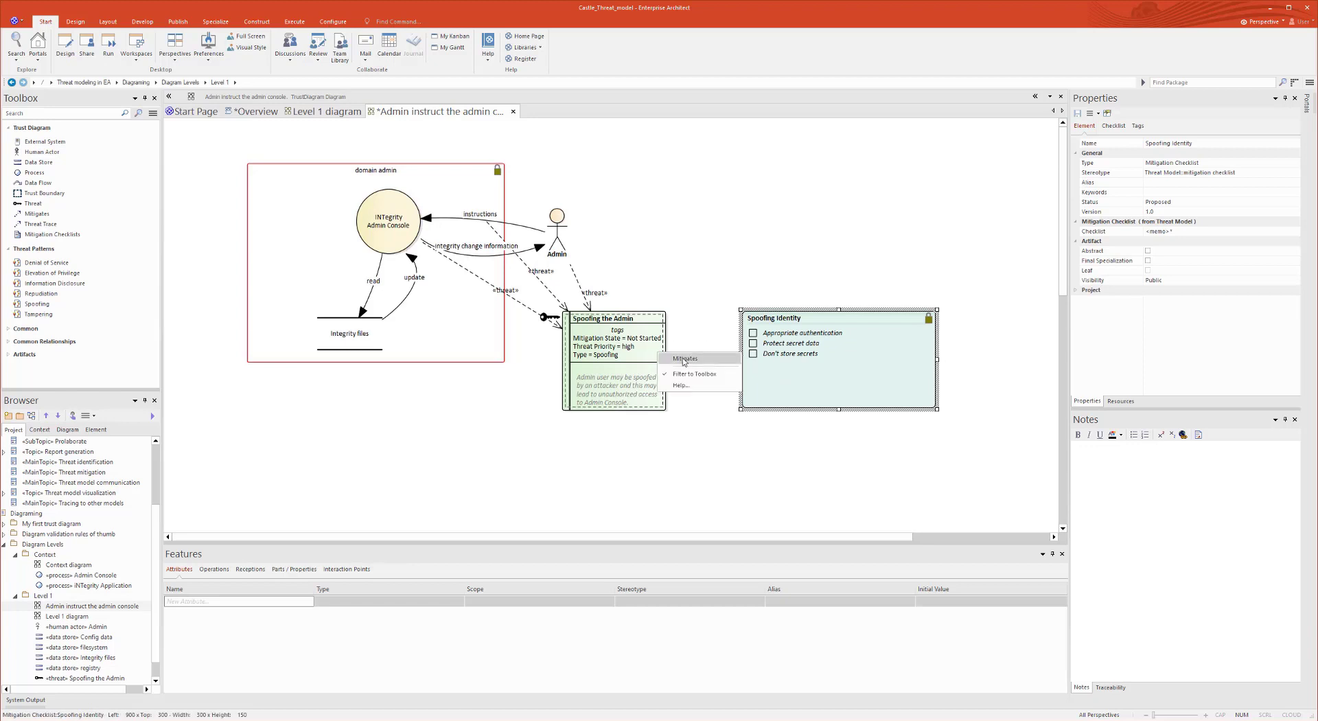
pyautogui.click(685, 359)
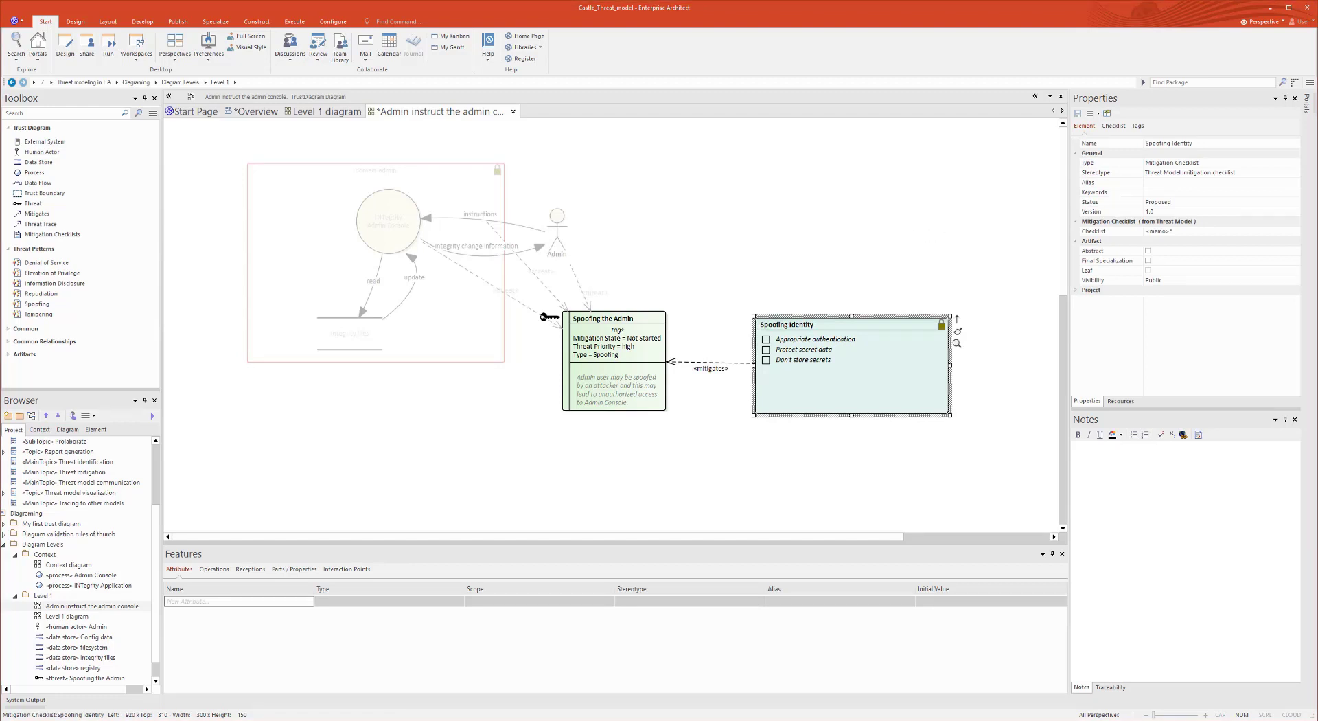
# - Set Spoofing the Admin's Mitigation State to Checklist and tick Appropriate authentication and Don't store secrets
pyautogui.click(614, 318)
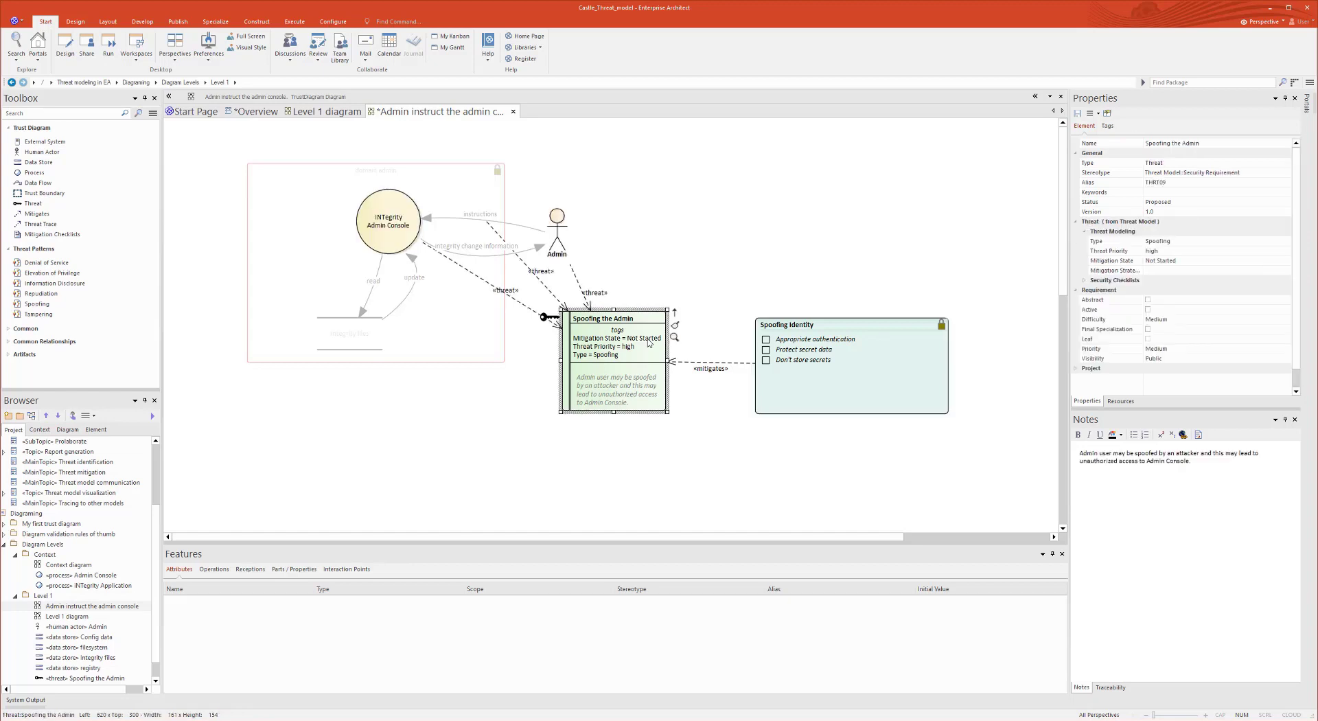
pyautogui.click(1163, 260)
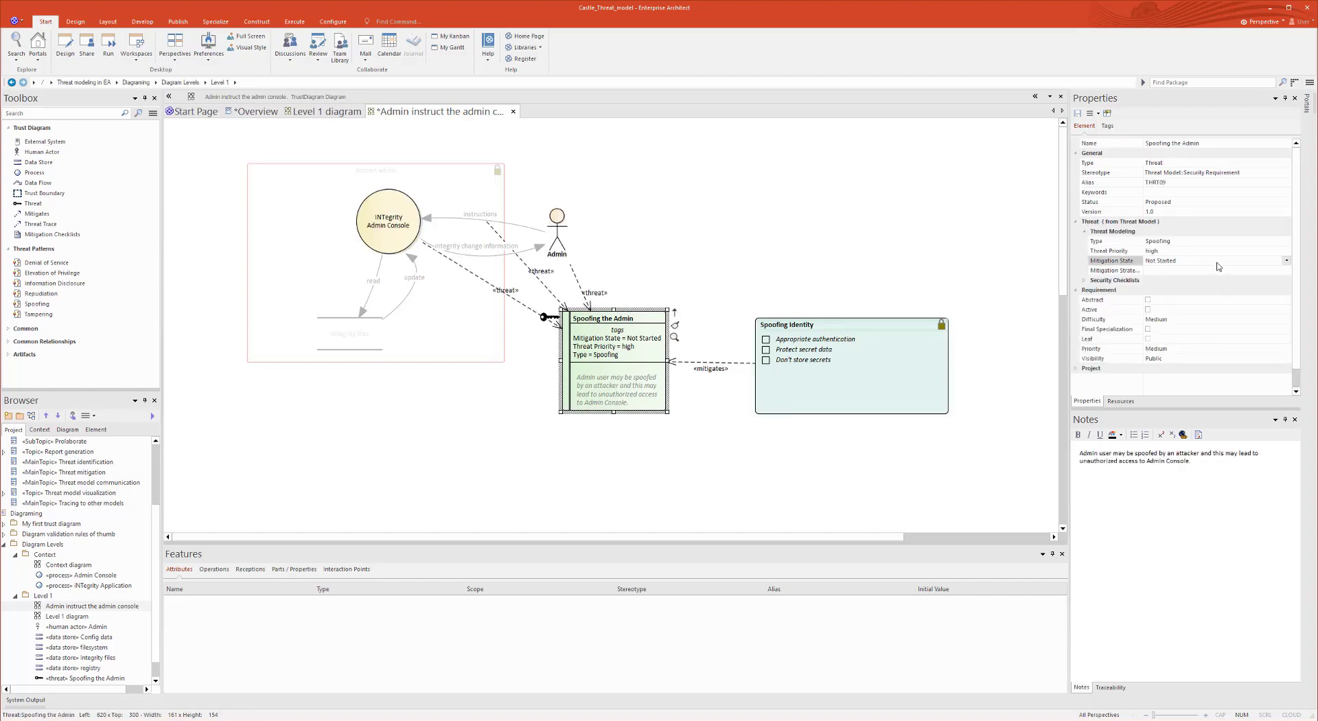
pyautogui.click(1287, 260)
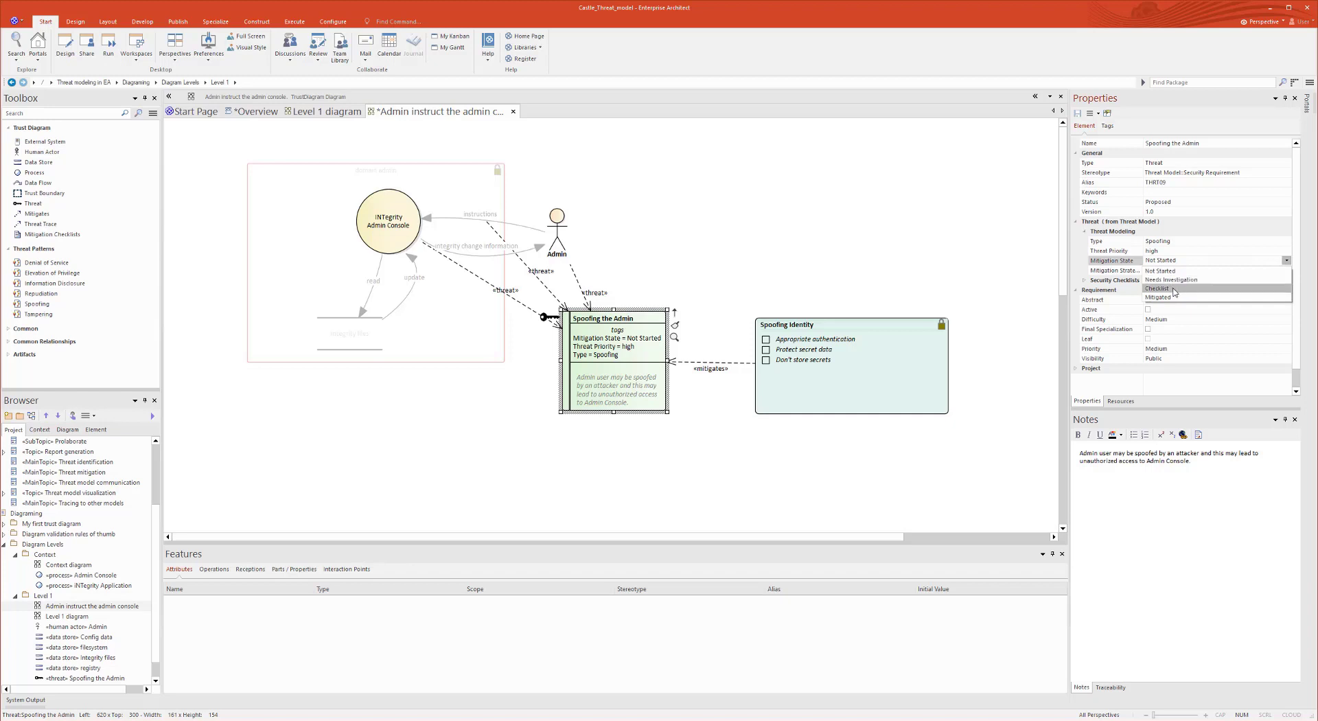
pyautogui.click(1162, 289)
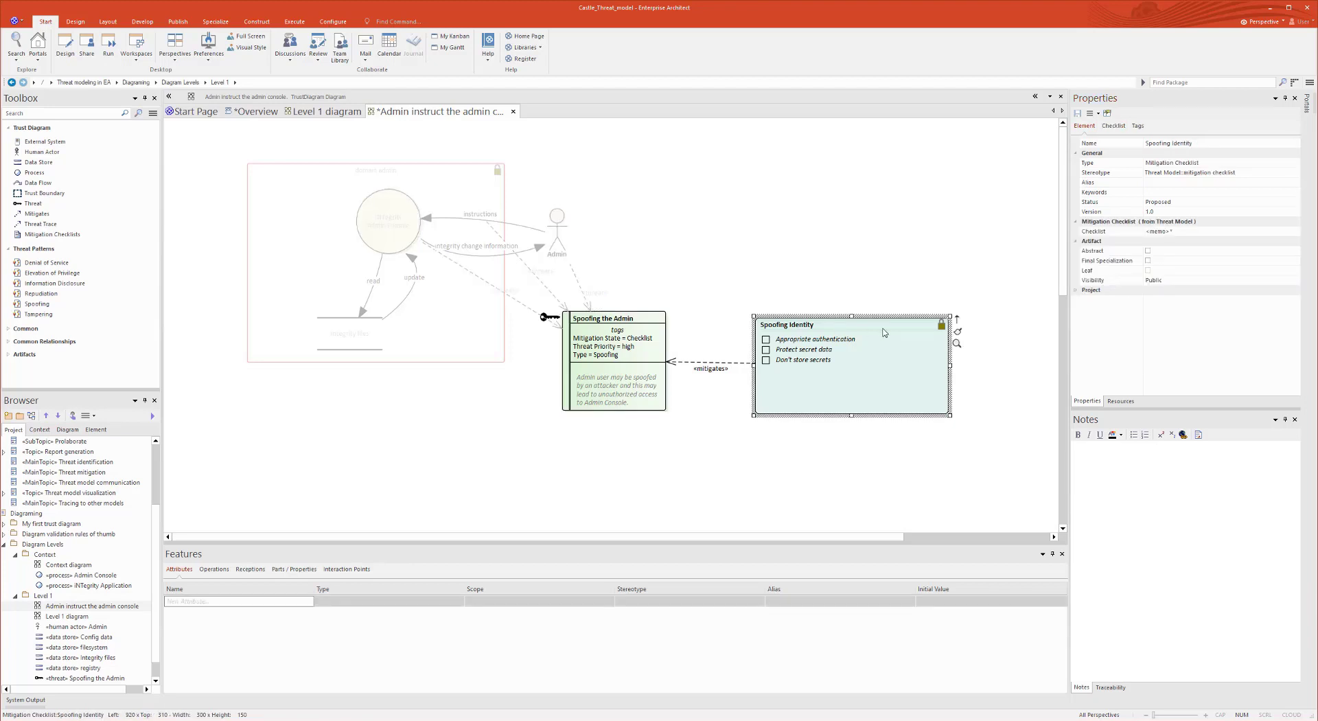
pyautogui.moveTo(576, 372)
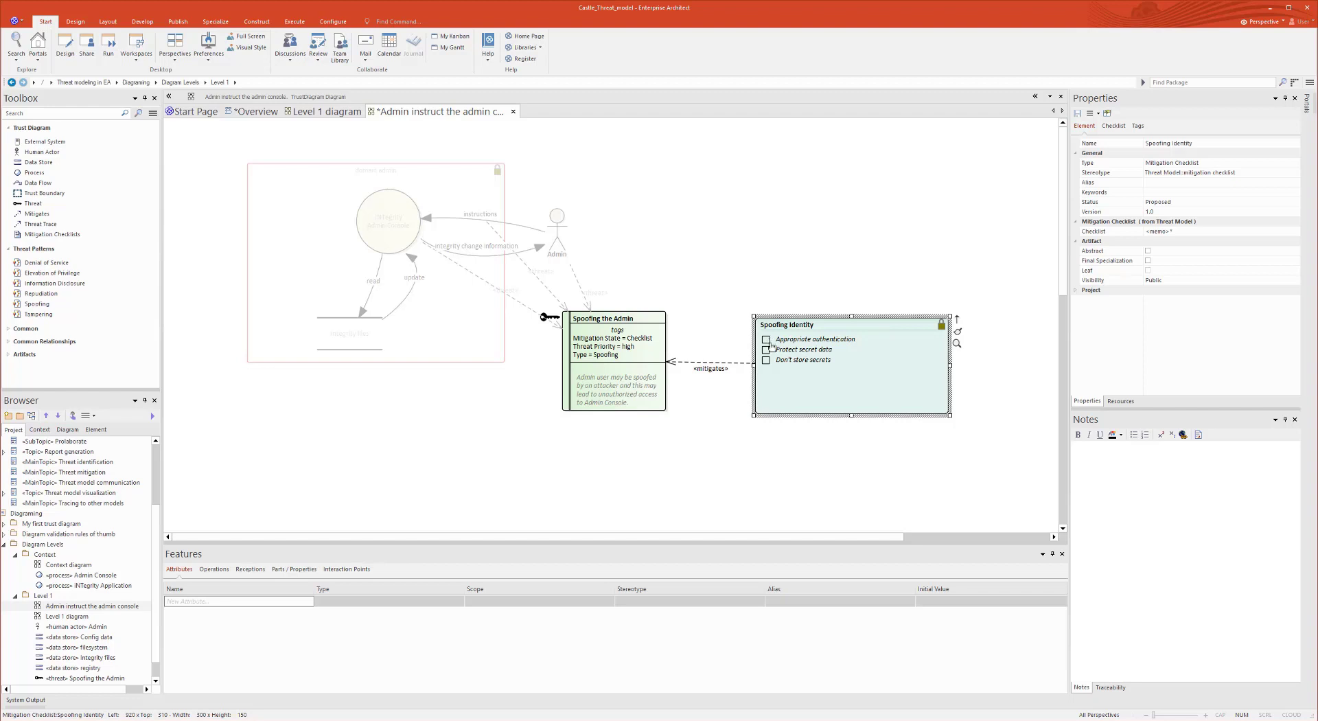
pyautogui.click(766, 339)
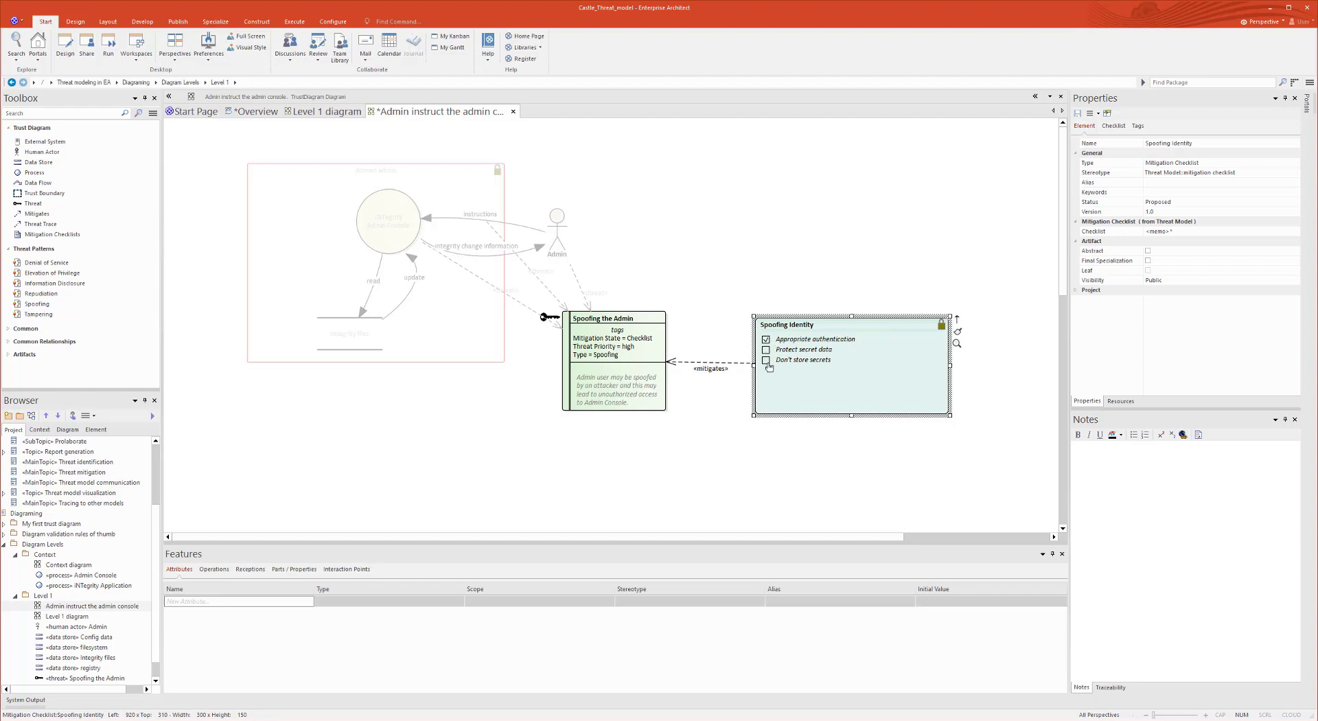
pyautogui.click(766, 359)
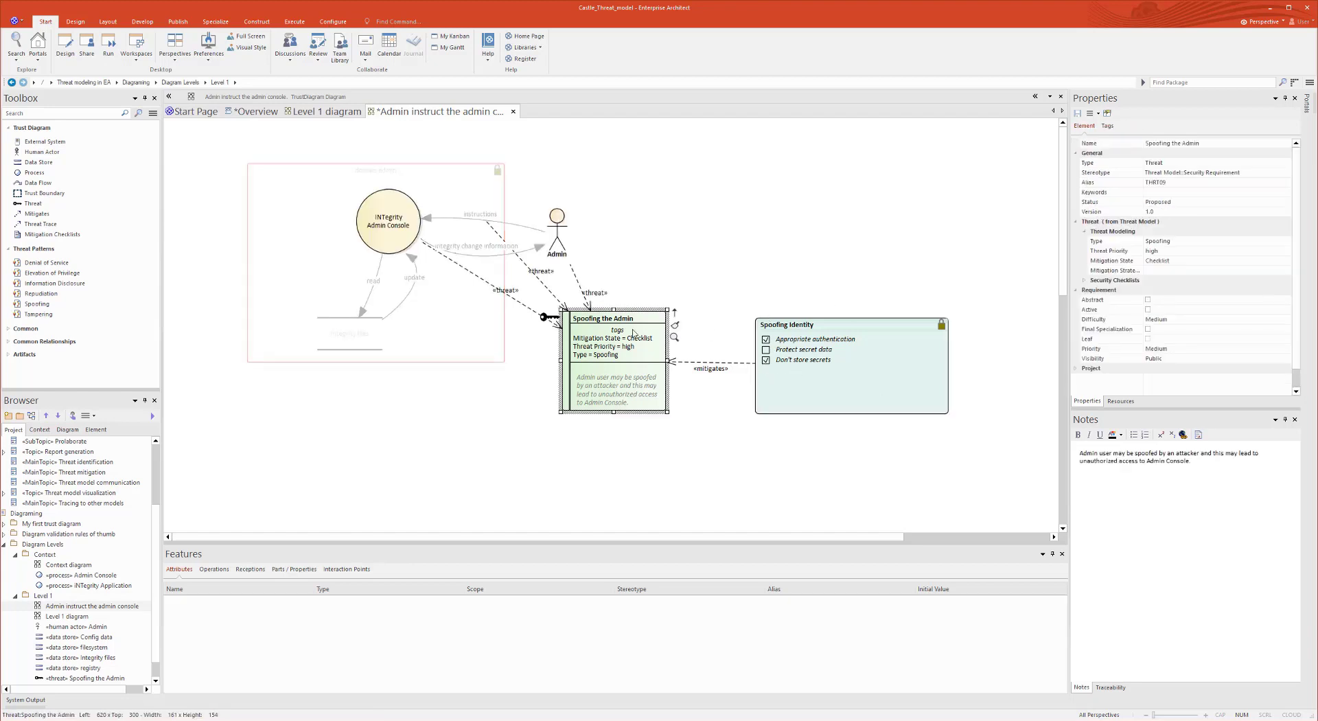
# - Set the threat's Mitigation Strategy property to Checklist
pyautogui.click(1211, 270)
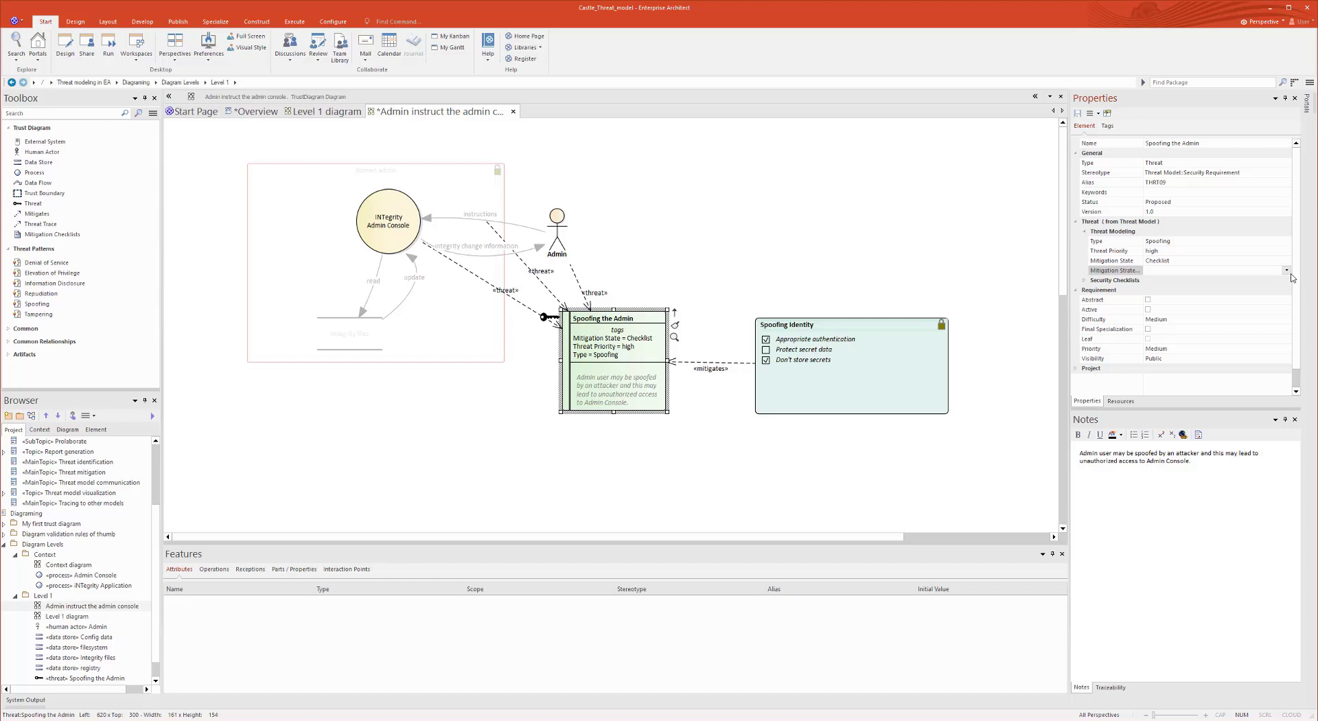
pyautogui.click(1287, 270)
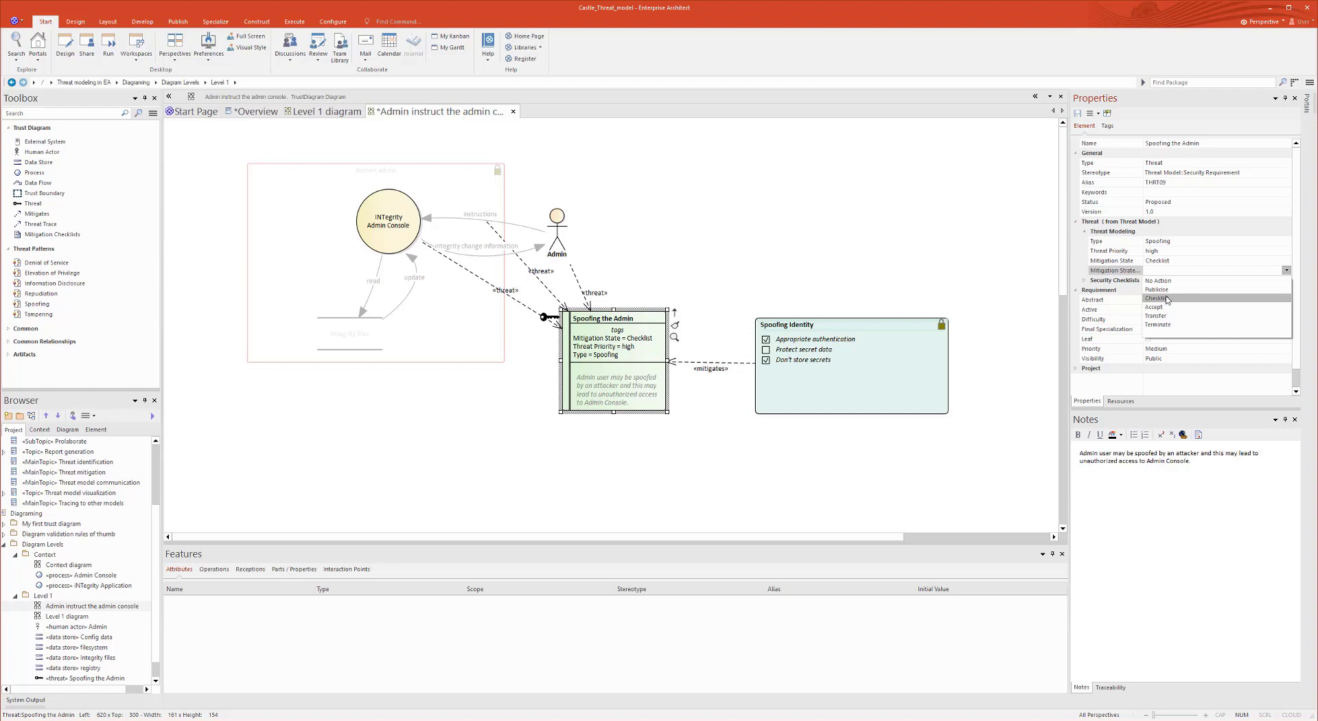
pyautogui.click(1158, 298)
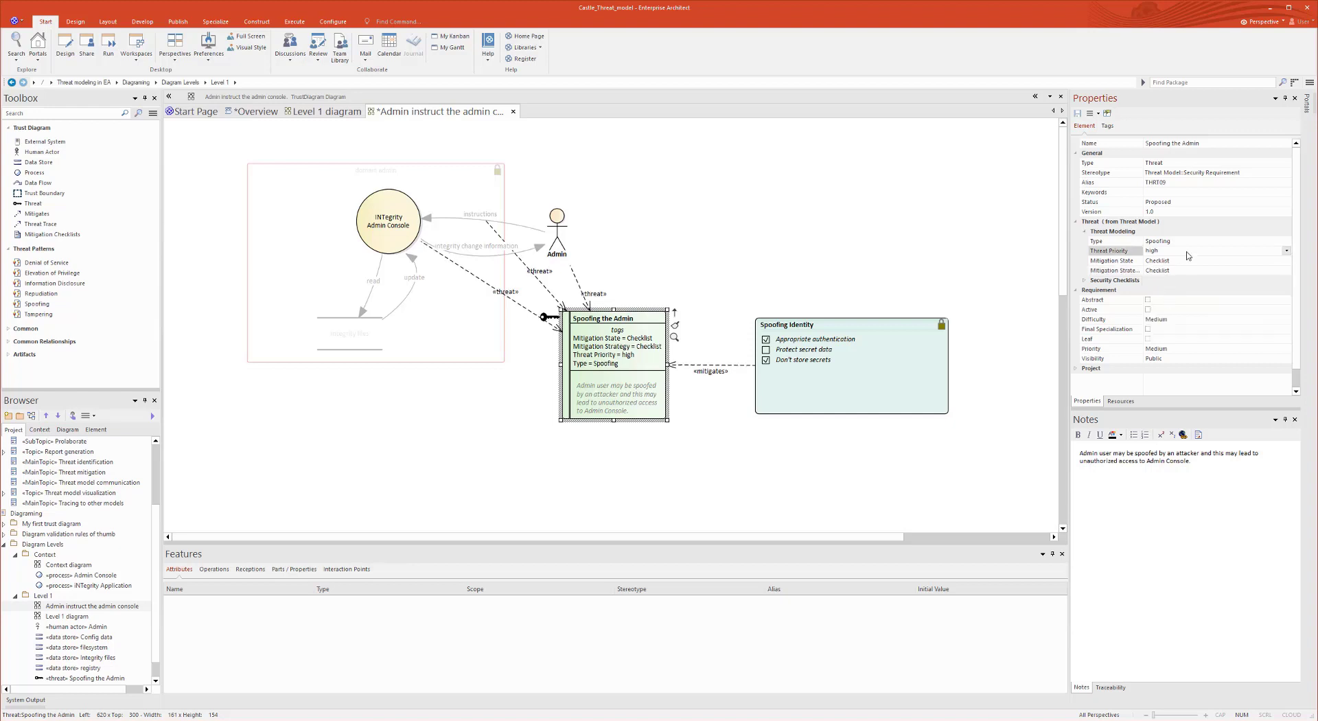
pyautogui.click(1288, 250)
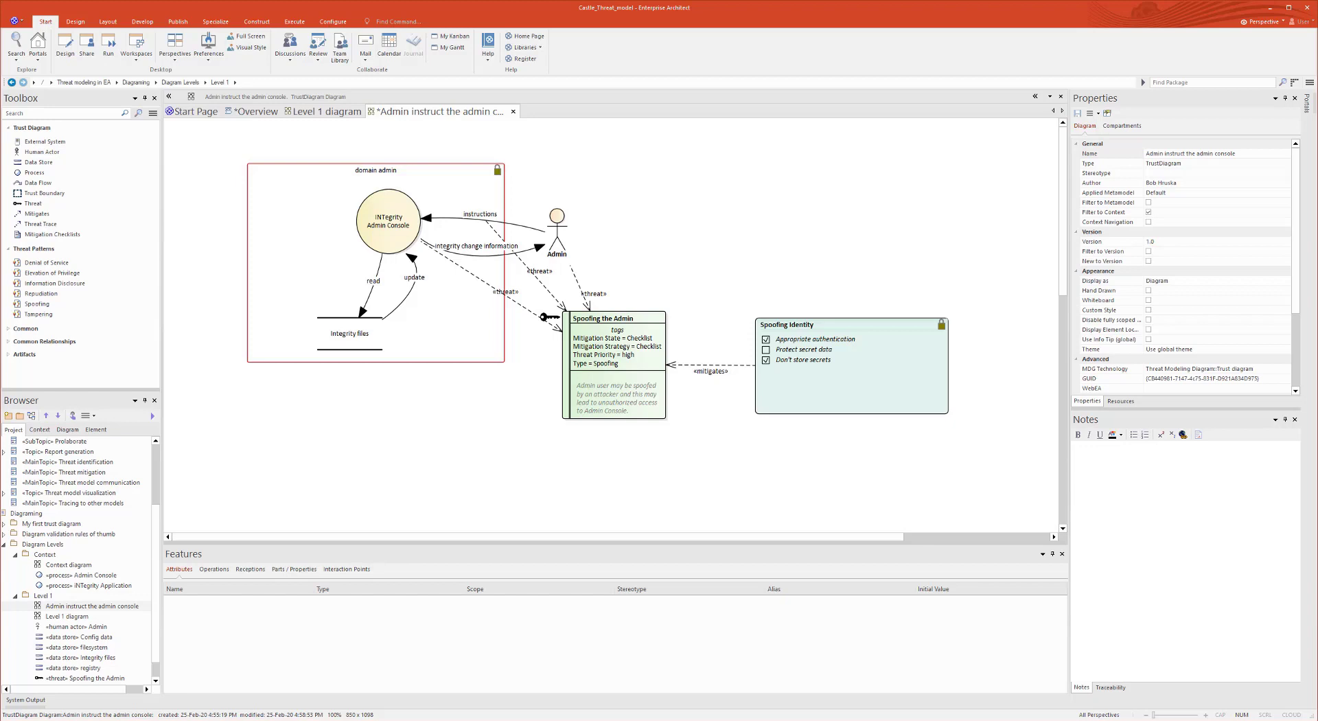
pyautogui.moveTo(1026, 376)
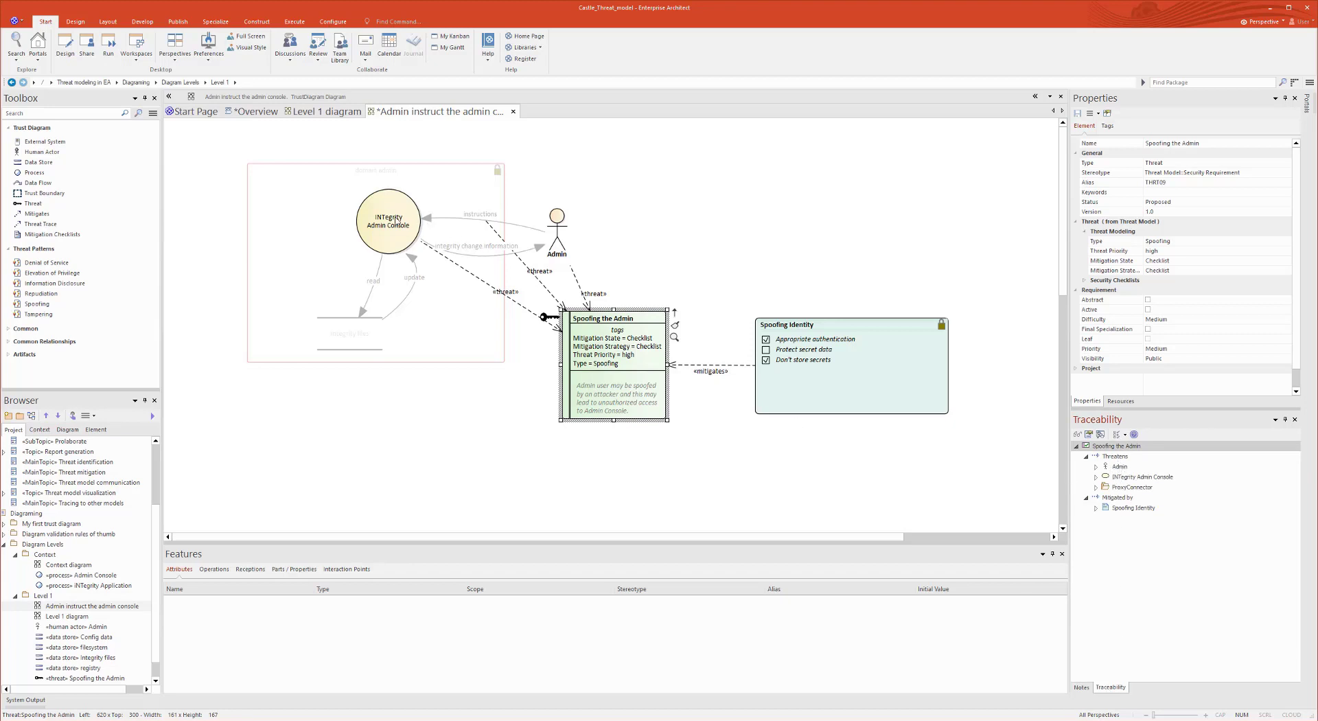
# - Review the traceability of the Admin Console and Admin actor, then return to the agenda overview
pyautogui.click(387, 221)
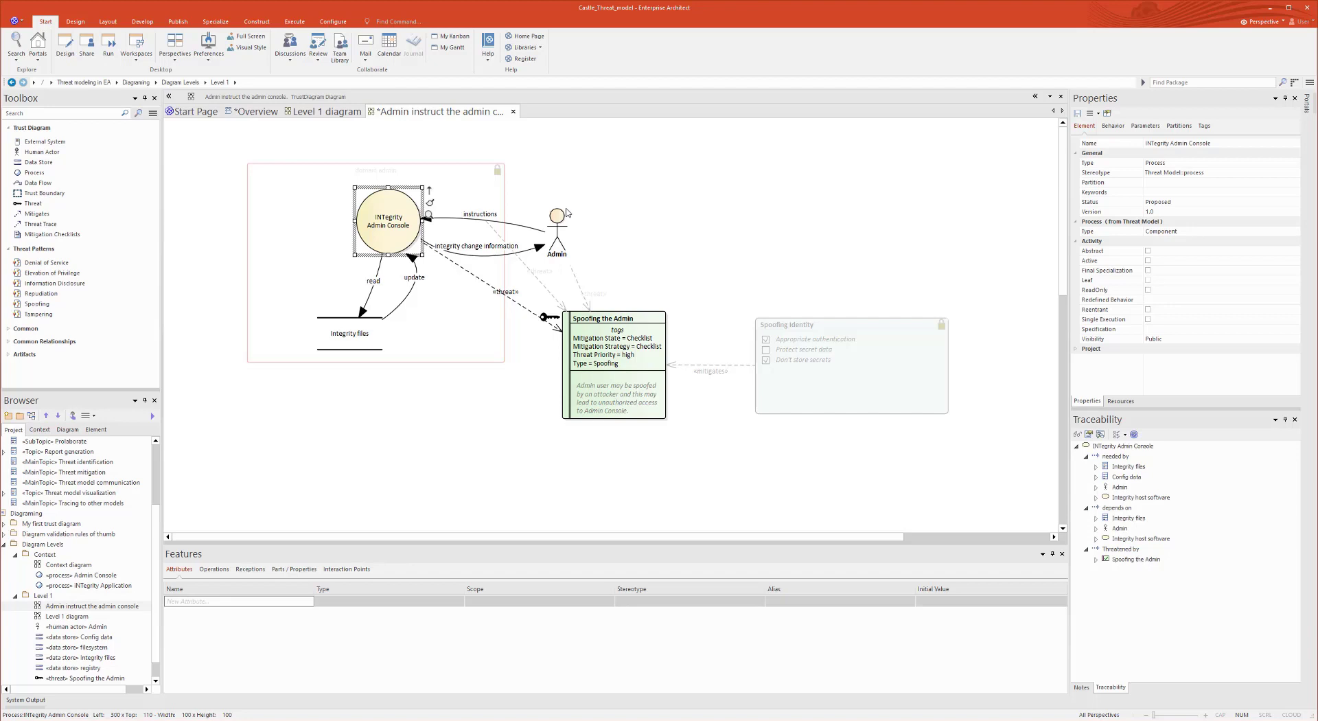
pyautogui.click(557, 218)
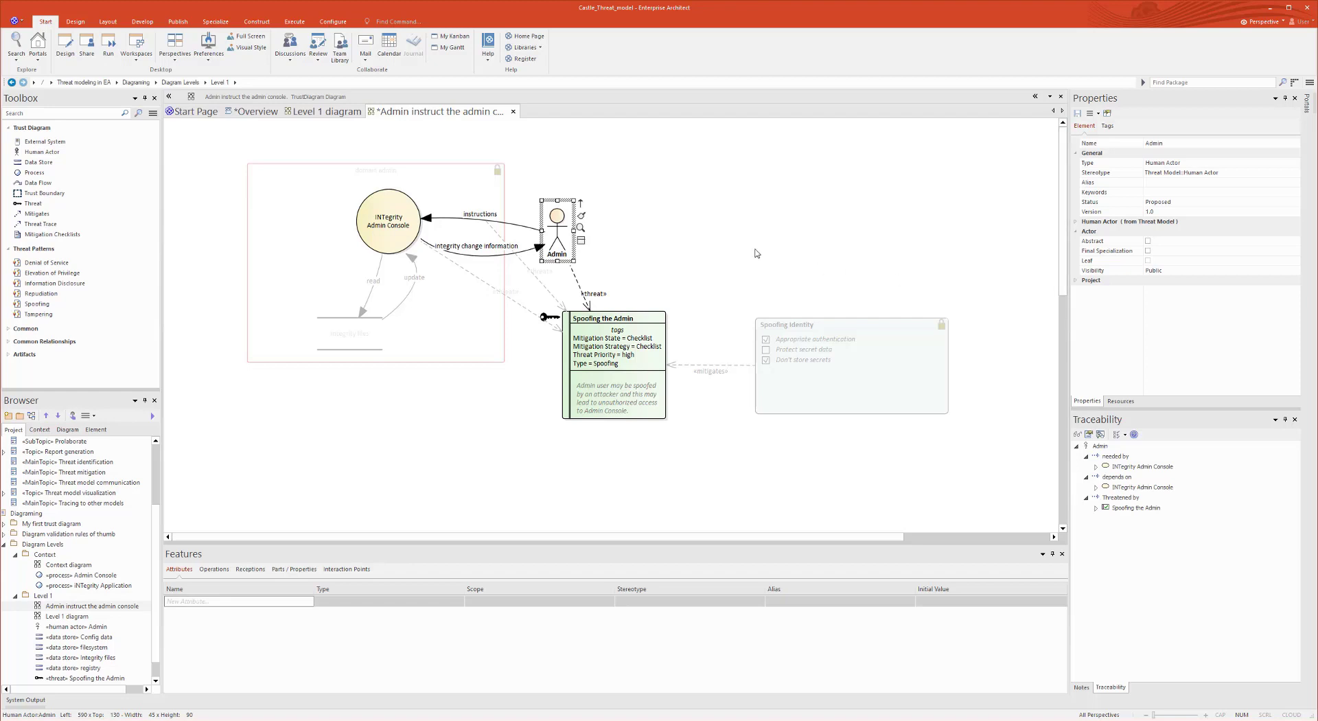
pyautogui.click(256, 112)
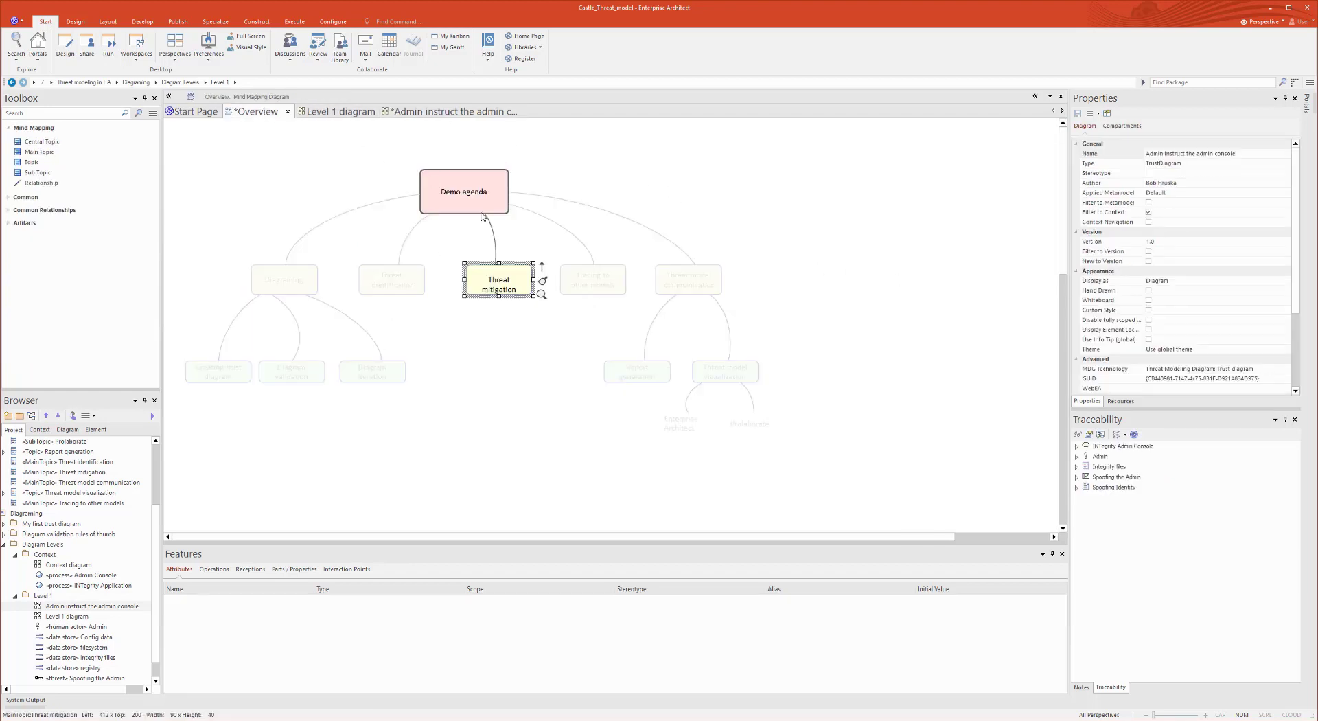
# - Highlight Tracing to other models and open the Castle model's Threat List Context diagram
pyautogui.click(593, 279)
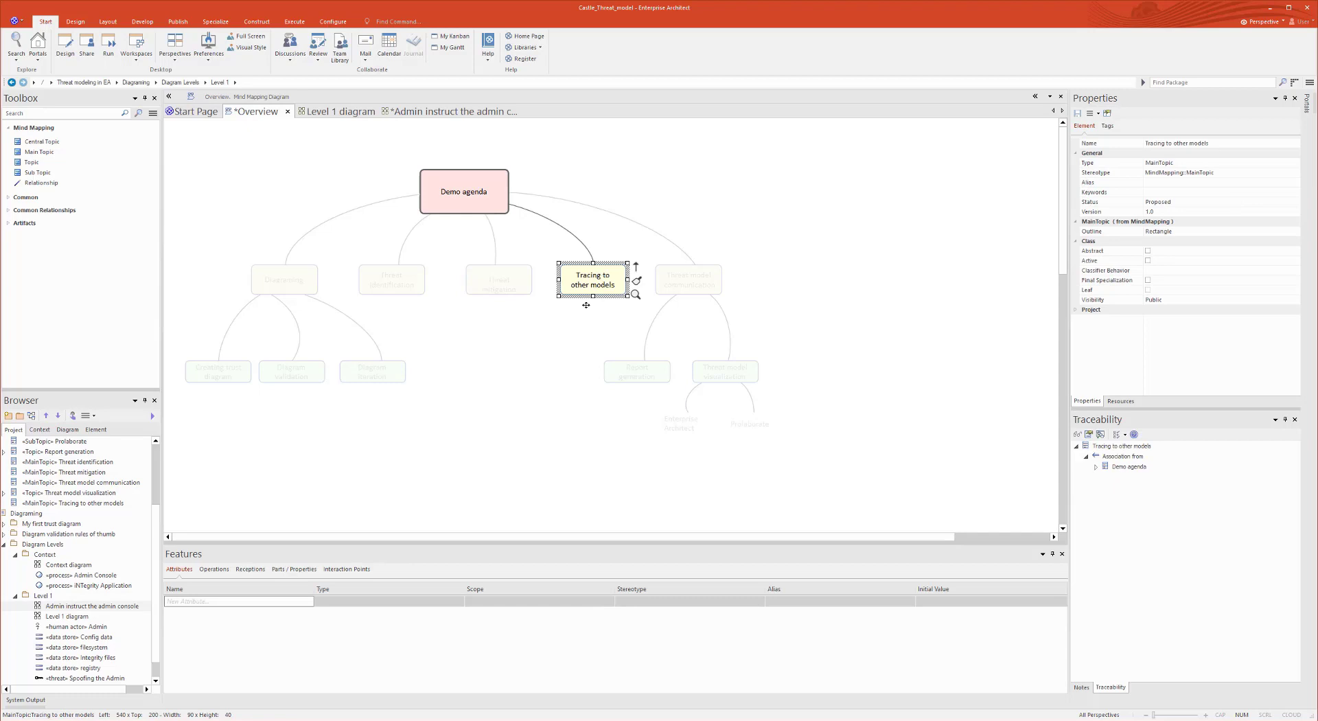
pyautogui.moveTo(581, 323)
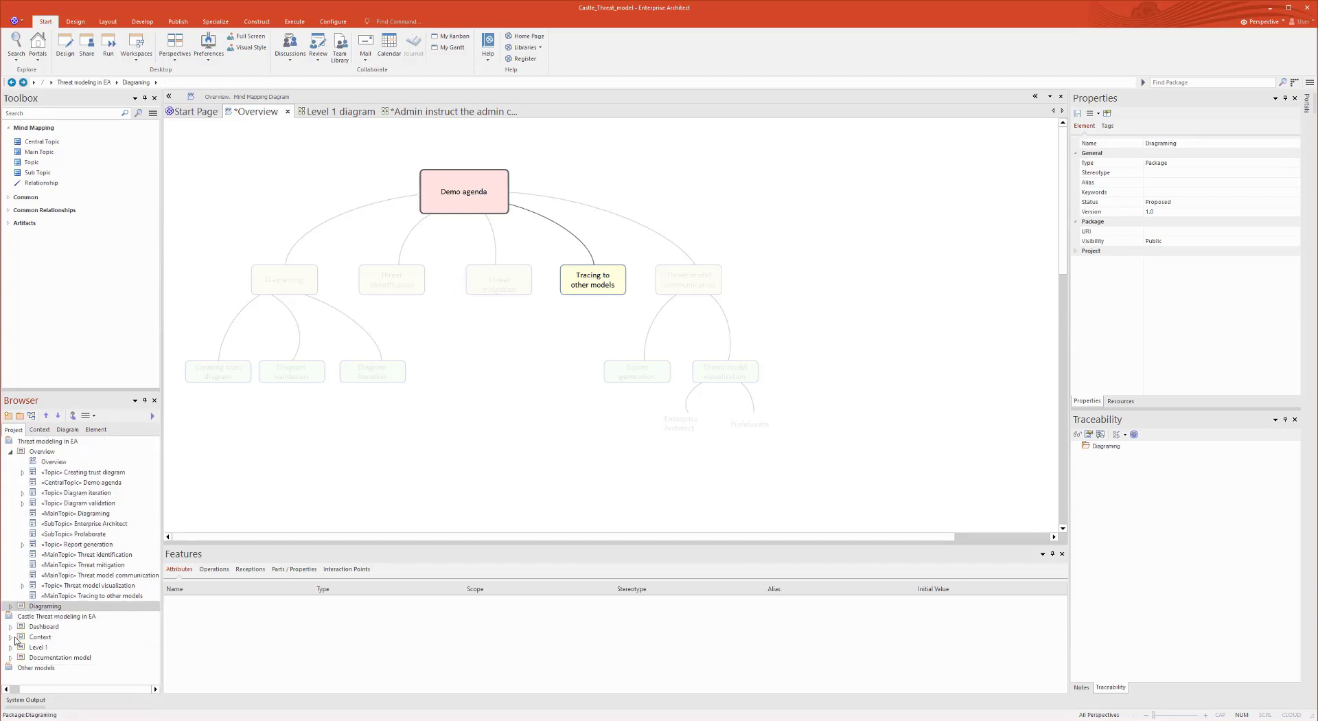
pyautogui.click(39, 429)
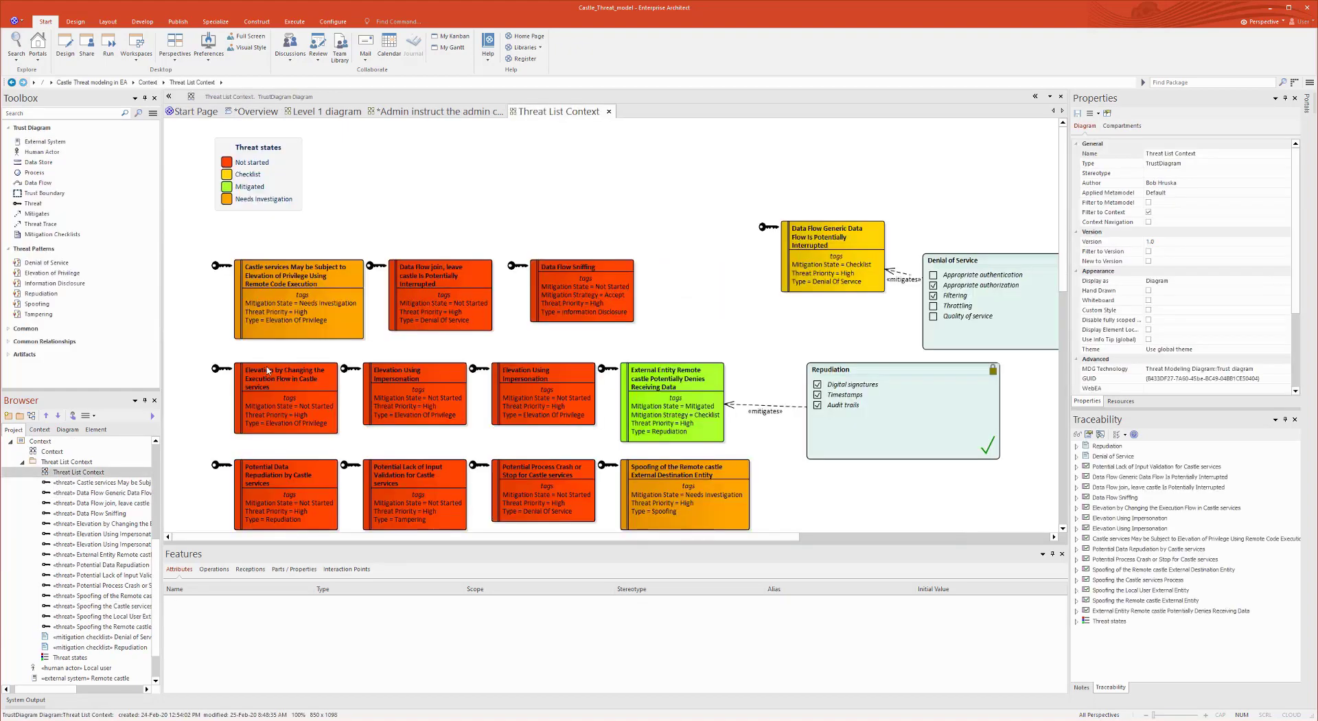
# - Select Castle Services in the Browser and open the Basic Use Case Model with System Actor diagram
pyautogui.click(257, 112)
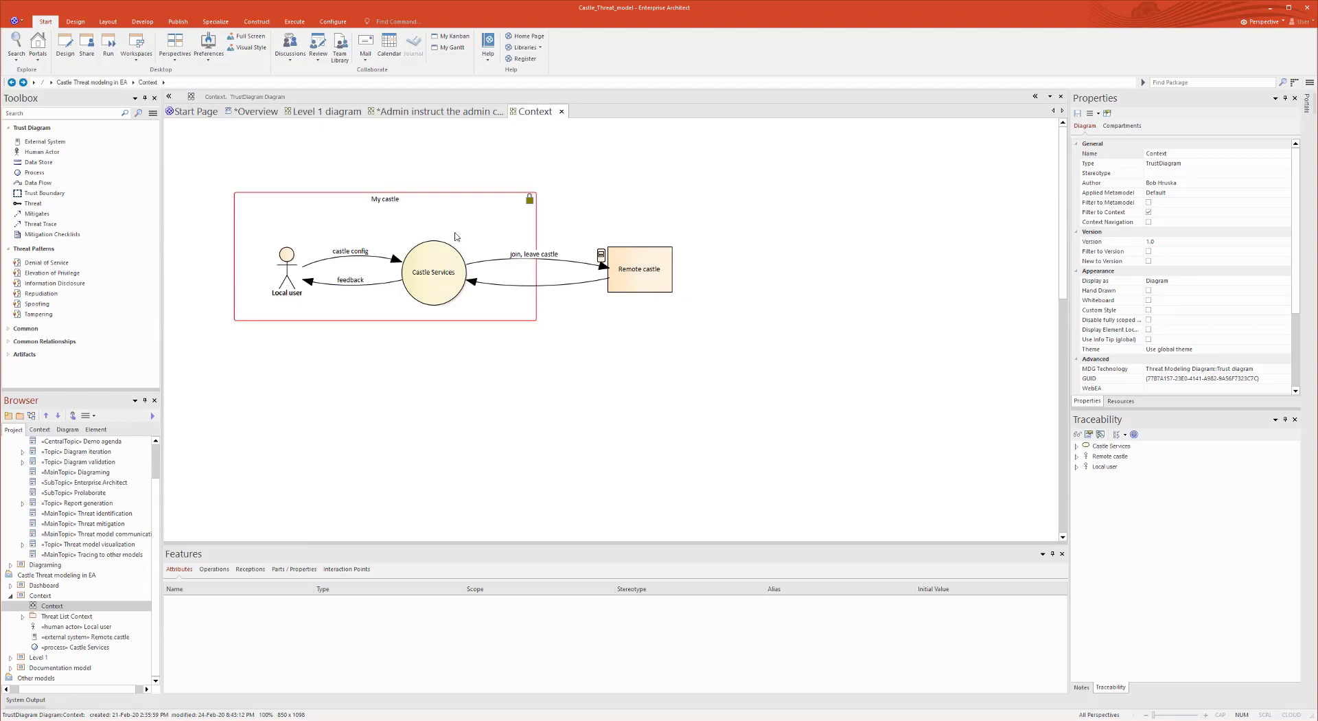
pyautogui.moveTo(169, 395)
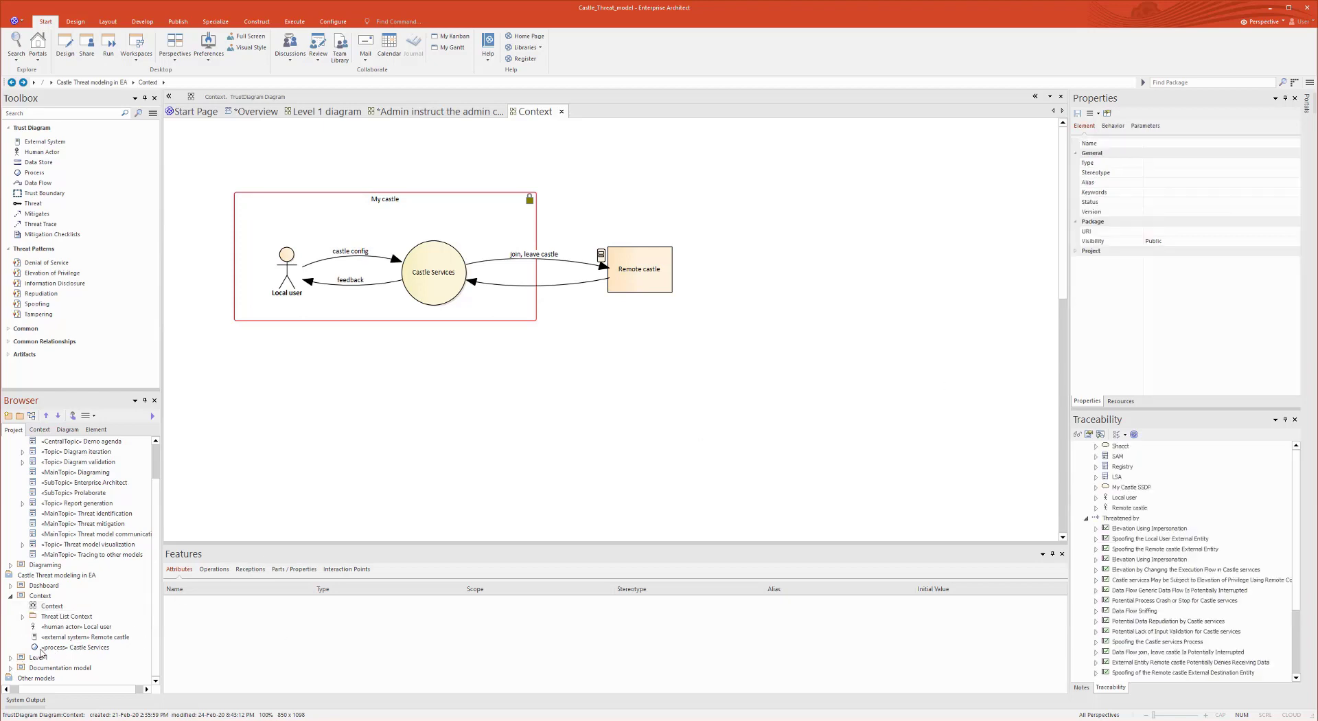
pyautogui.click(79, 636)
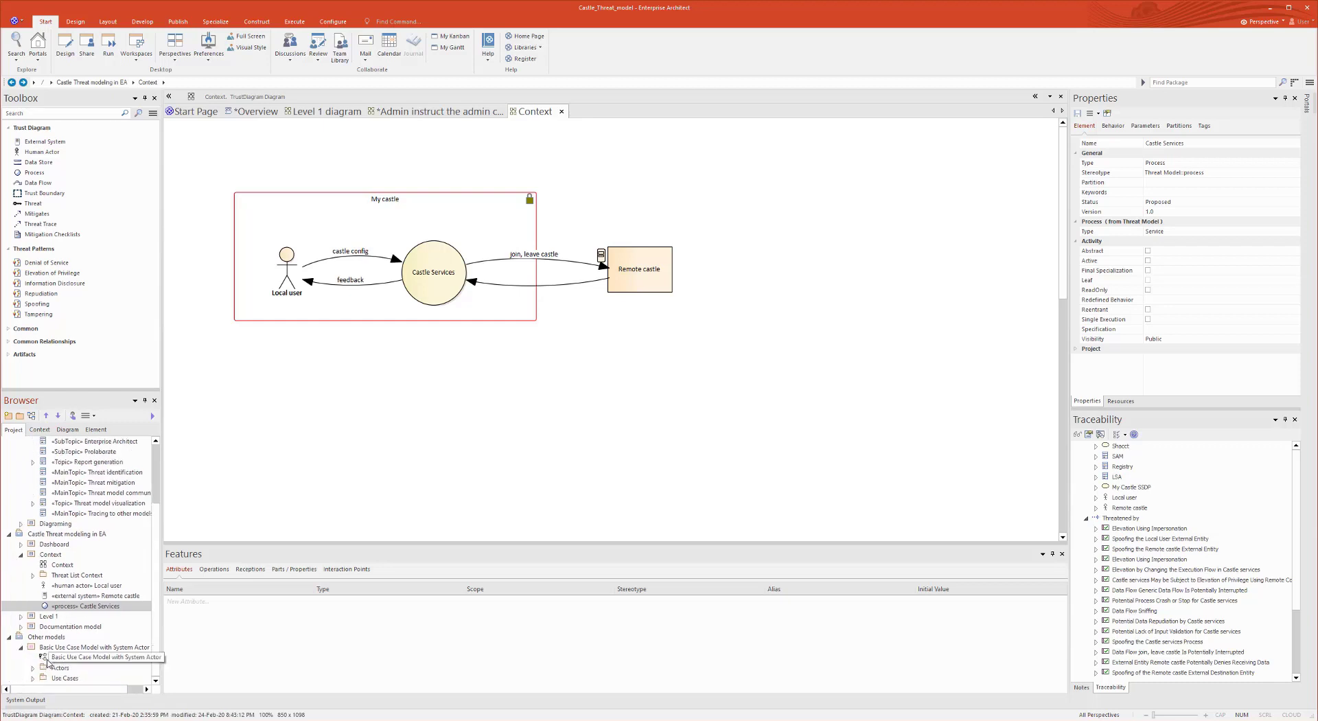
pyautogui.doubleClick(95, 658)
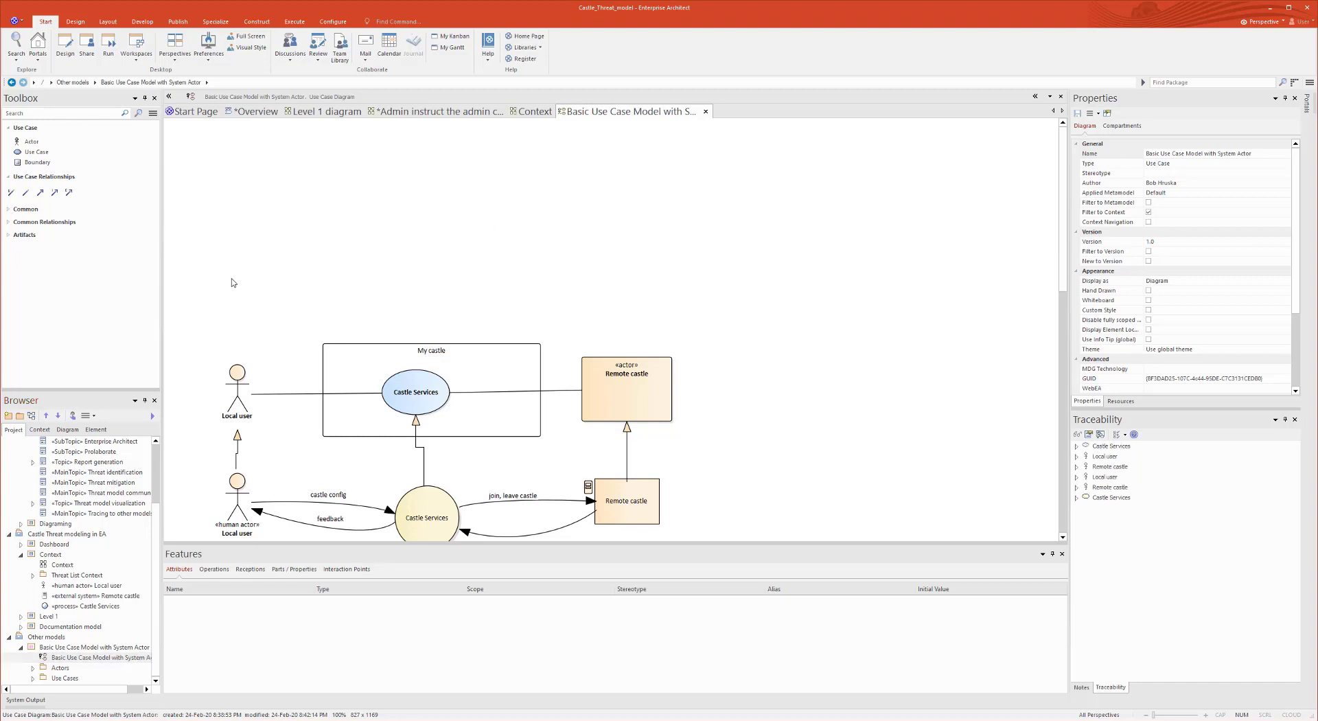
# - Inspect what the Castle Services use case traces to, then return to the Demo agenda mind map
pyautogui.click(237, 288)
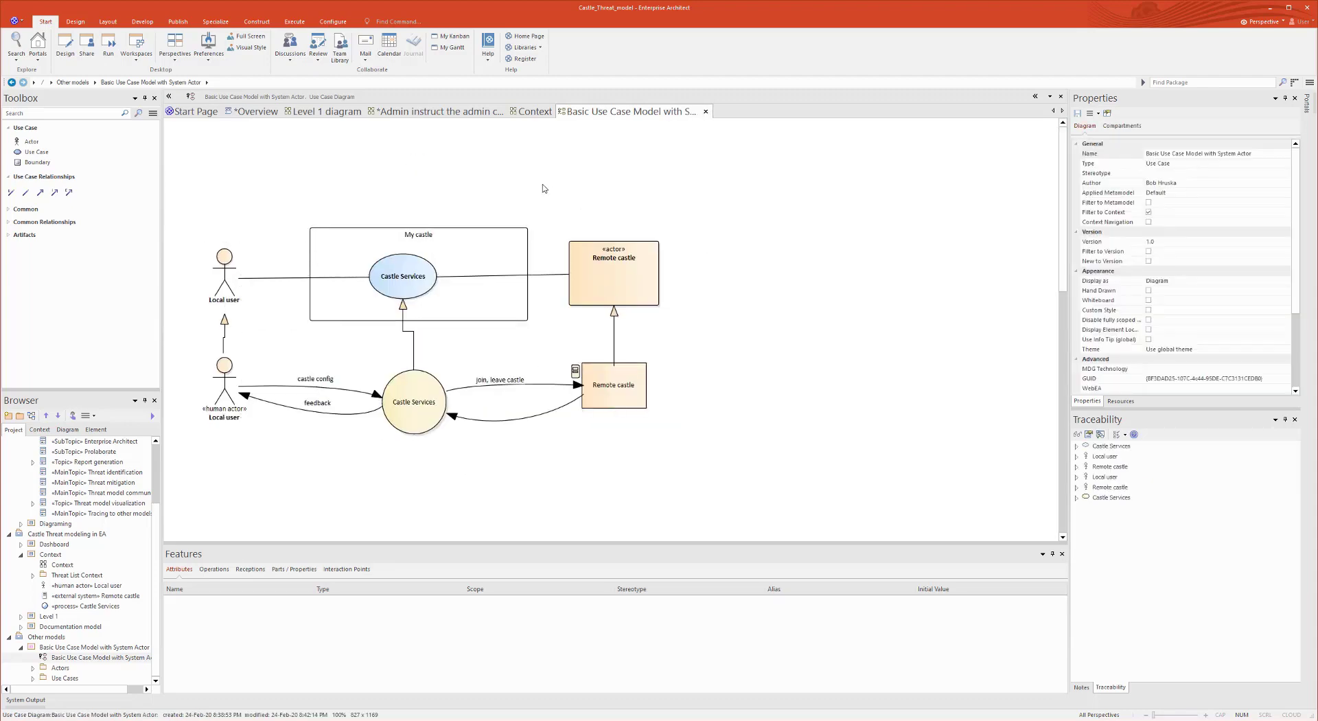
pyautogui.click(413, 401)
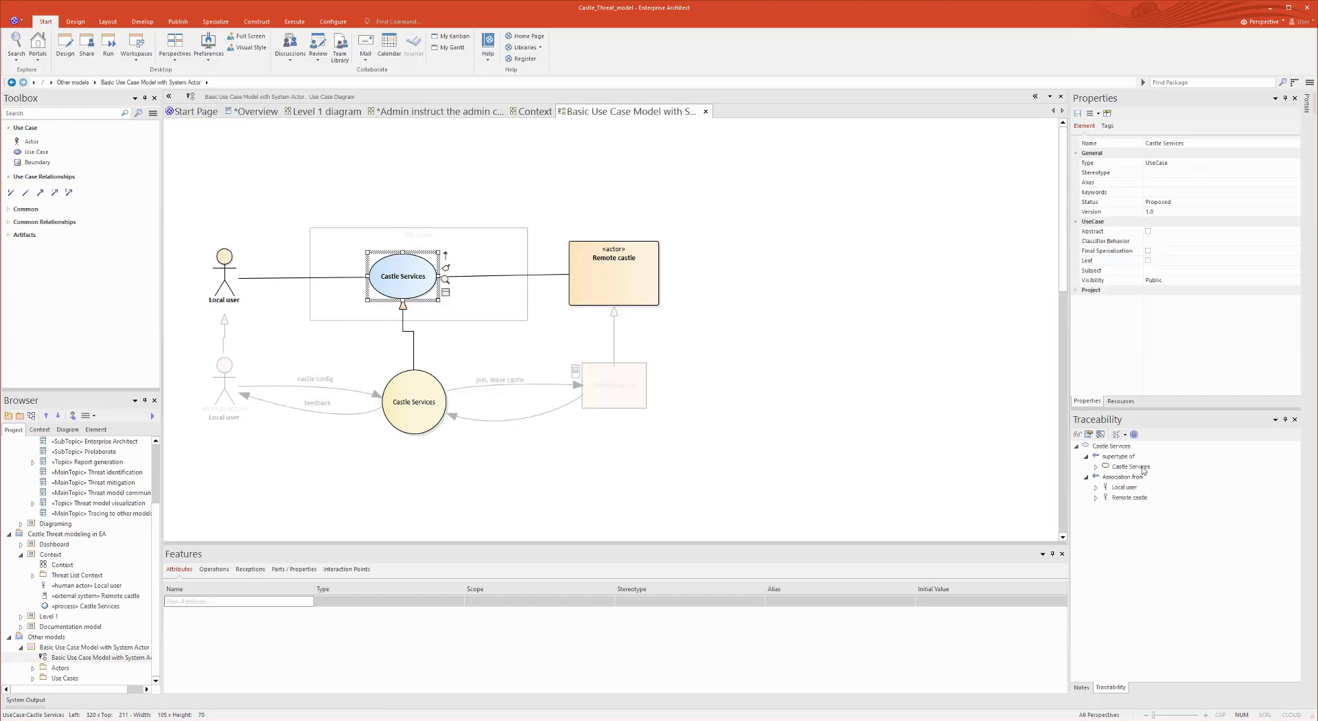
pyautogui.moveTo(648, 190)
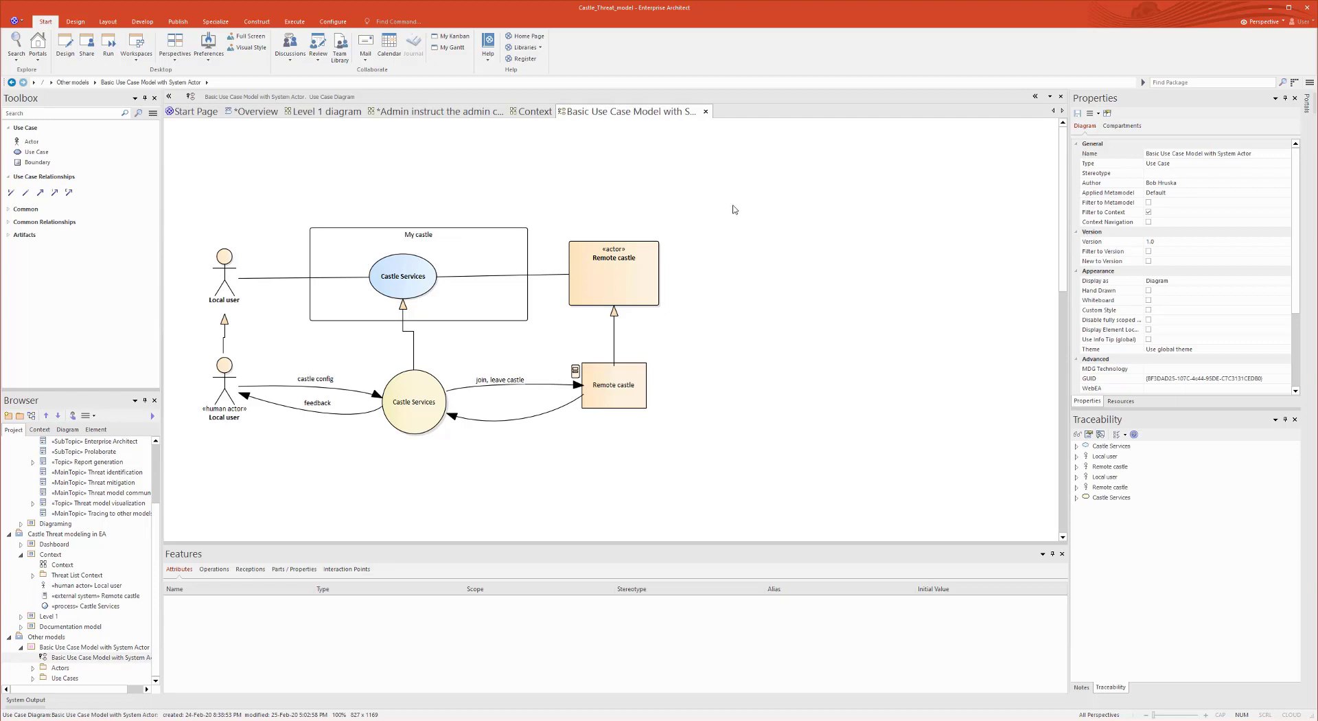
pyautogui.moveTo(642, 90)
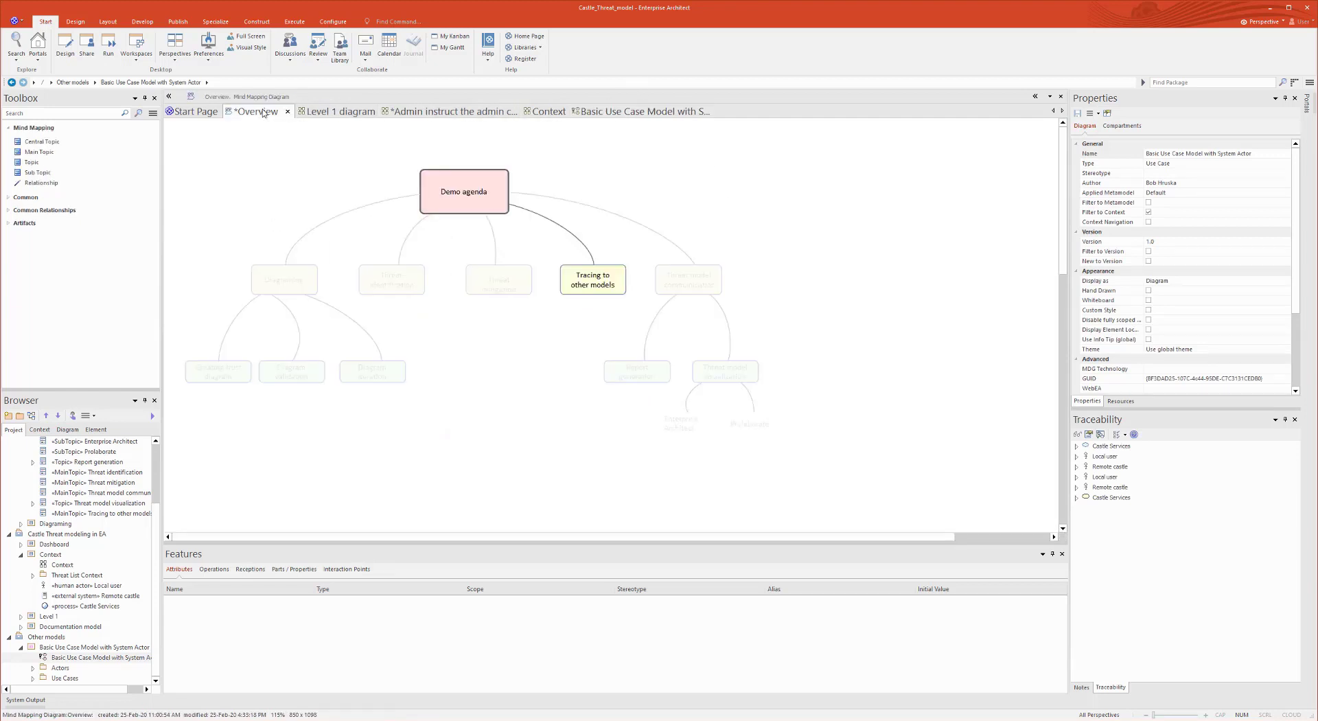
pyautogui.click(688, 280)
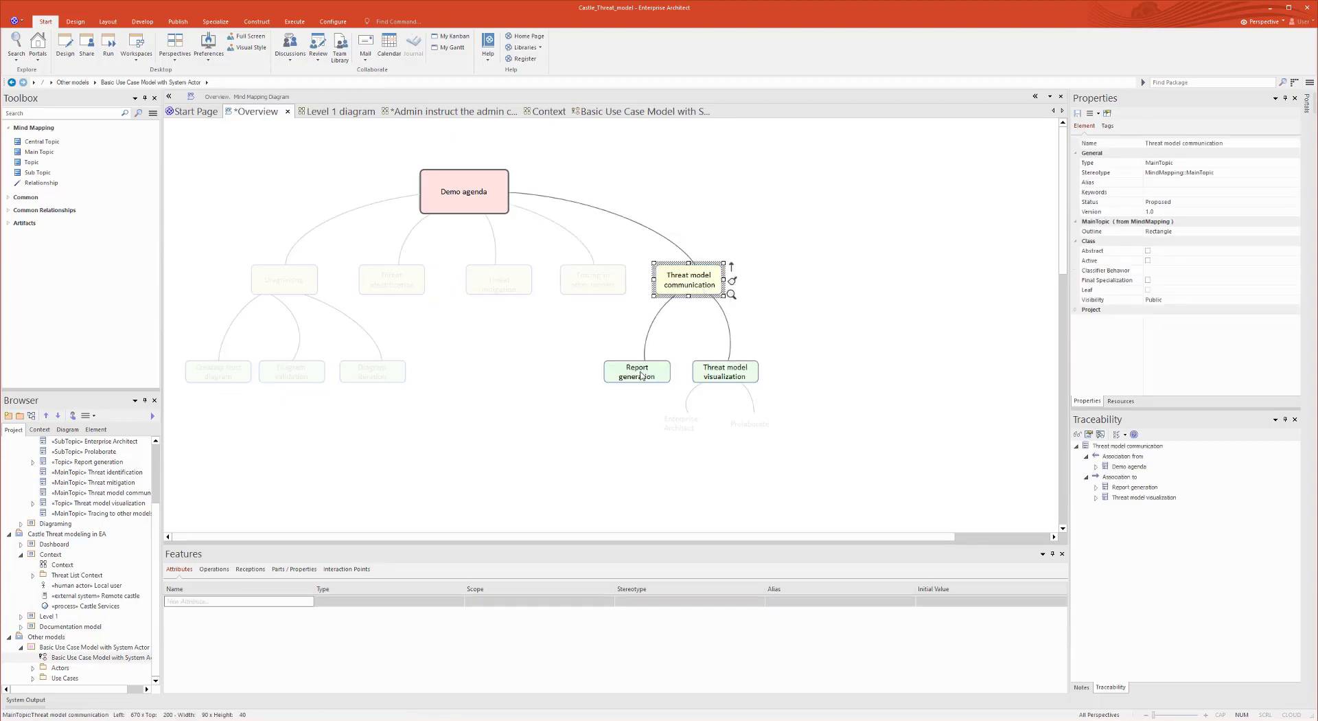
# - Pick the Report generation topic, open the Threat modeling report documentation diagram and save changes
pyautogui.click(637, 372)
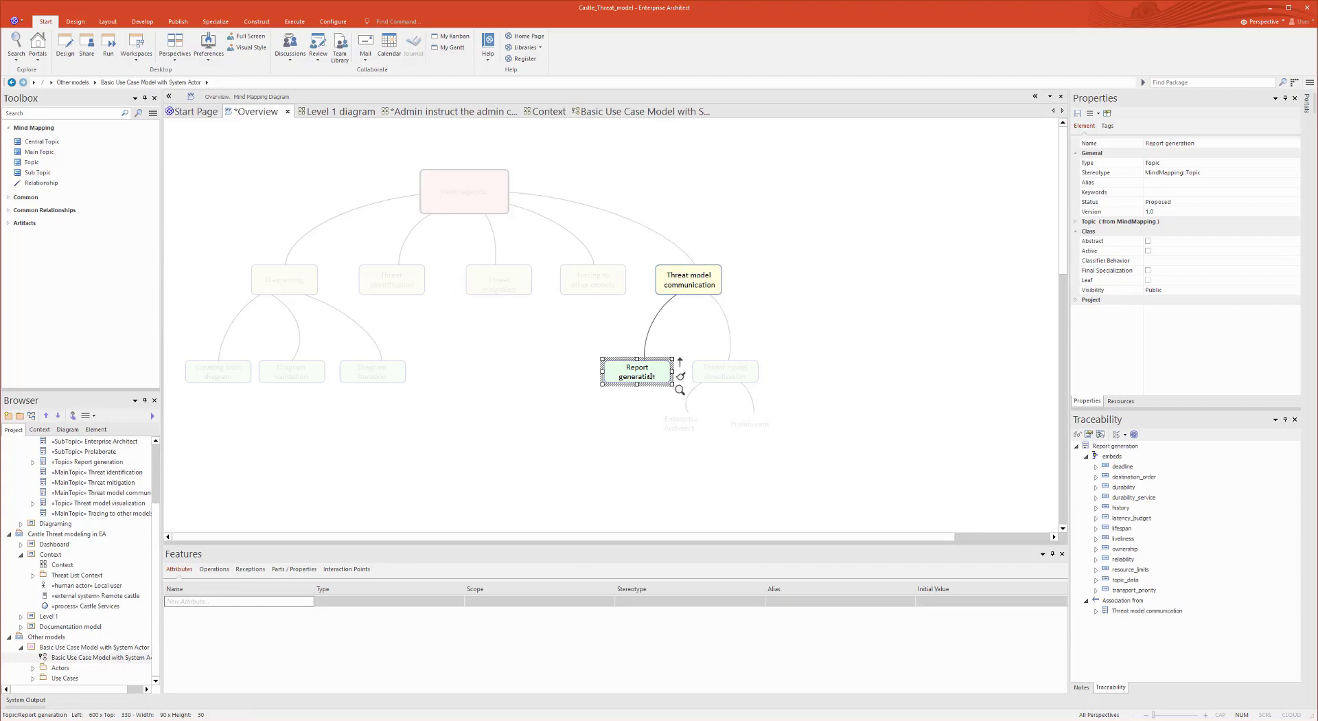
pyautogui.moveTo(763, 146)
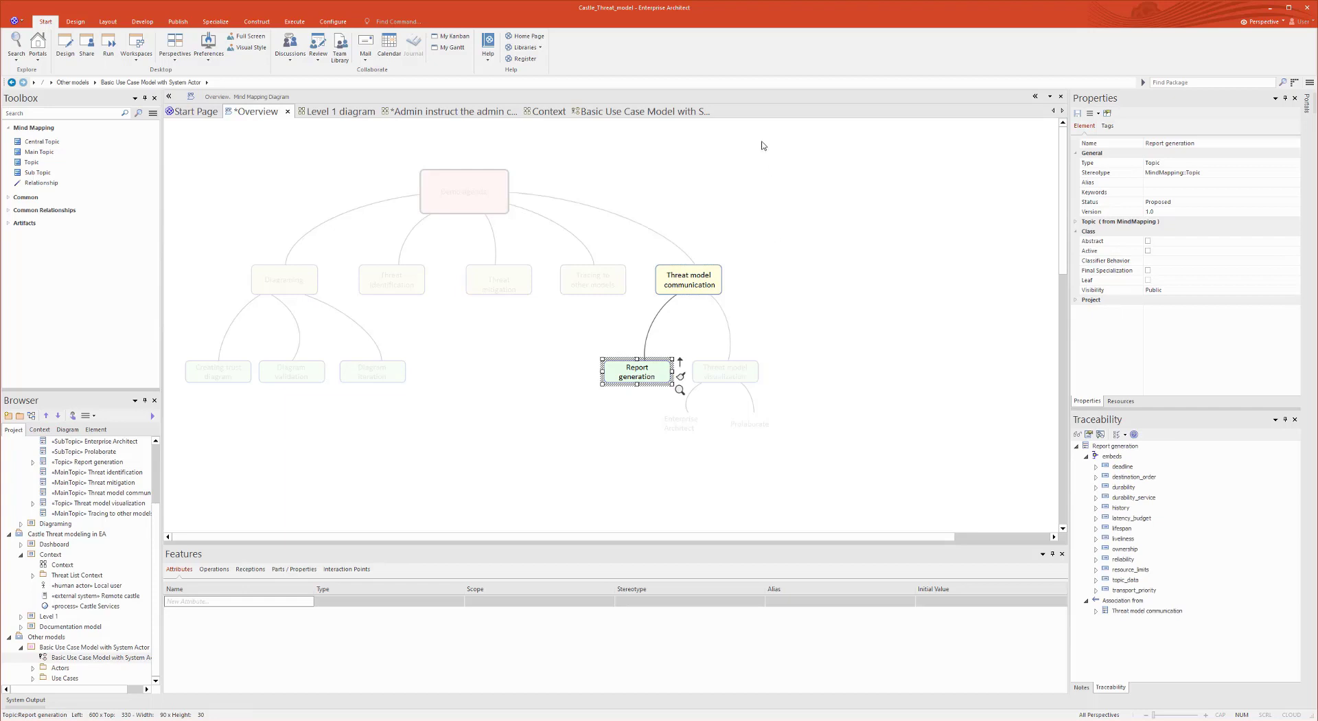
pyautogui.moveTo(63, 572)
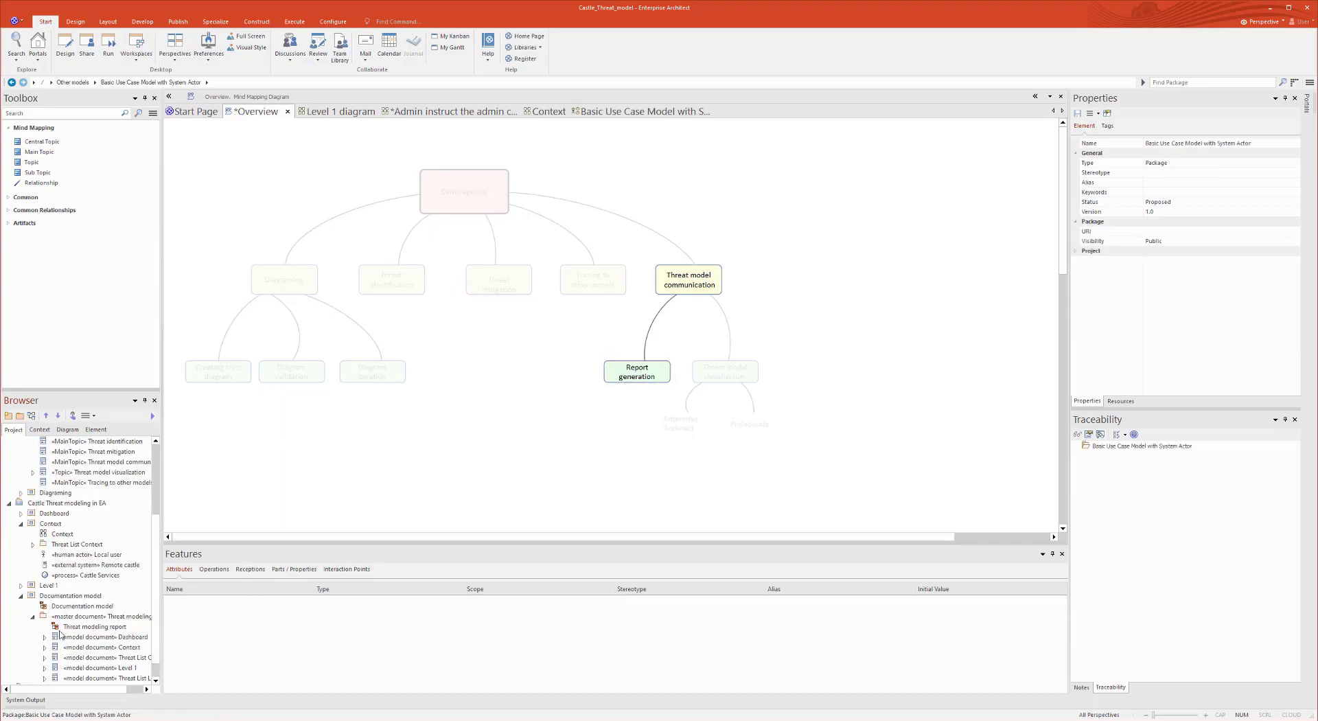
pyautogui.doubleClick(72, 606)
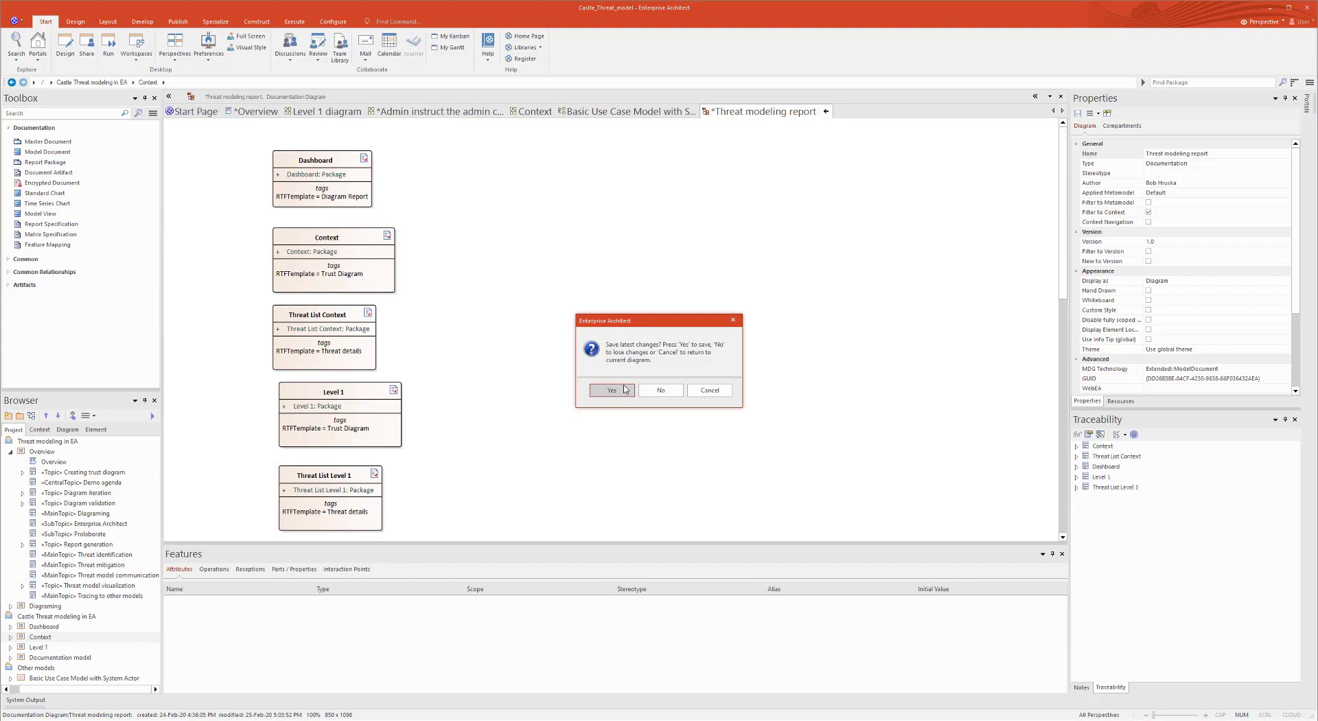
pyautogui.click(611, 390)
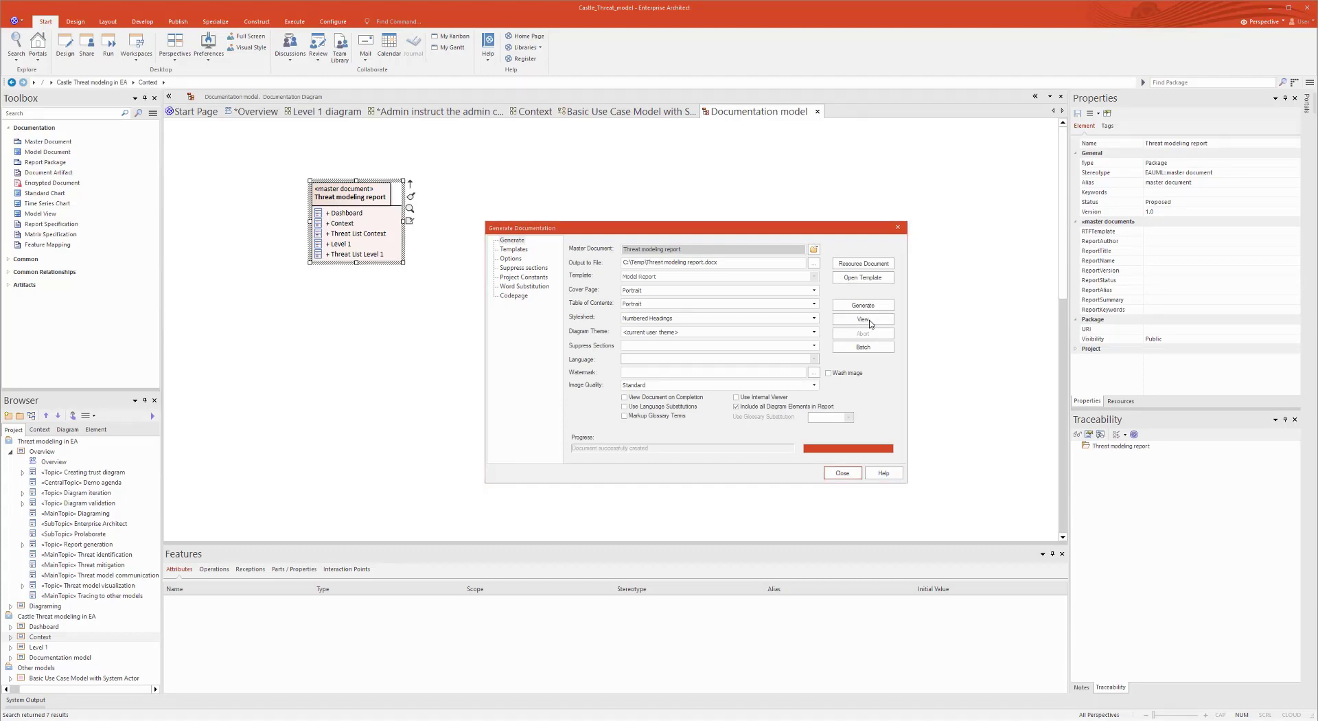
# - View the generated Threat modeling report .docx in Word
pyautogui.click(862, 319)
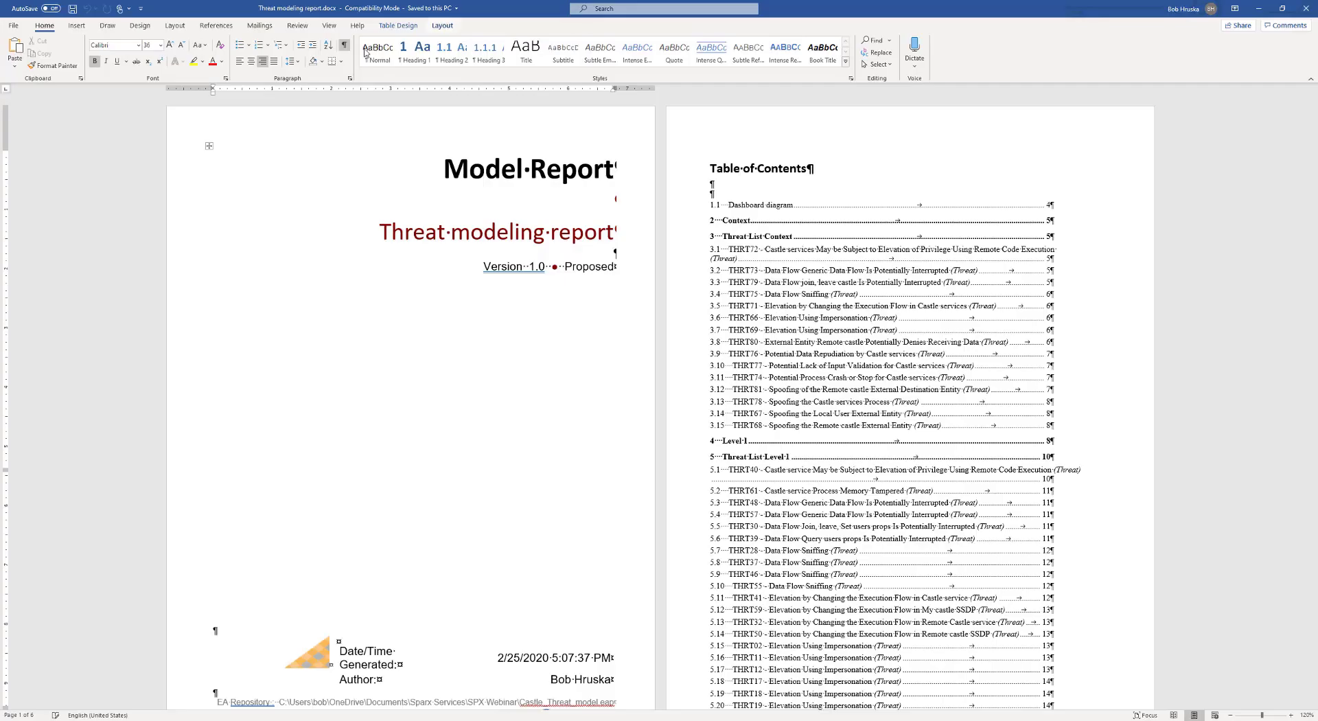
# - Scroll through the report's diagrams and threat sections, selecting the Threatens lines under section 5.29
pyautogui.scroll(-3)
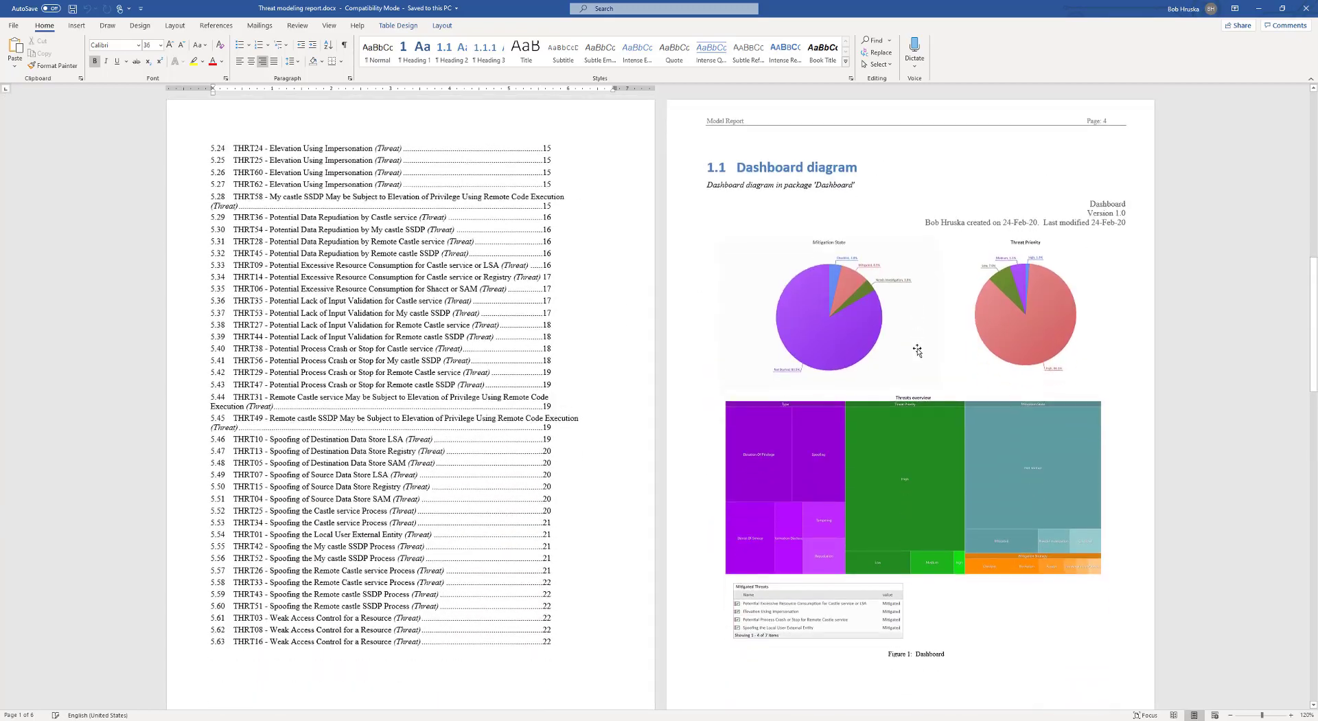
pyautogui.scroll(-3)
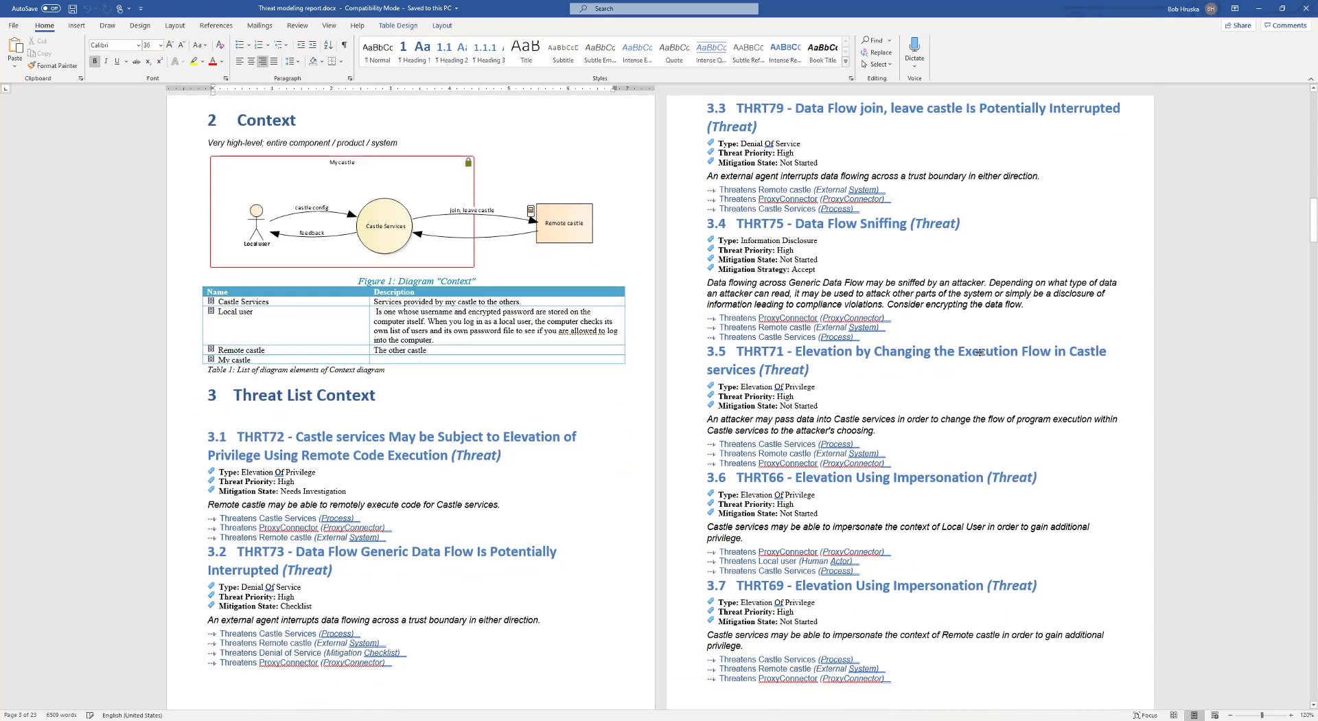
pyautogui.scroll(-3)
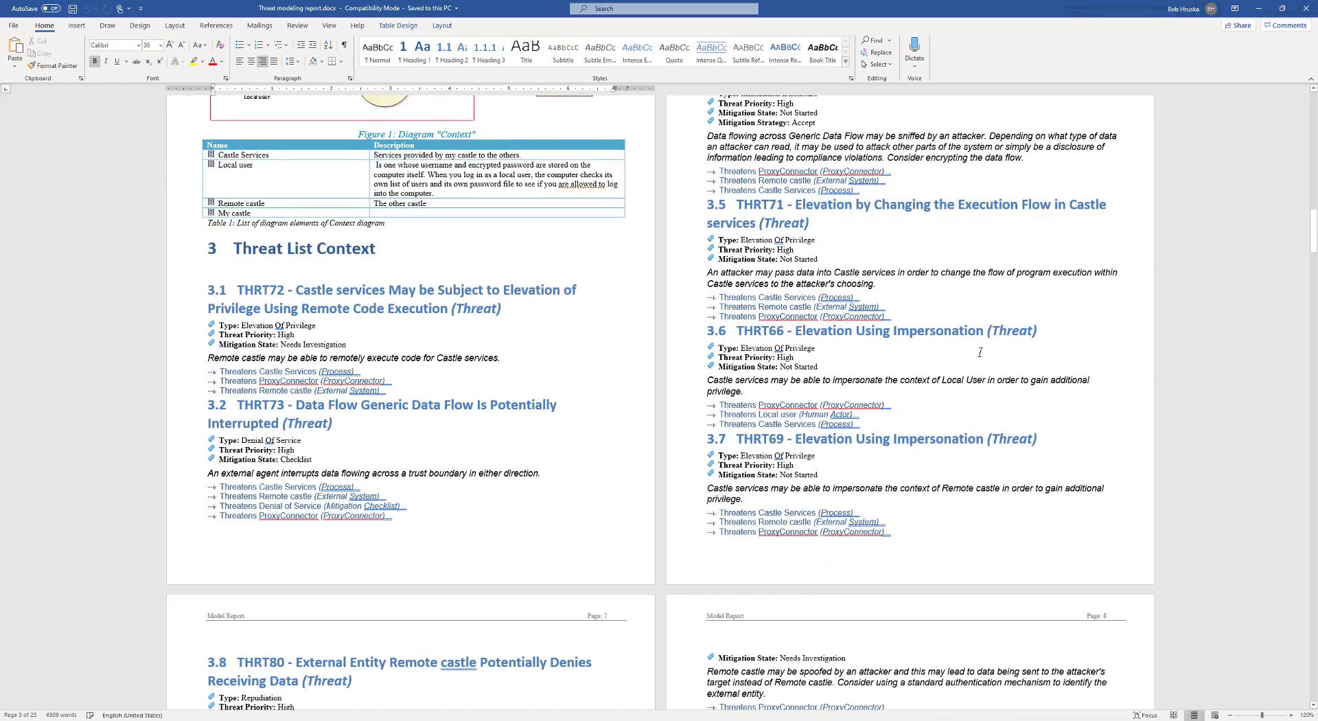
pyautogui.scroll(-3)
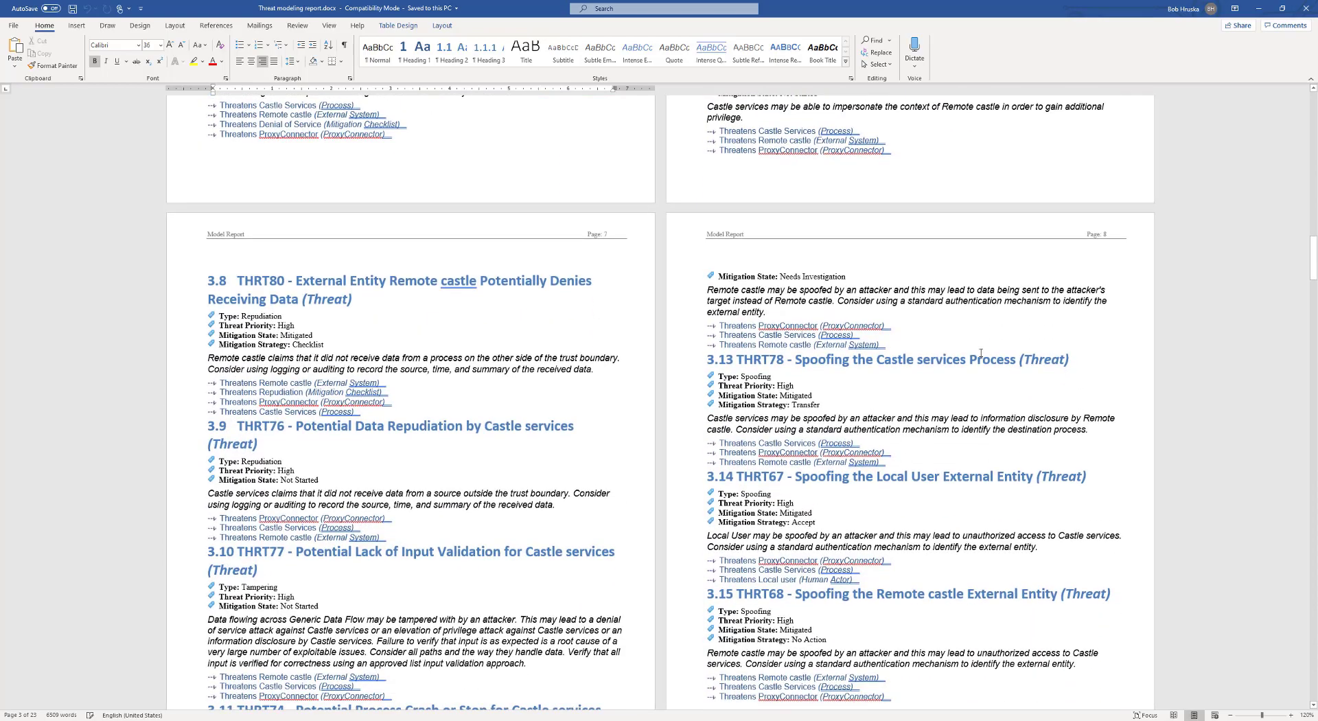
pyautogui.scroll(-3)
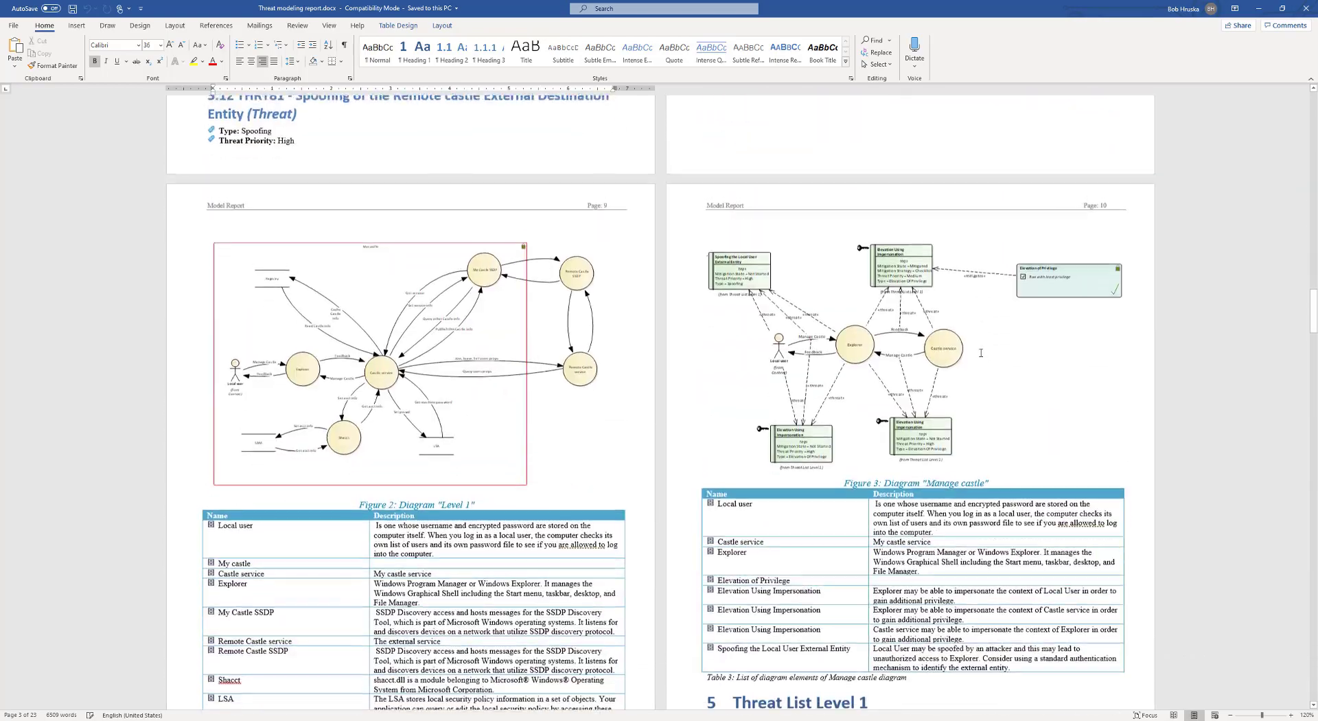
pyautogui.scroll(-3)
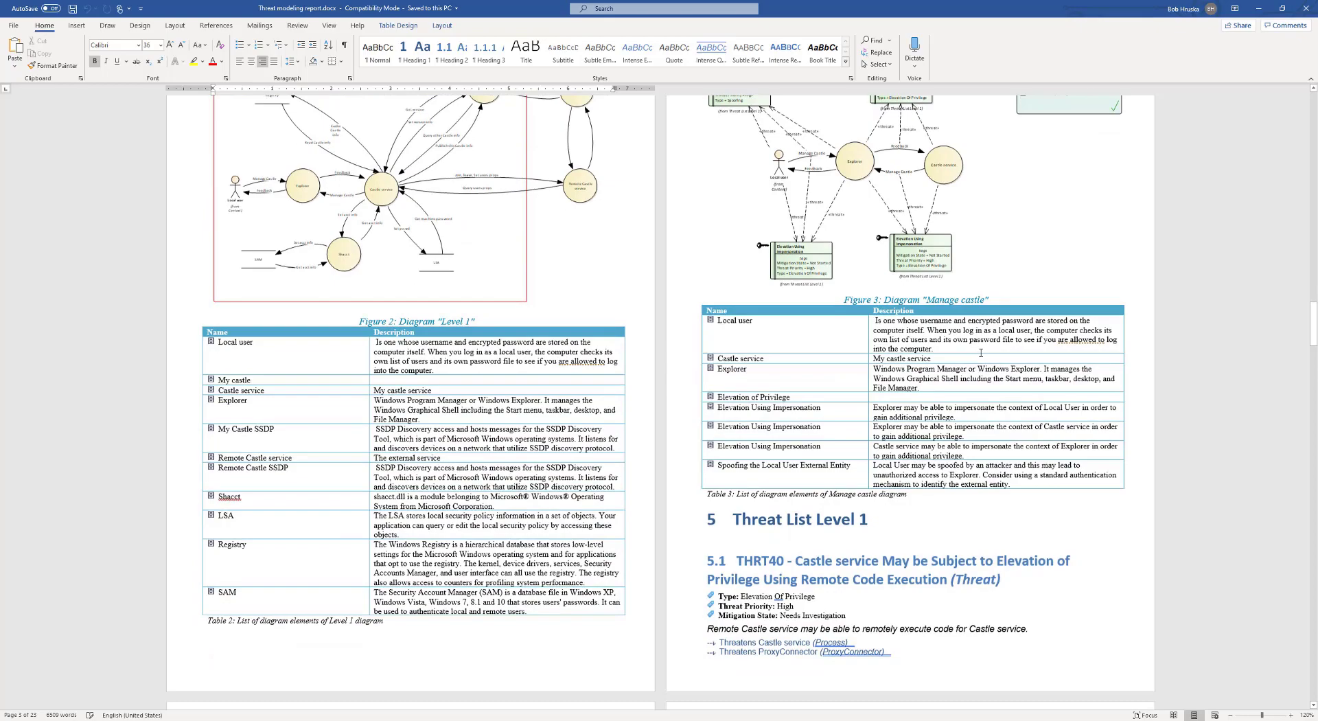
pyautogui.scroll(-3)
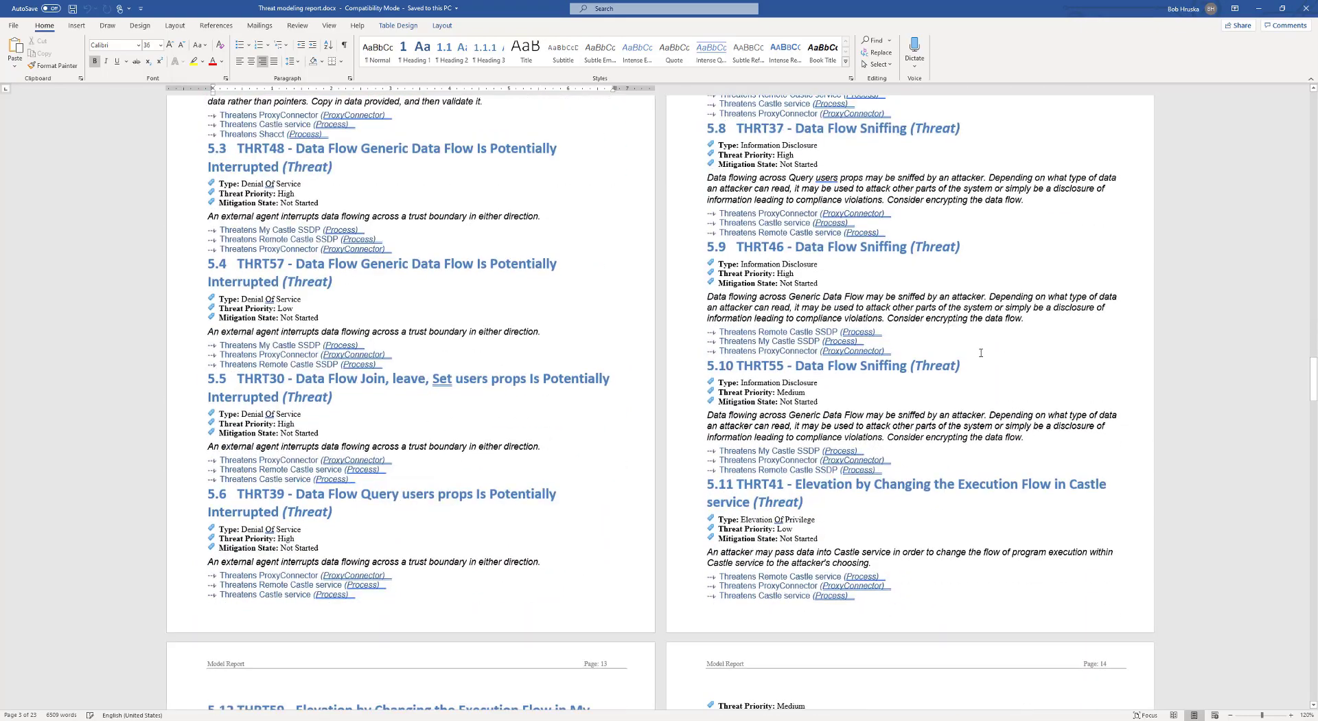
pyautogui.scroll(-3)
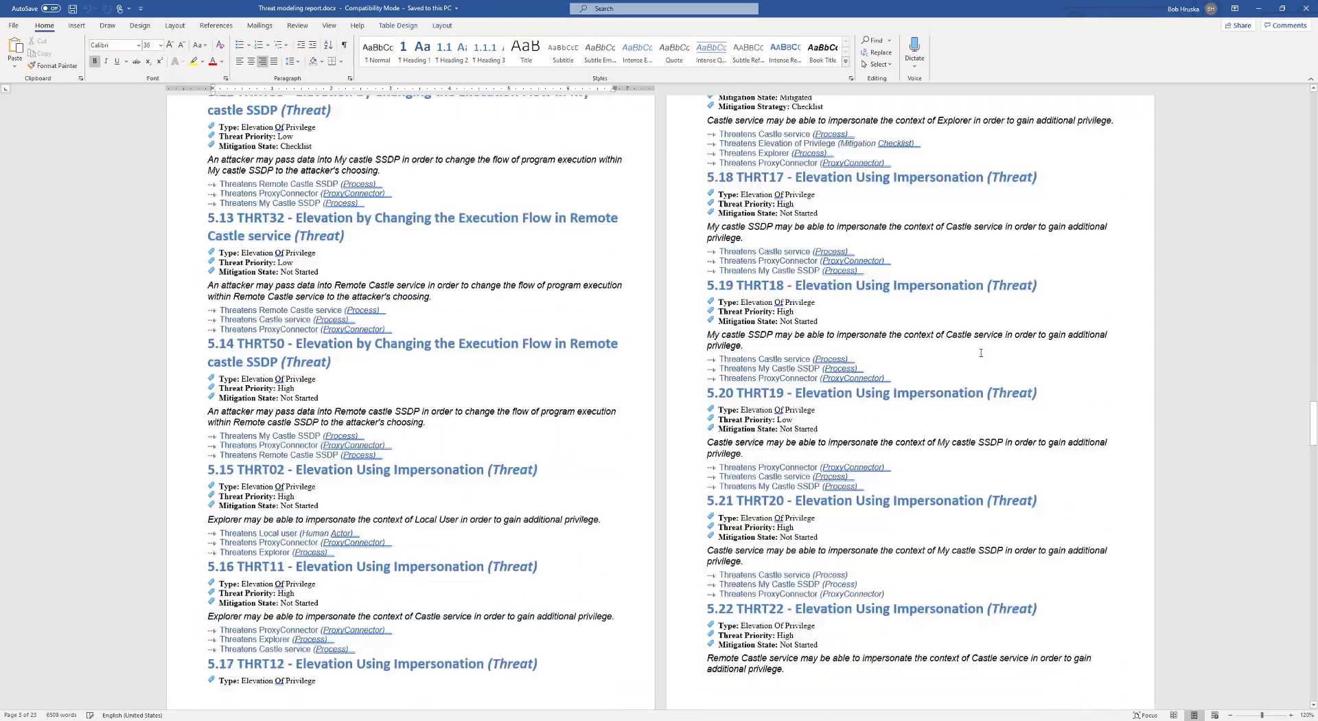
pyautogui.scroll(-3)
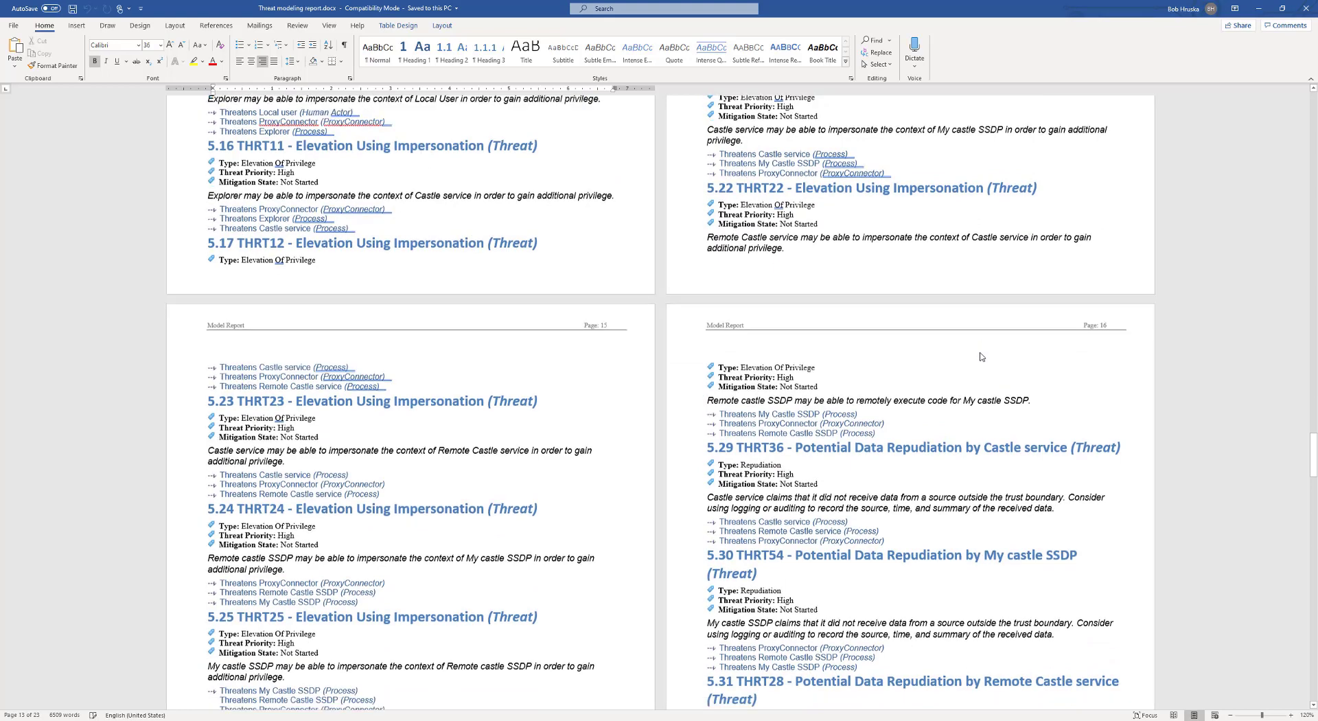
pyautogui.scroll(-3)
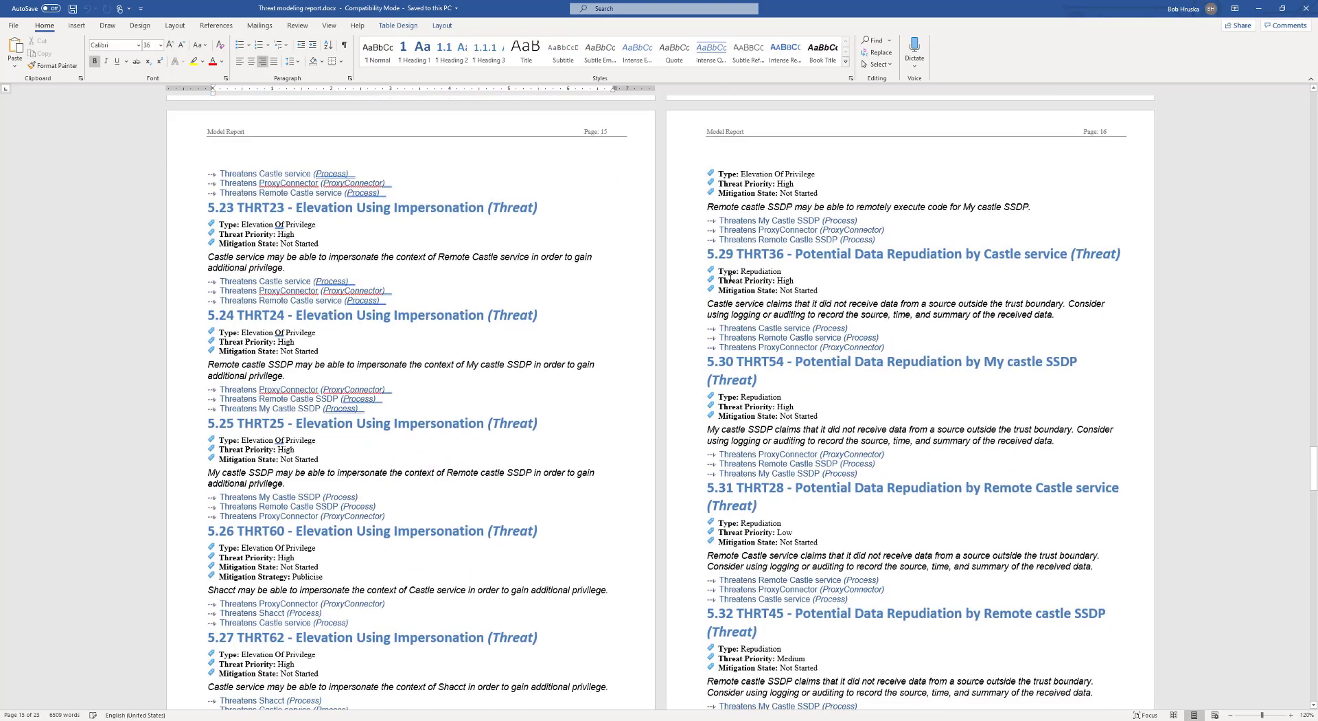
pyautogui.moveTo(711, 270); pyautogui.dragTo(821, 291)
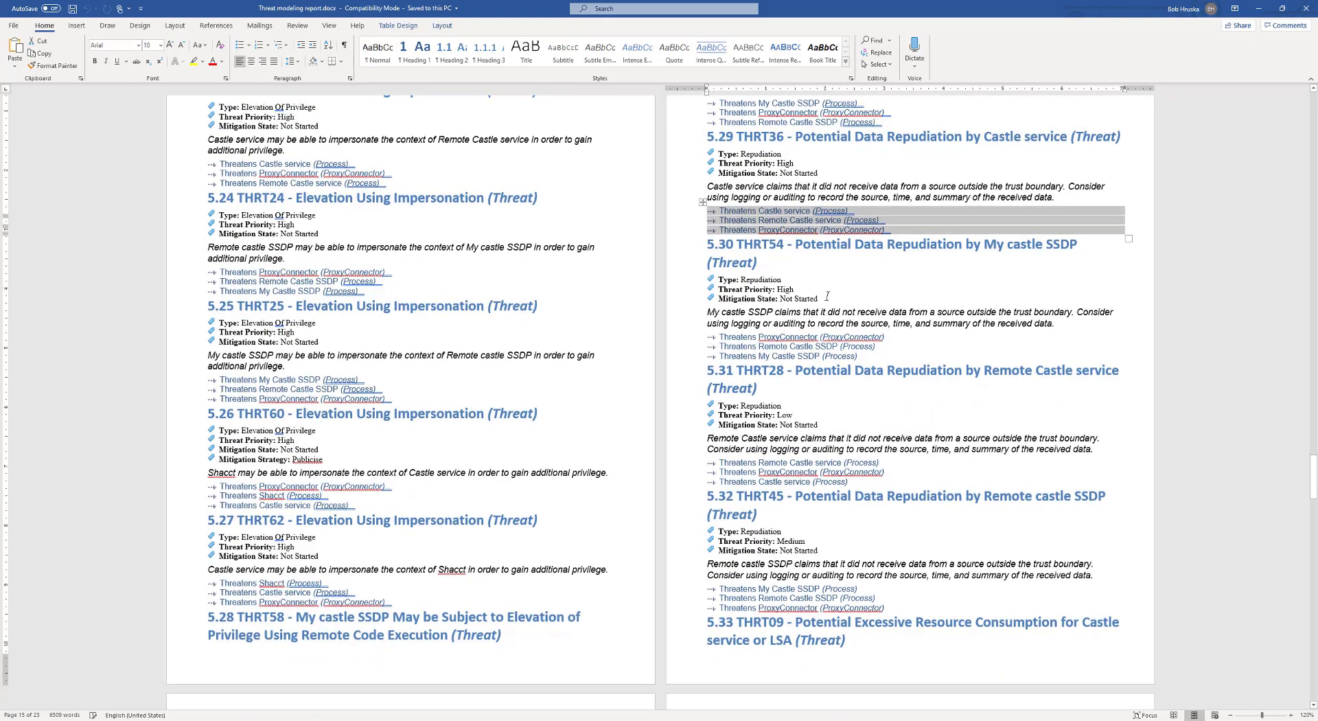
pyautogui.scroll(-3)
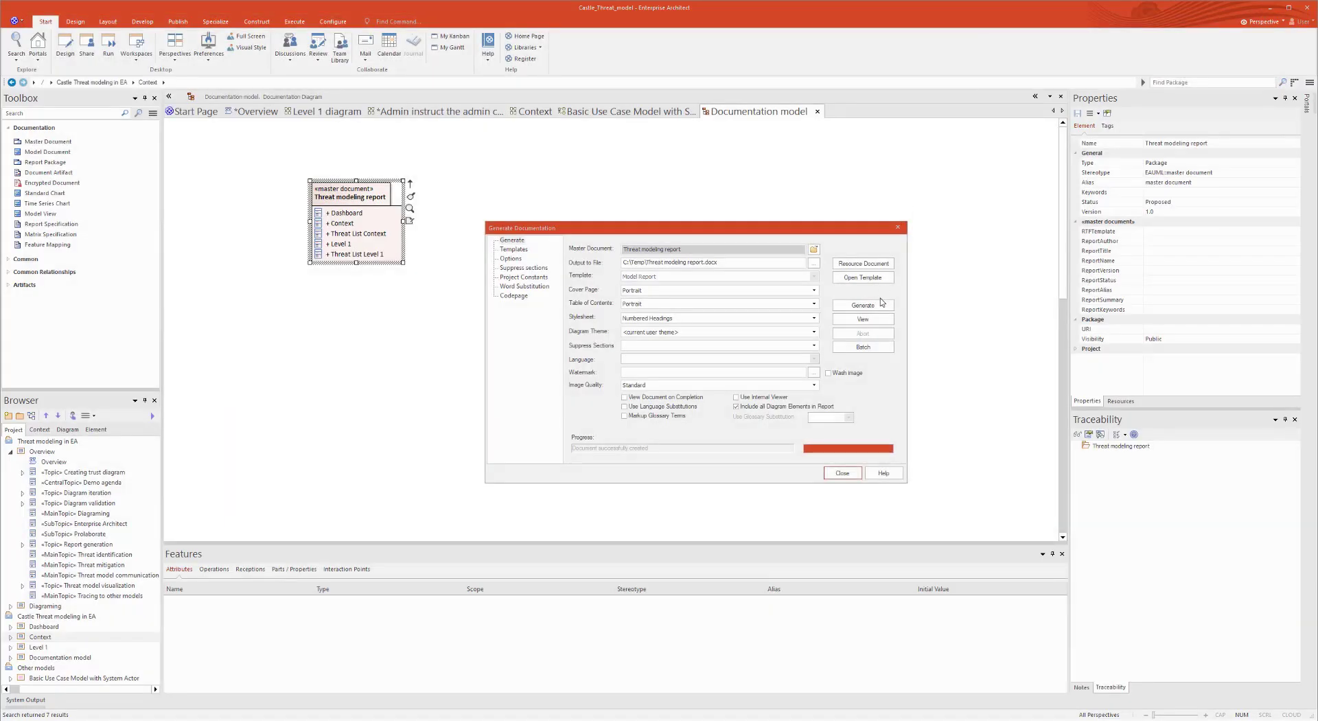
# - Close the documentation generator, return to the agenda mind map and open the Dashboard diagram
pyautogui.click(842, 472)
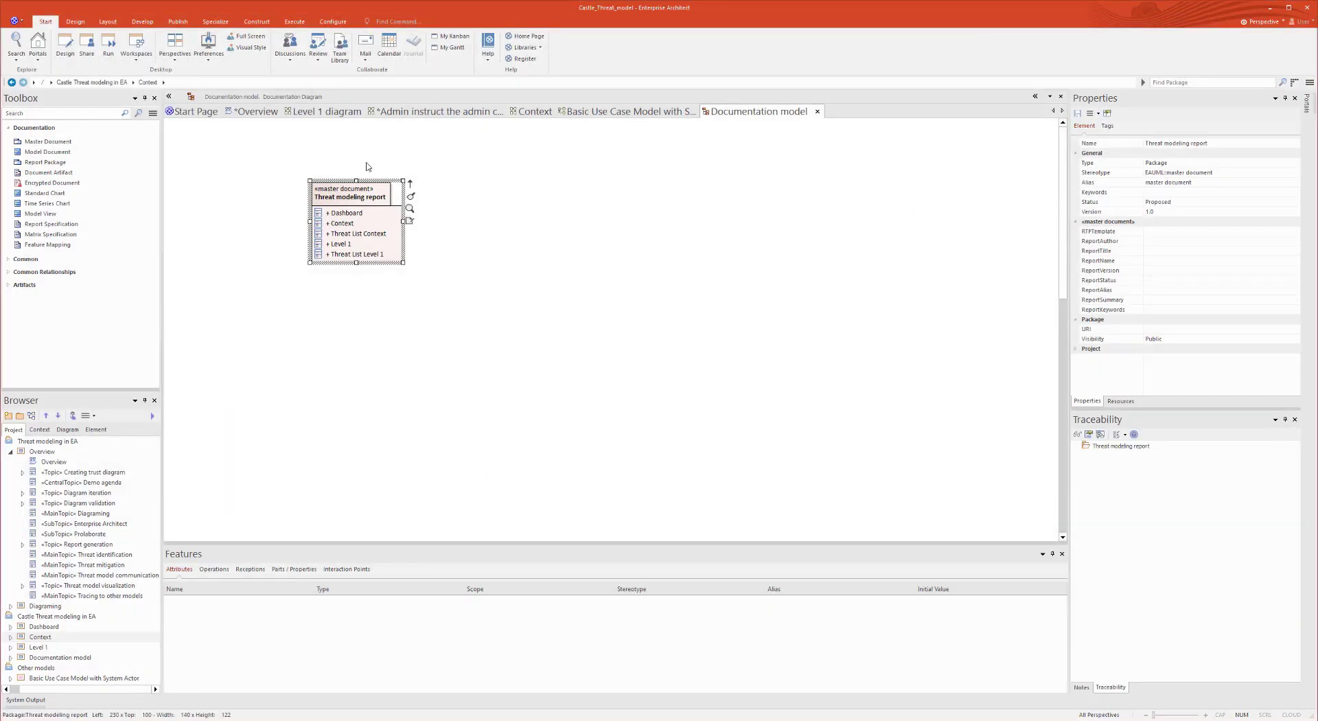
pyautogui.click(256, 111)
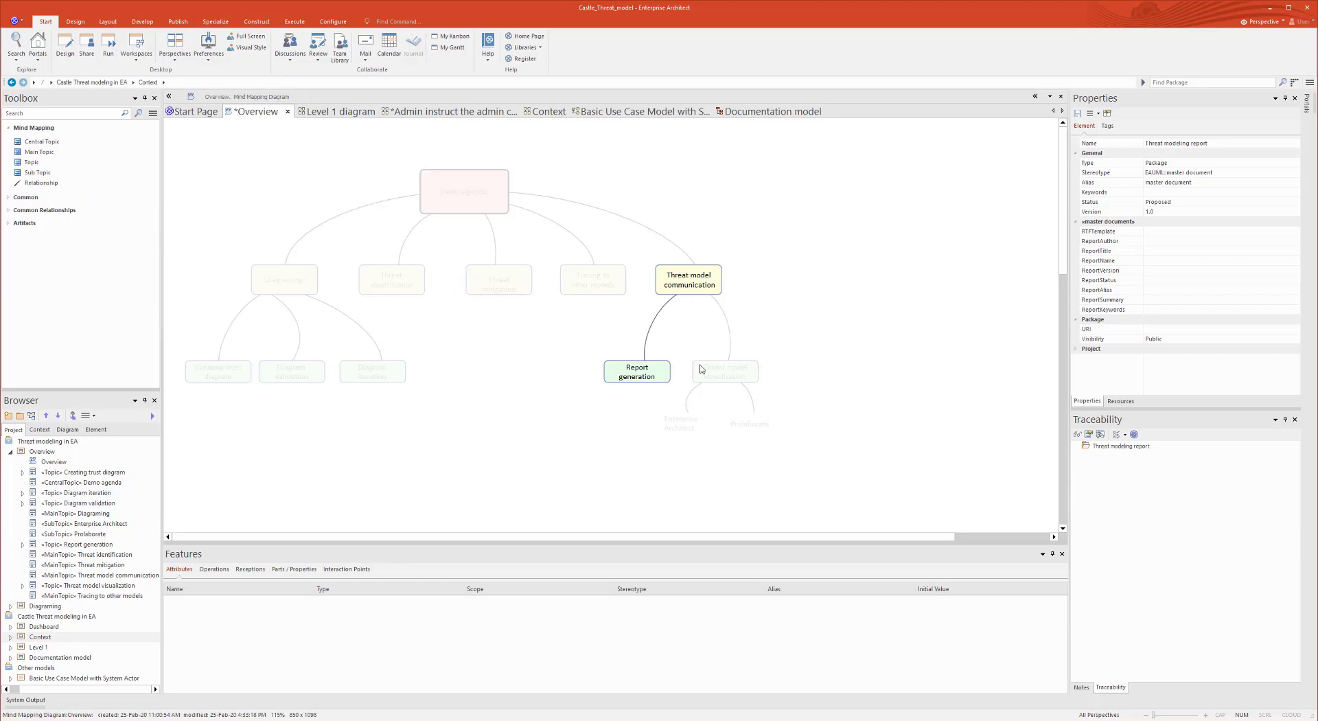
pyautogui.click(723, 372)
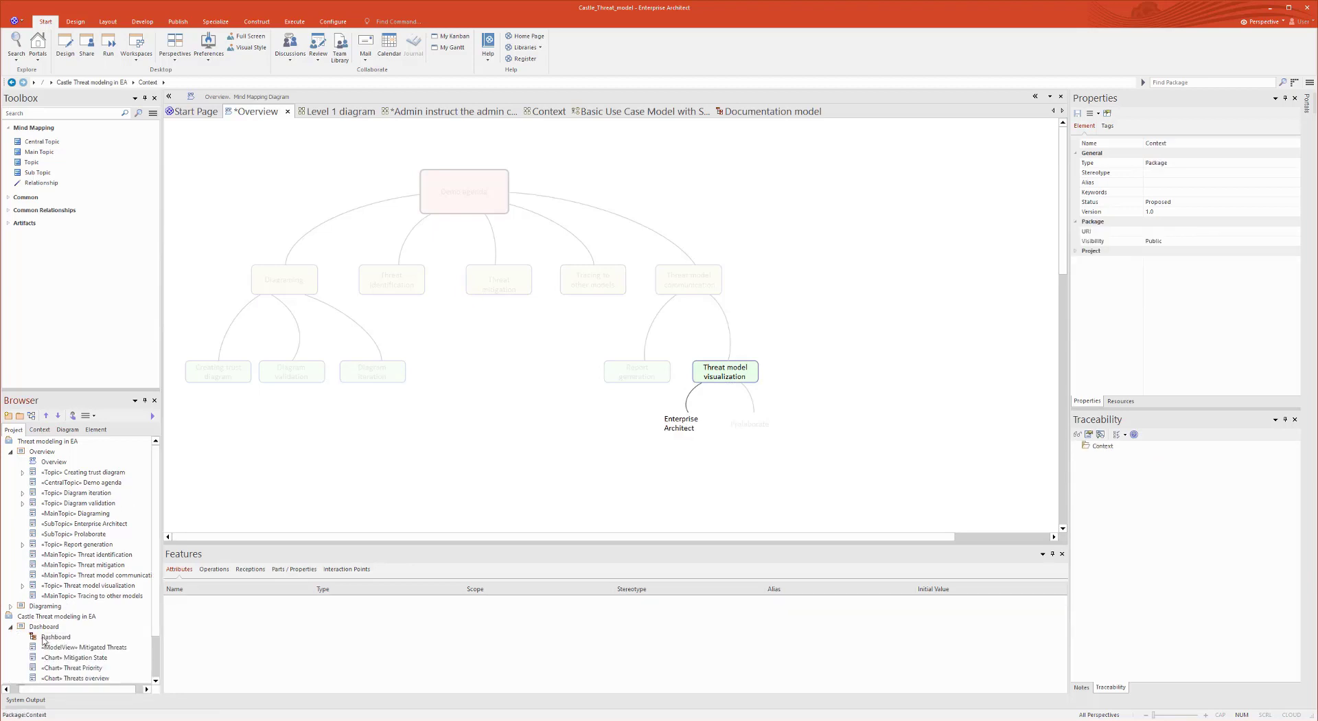
pyautogui.doubleClick(56, 638)
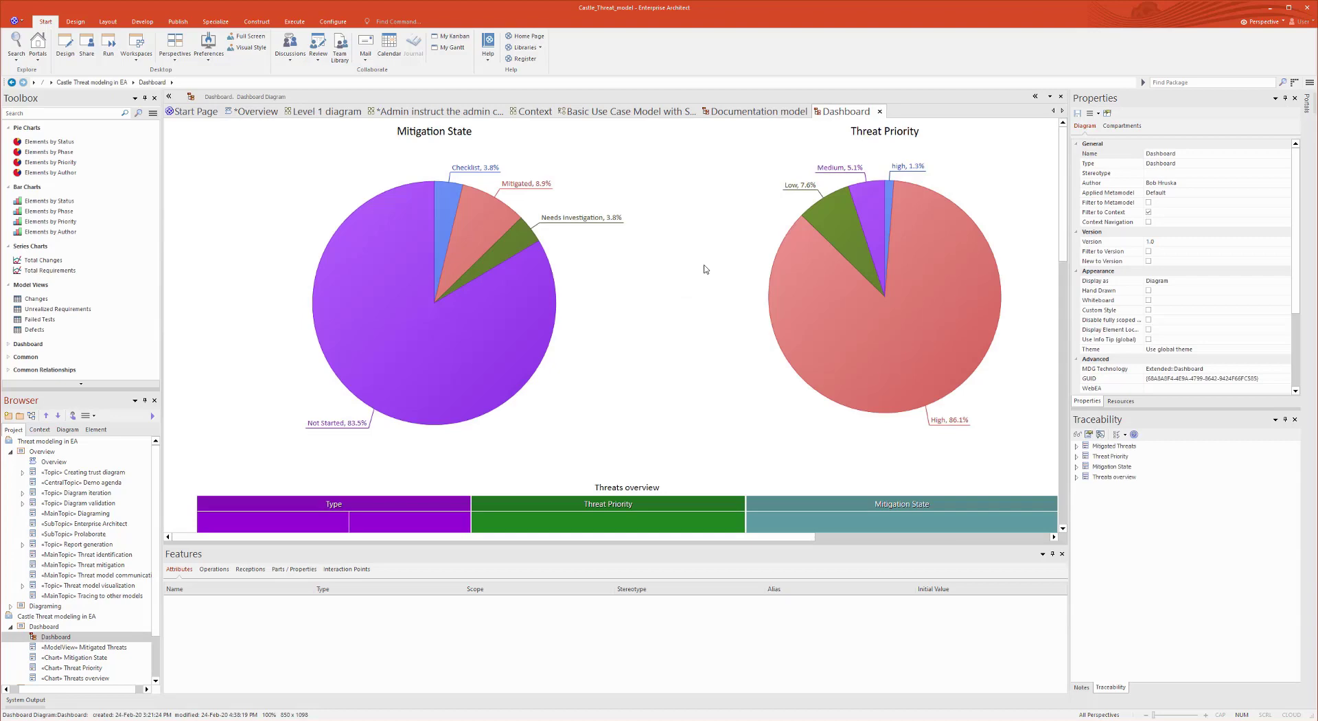
# - Maximize the Dashboard diagram and scroll through its mitigation, priority and Threats overview charts to the Mitigated Threats list
pyautogui.click(434, 307)
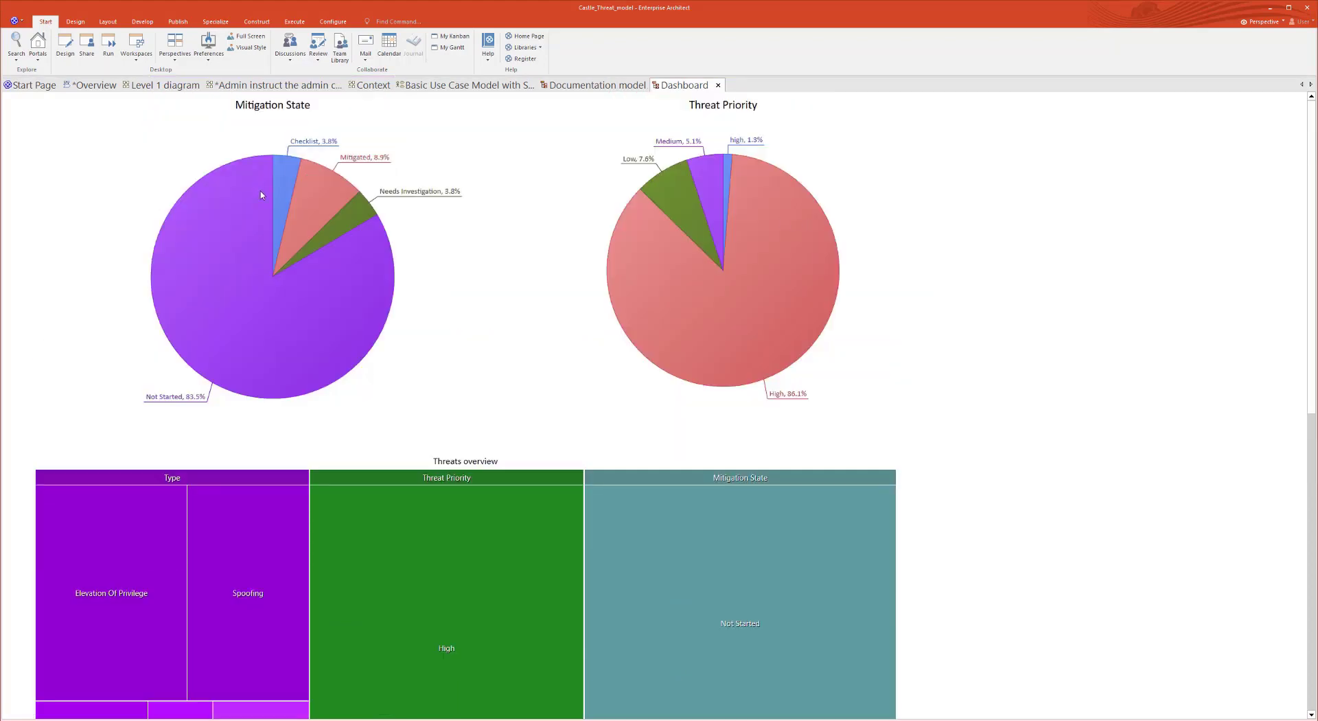
pyautogui.moveTo(761, 278)
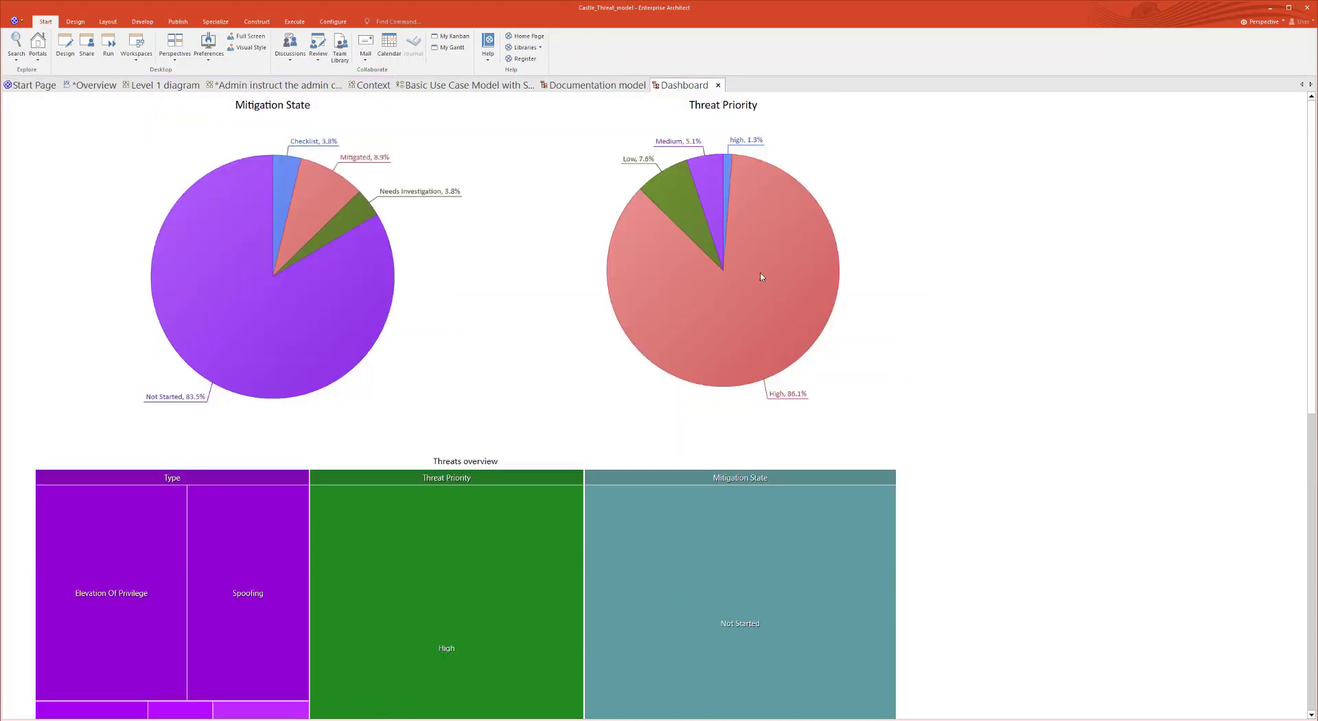
pyautogui.scroll(-3)
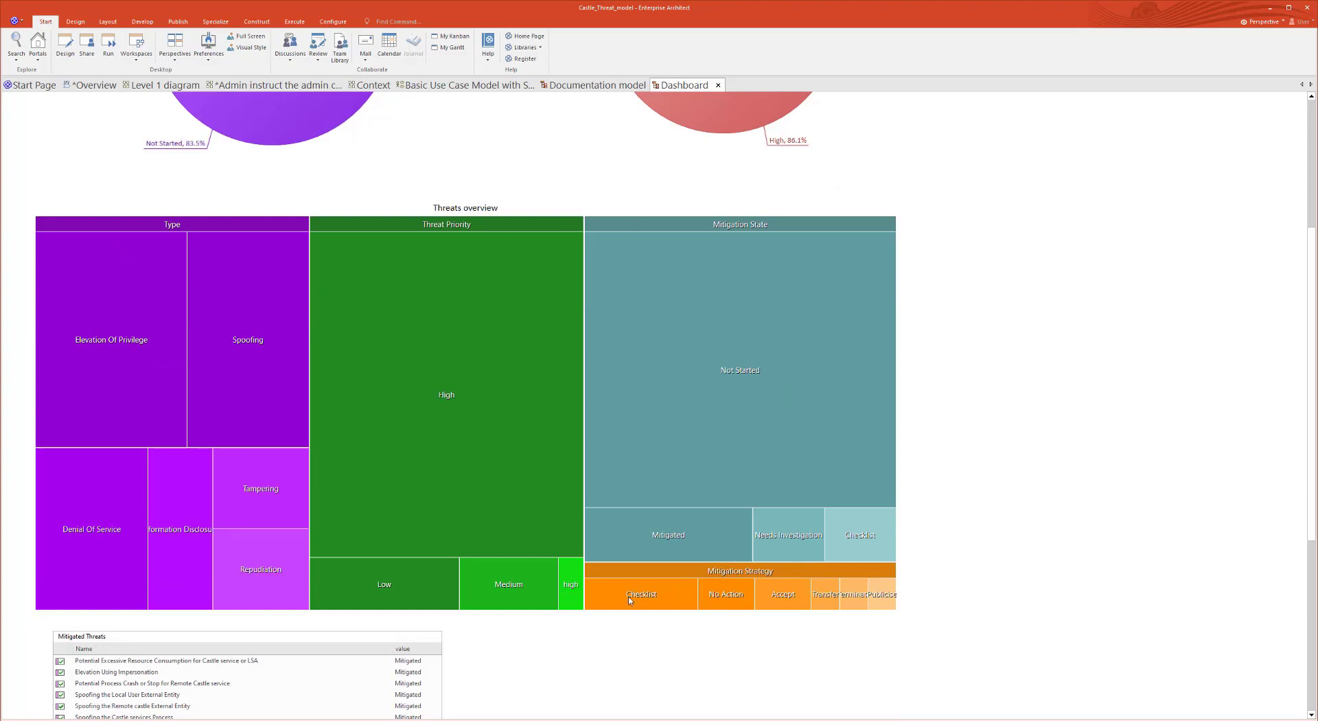
pyautogui.moveTo(589, 459)
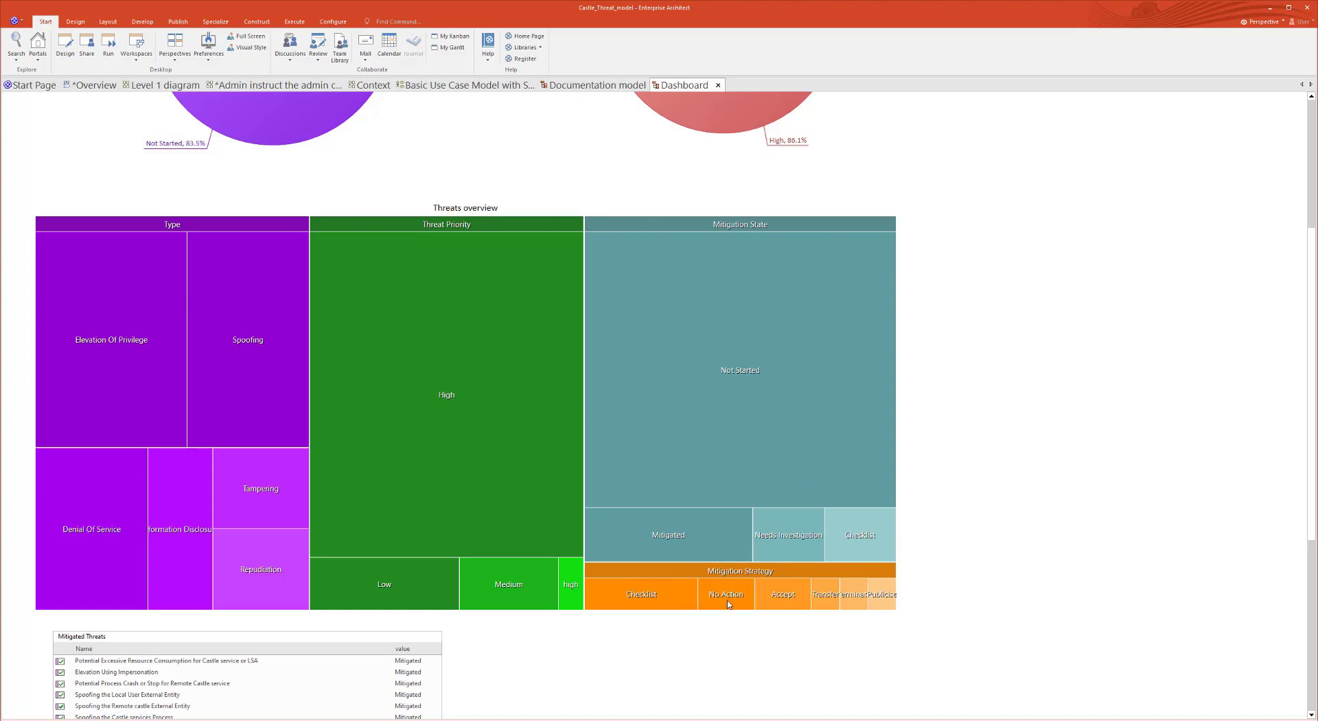
pyautogui.scroll(-3)
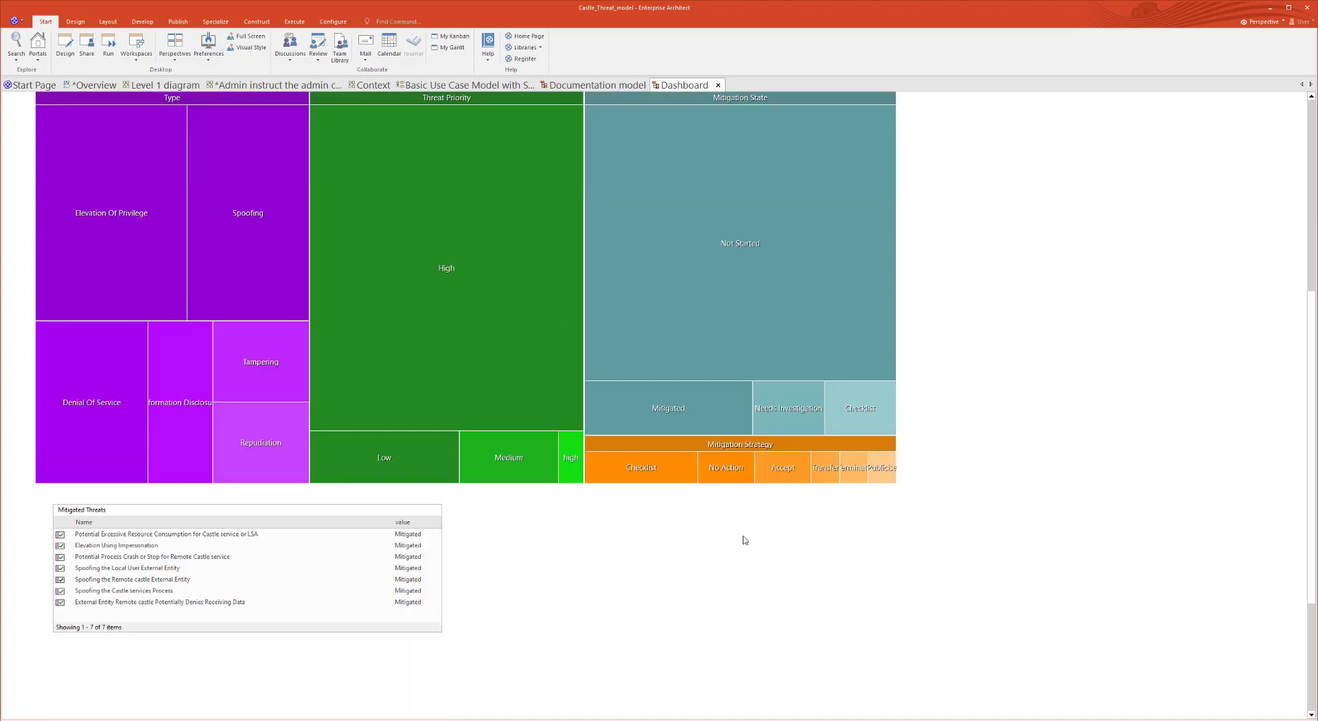
pyautogui.moveTo(857, 521)
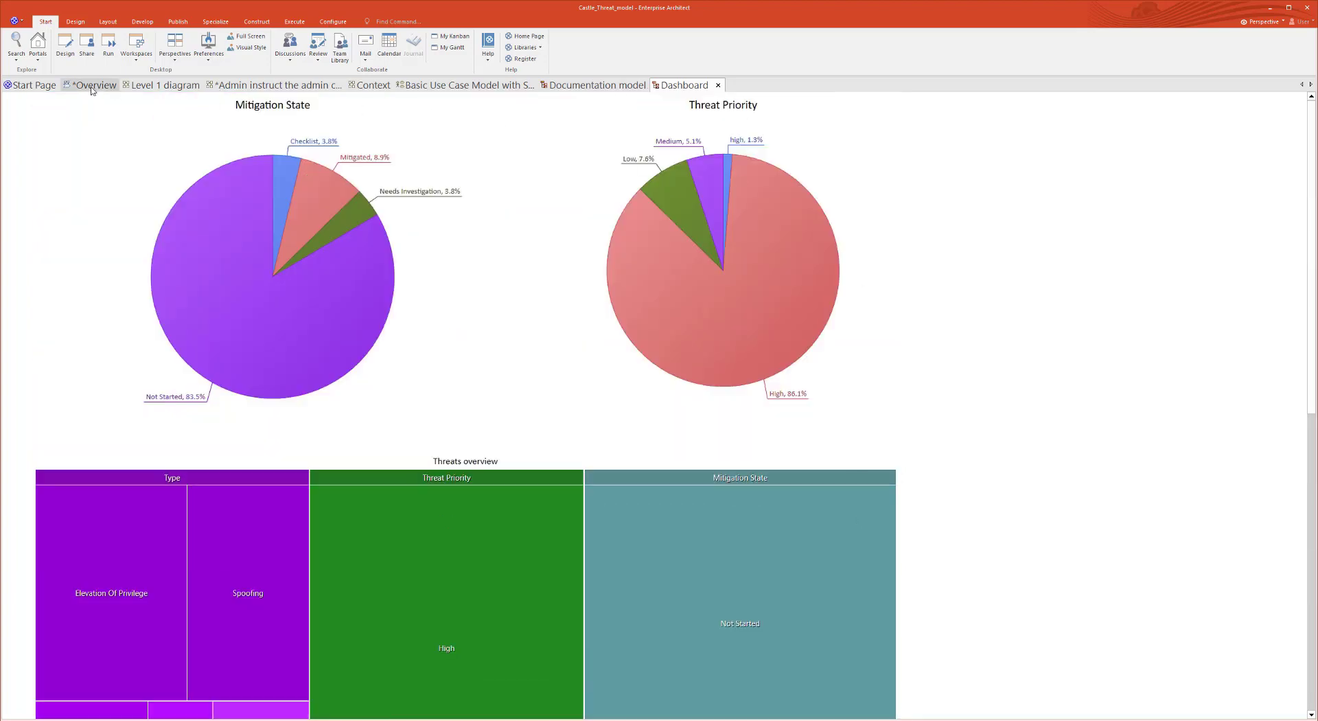
# - Return to the Overview agenda mind map and focus the threat model visualization topic
pyautogui.click(95, 85)
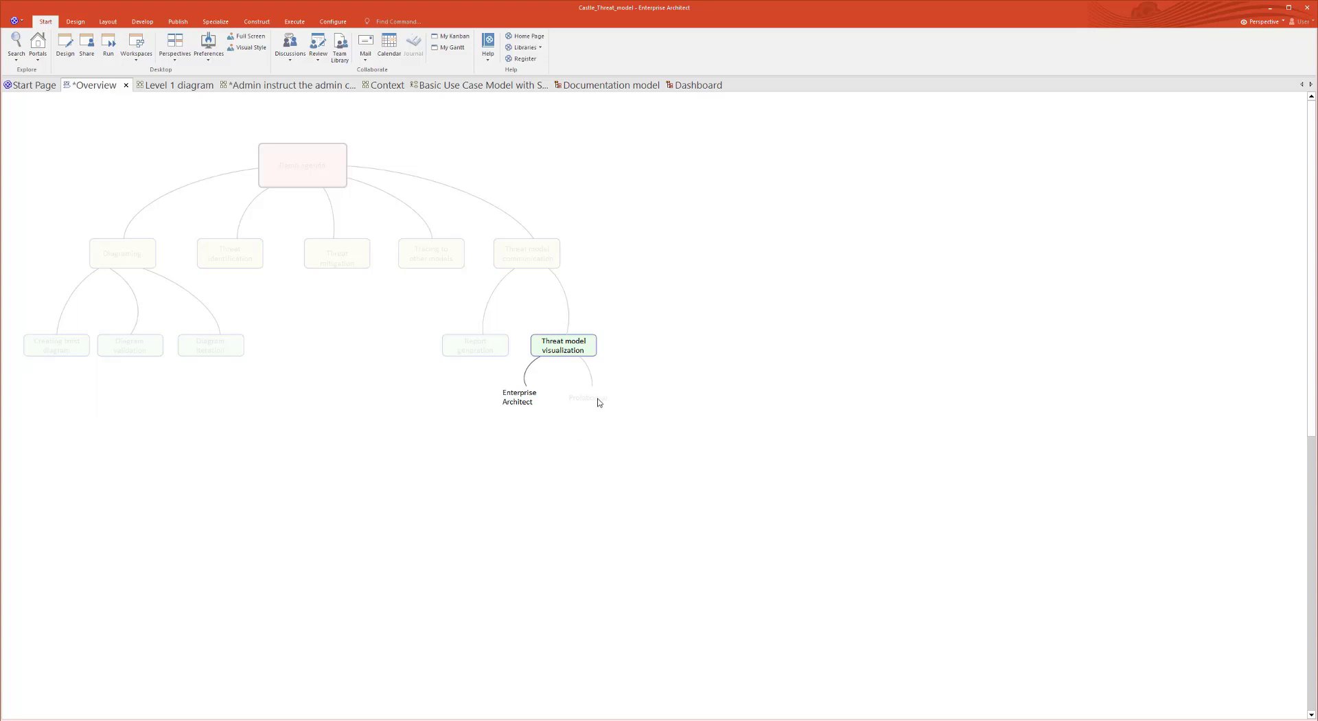
pyautogui.click(587, 398)
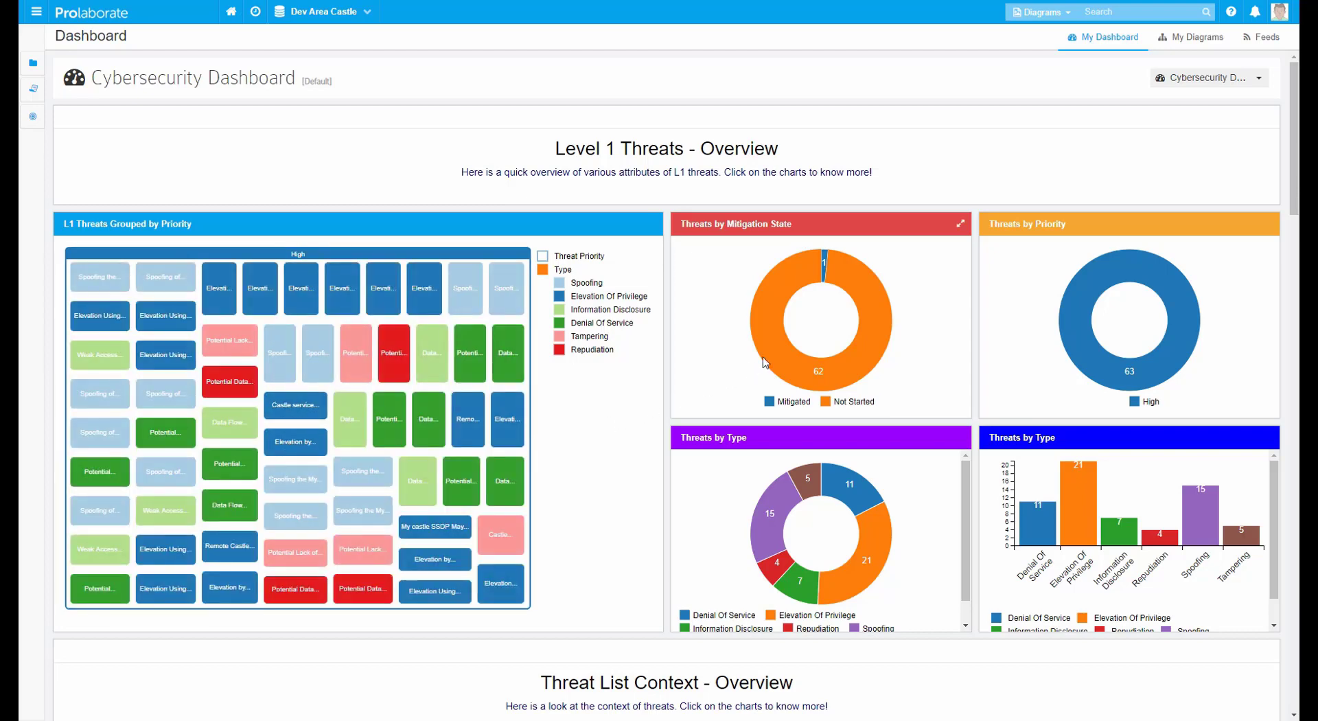
pyautogui.moveTo(1056, 479)
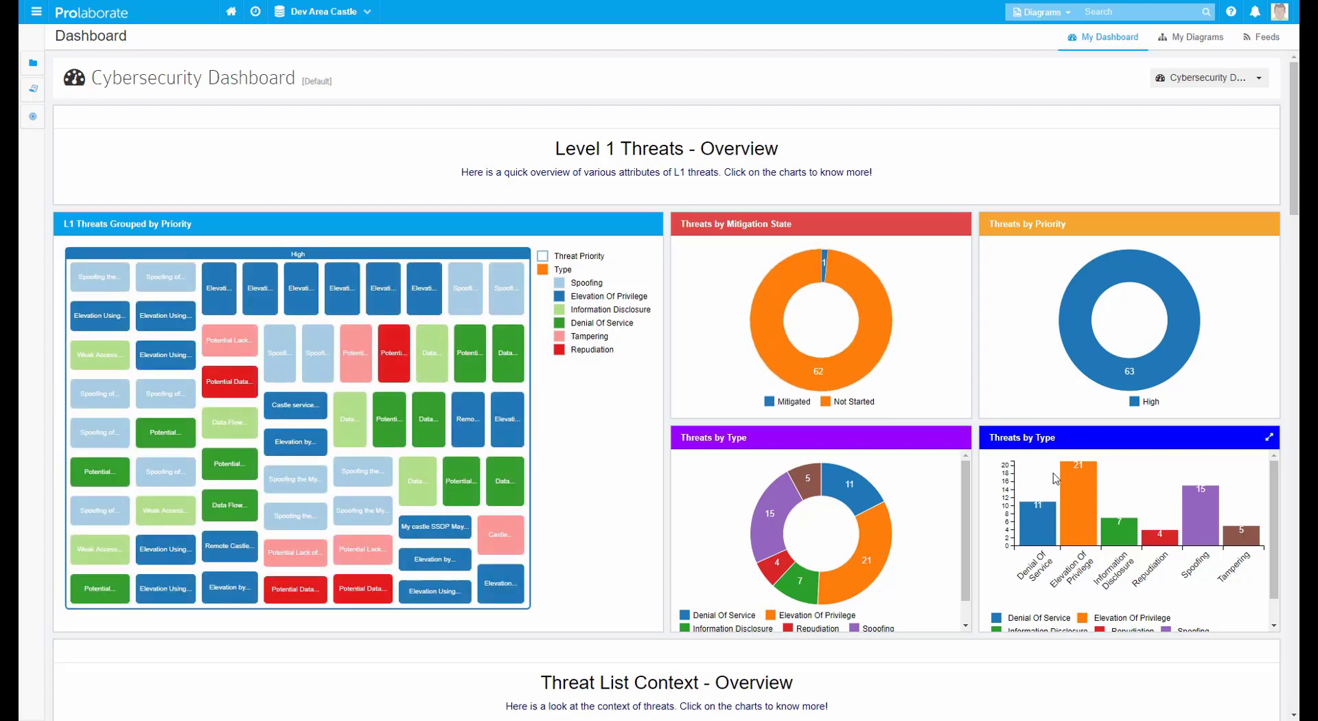
pyautogui.moveTo(874, 559)
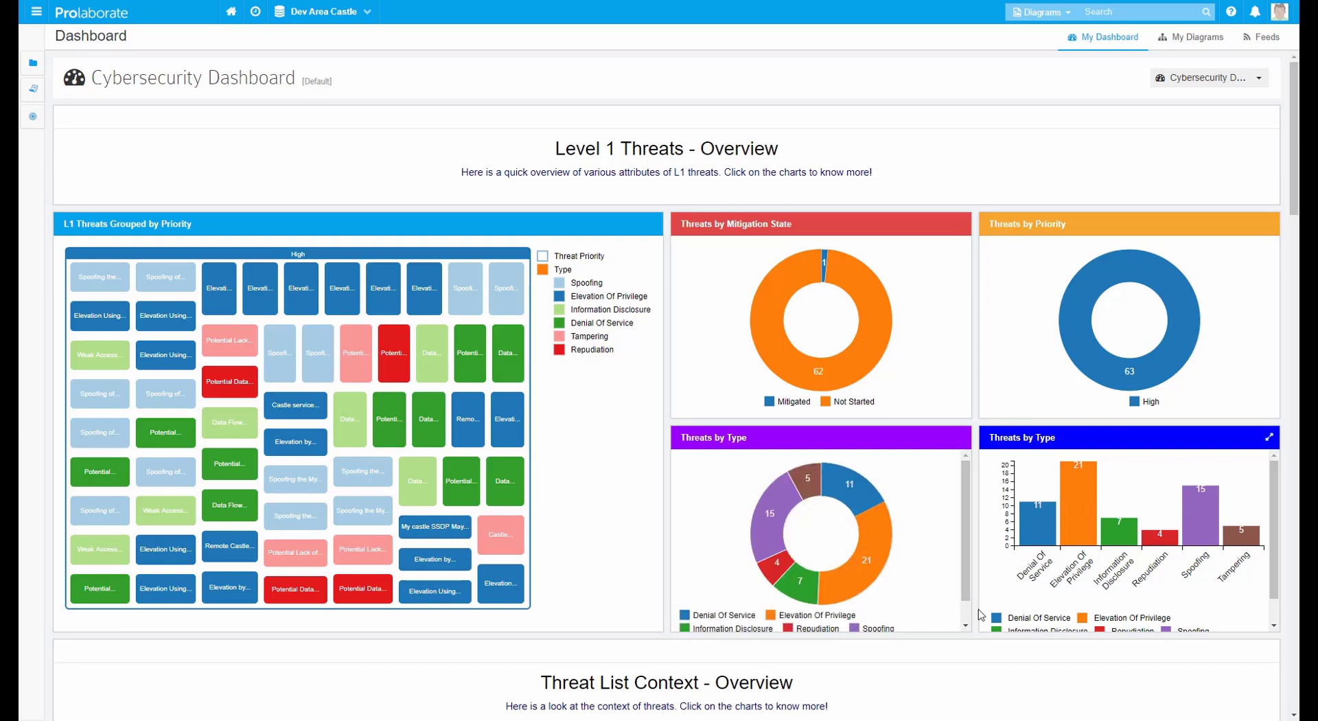
# - Scroll the Prolaborate Cybersecurity Dashboard past Level 1 Threats to the Threat List Context charts
pyautogui.scroll(-3)
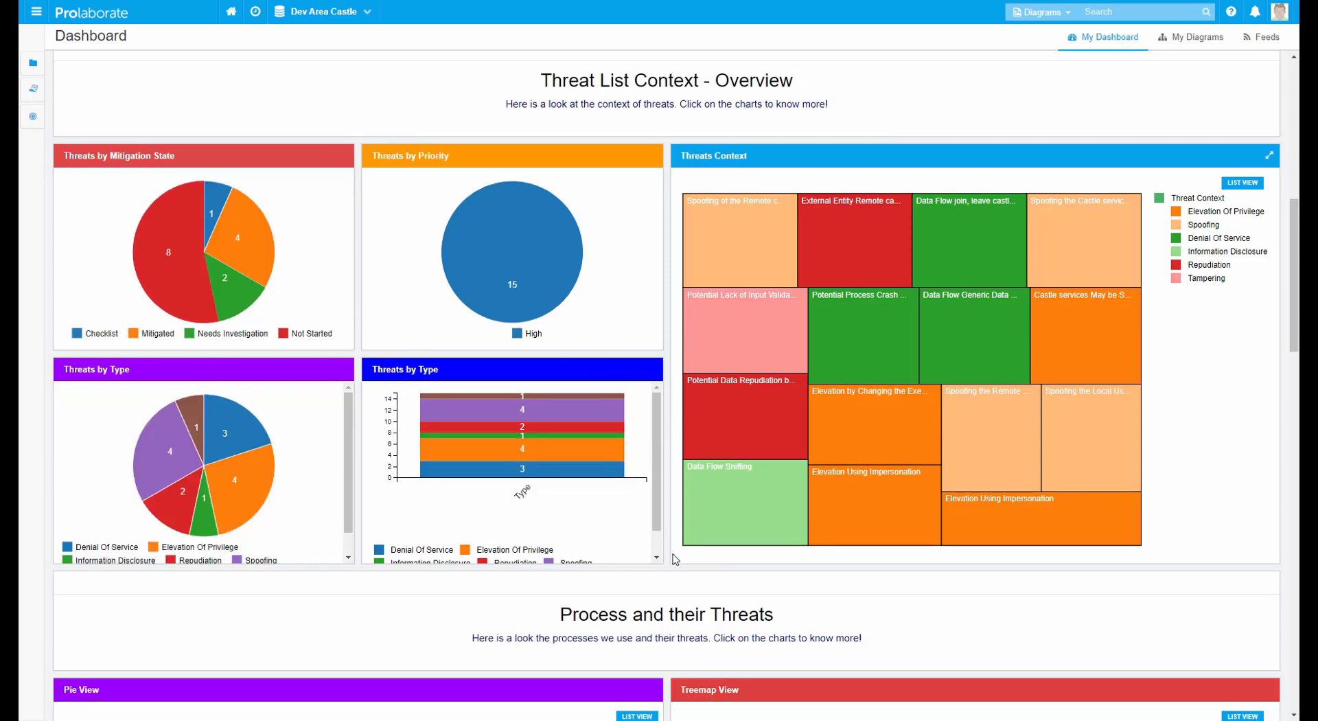
# - Drill the Process pie chart into Castle service then Remote Castle service threats, and scroll to the E2E views
pyautogui.scroll(-3)
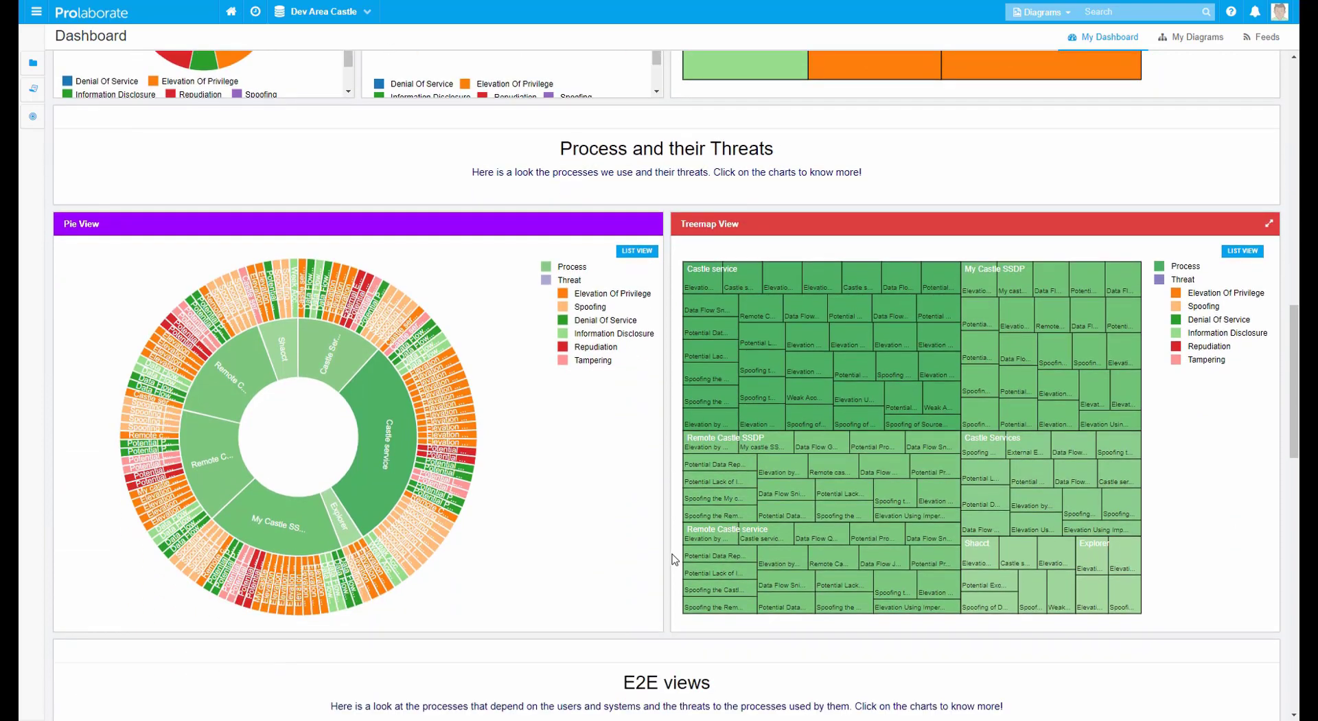
pyautogui.click(299, 435)
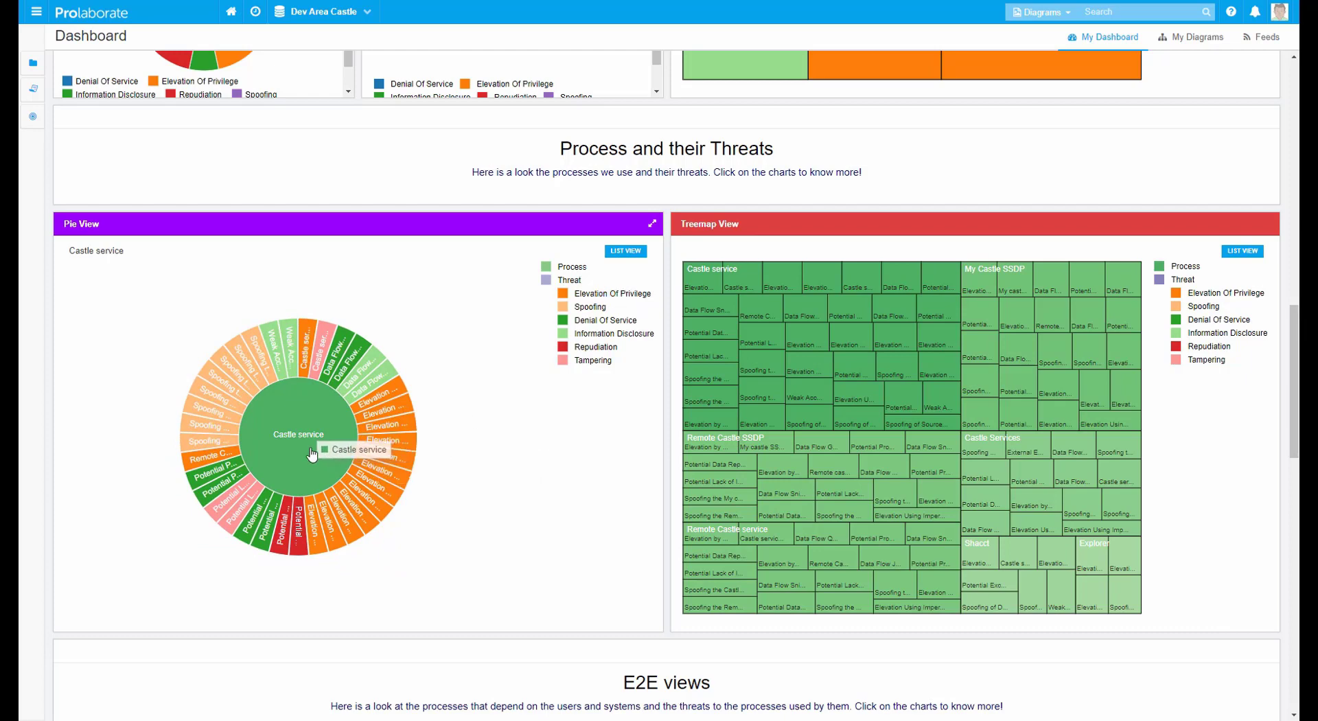
pyautogui.click(299, 435)
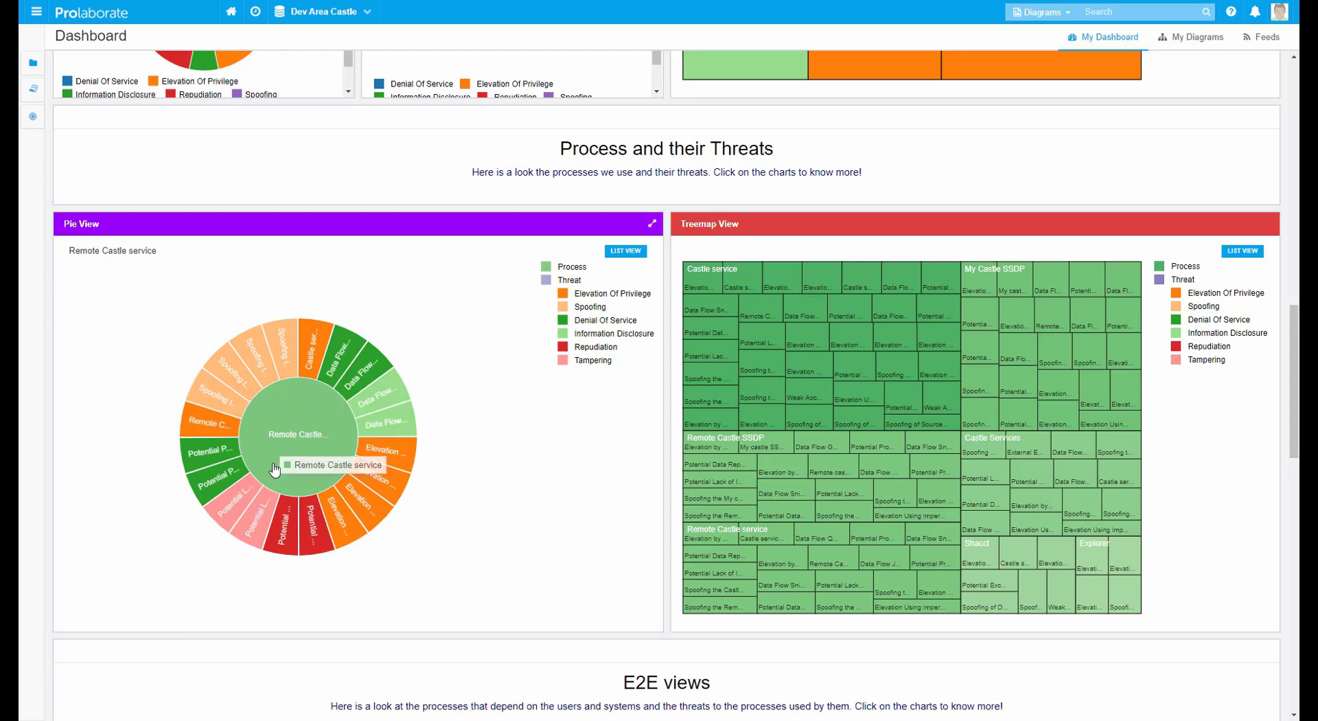
pyautogui.moveTo(988, 452)
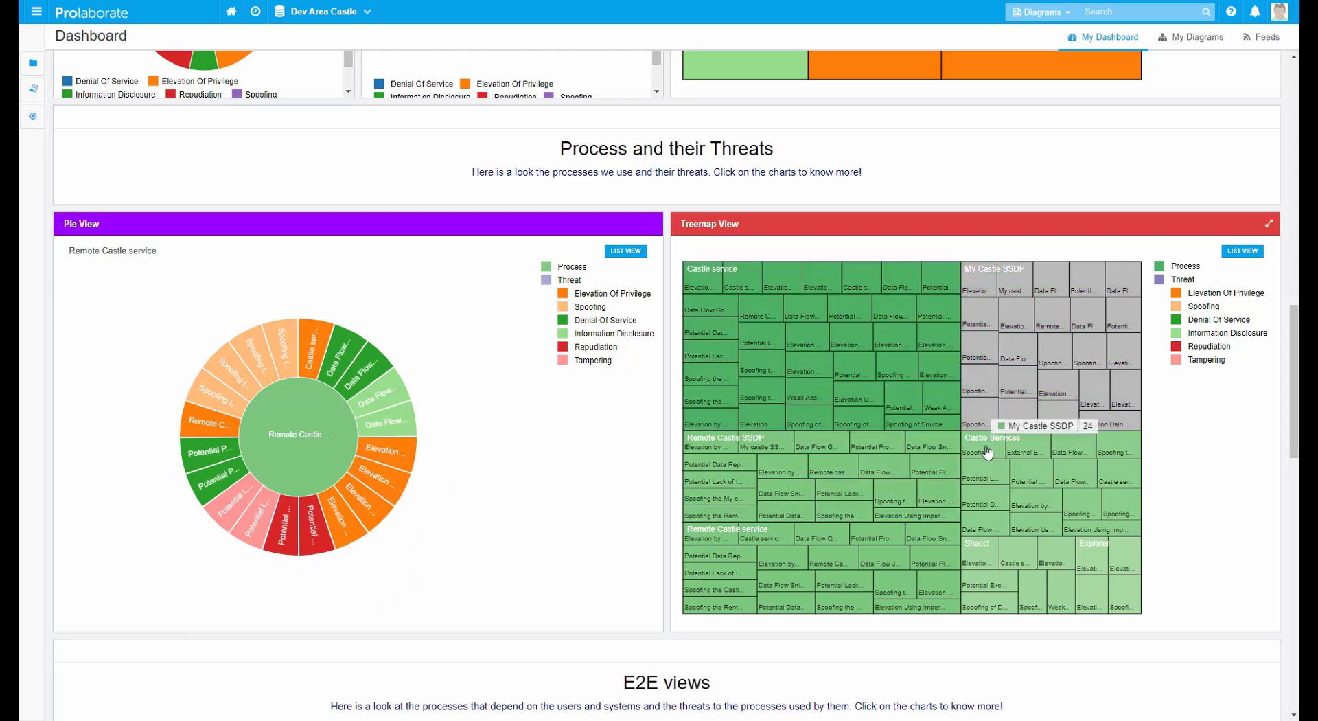
pyautogui.moveTo(990, 465)
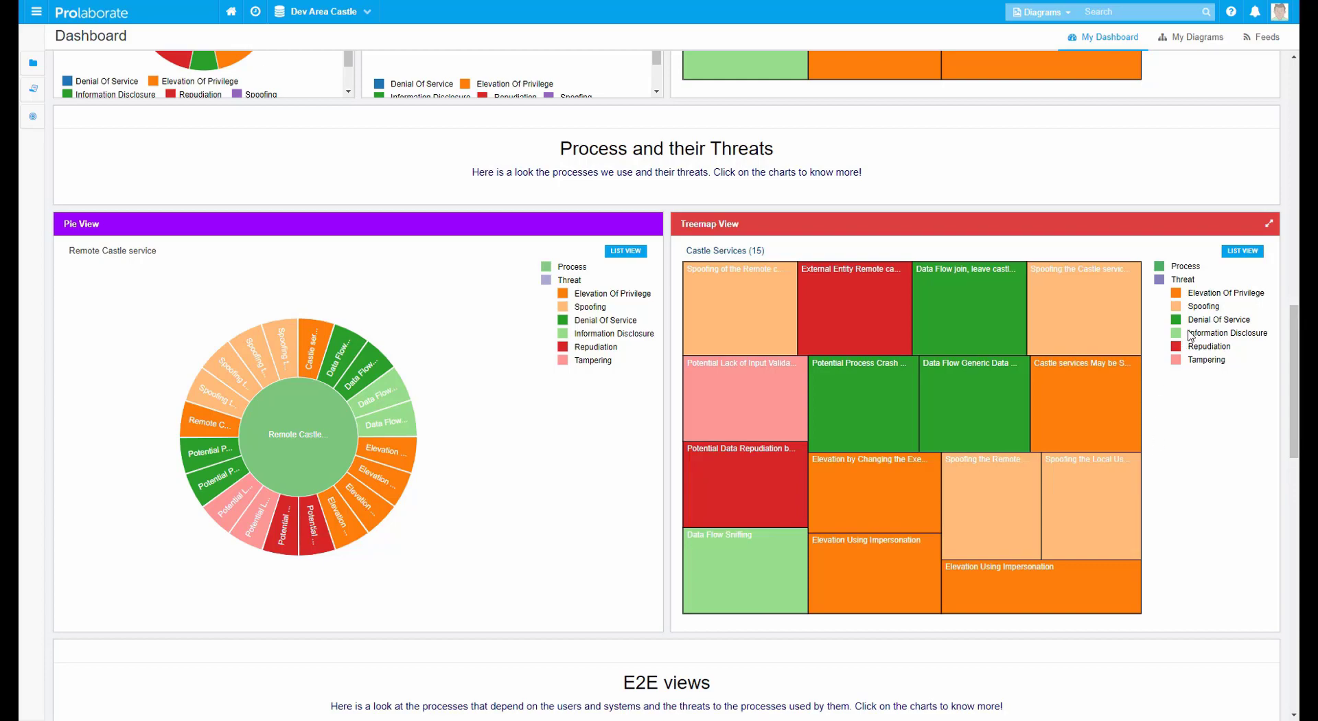
pyautogui.moveTo(1090, 504)
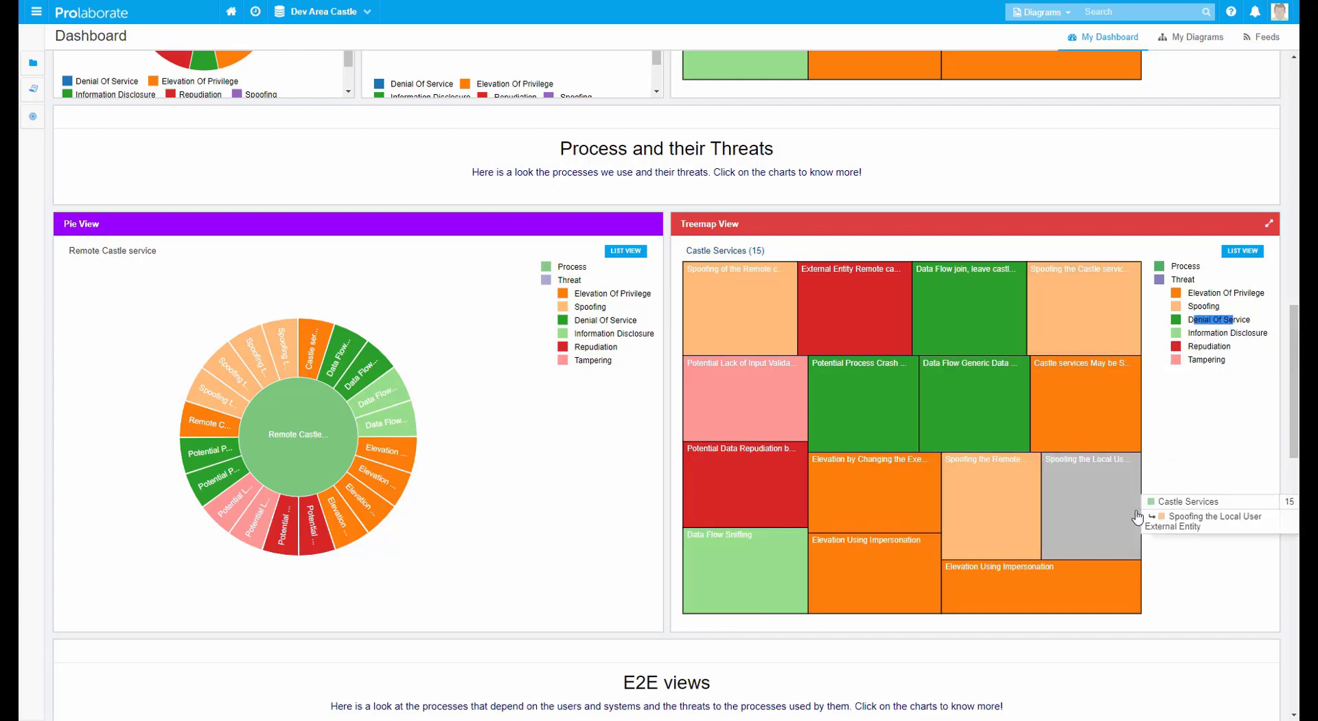
pyautogui.scroll(-3)
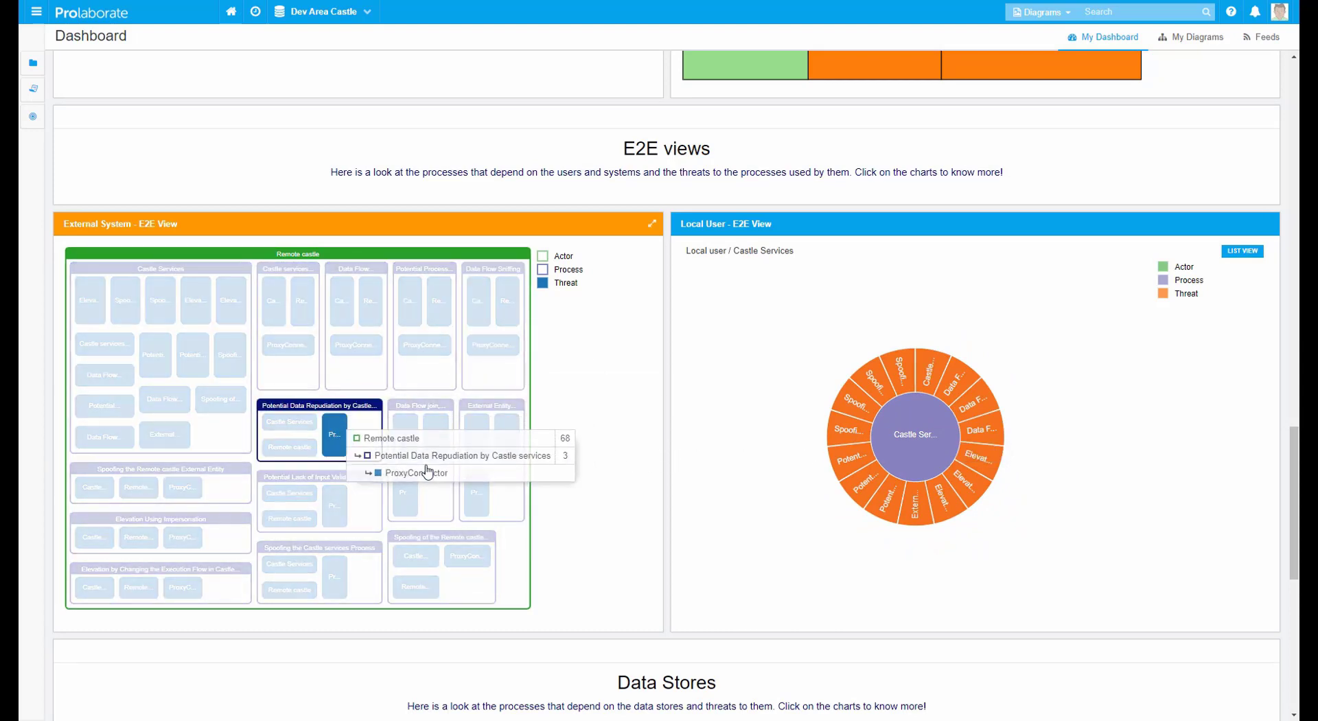
# - Scroll to the Data Stores section and drill its pie chart into the LSA / Castle service threats
pyautogui.scroll(-3)
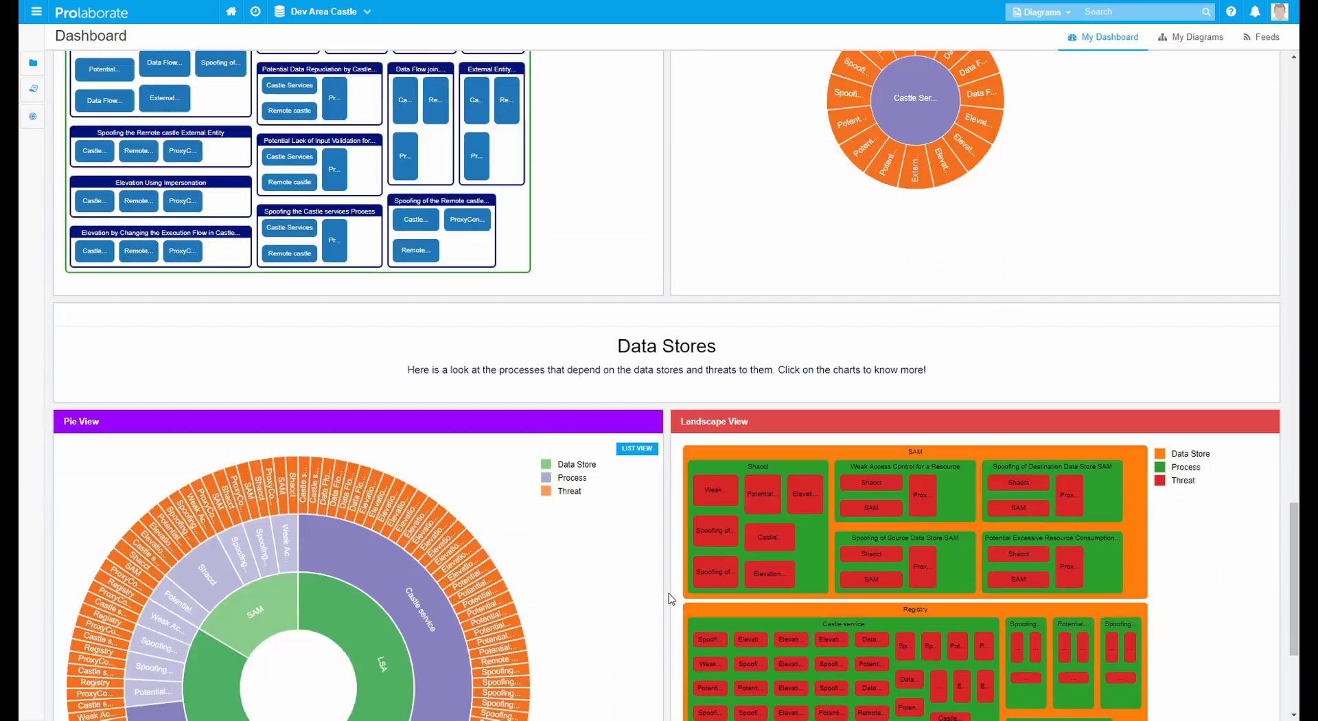
pyautogui.scroll(-3)
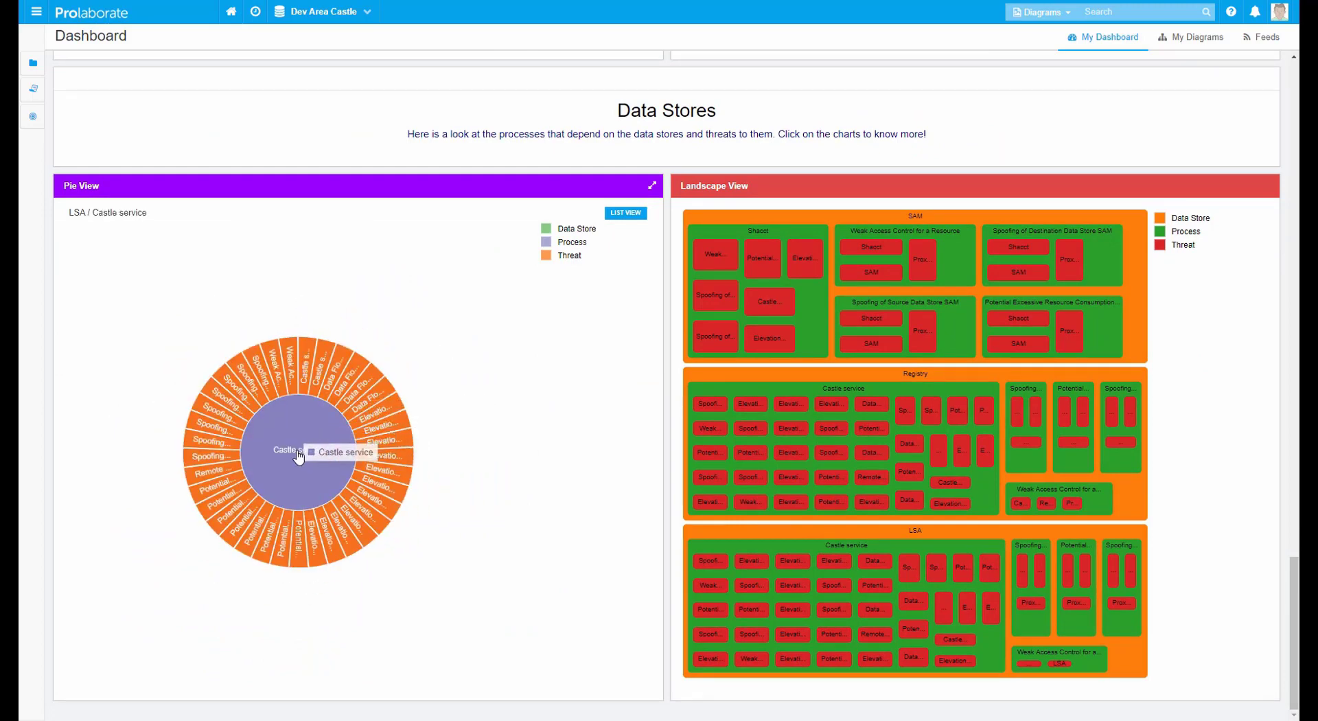
pyautogui.click(296, 450)
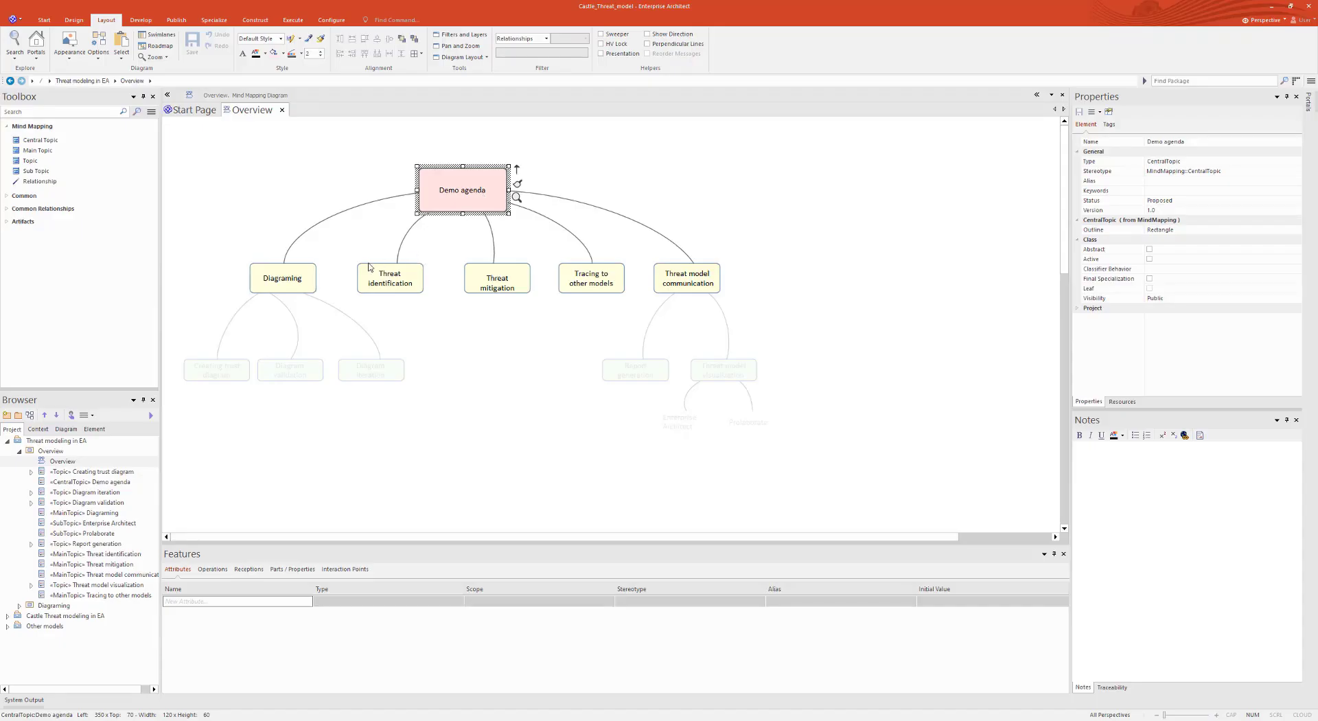
# - Focus the agenda mind map on Diagraming, Threat mitigation, Tracing to other models, then Threat model communication
pyautogui.click(282, 278)
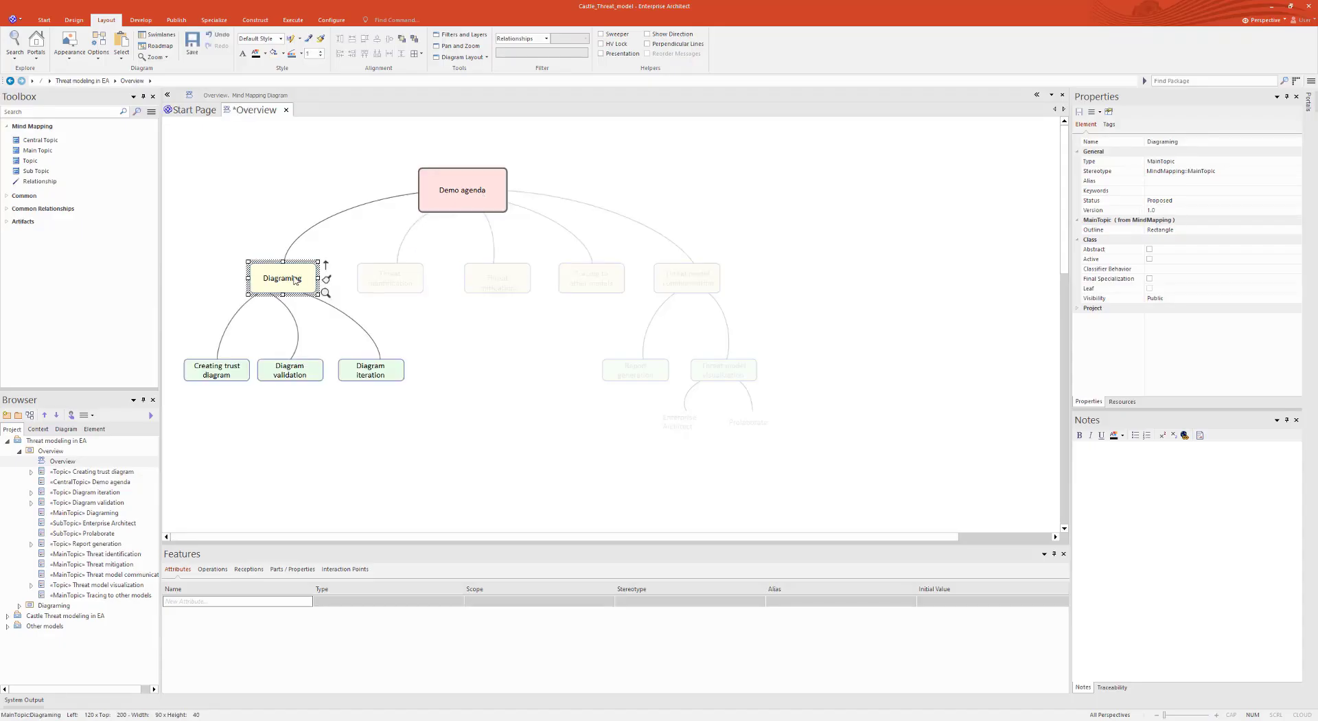
pyautogui.click(497, 282)
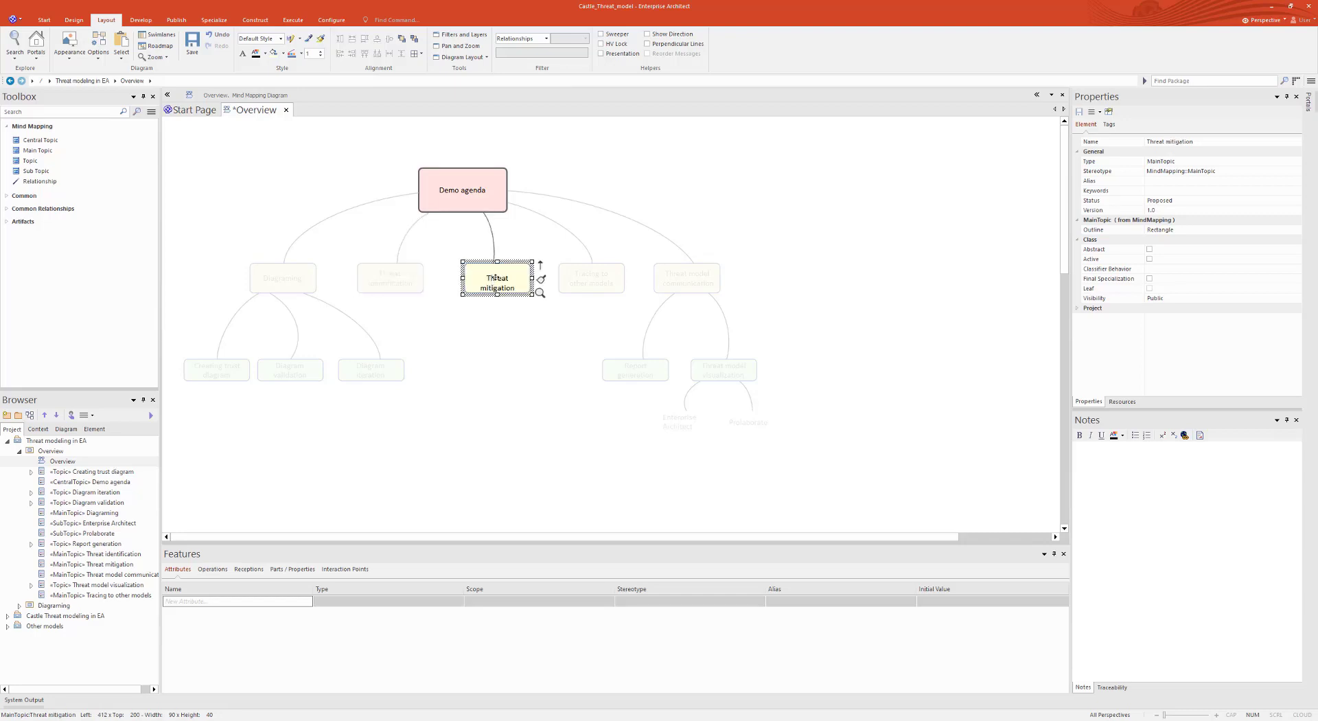
pyautogui.click(592, 278)
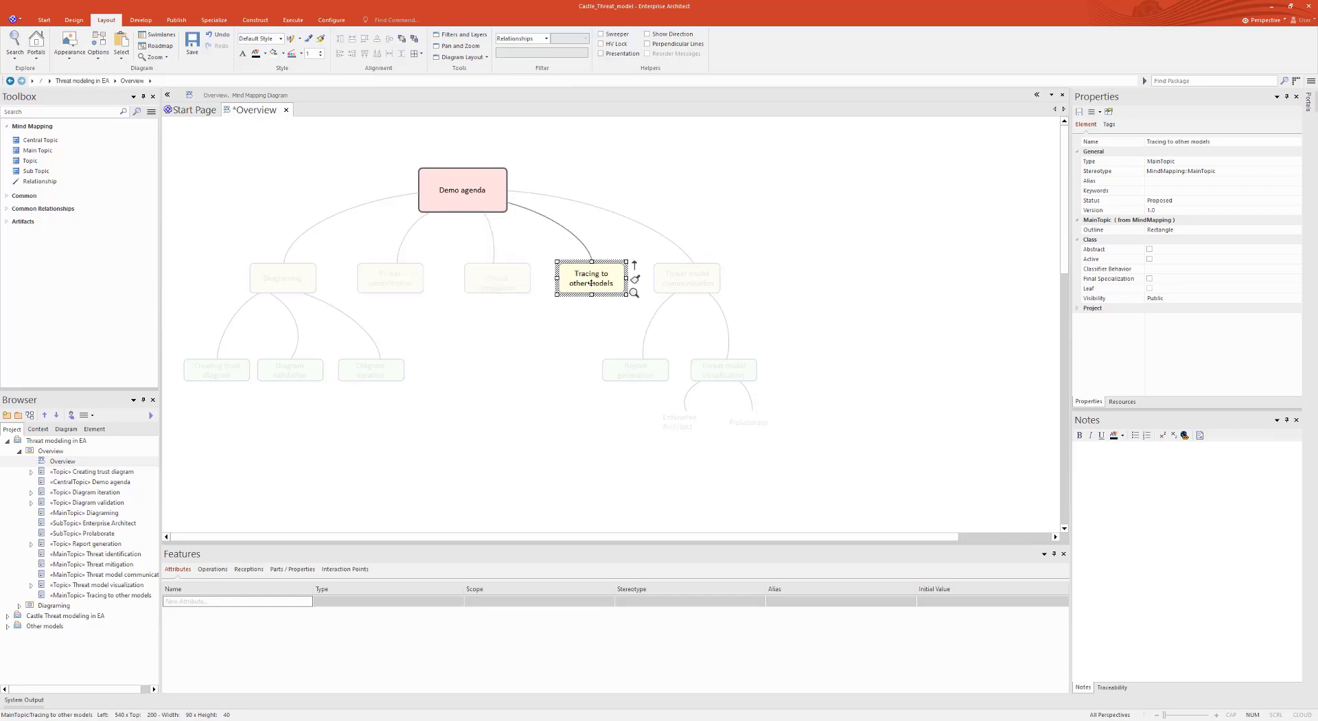
pyautogui.click(686, 277)
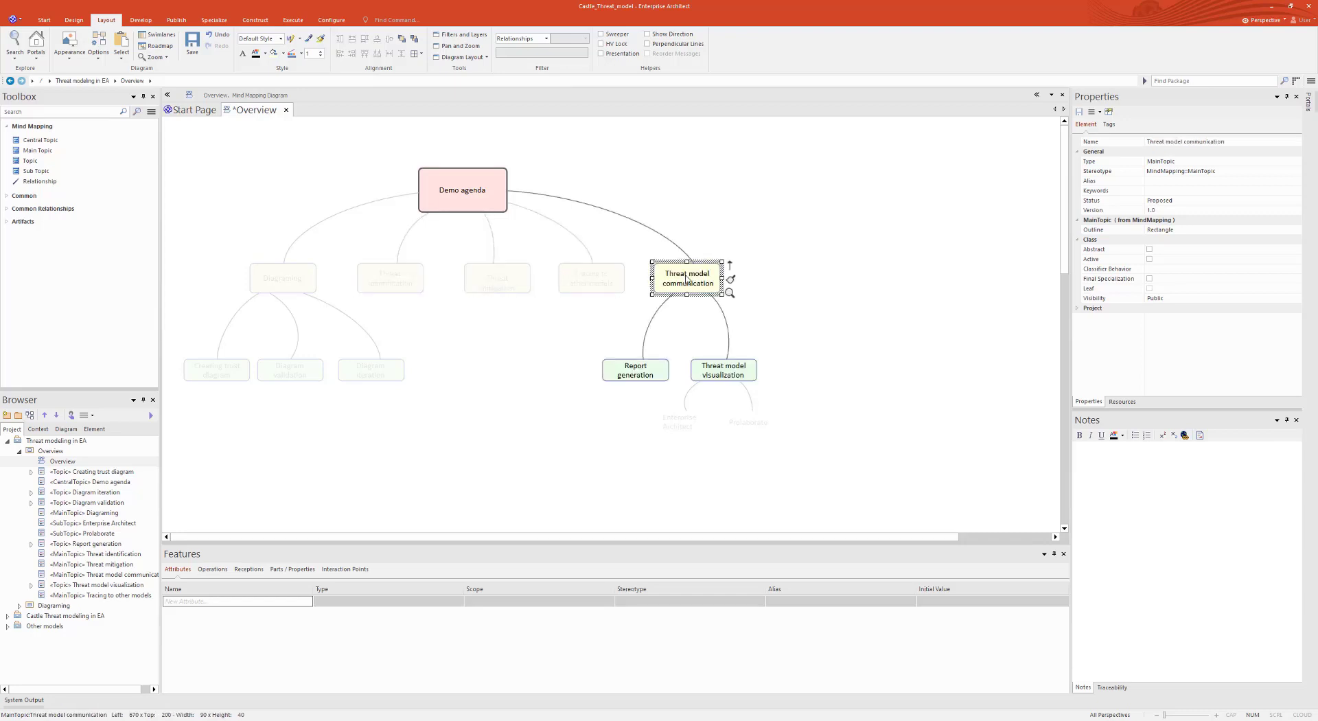